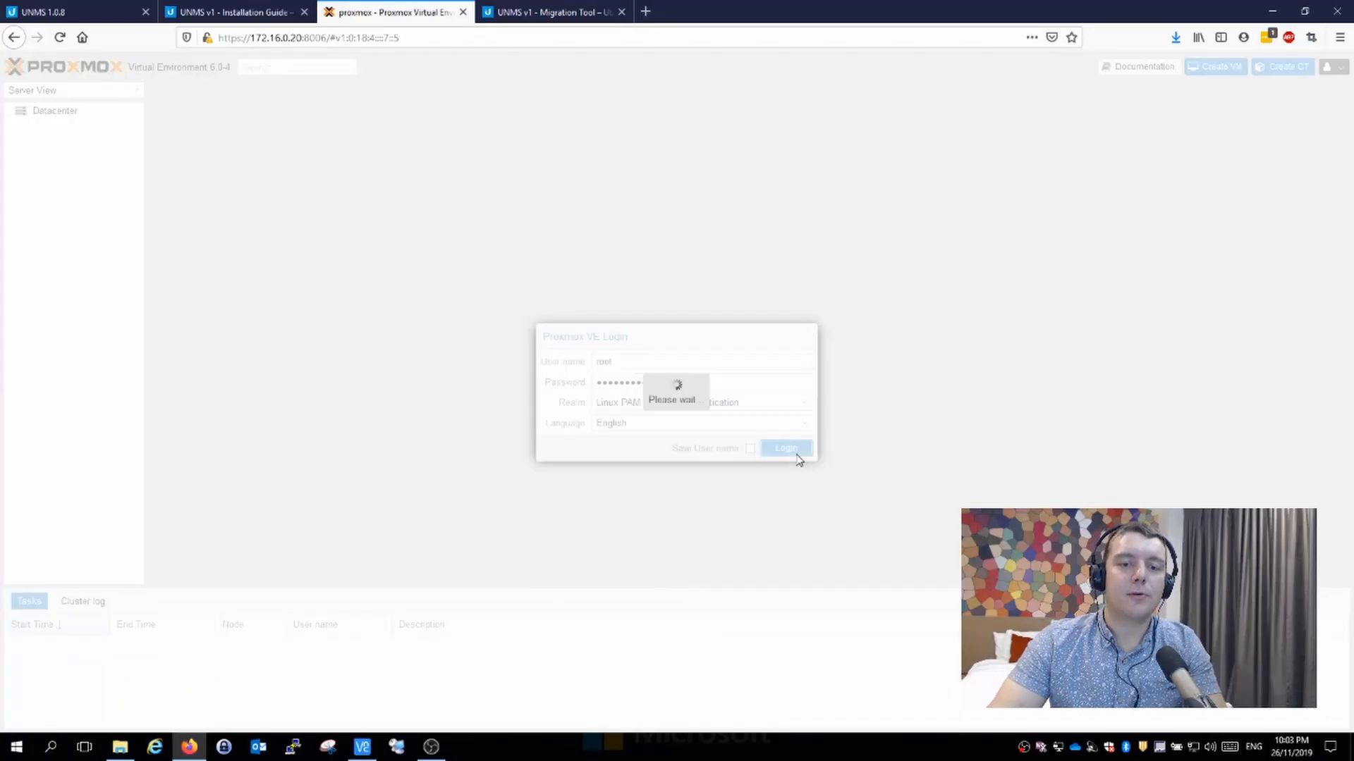
Log in to Proxmox VE and begin creating VM 102 named UNMS
click(784, 449)
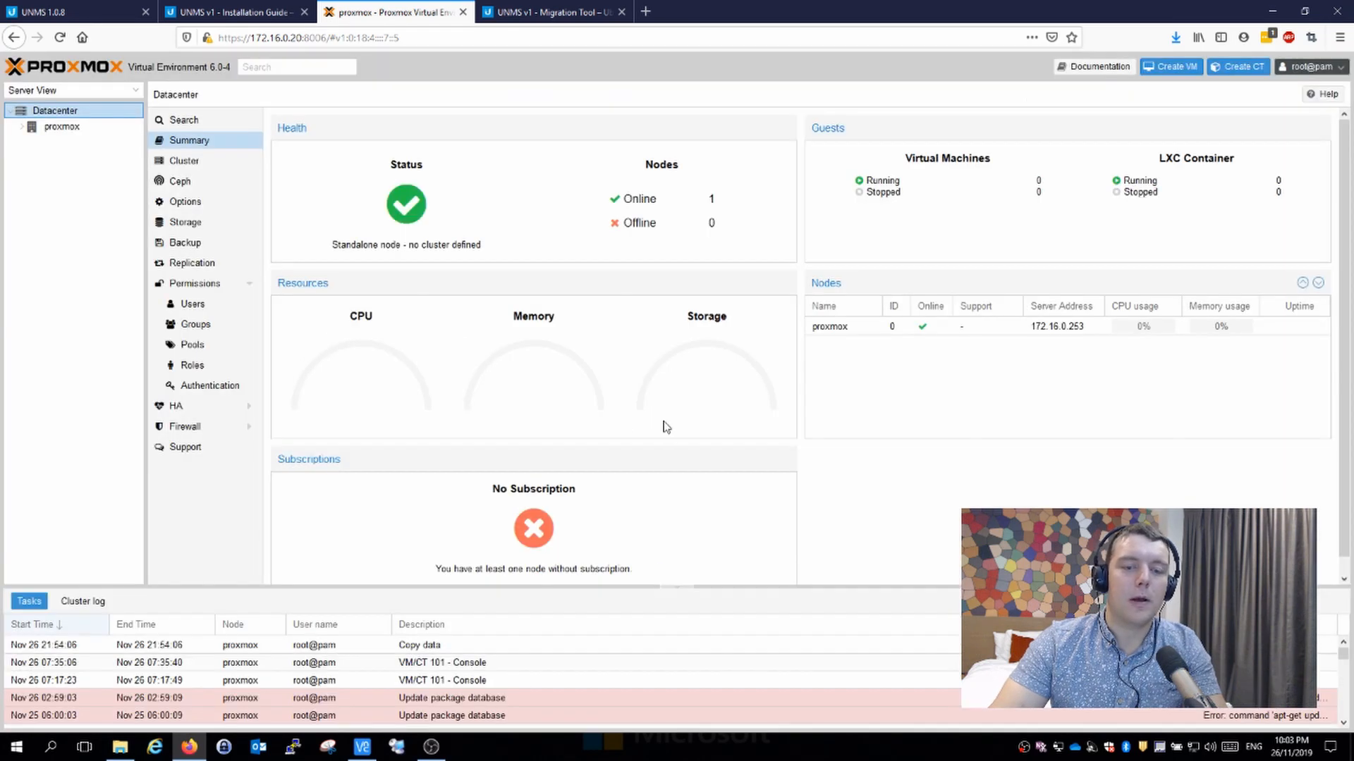
mouse_move(1194, 81)
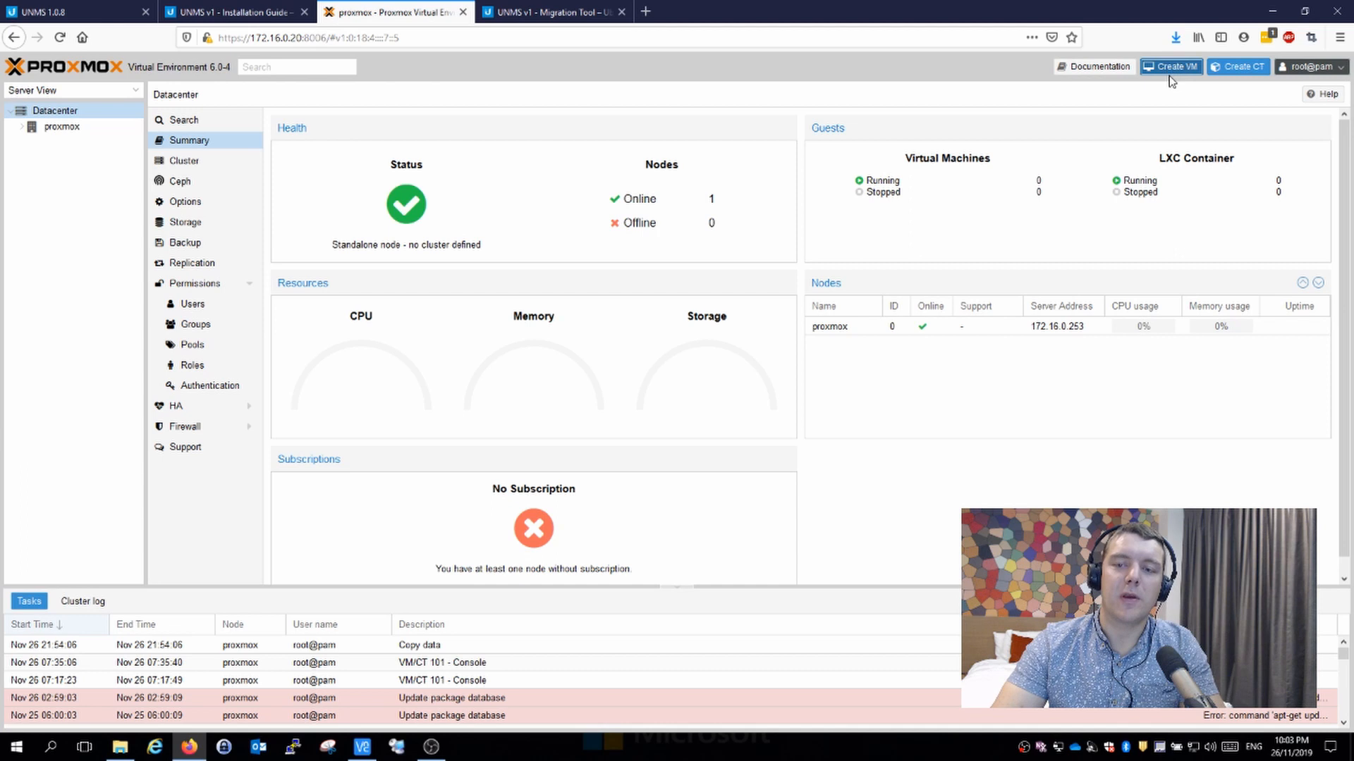
click(1171, 67)
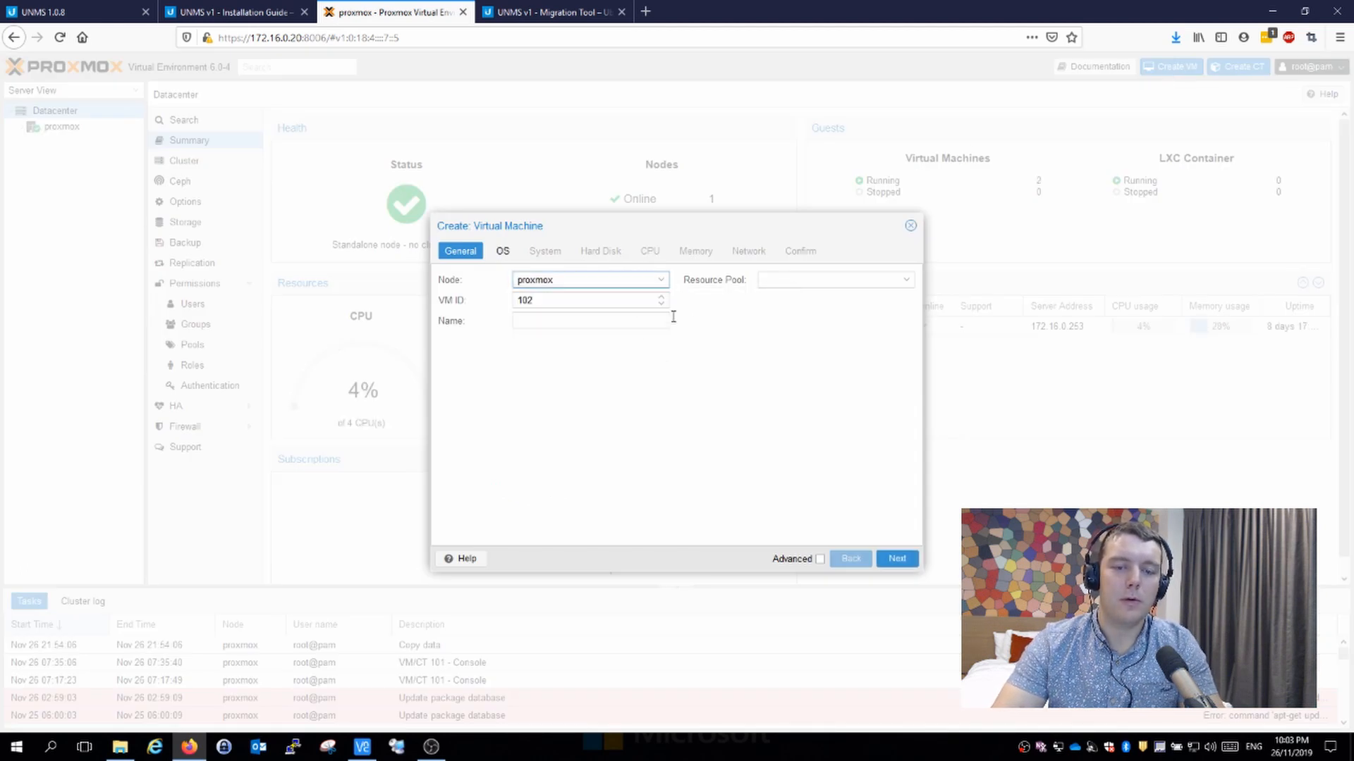
click(590, 320)
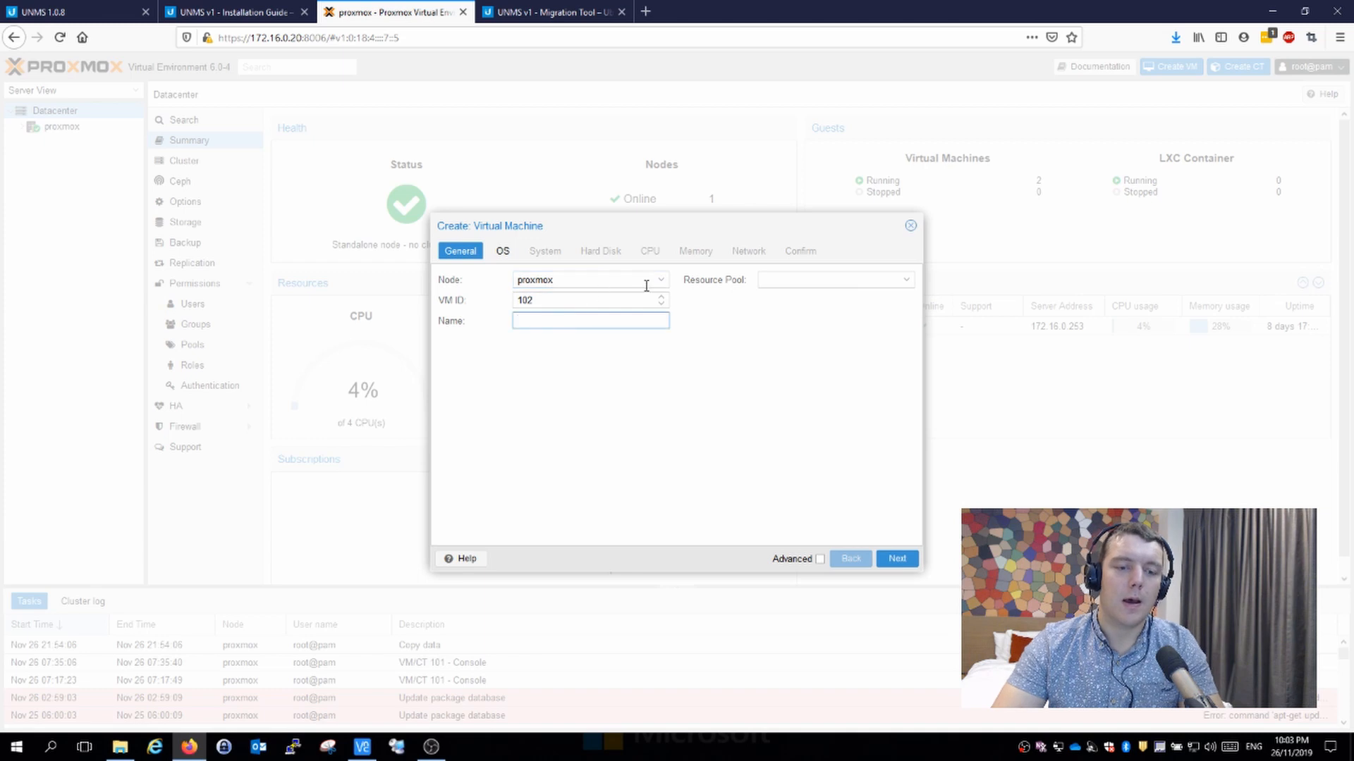
click(591, 320)
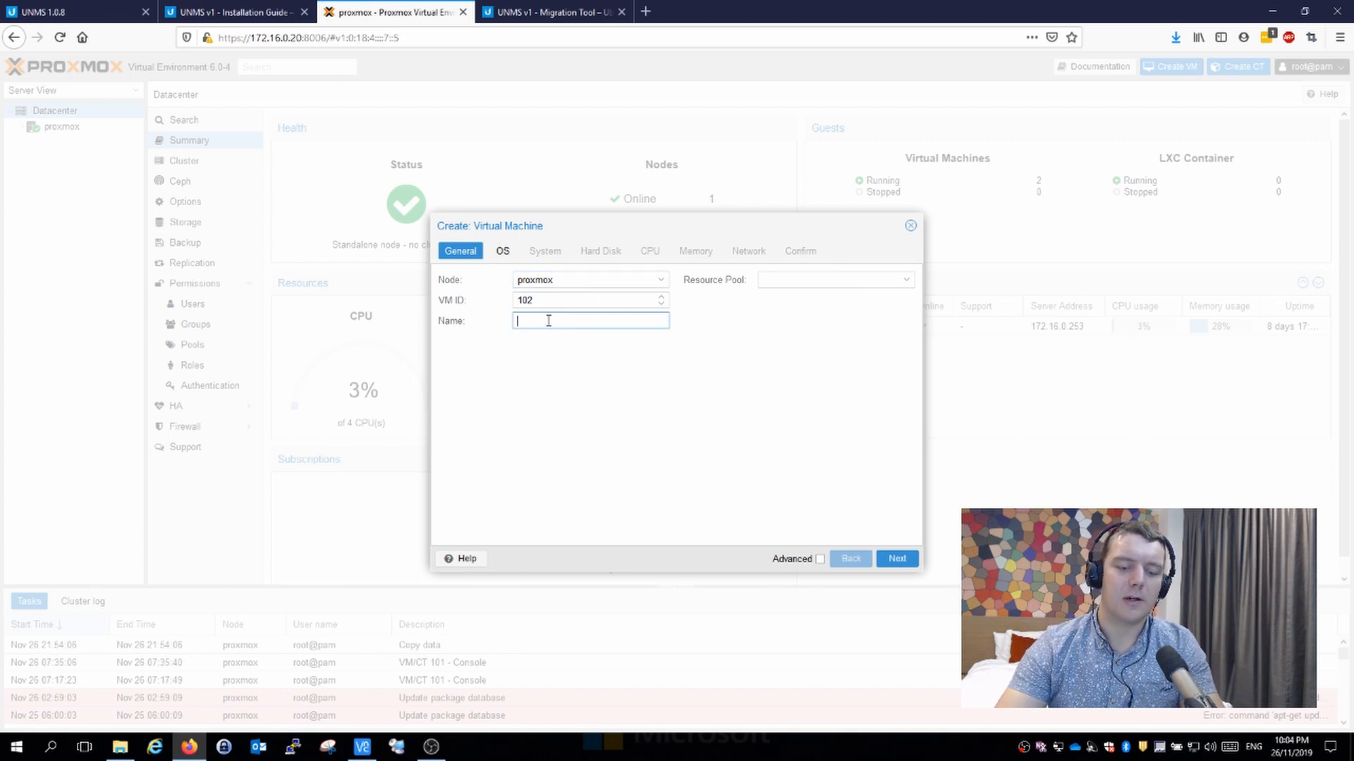
text(UNMS)
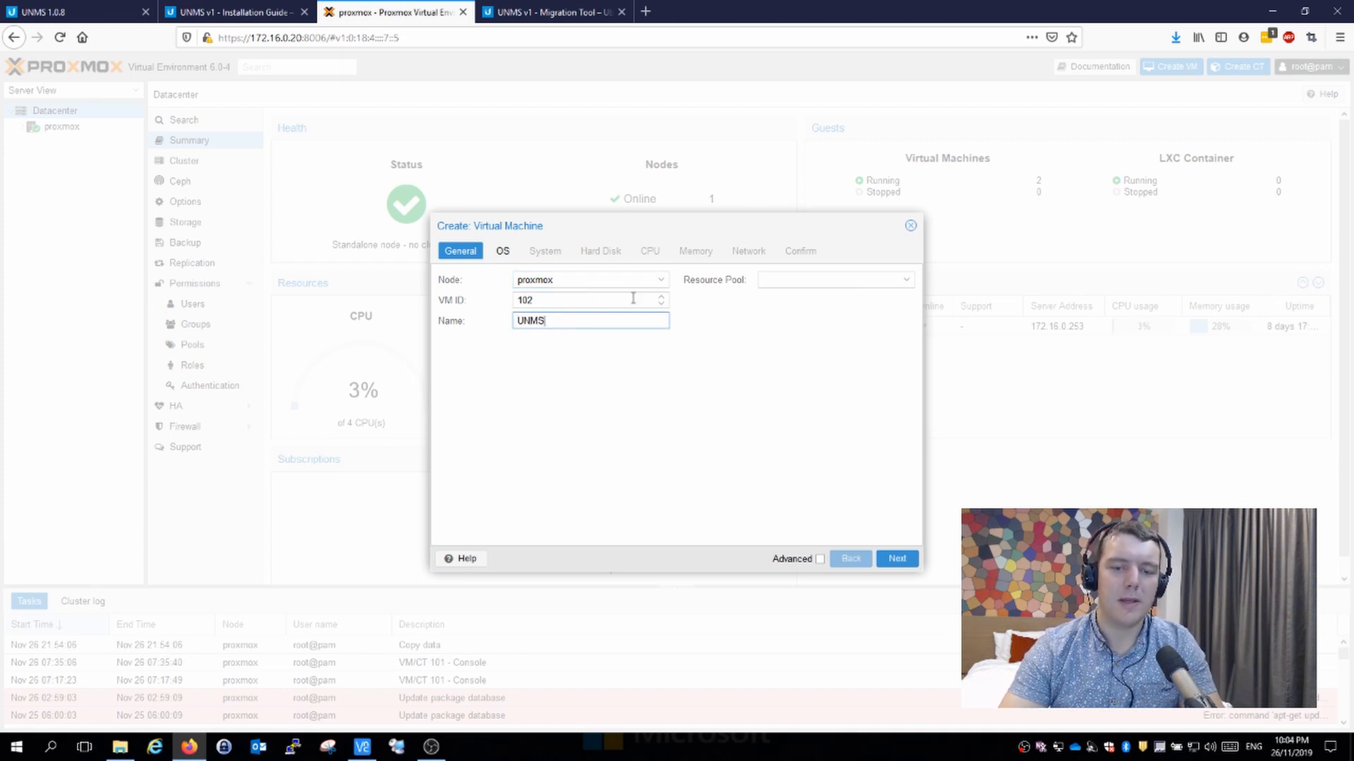
click(905, 279)
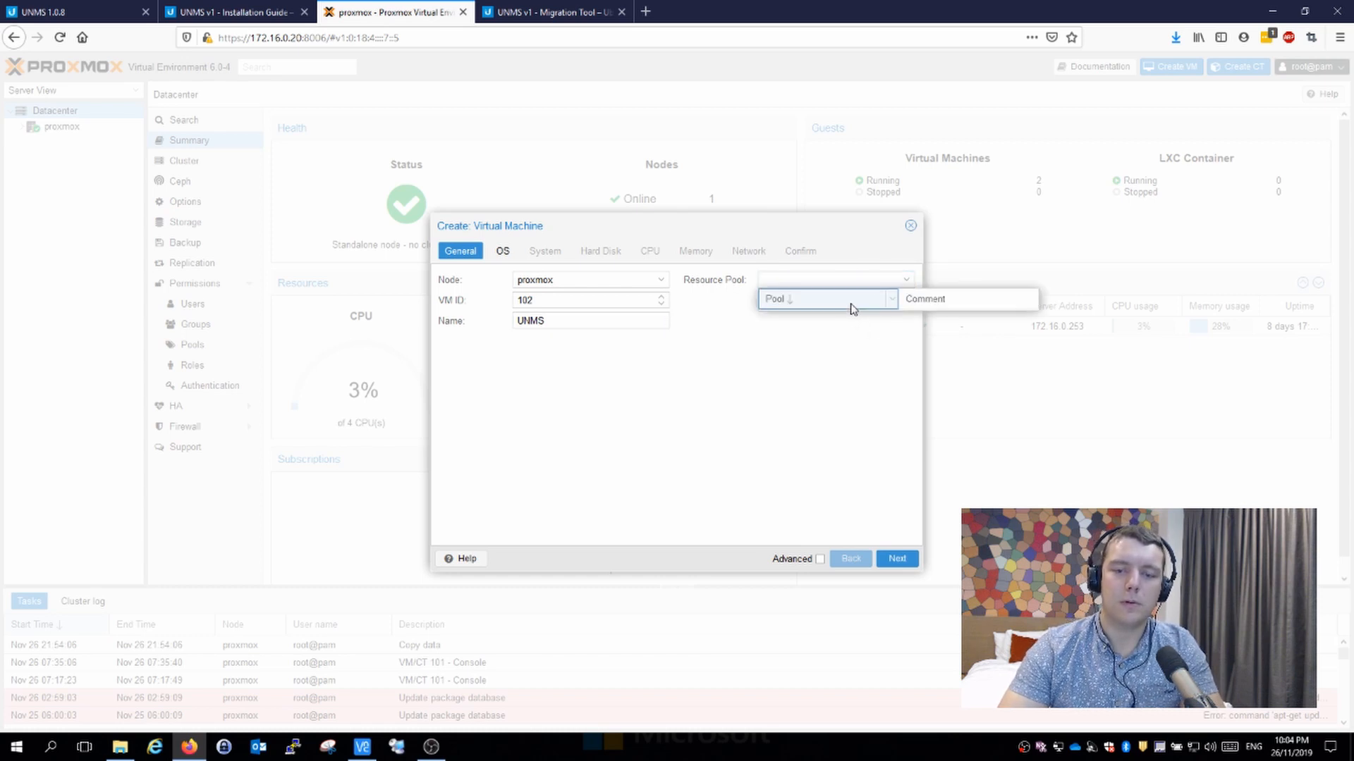
Select ubuntu-18.04.3-live-server-amd64.iso as the VM's installation image
click(503, 251)
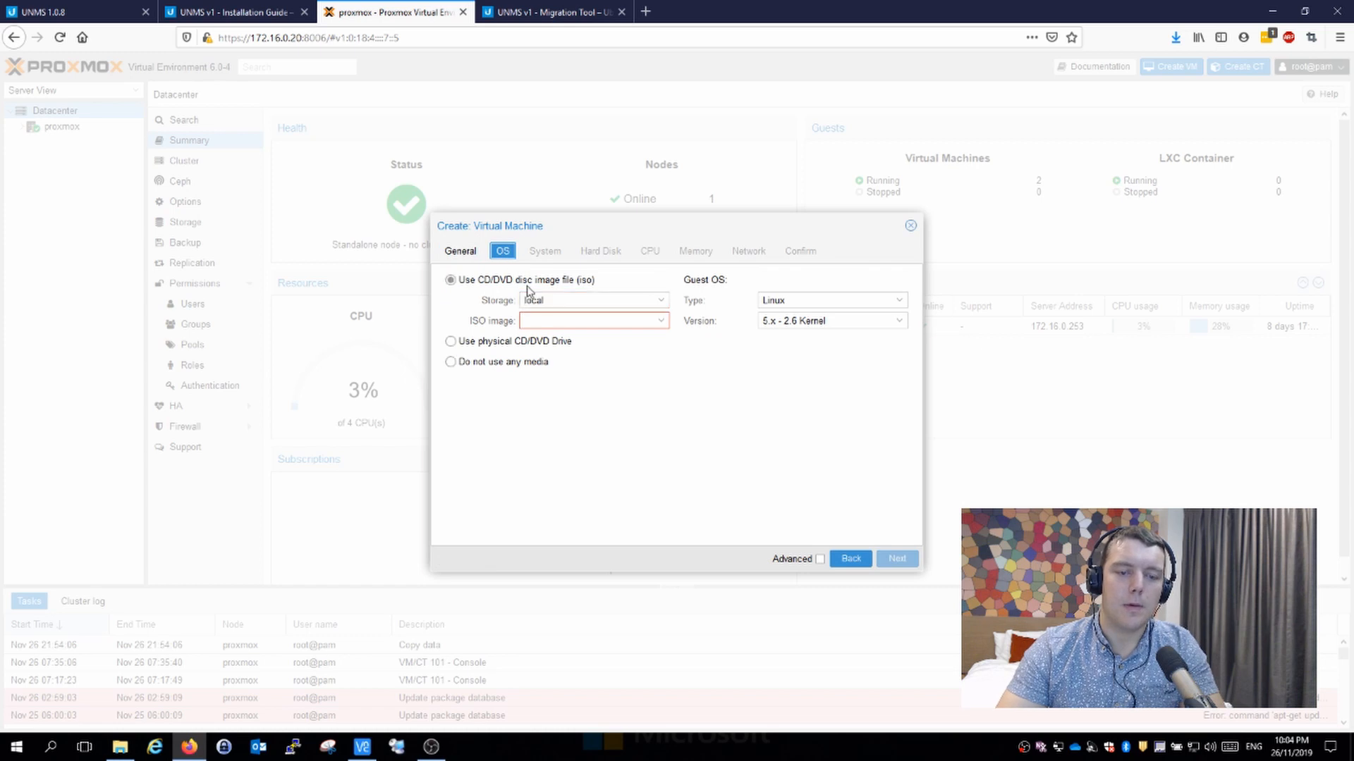
click(593, 320)
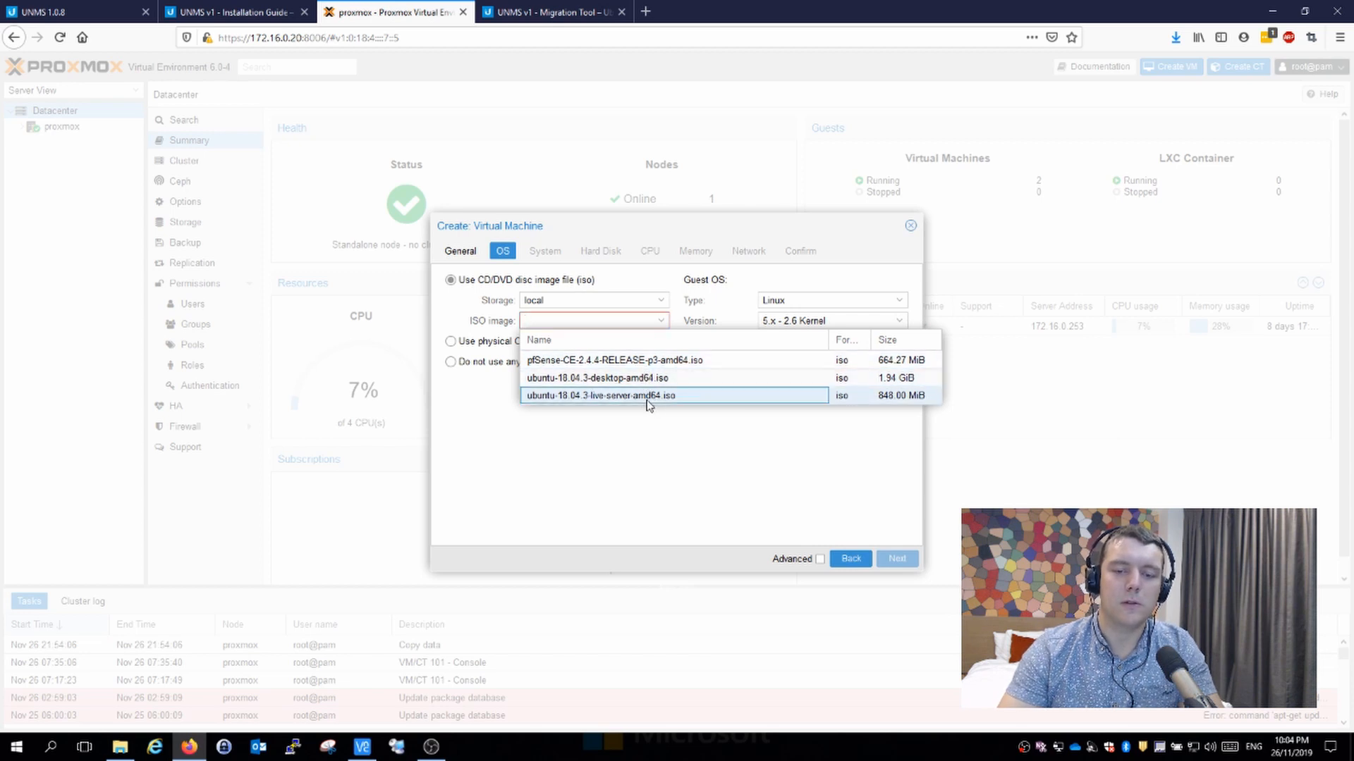
click(611, 395)
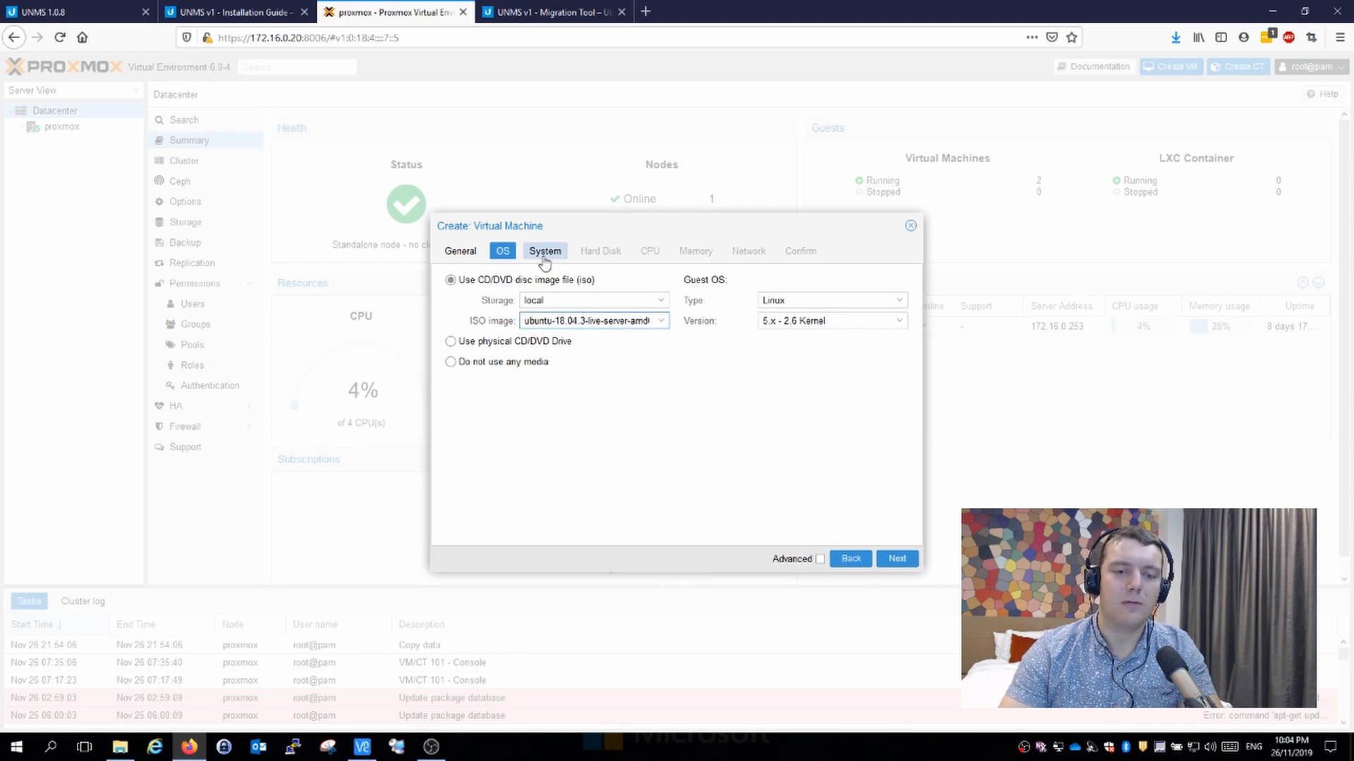
Check UNMS requirements in the installation guide, then set a 24 GiB local-lvm disk
click(662, 279)
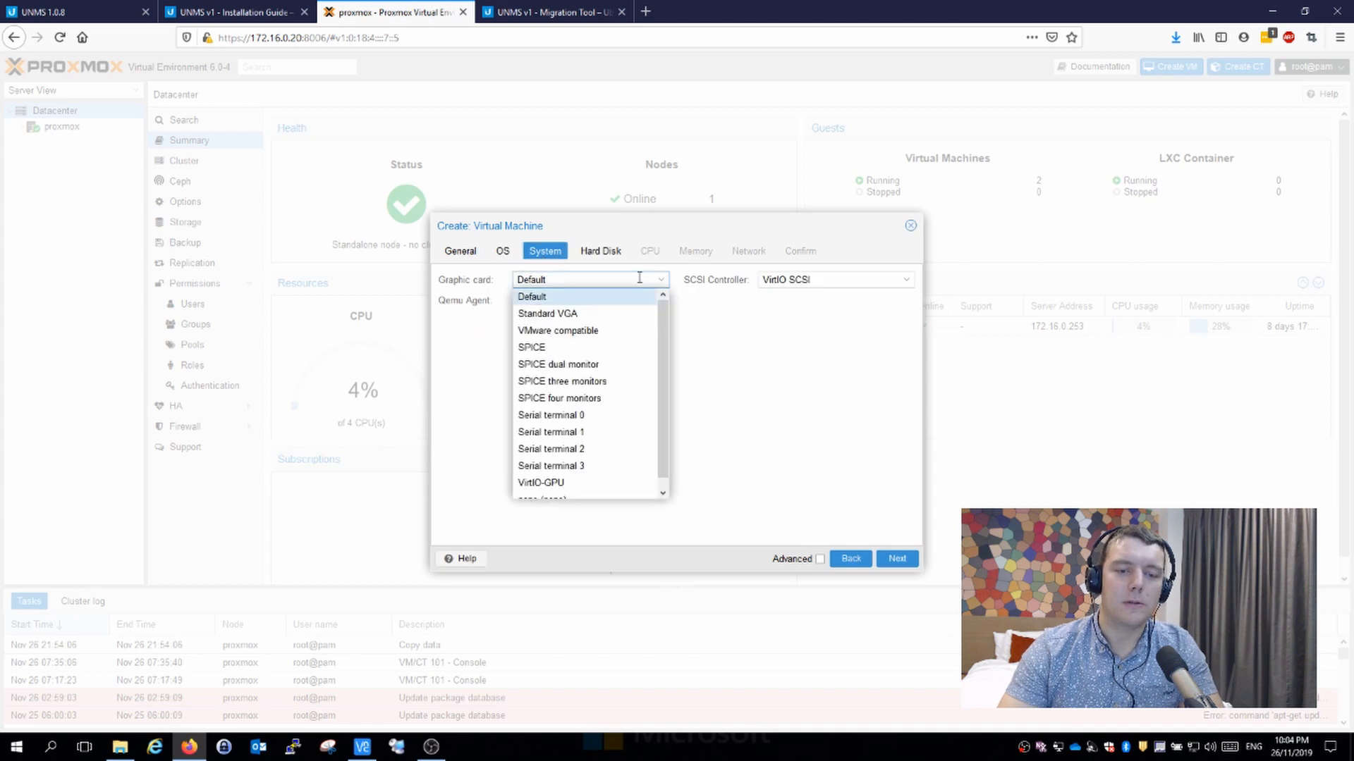
mouse_move(584, 304)
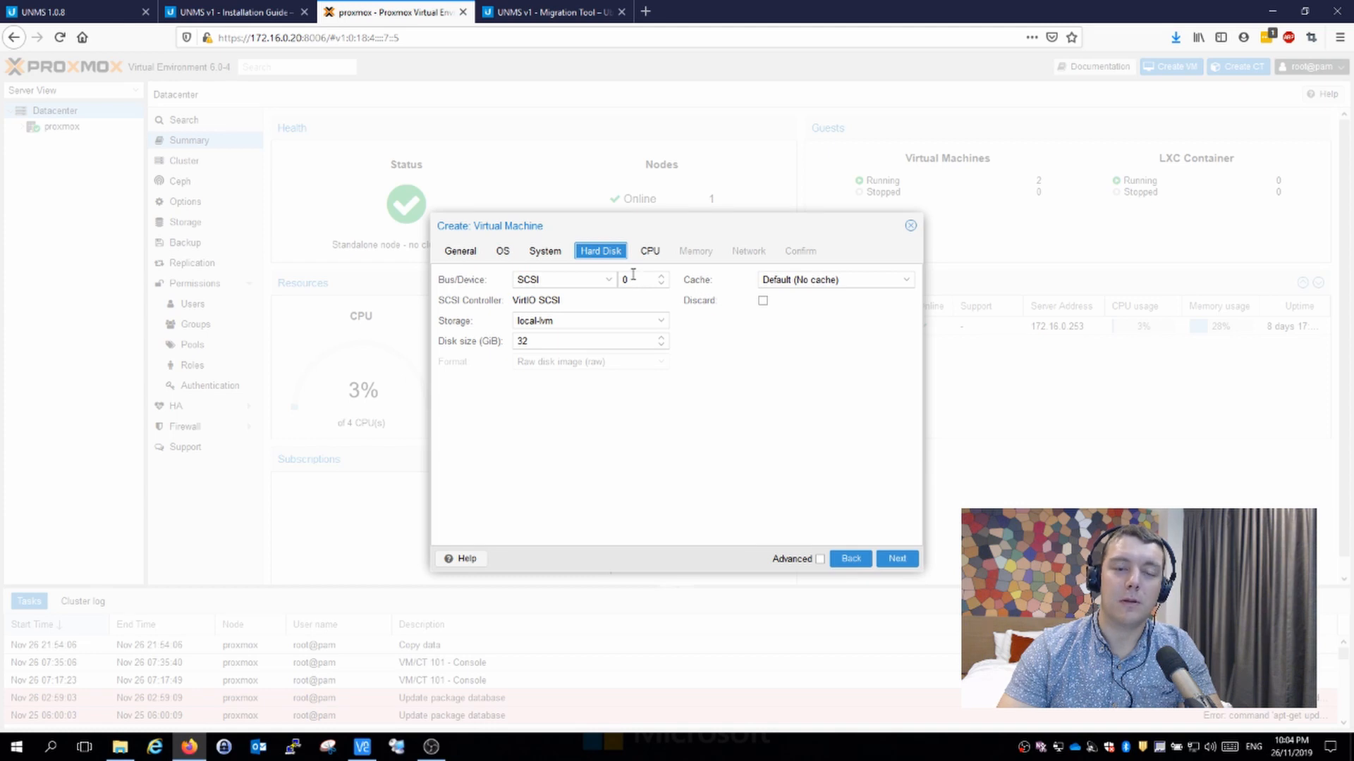
mouse_move(204, 12)
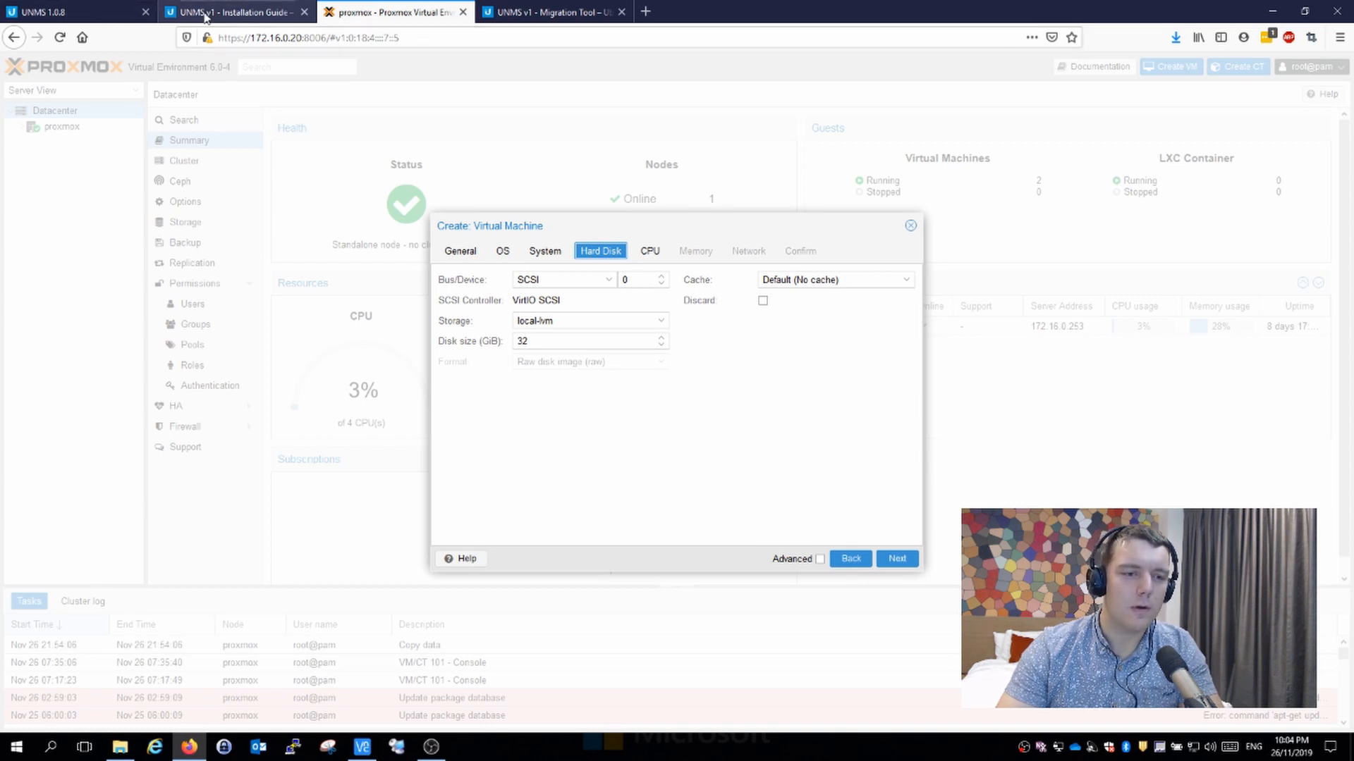
click(233, 11)
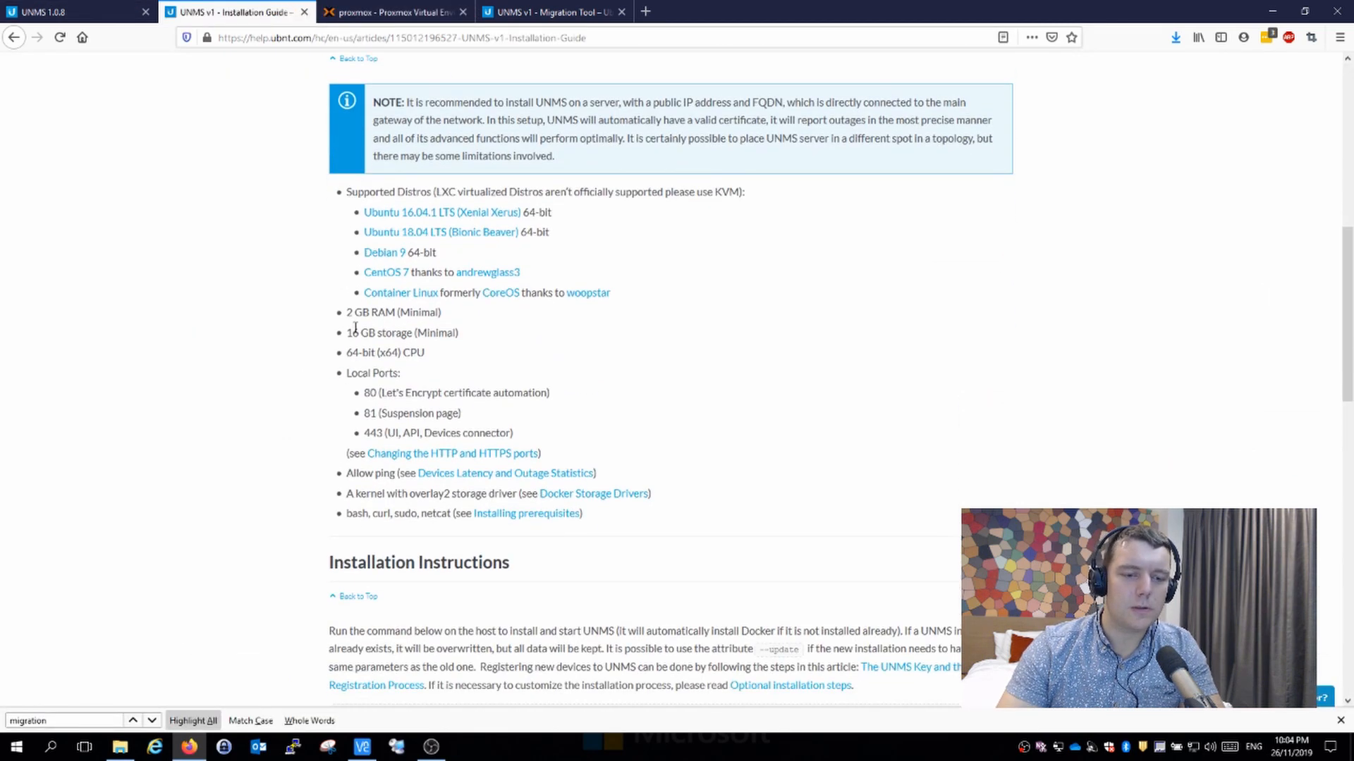
click(393, 11)
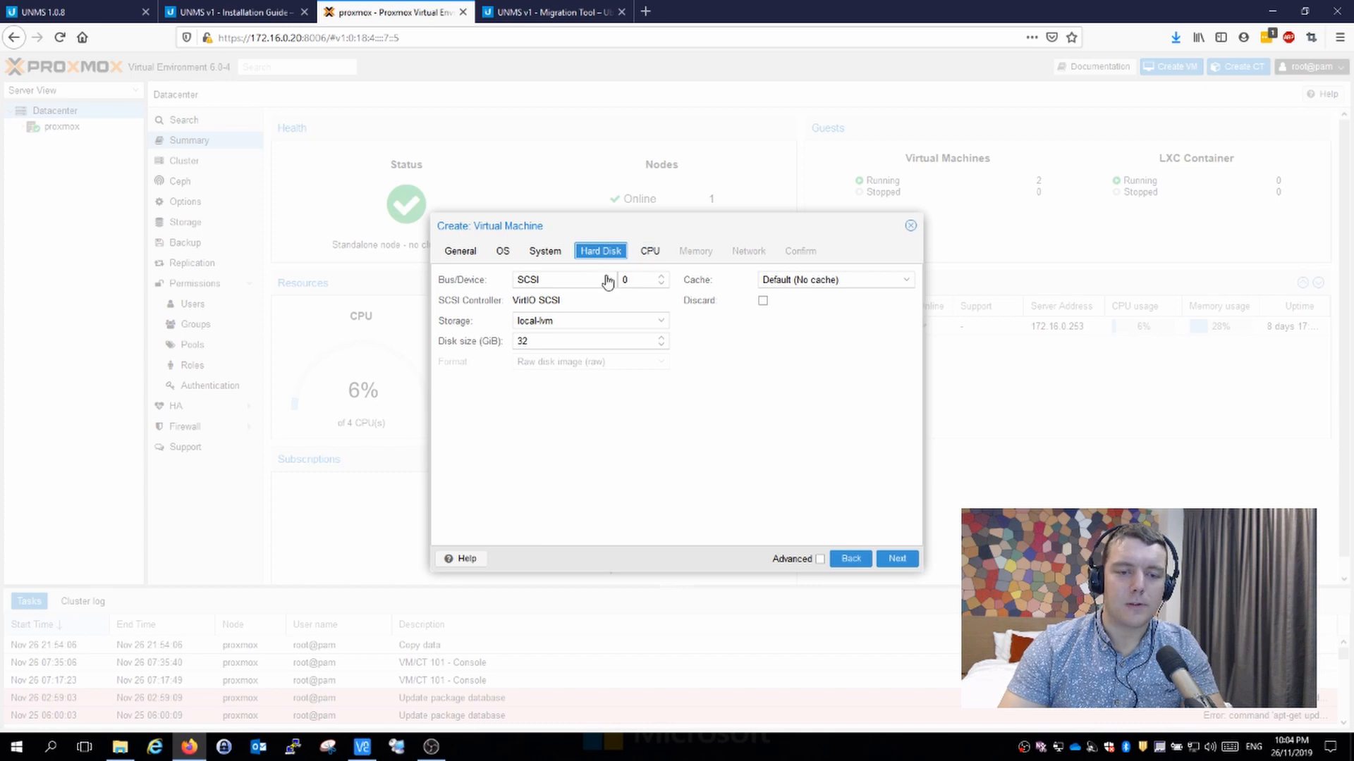
click(587, 341)
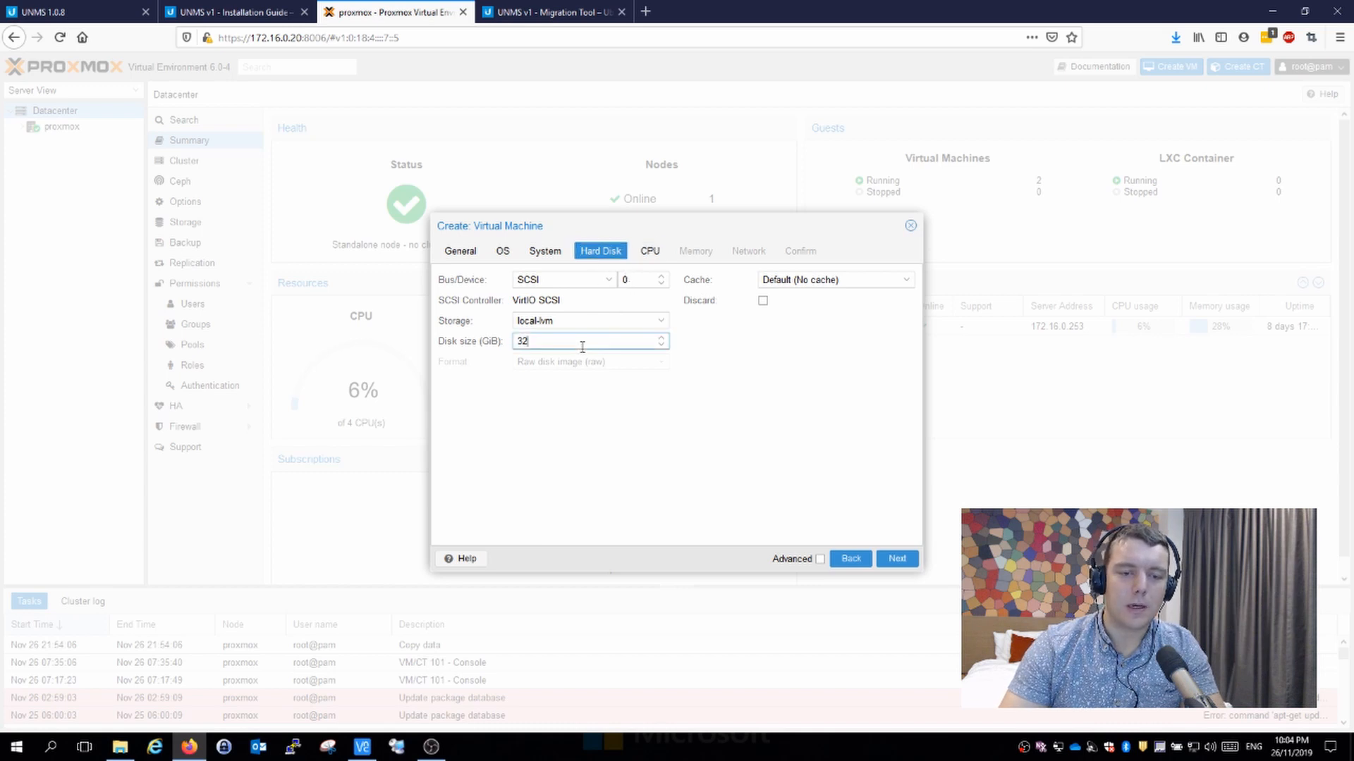
text(24)
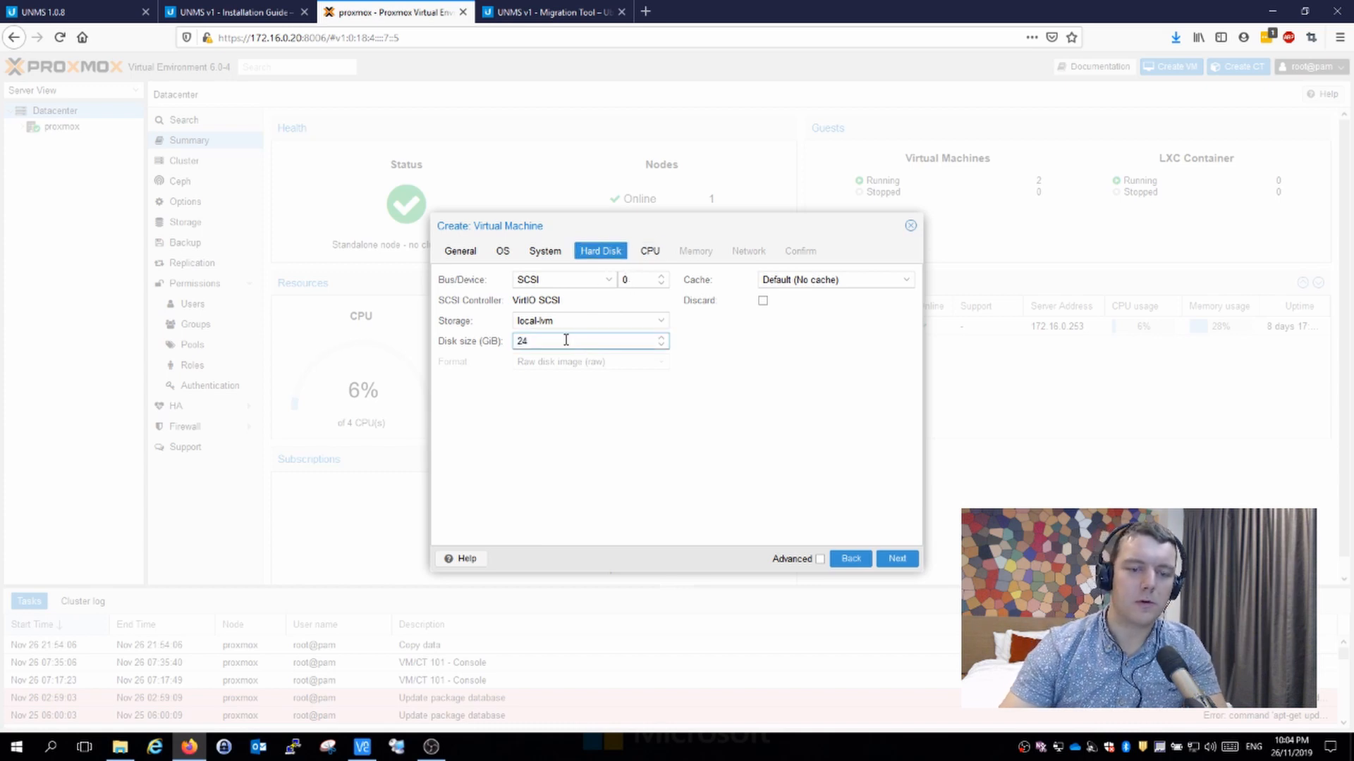
click(650, 250)
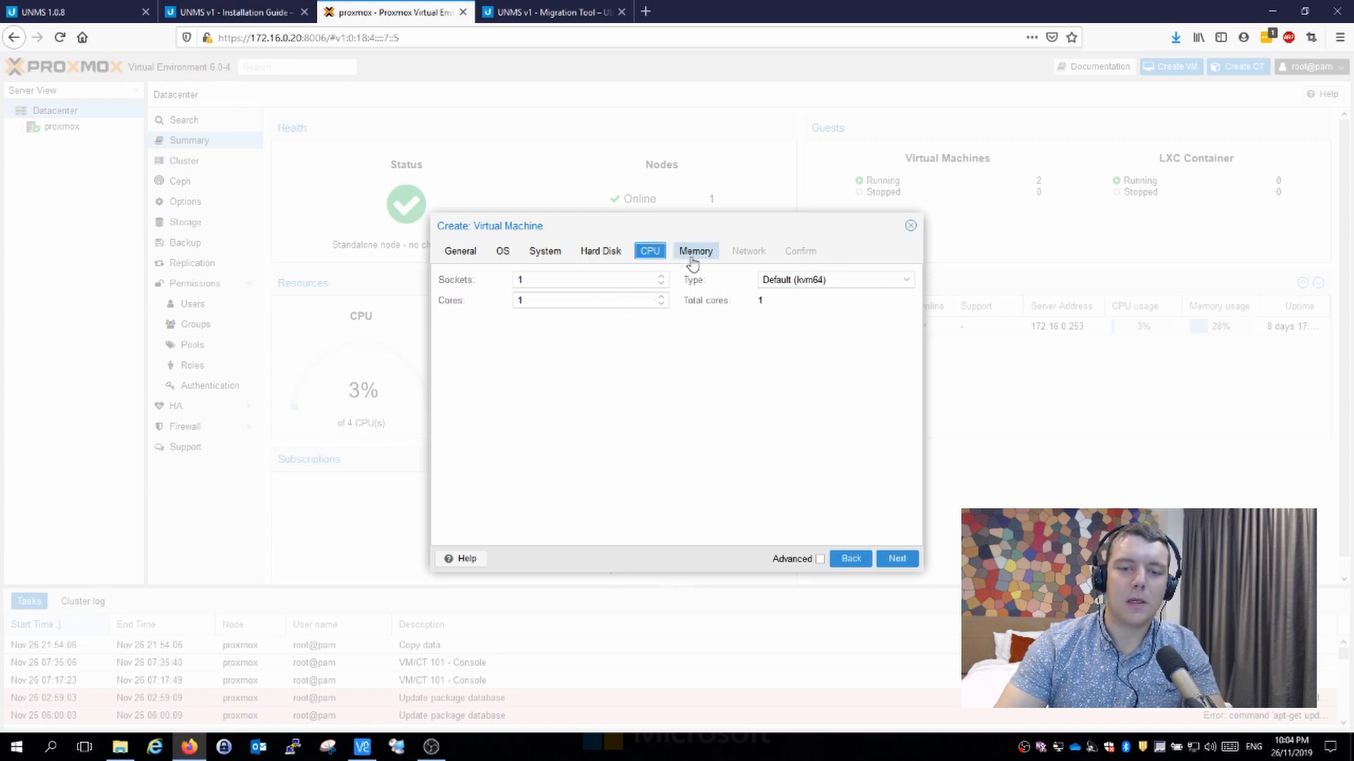
Allocate 2048 MiB memory and keep the VirtIO network model on bridge vmbr0
click(696, 250)
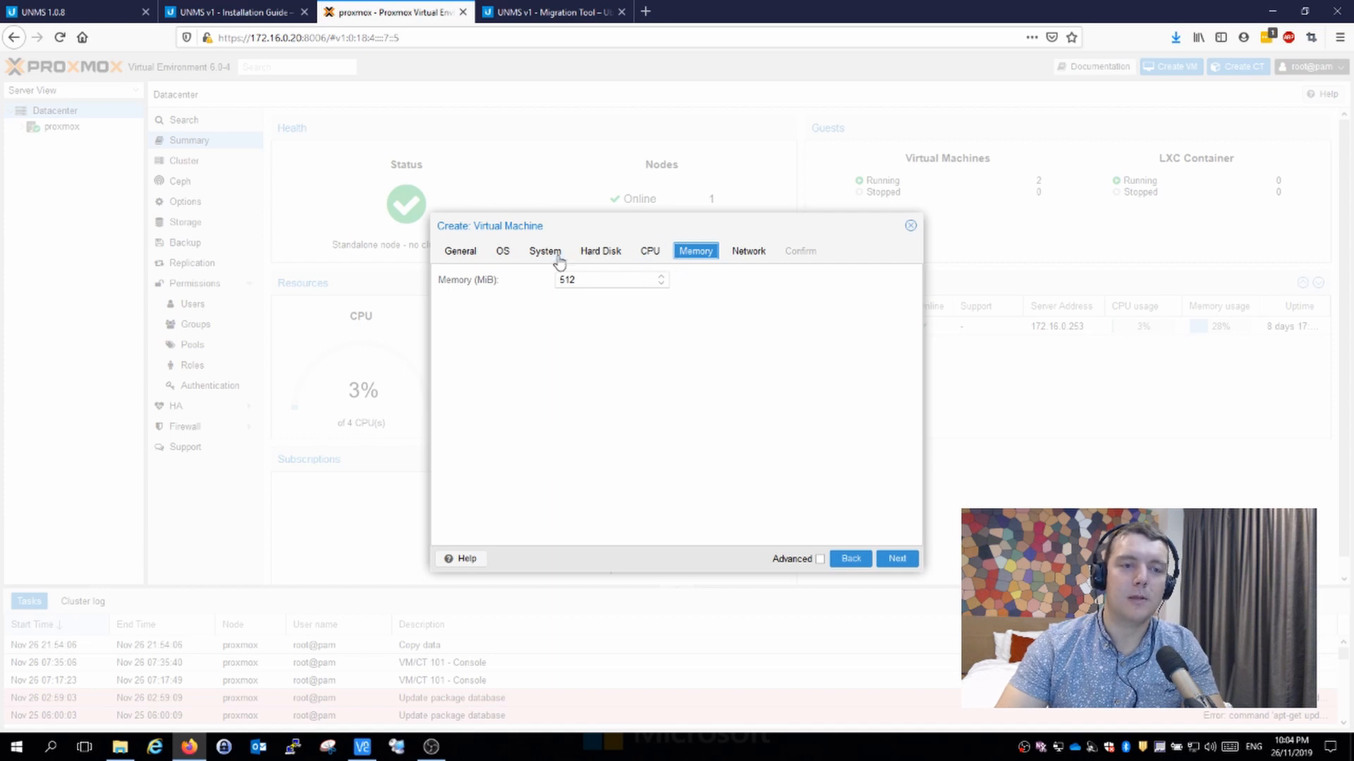
mouse_move(572, 255)
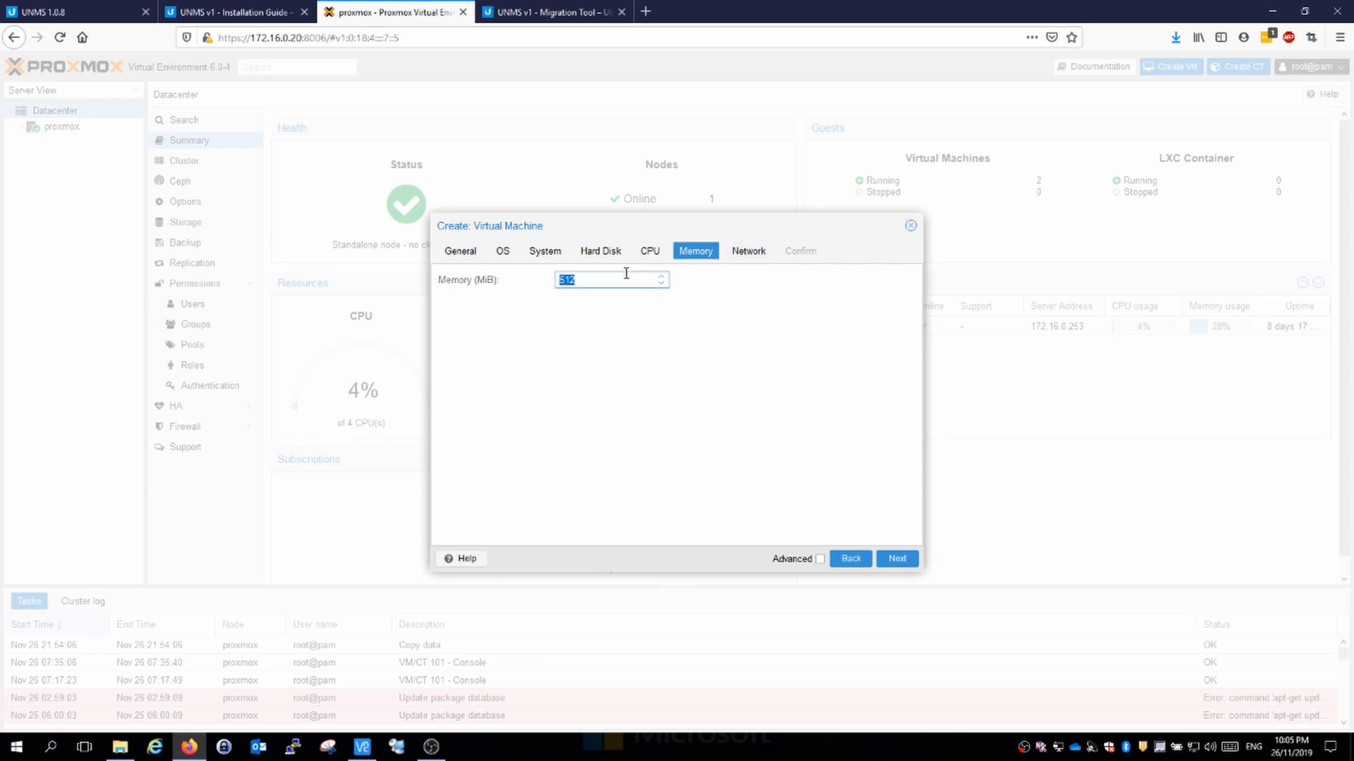
text(2048)
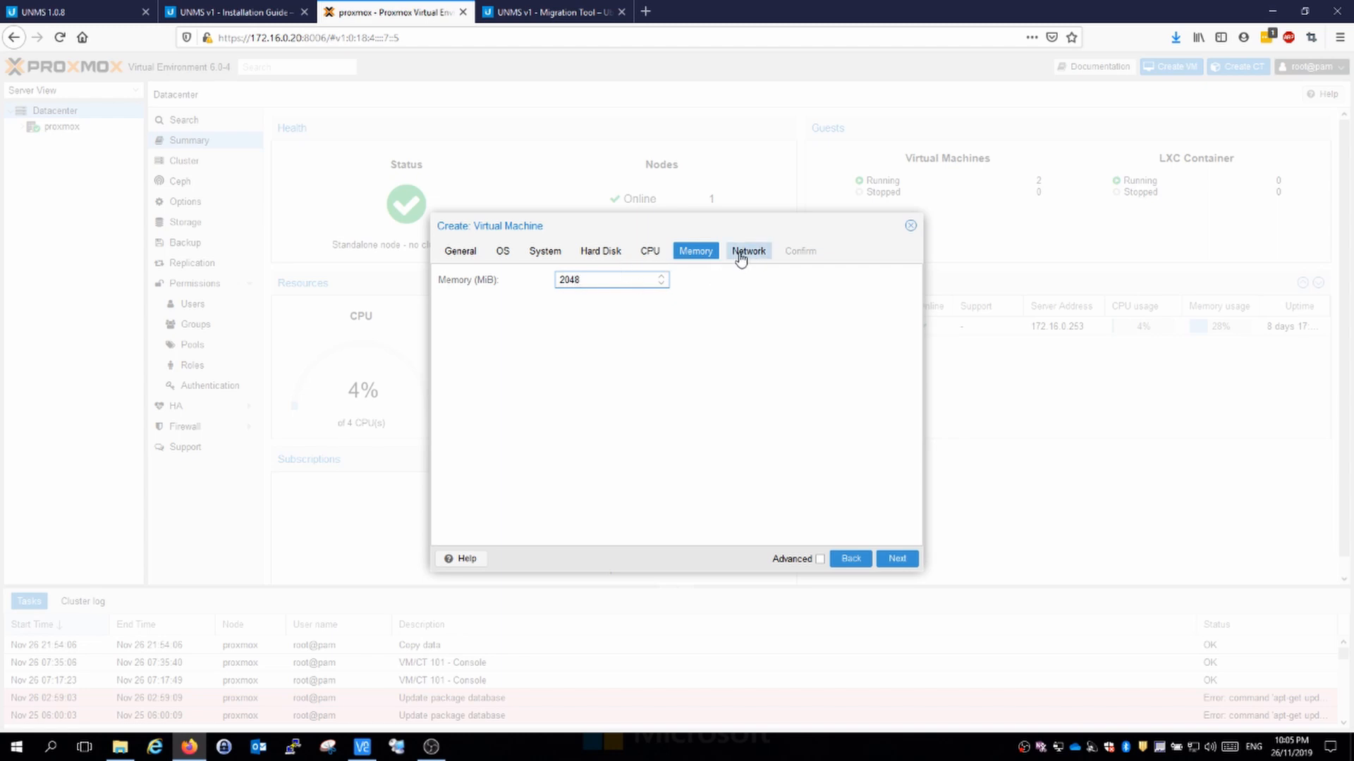
click(747, 250)
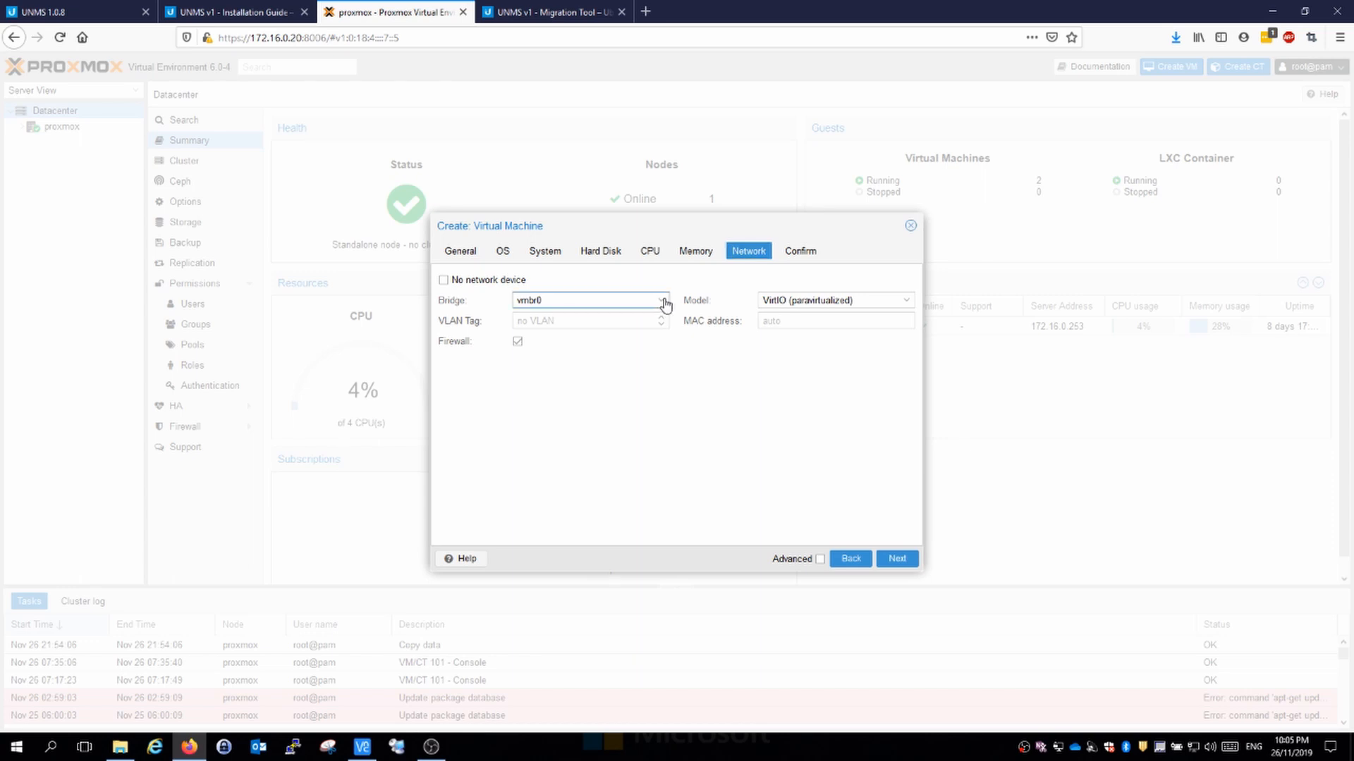
click(662, 300)
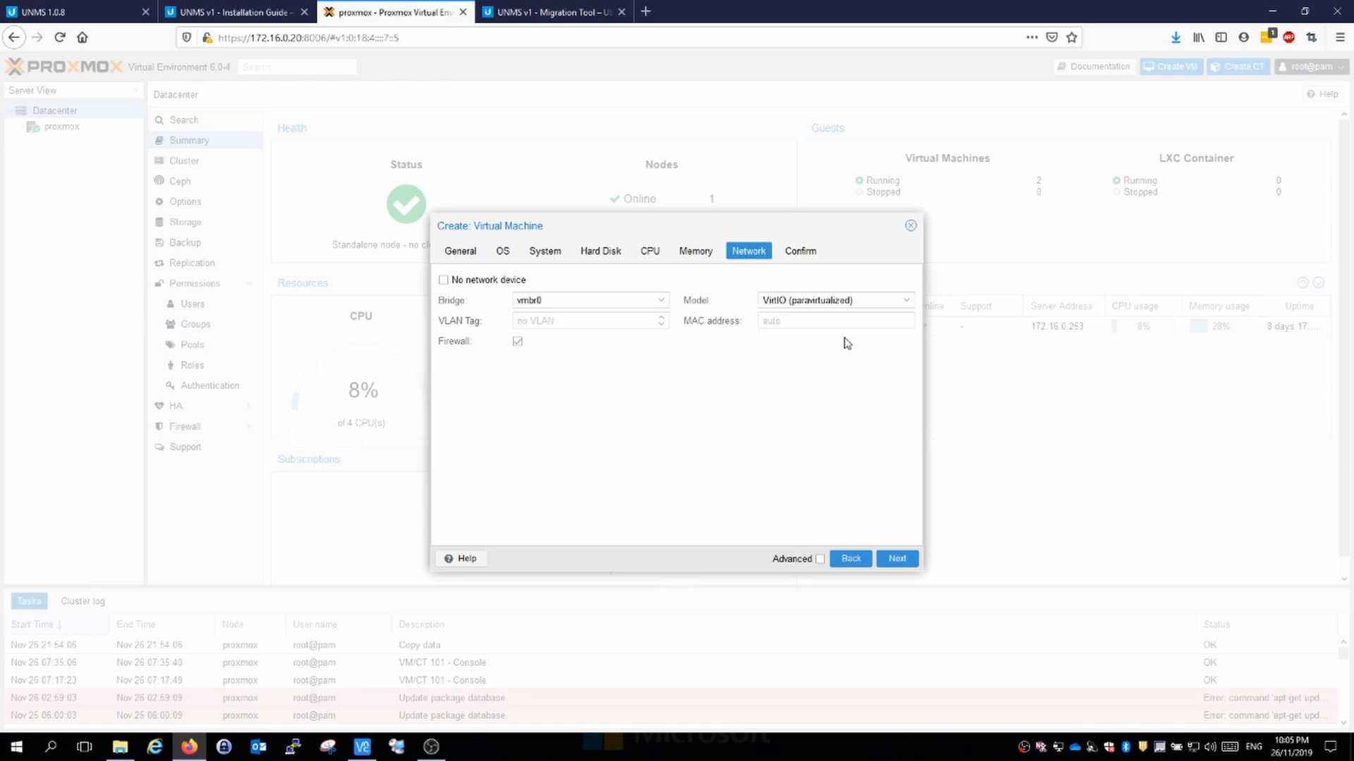
mouse_move(501, 296)
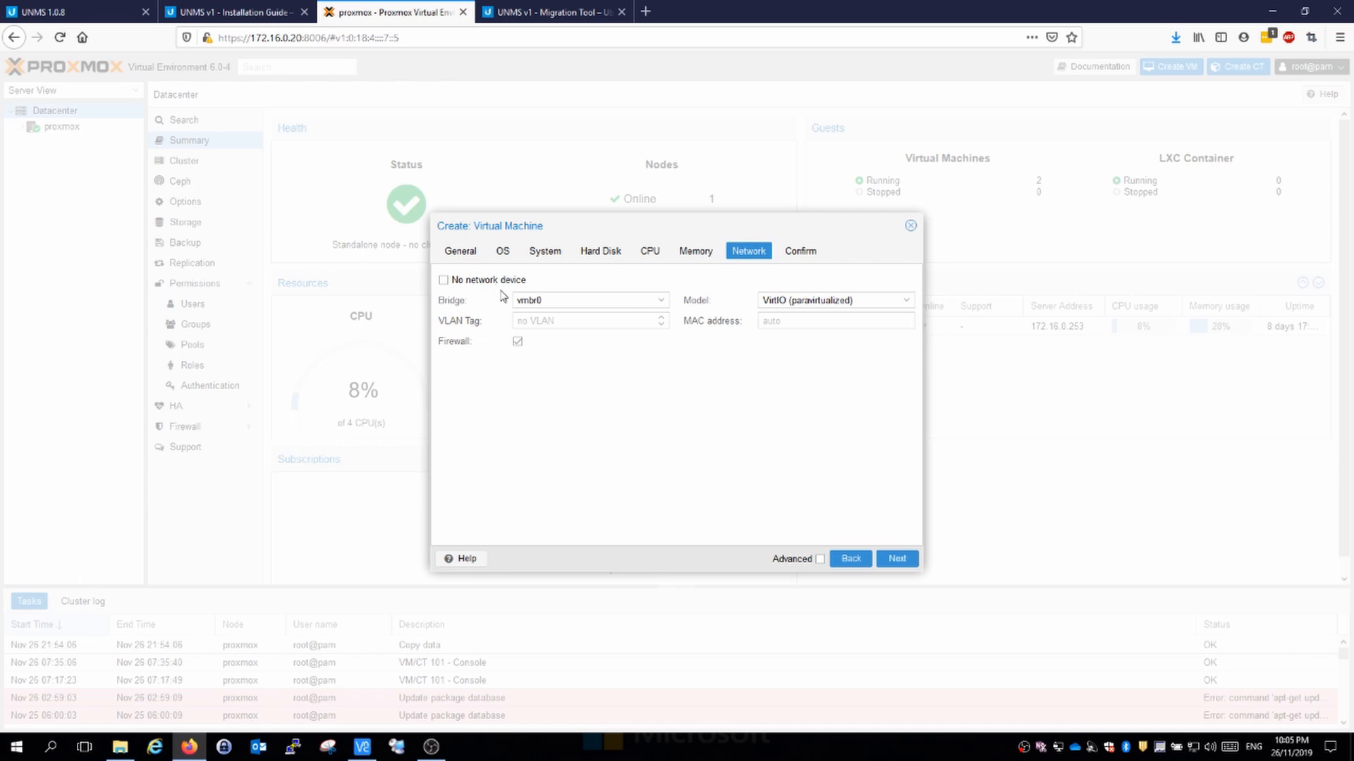
click(834, 300)
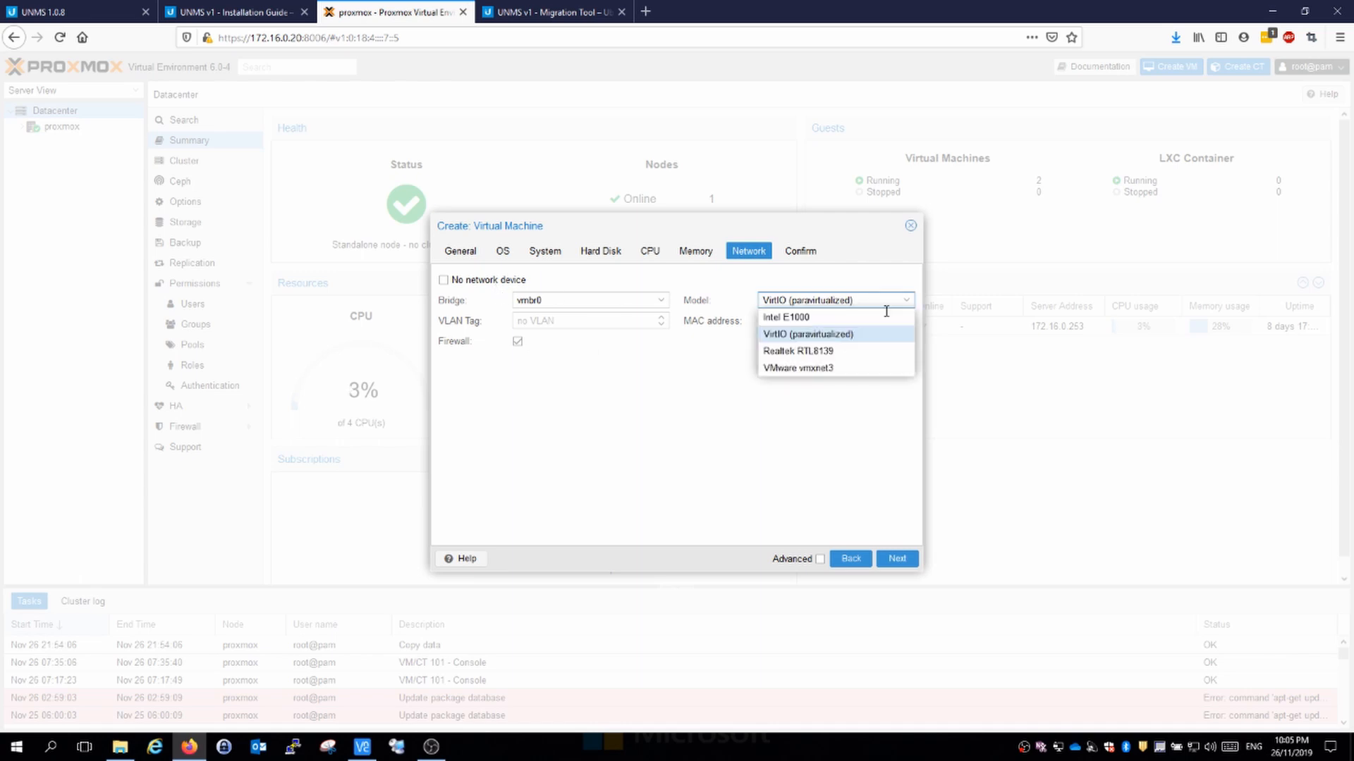
click(804, 335)
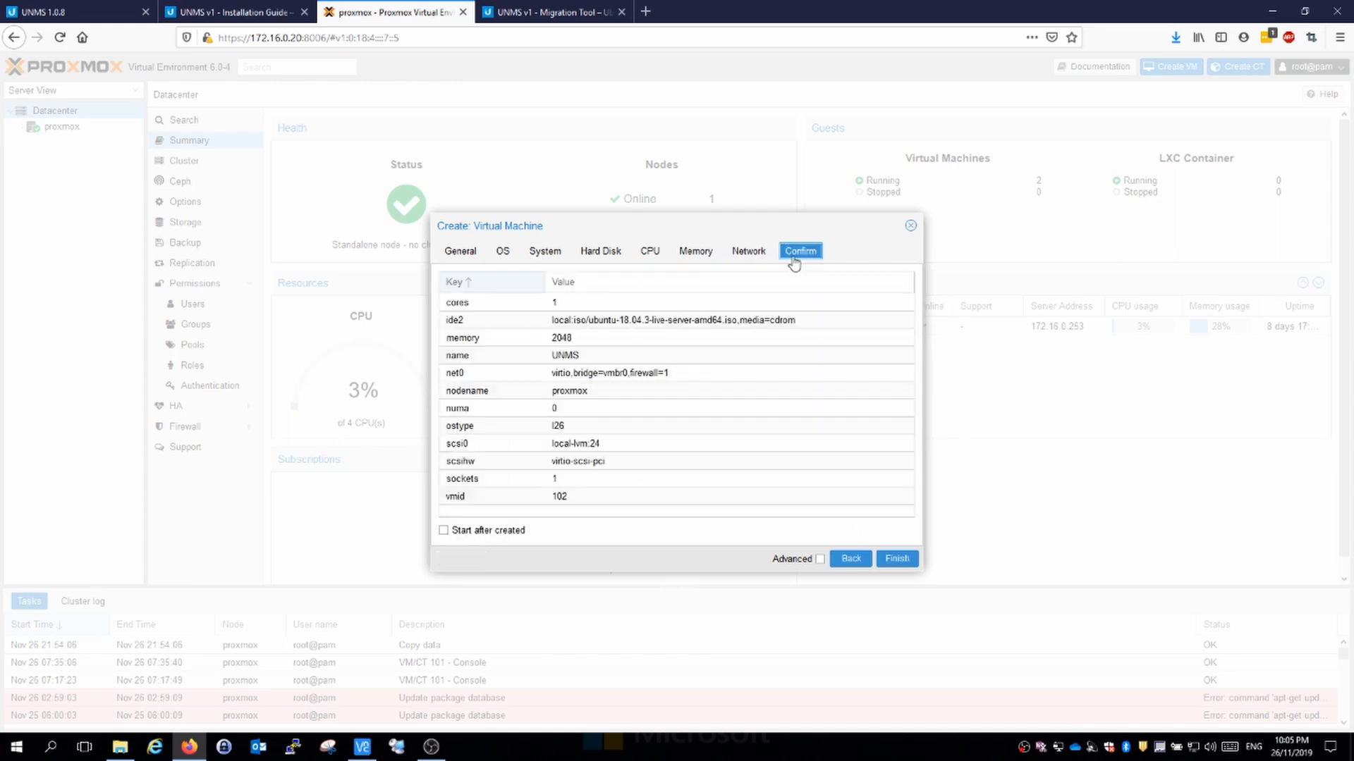
Finish creating the VM and select VM 102 (UNMS) under node proxmox
click(896, 558)
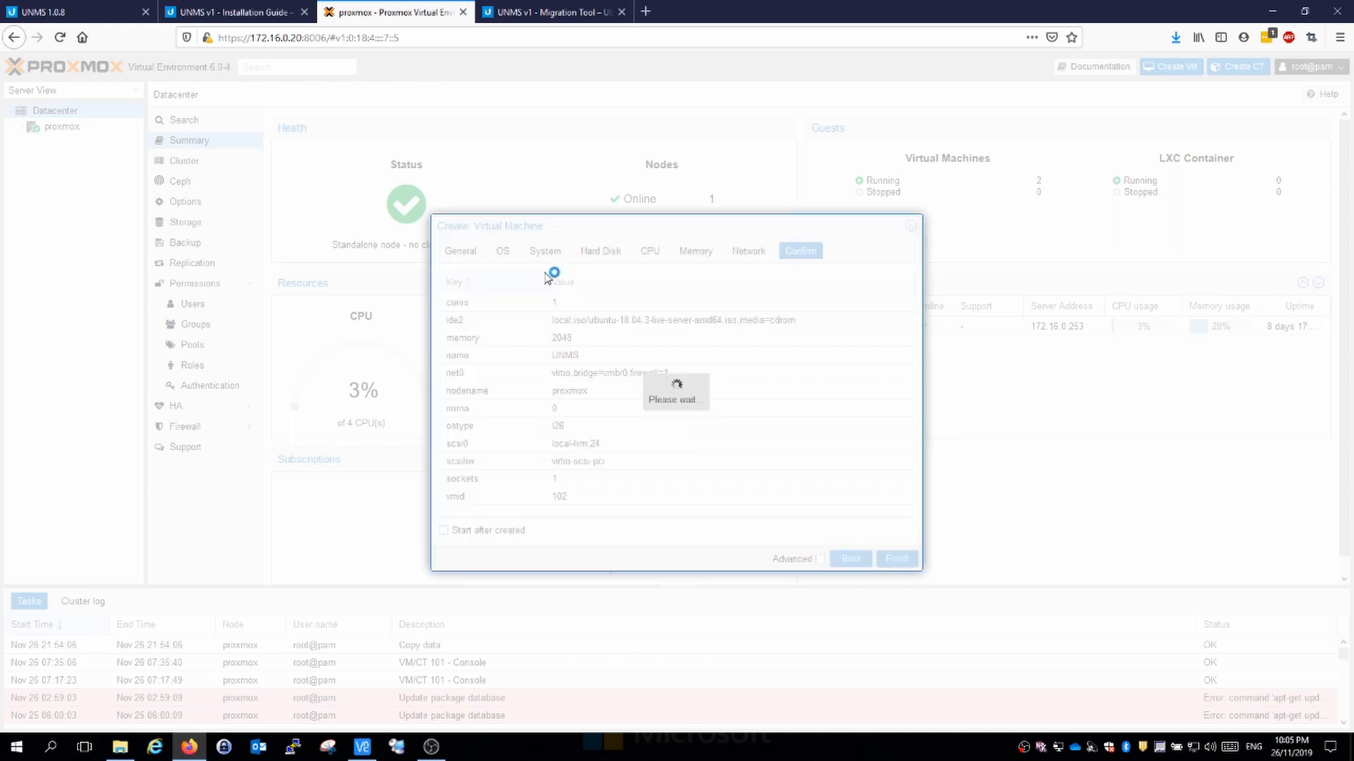
click(895, 559)
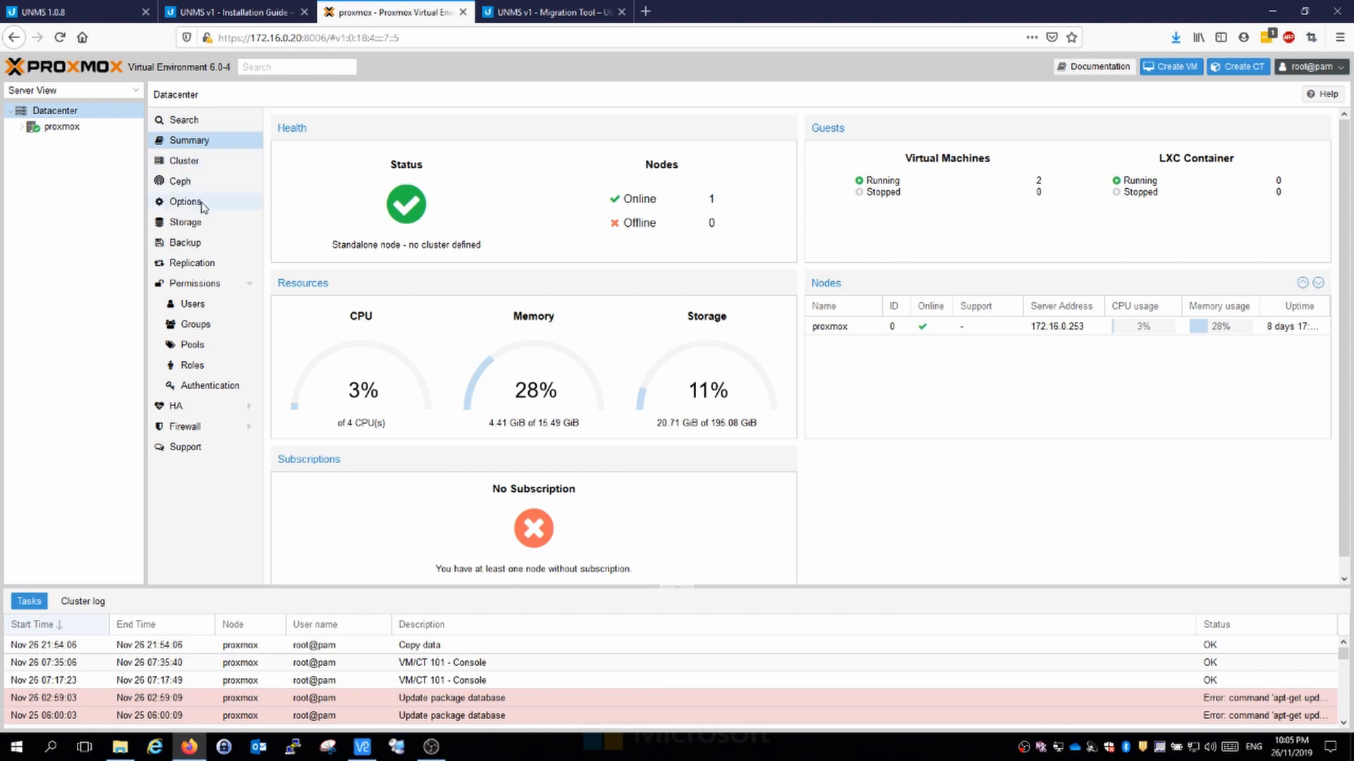
click(22, 132)
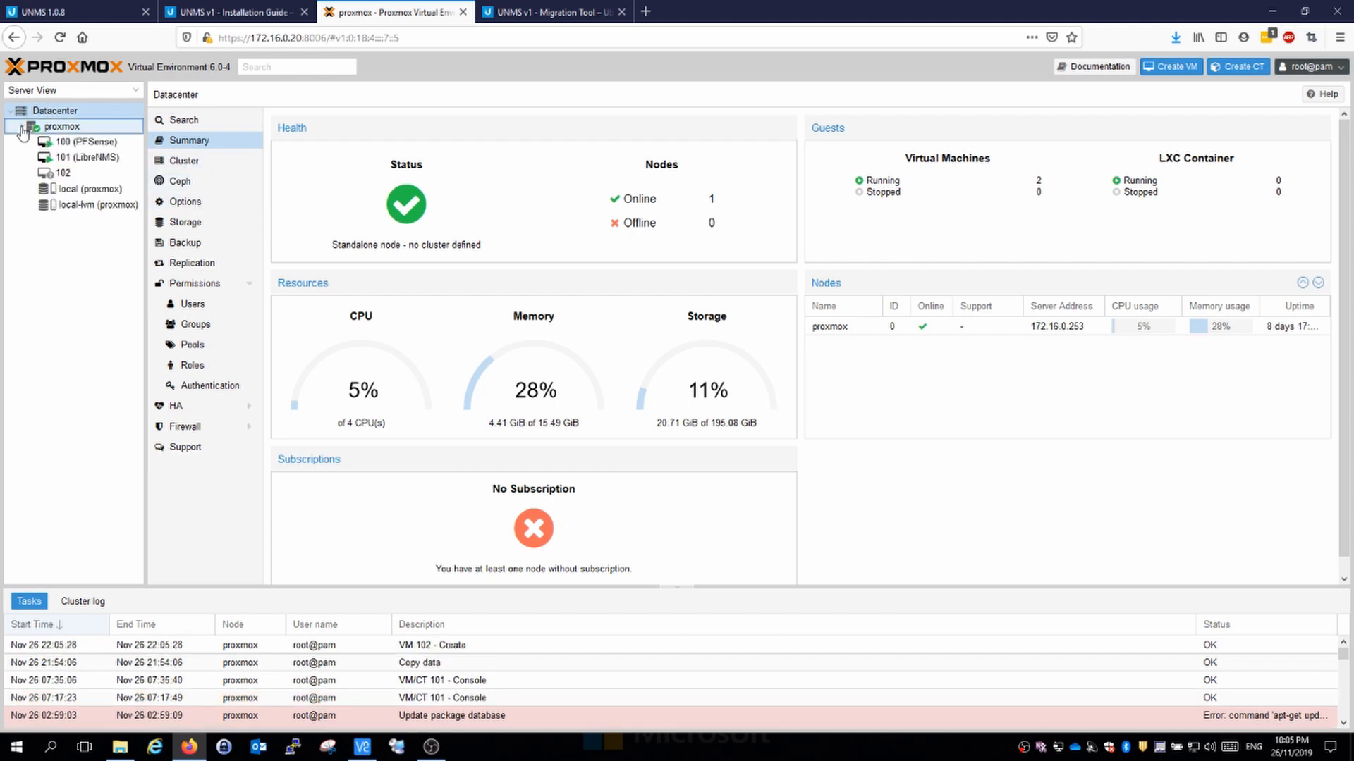
click(62, 172)
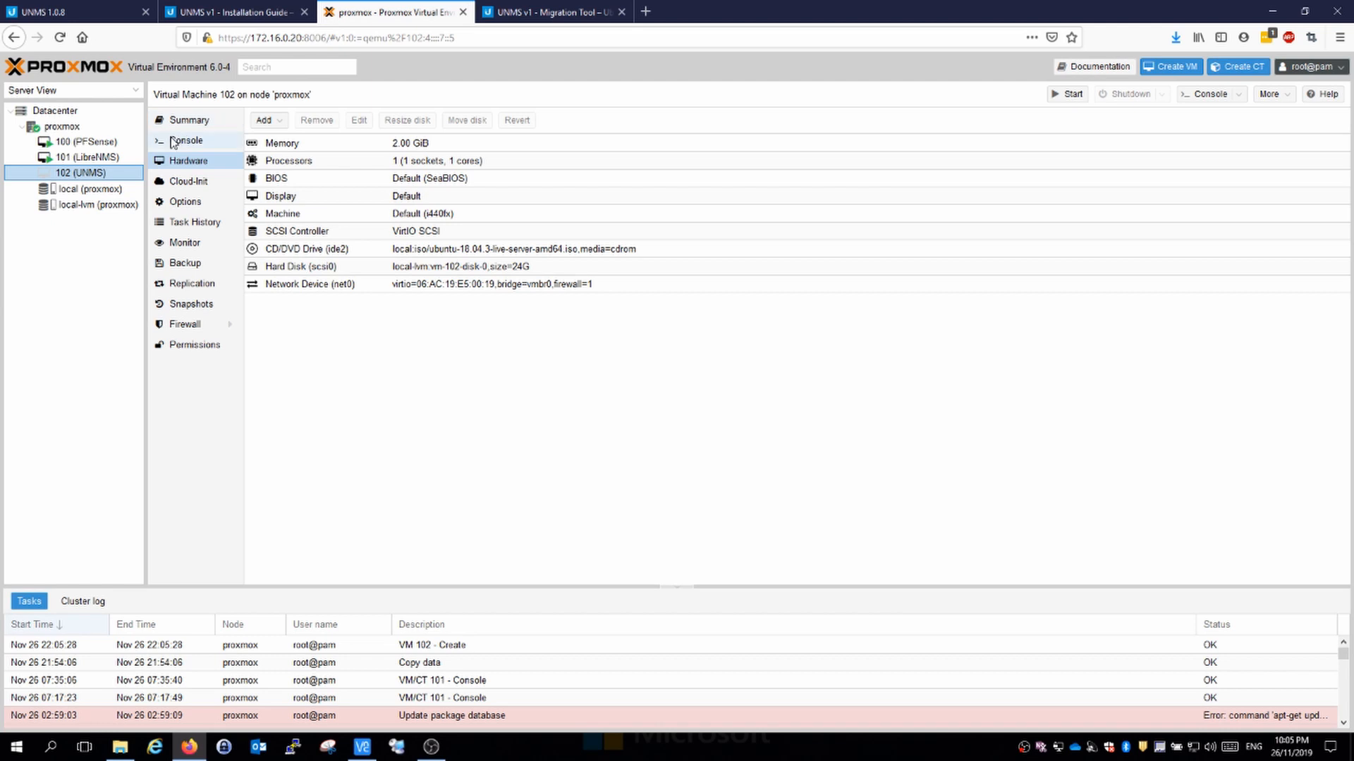
Start VM 102 from the noVNC console's power menu and confirm
click(186, 140)
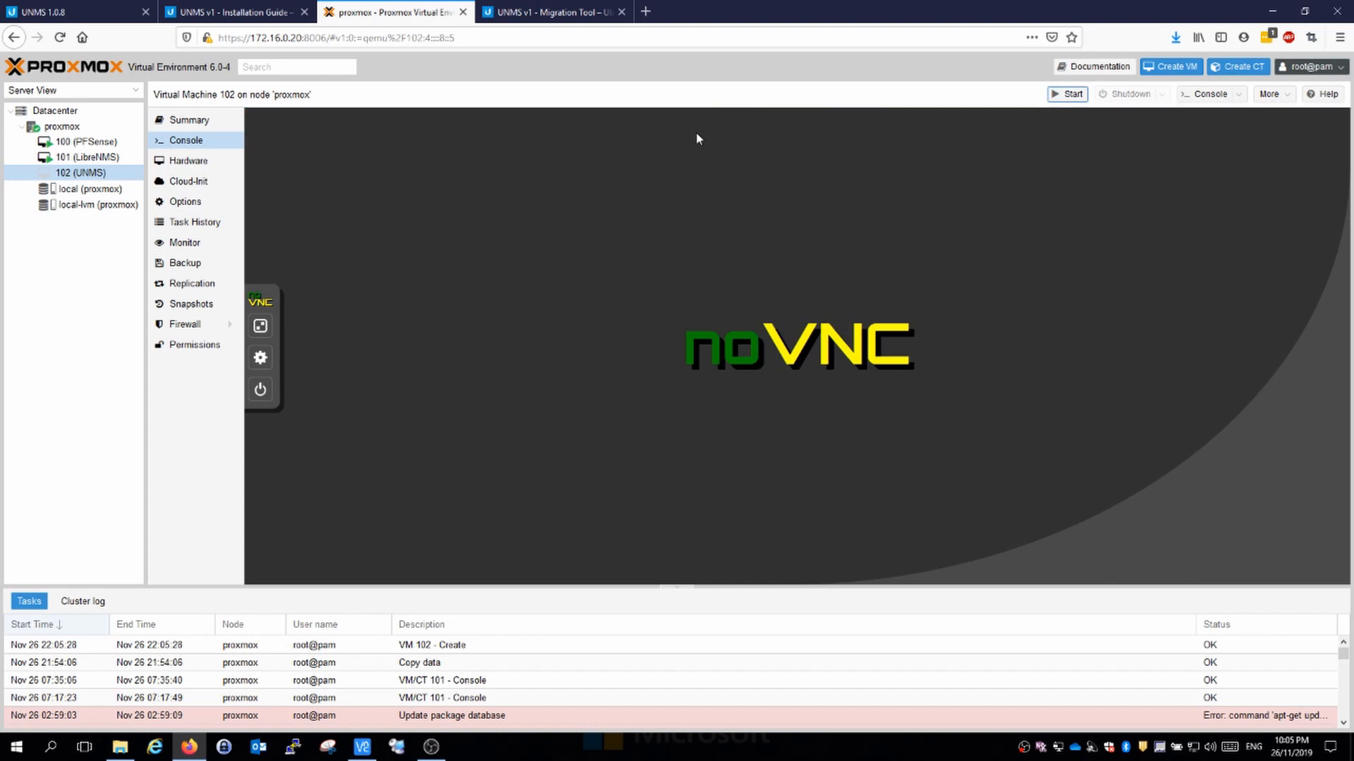
click(260, 389)
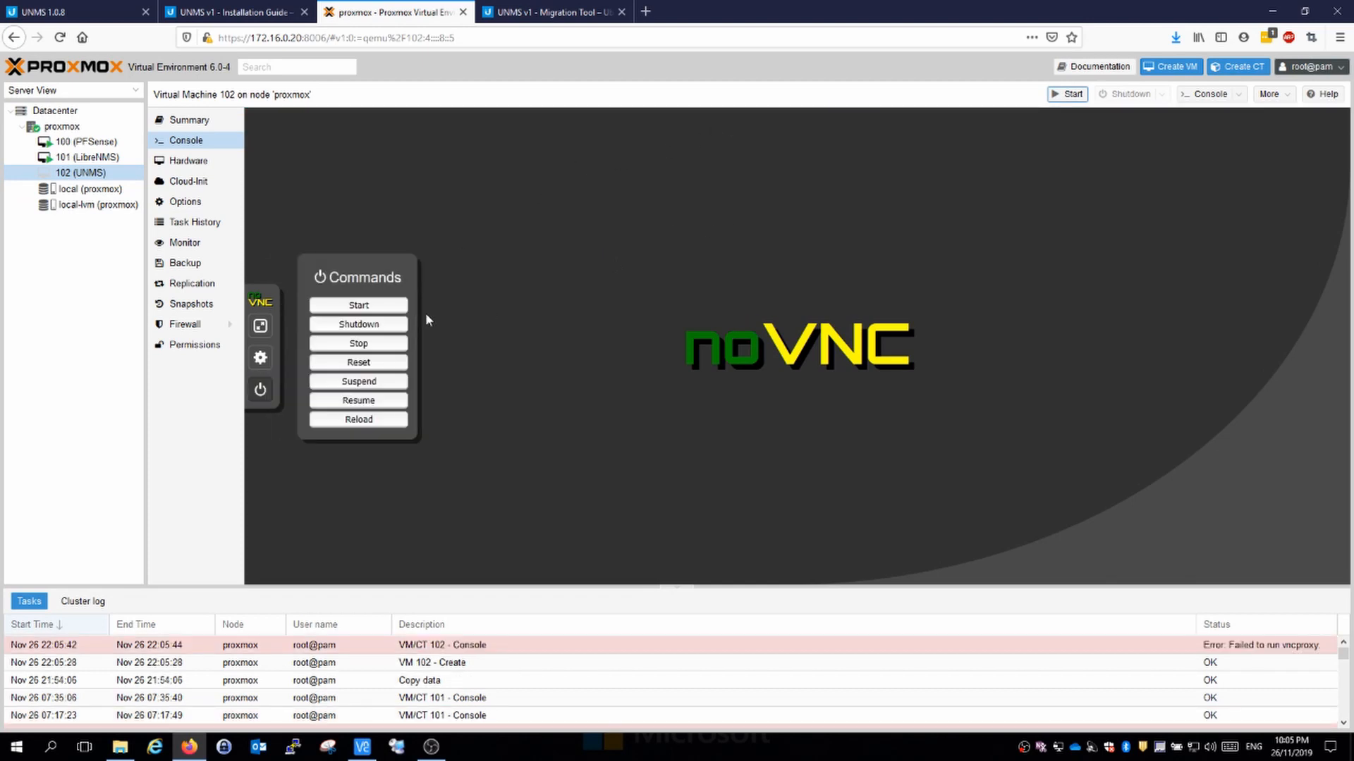
click(358, 304)
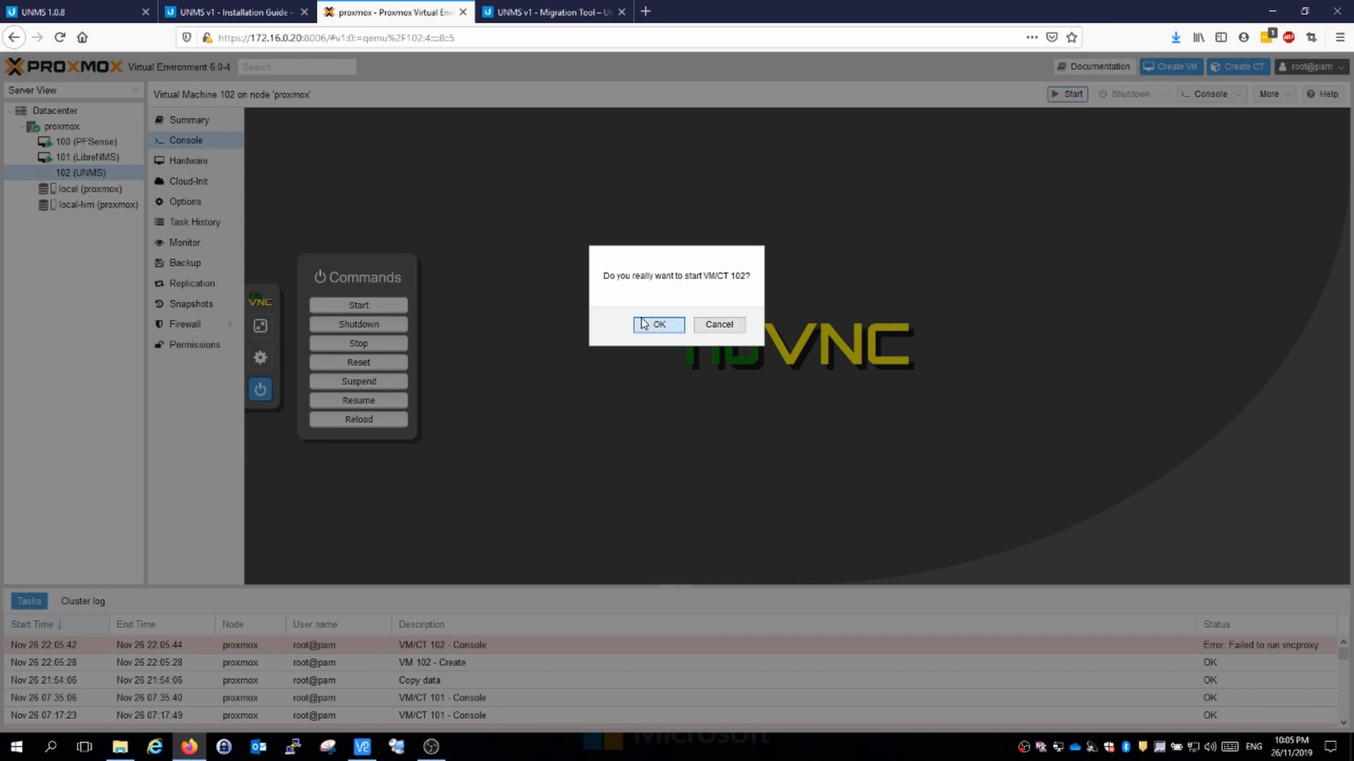
click(658, 325)
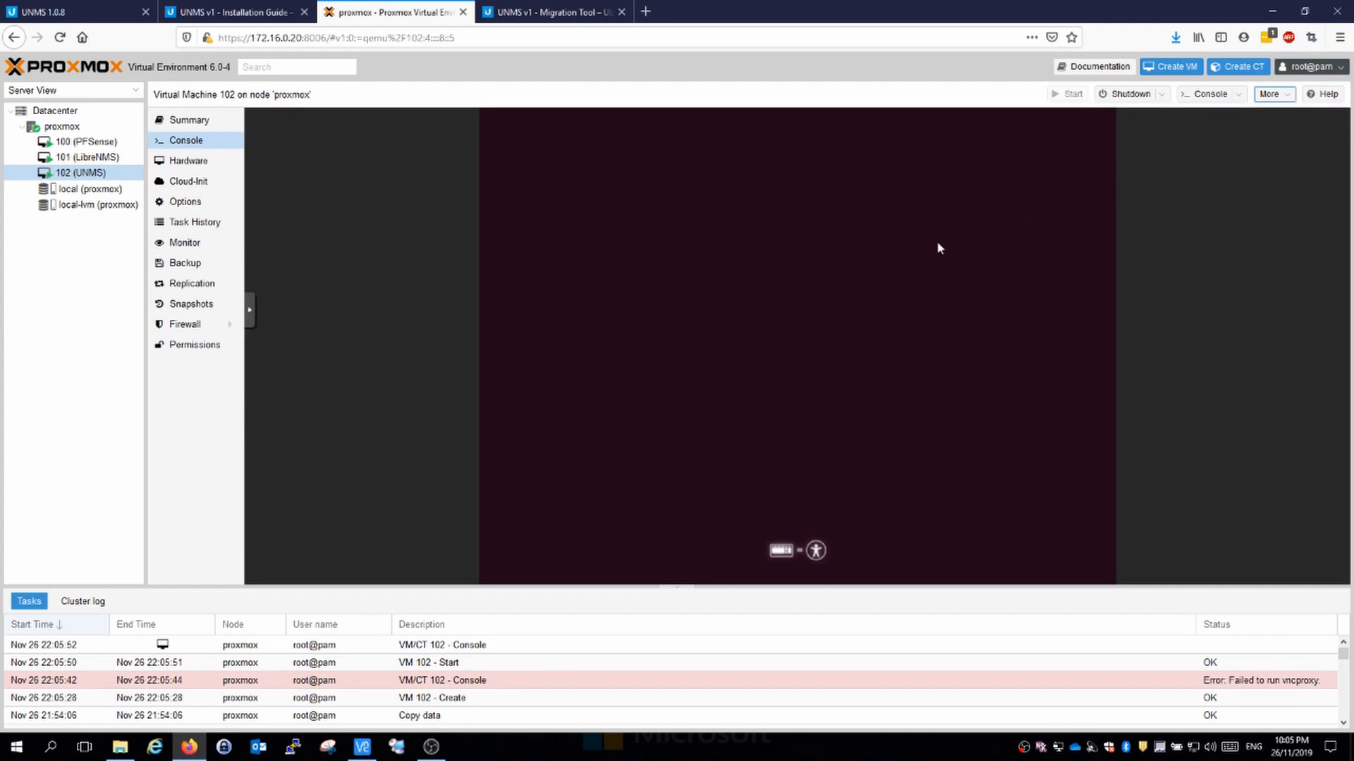
mouse_move(496, 284)
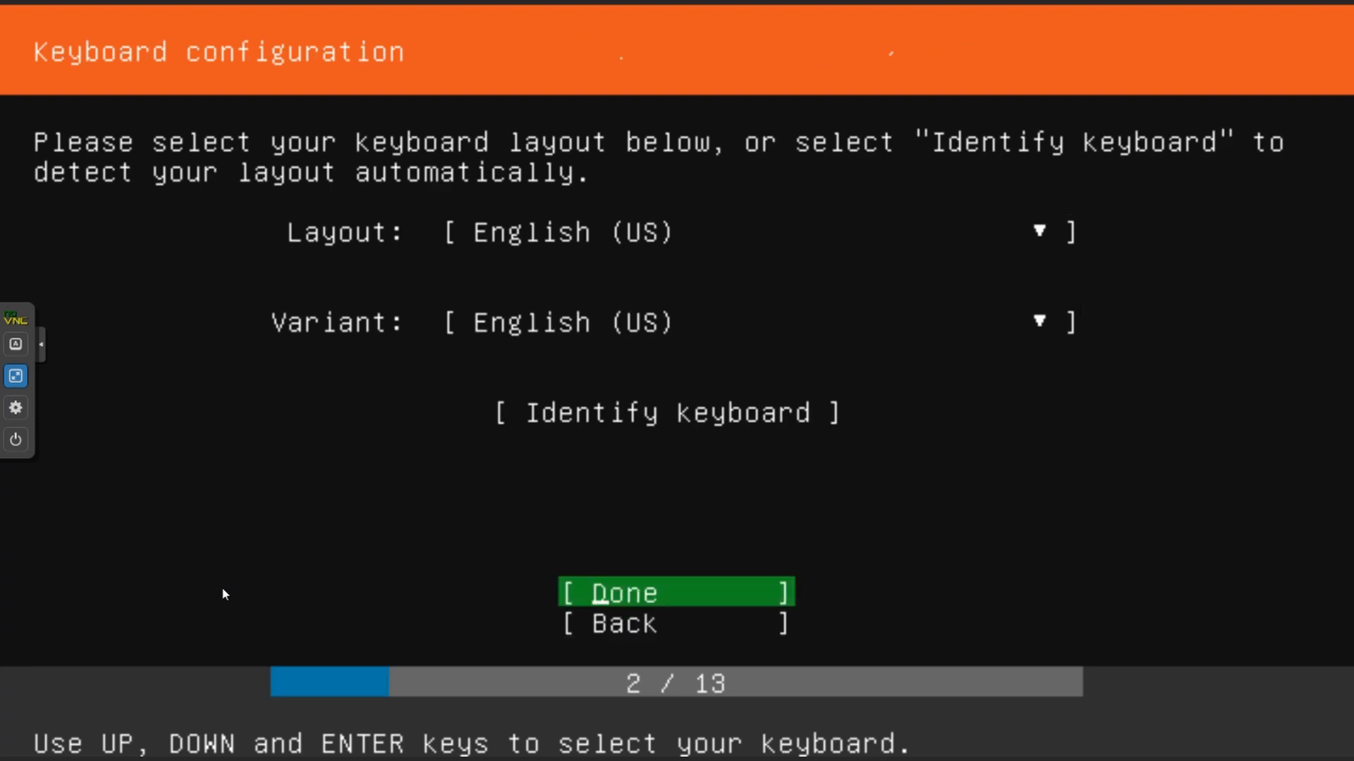
Keep the English (US) keyboard layout and the DHCP network configuration (172.16.1.4/23)
click(674, 593)
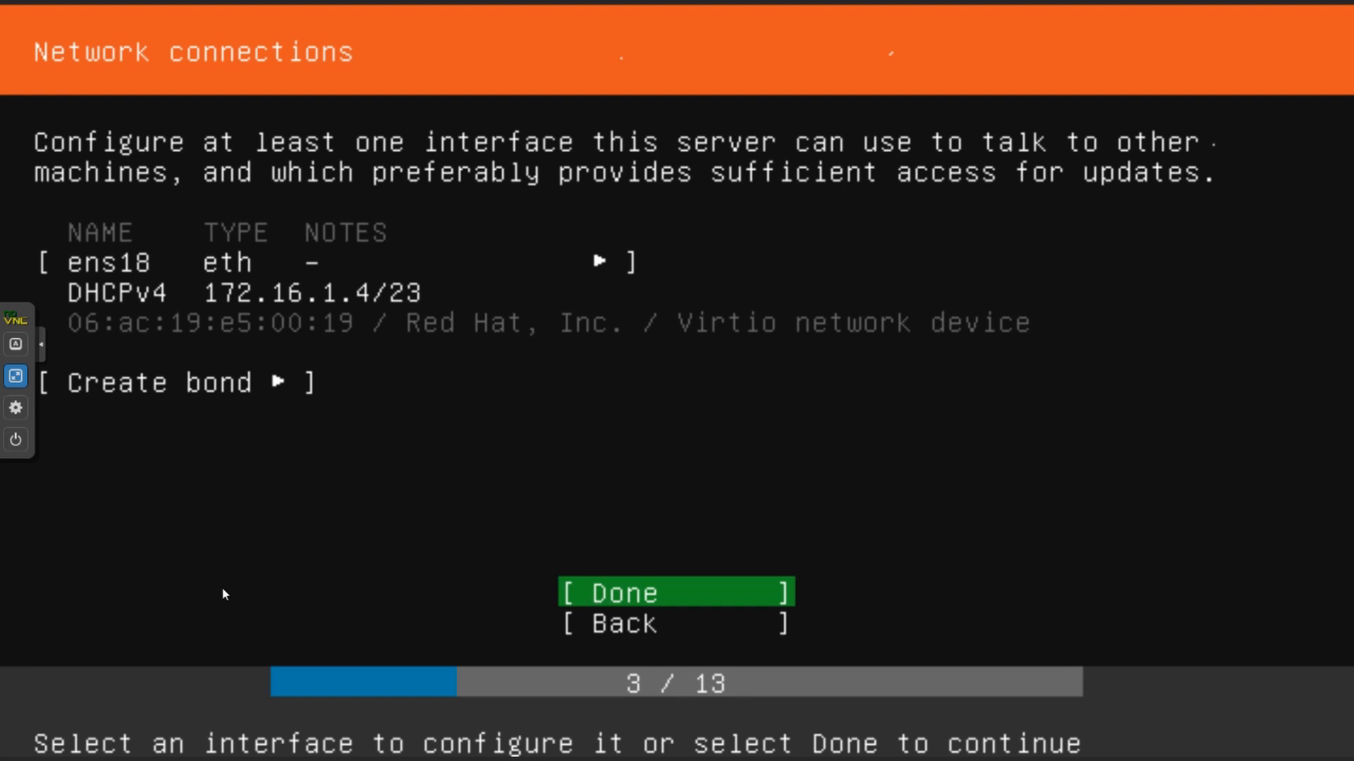
mouse_move(351, 337)
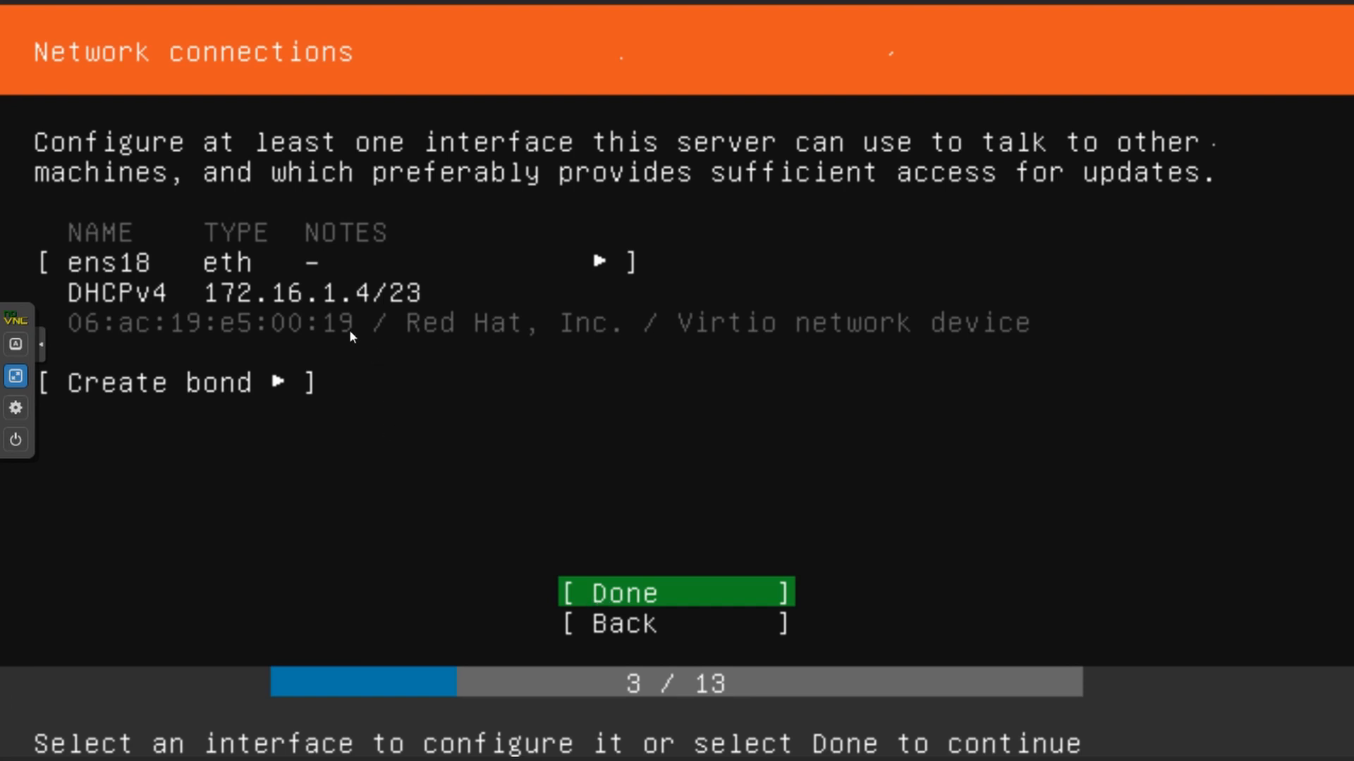
mouse_move(288, 327)
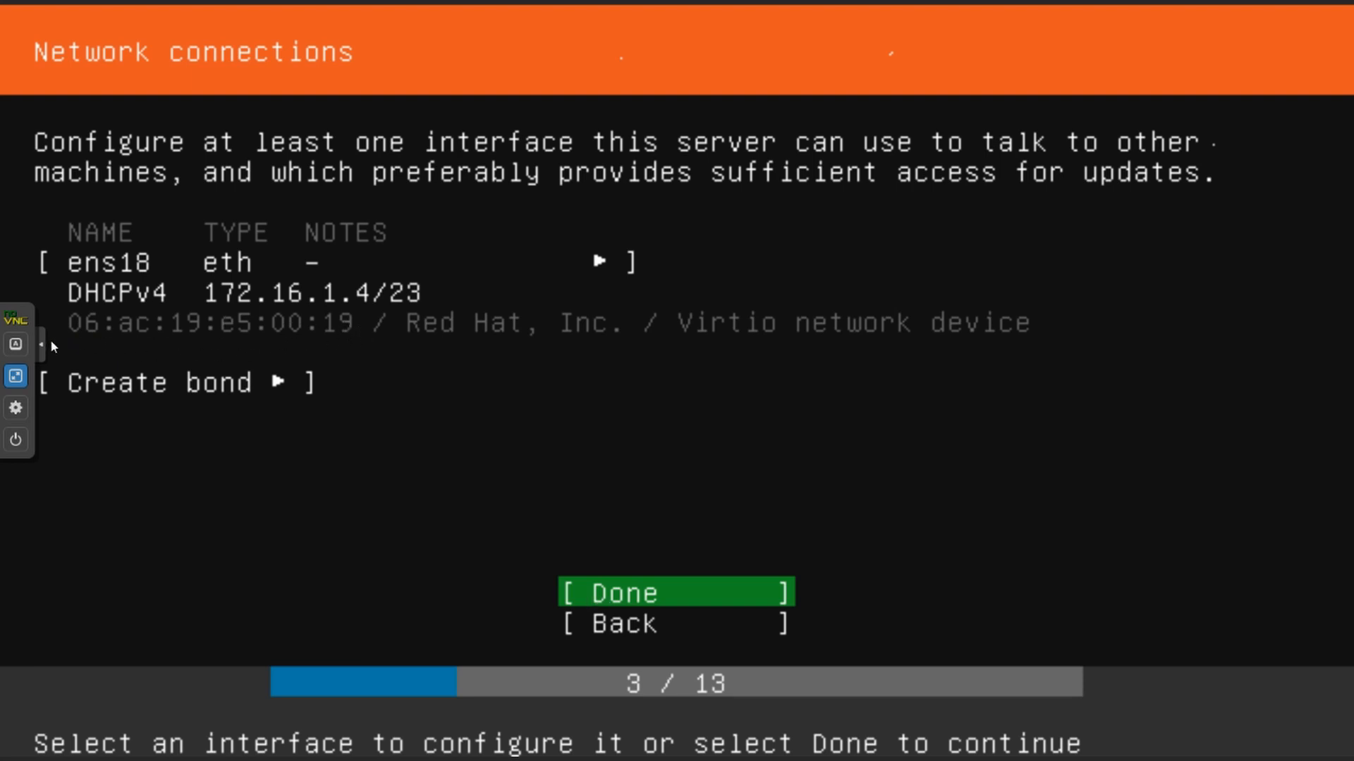
mouse_move(230, 359)
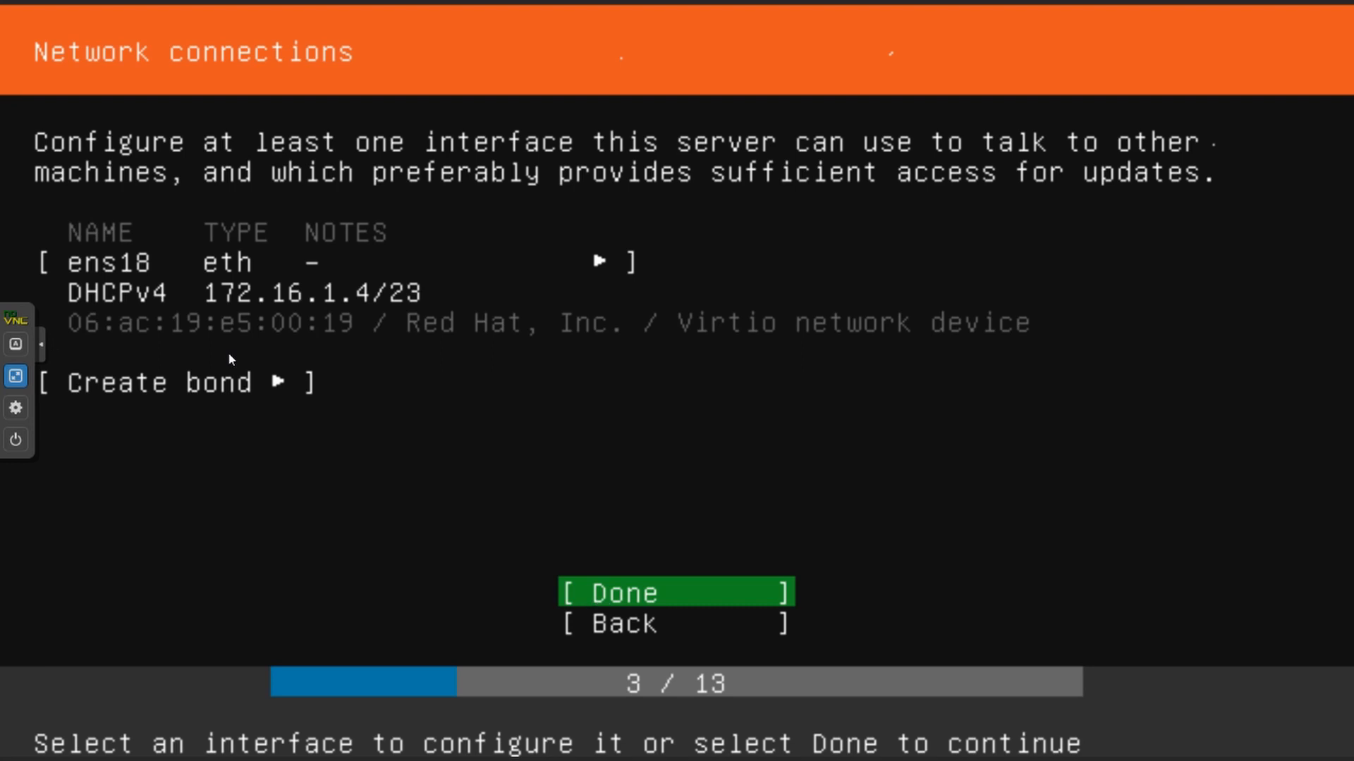
click(676, 593)
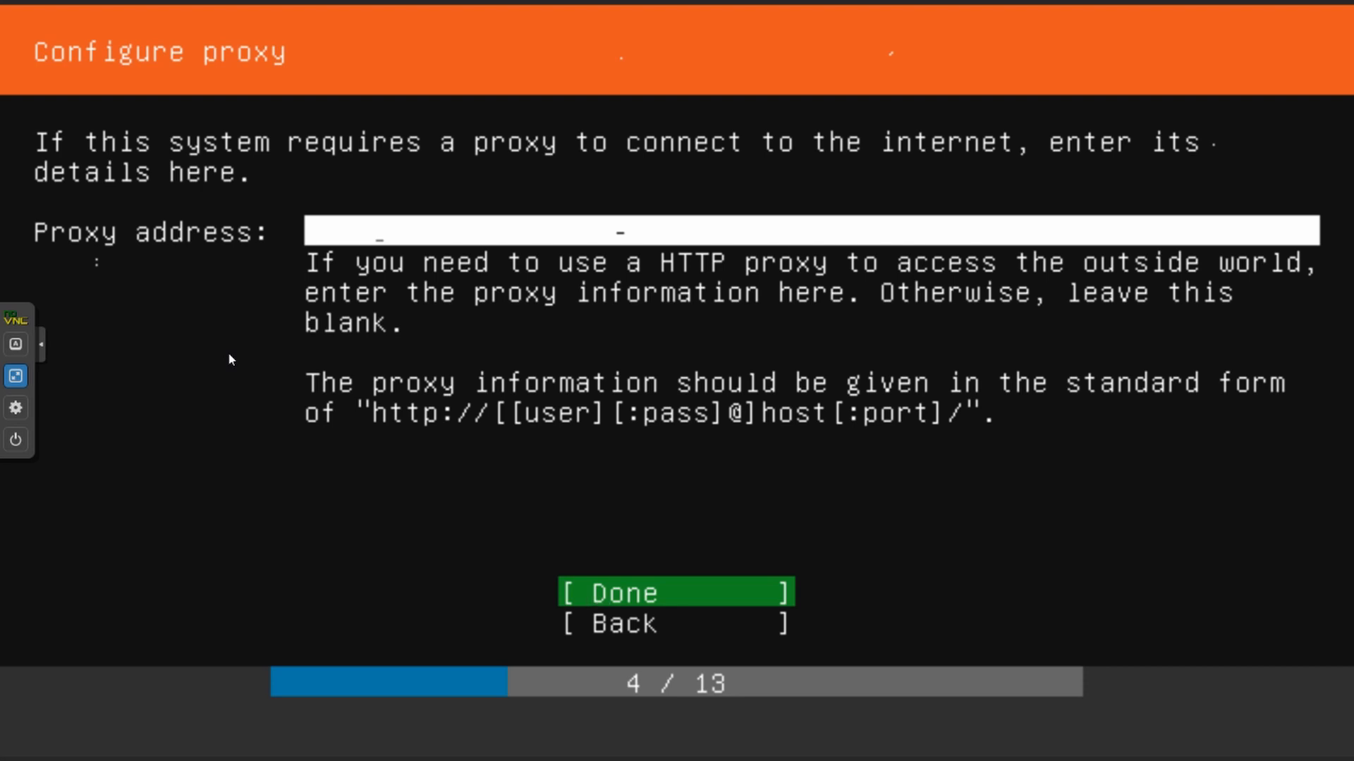
Skip the proxy, use the entire 24G QEMU disk as ext4 root, and confirm installing
click(674, 592)
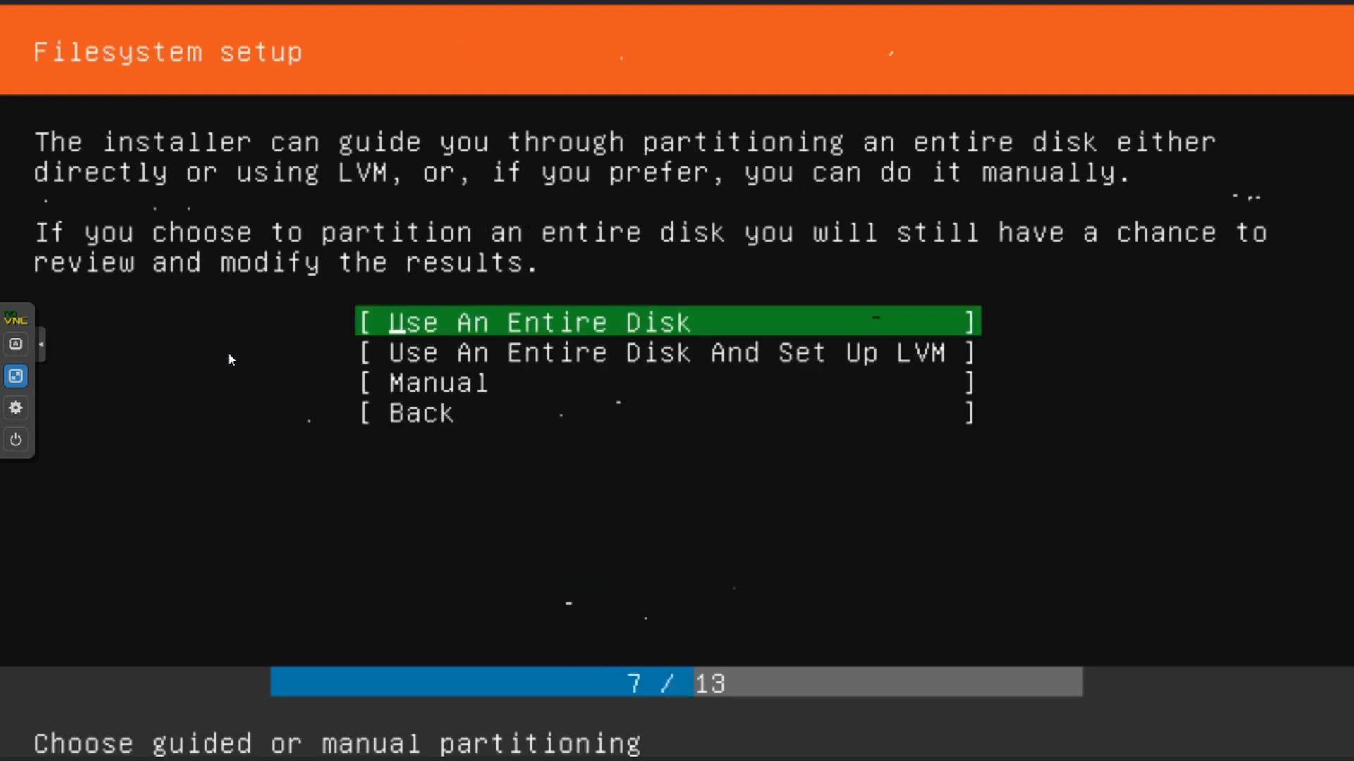
click(533, 322)
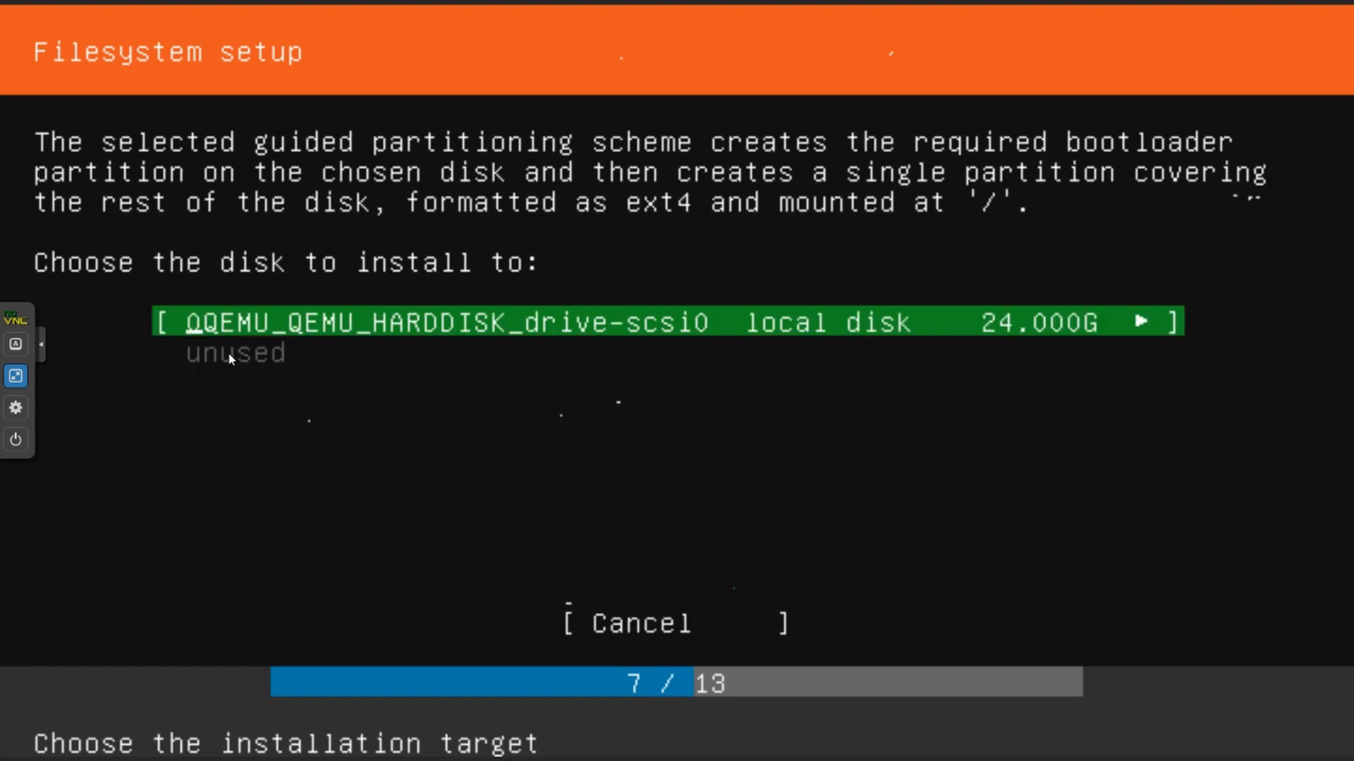
click(432, 322)
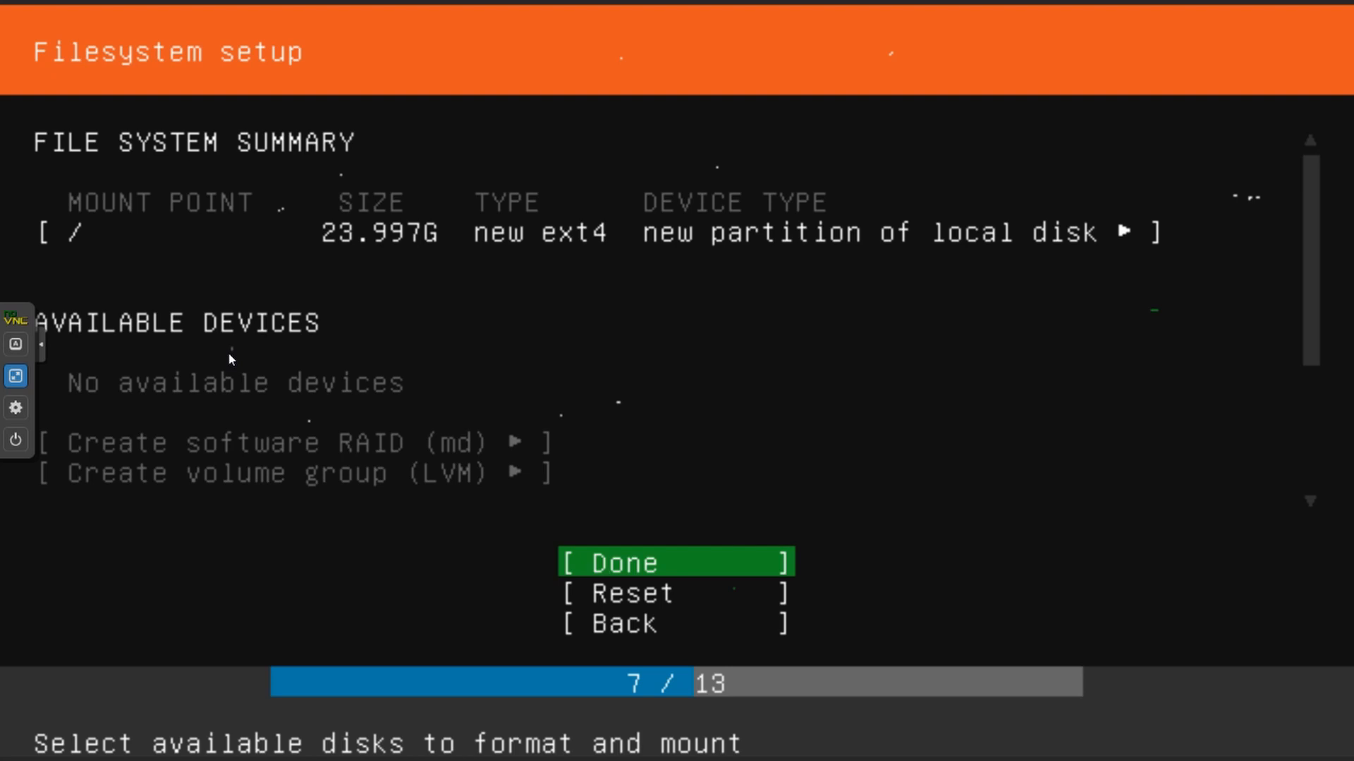
click(674, 561)
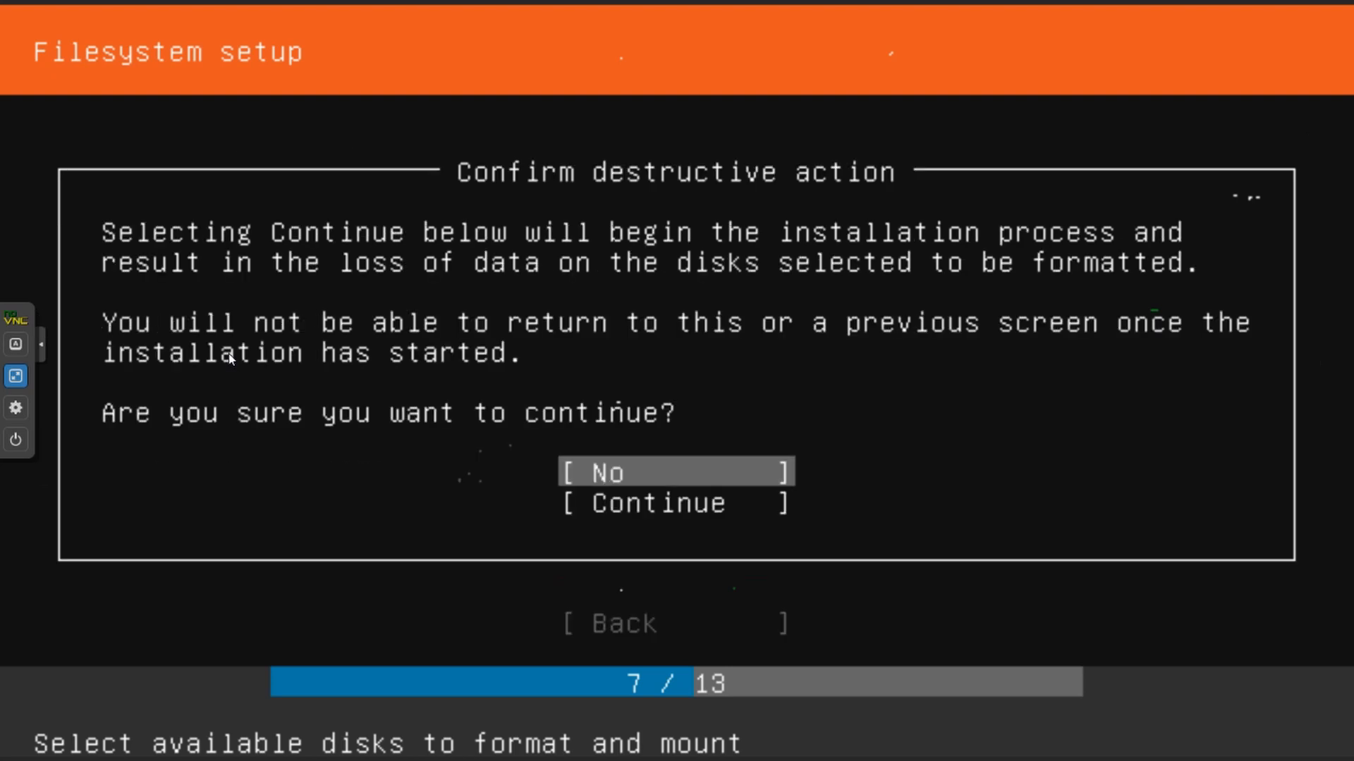
click(674, 503)
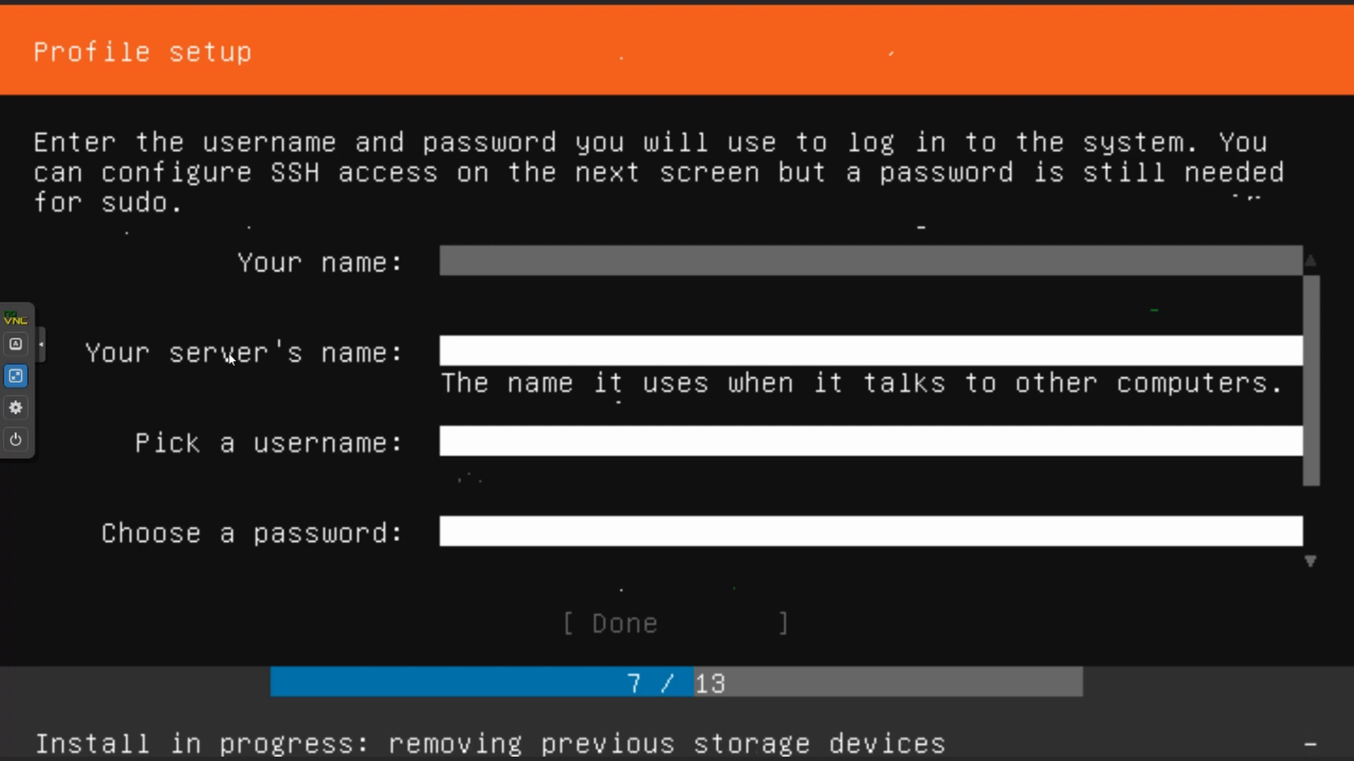
Enter name and server name unms, username localadmin, and the confirmed password
text(unms)
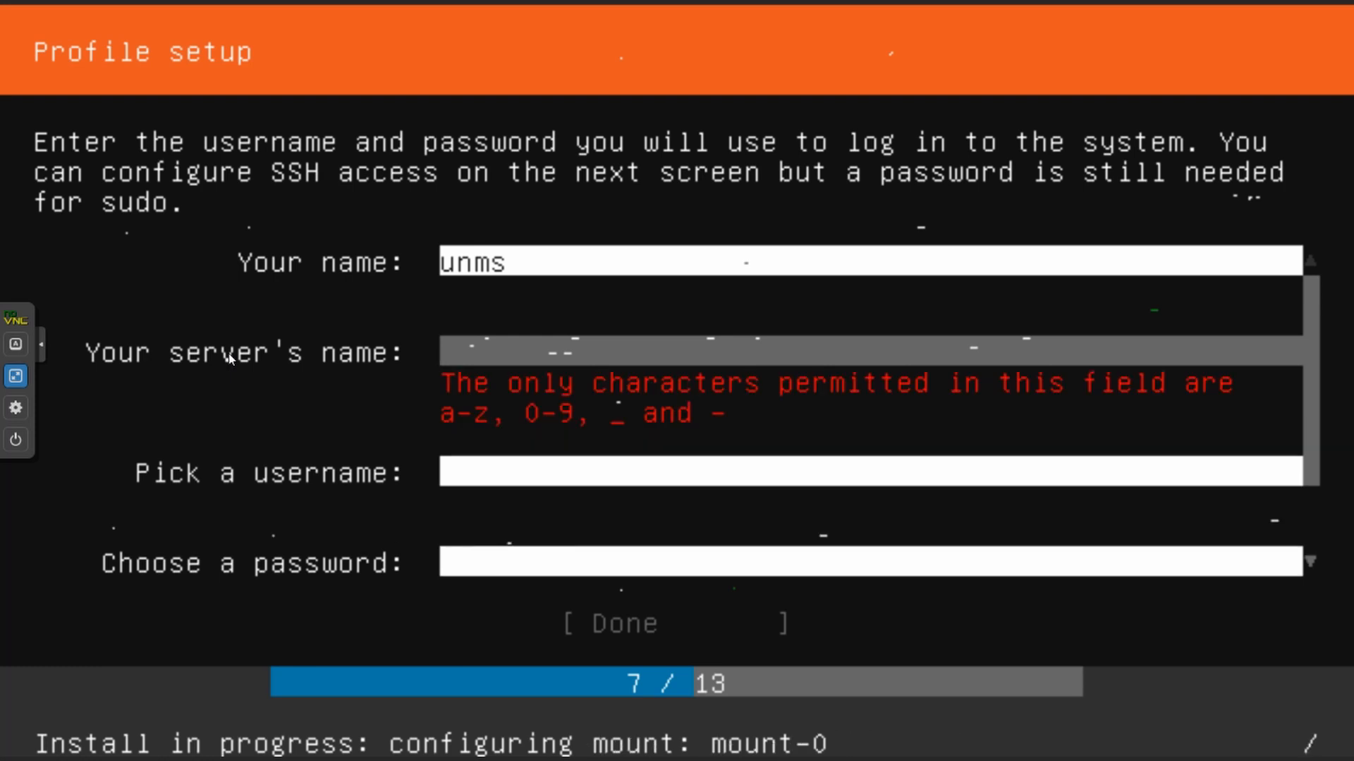
text(unms)
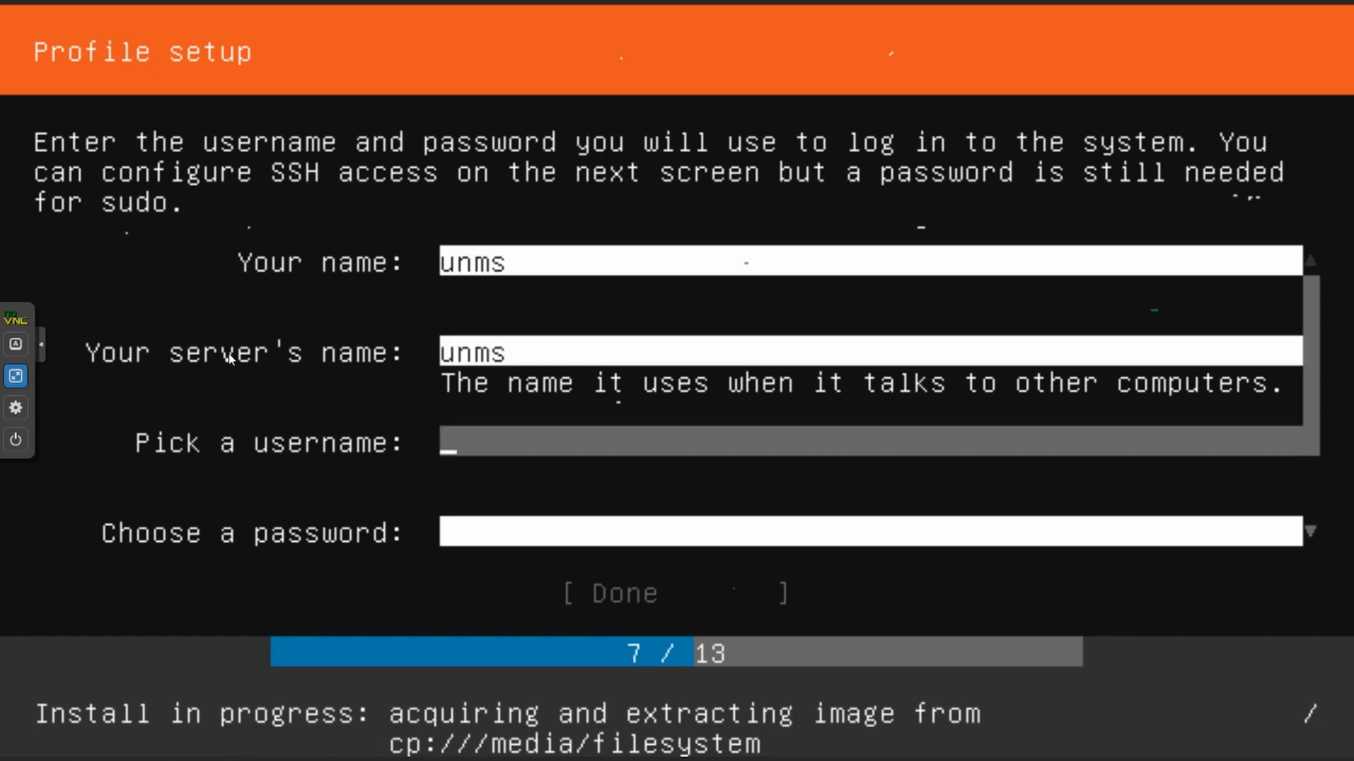
text(localadmin)
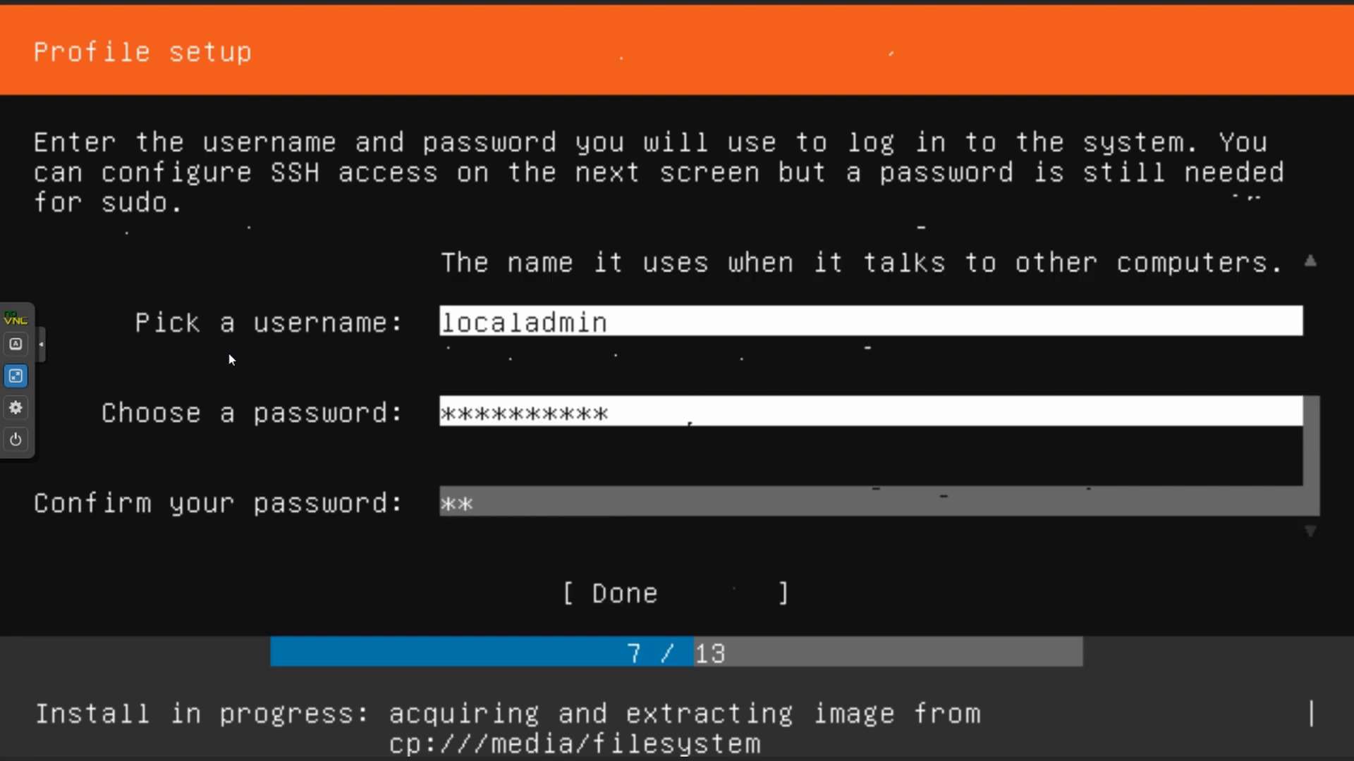
text(********)
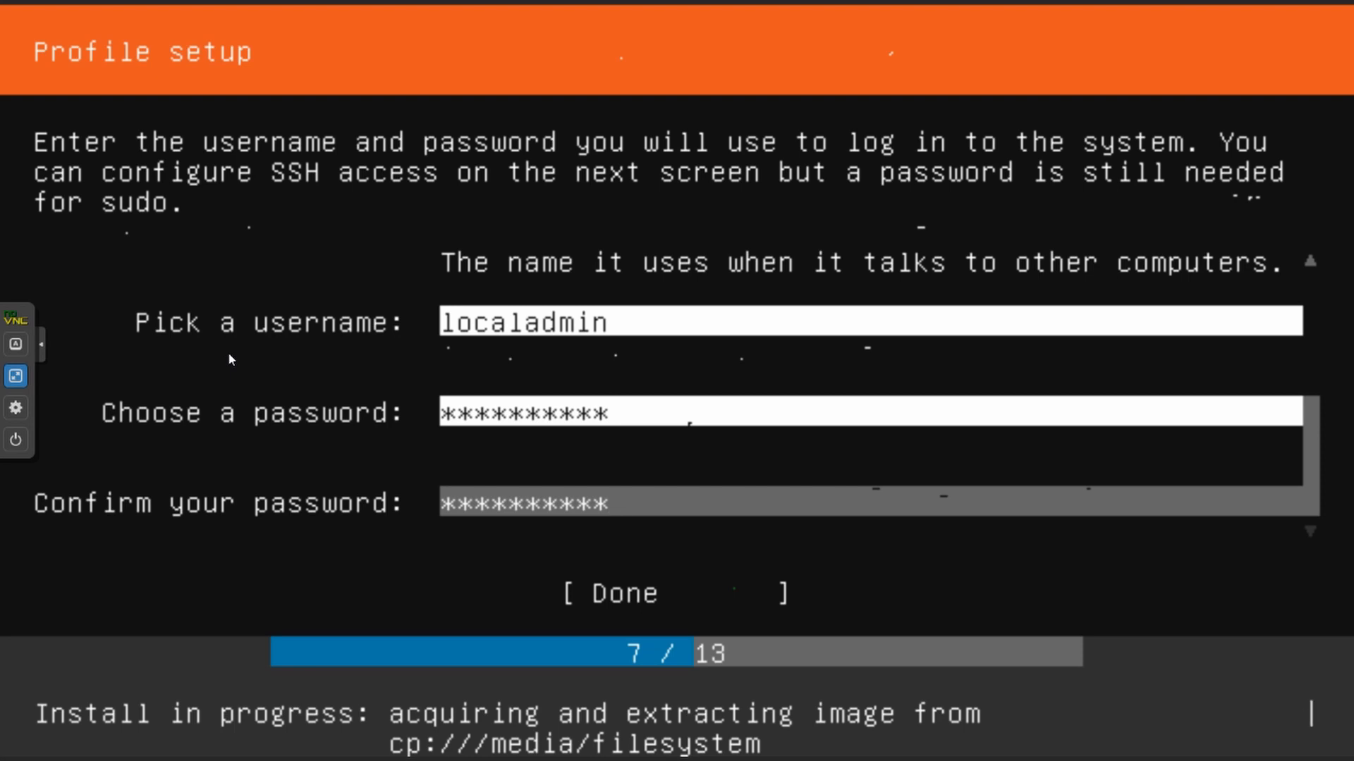
click(608, 593)
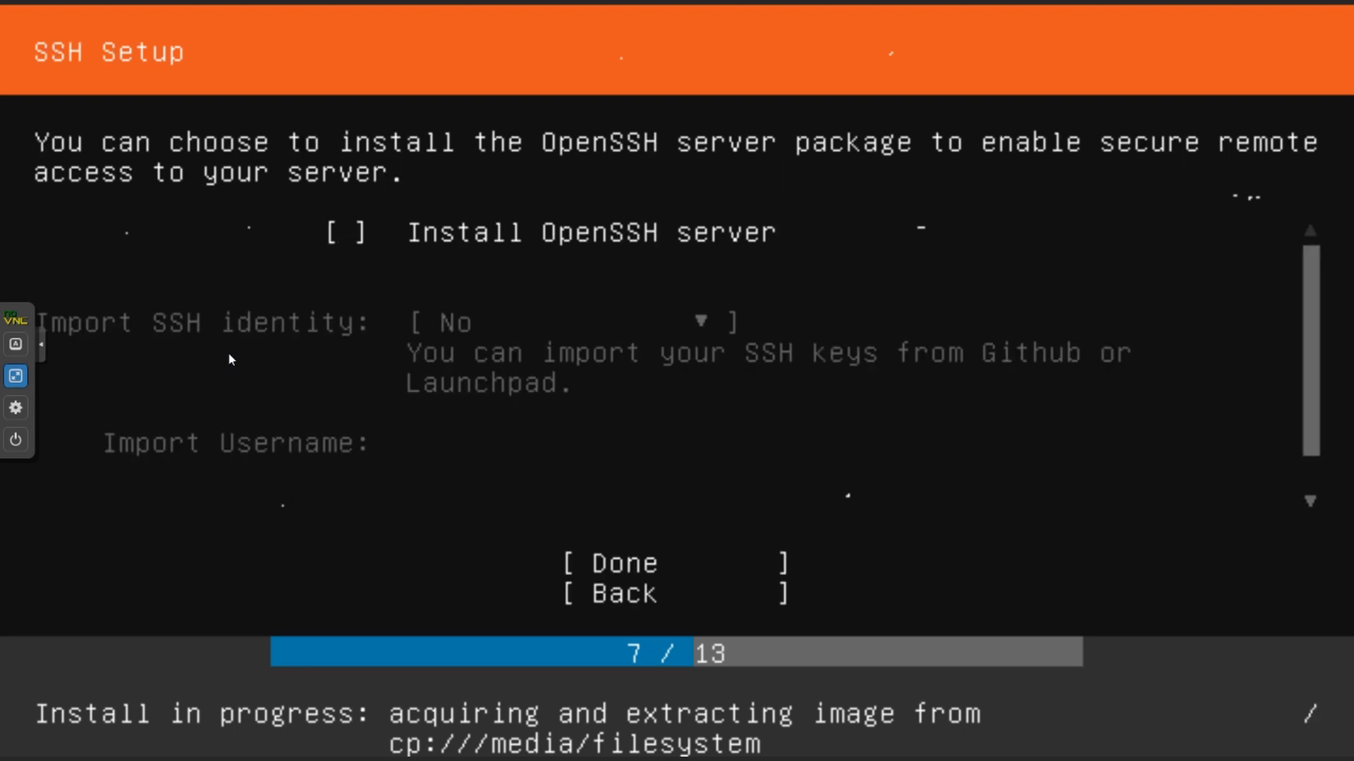
Enable OpenSSH server installation and scroll past the featured snaps without selecting any
click(343, 232)
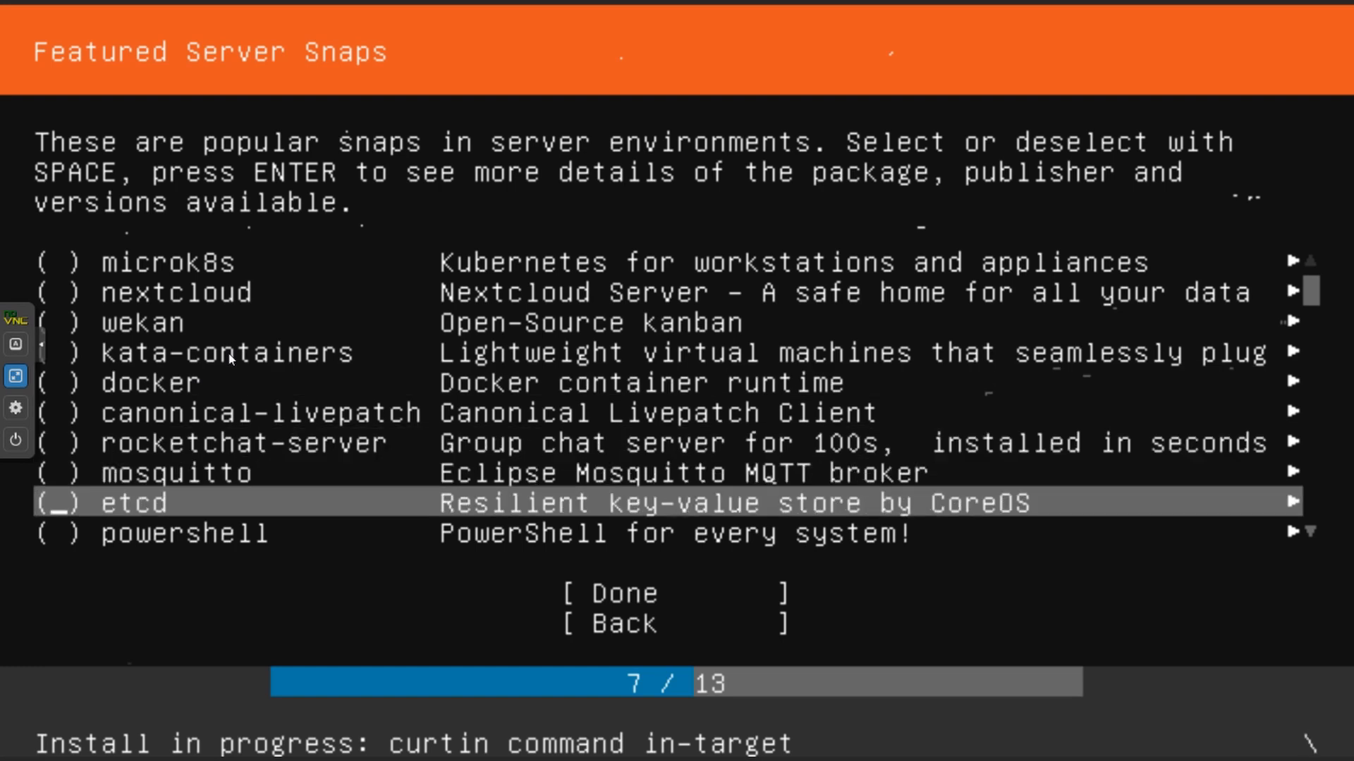
scroll(down, 3)
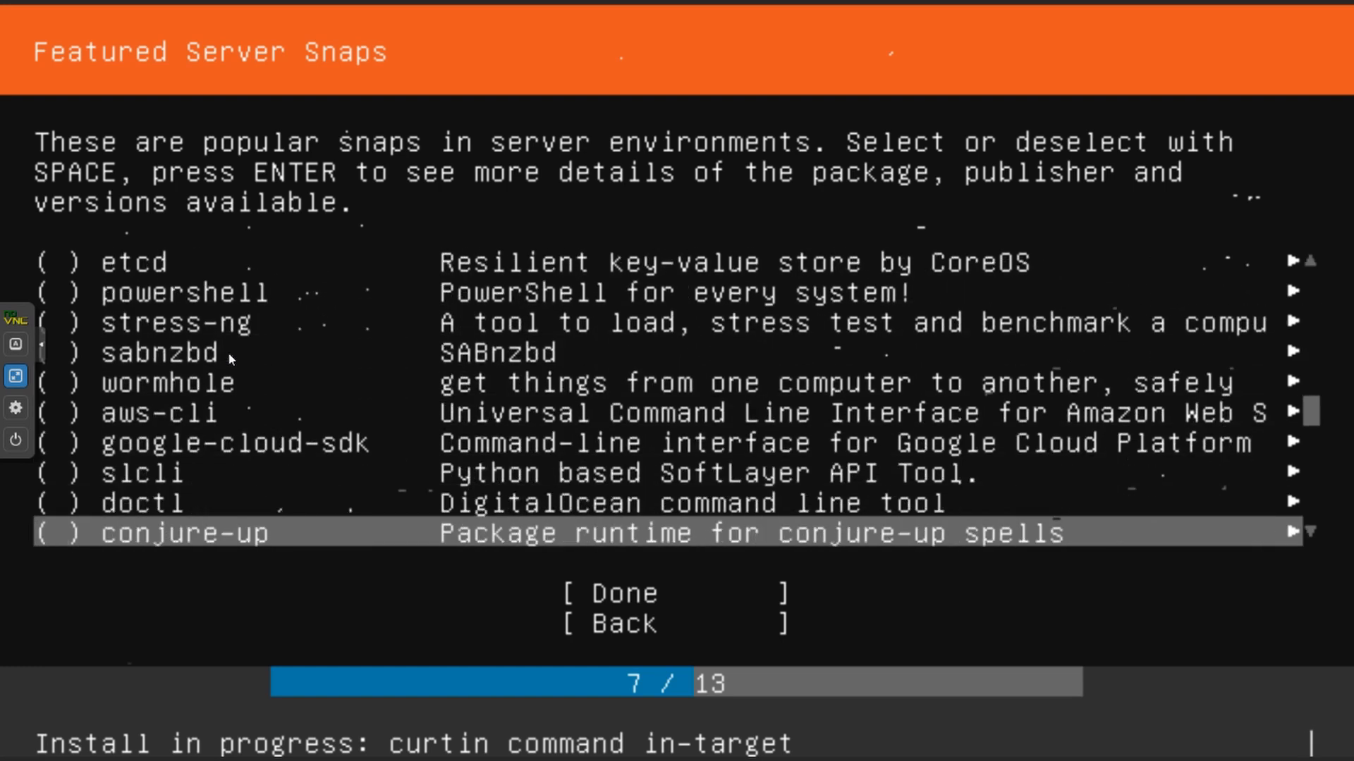
scroll(down, 3)
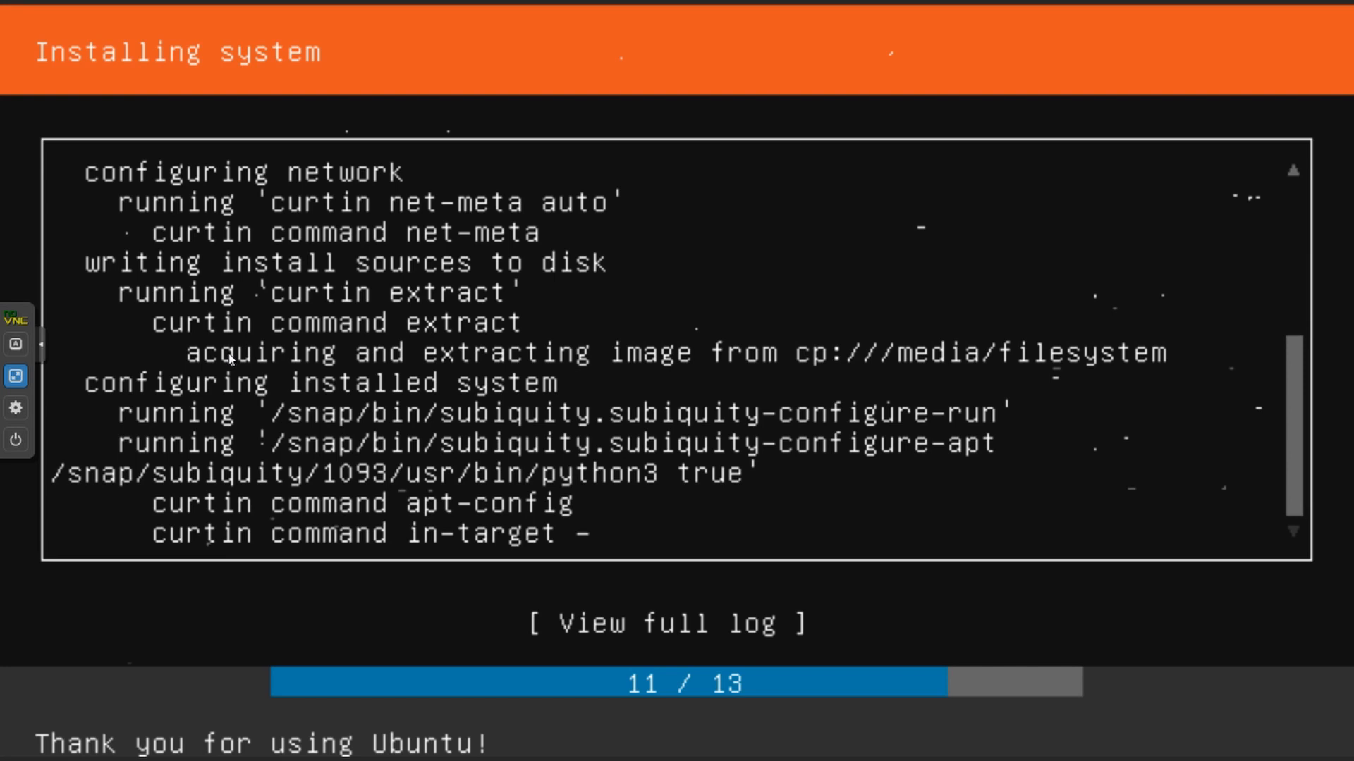
mouse_move(1032, 127)
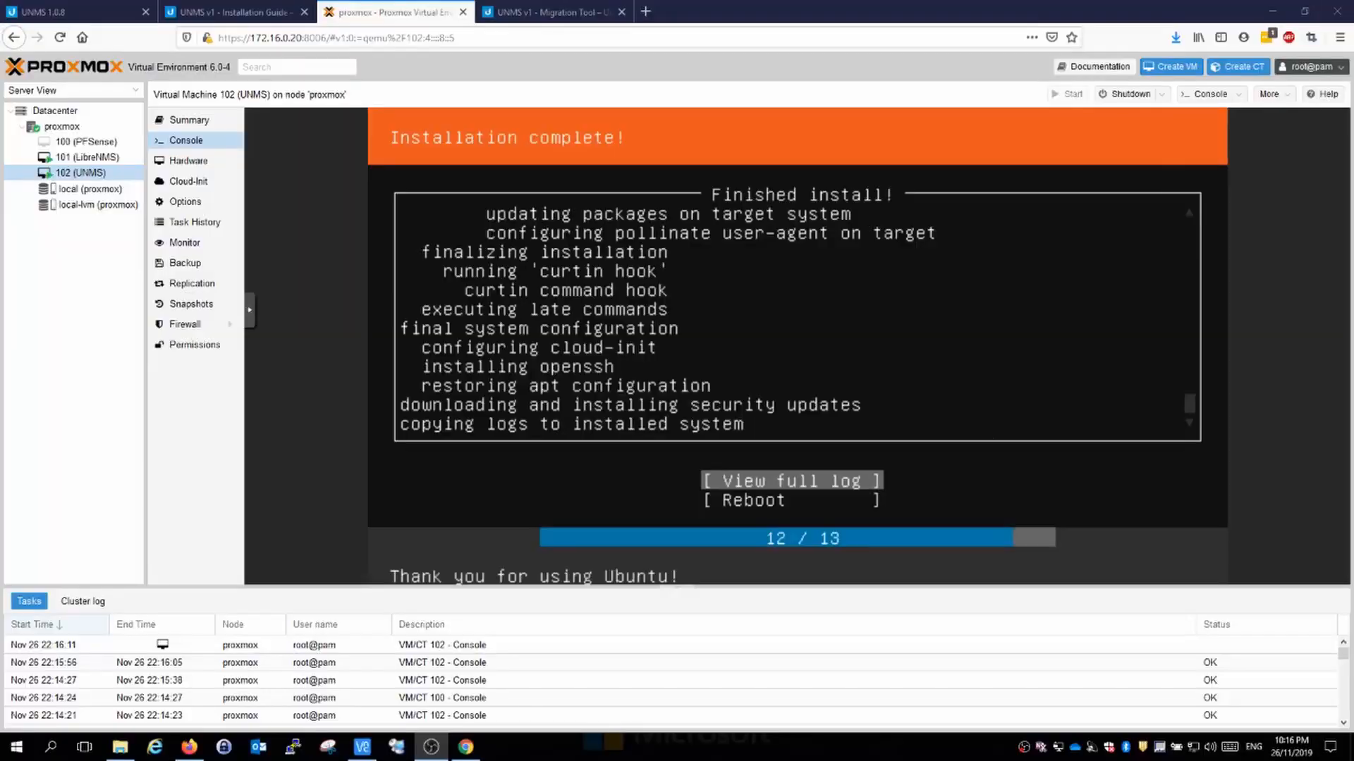
mouse_move(995, 459)
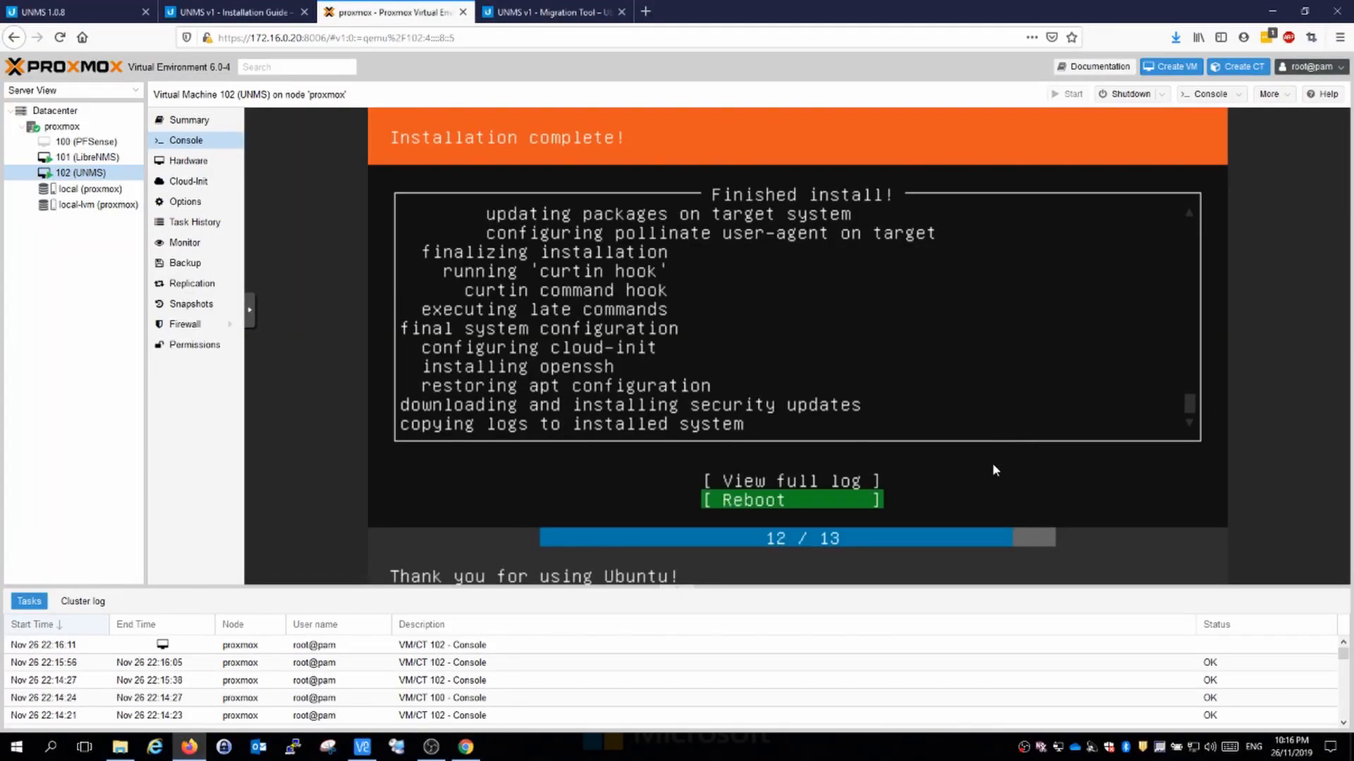
Reboot the freshly installed Ubuntu VM from the Installation complete screen
click(789, 499)
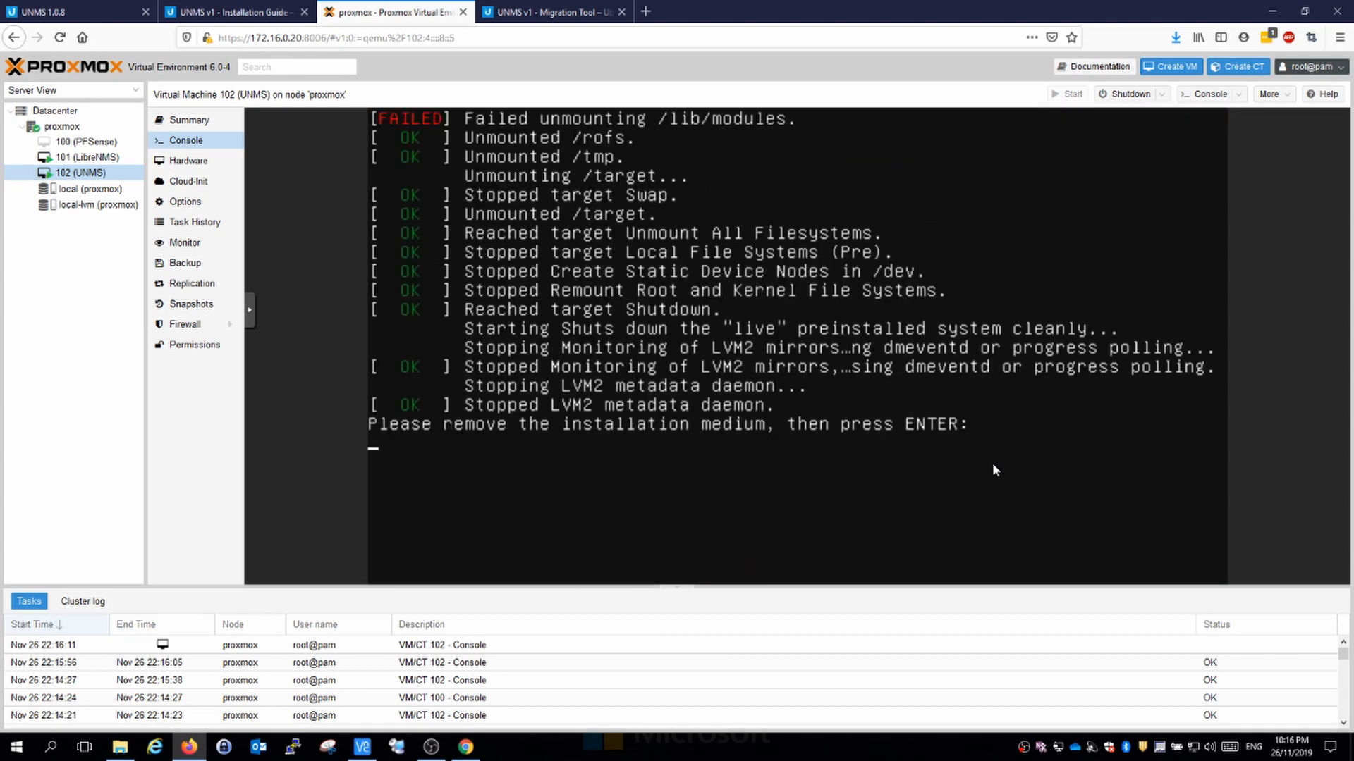
mouse_move(382, 135)
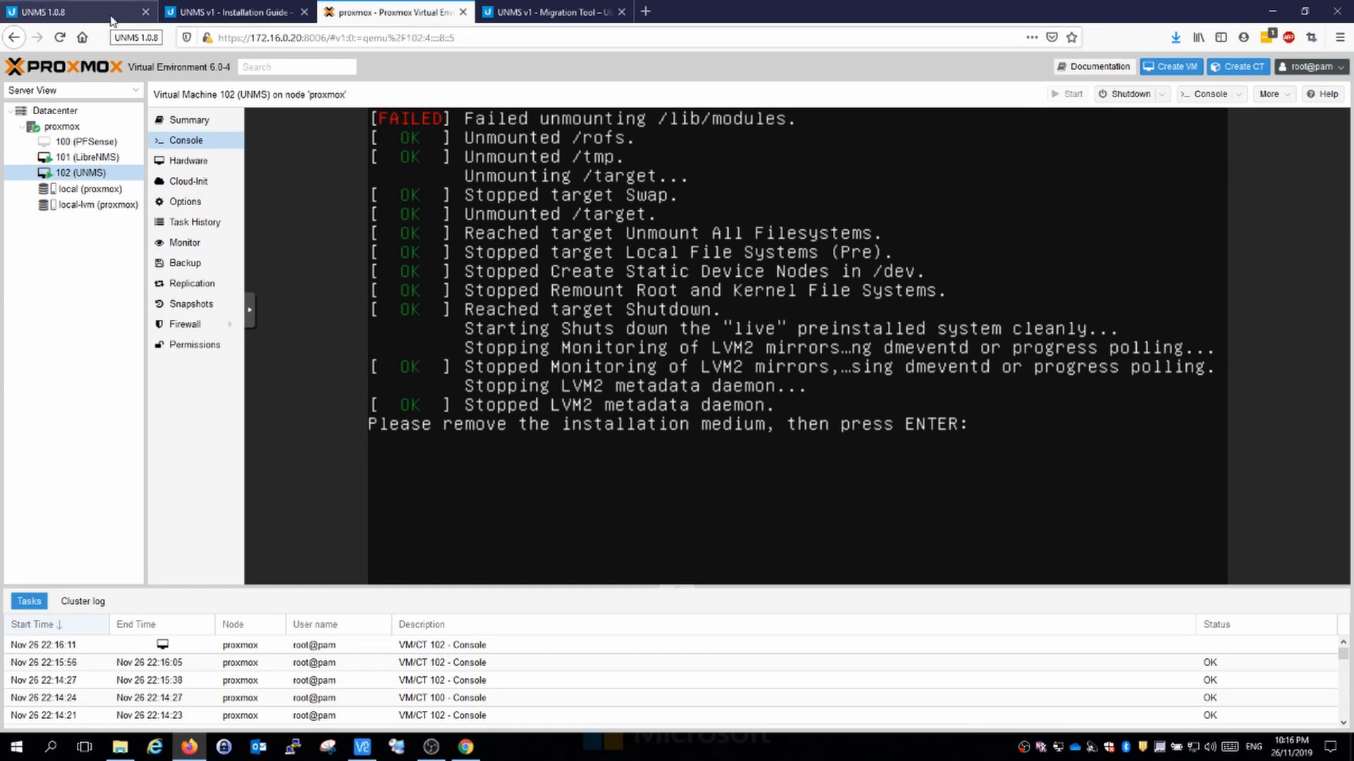
Show the Installation Instructions section of the UNMS v1 Installation Guide tab
click(233, 12)
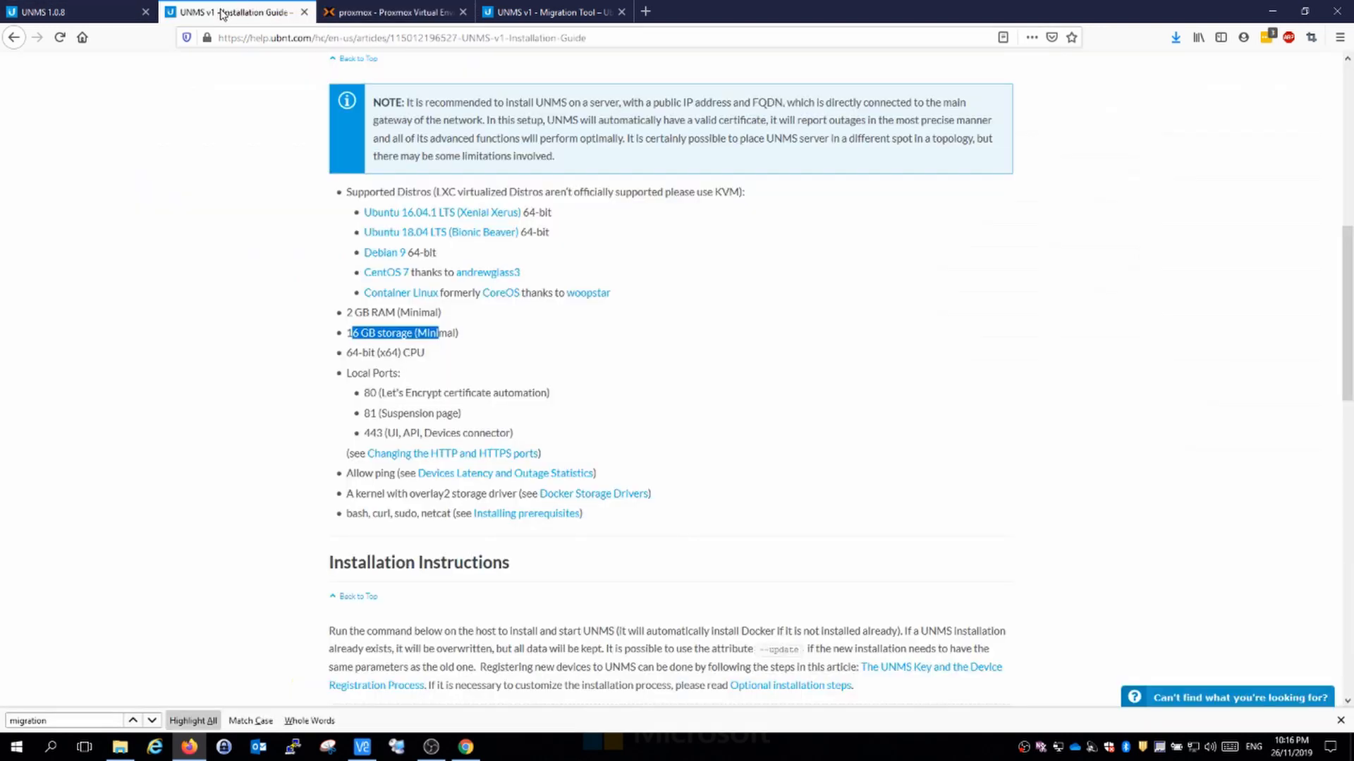
scroll(down, 3)
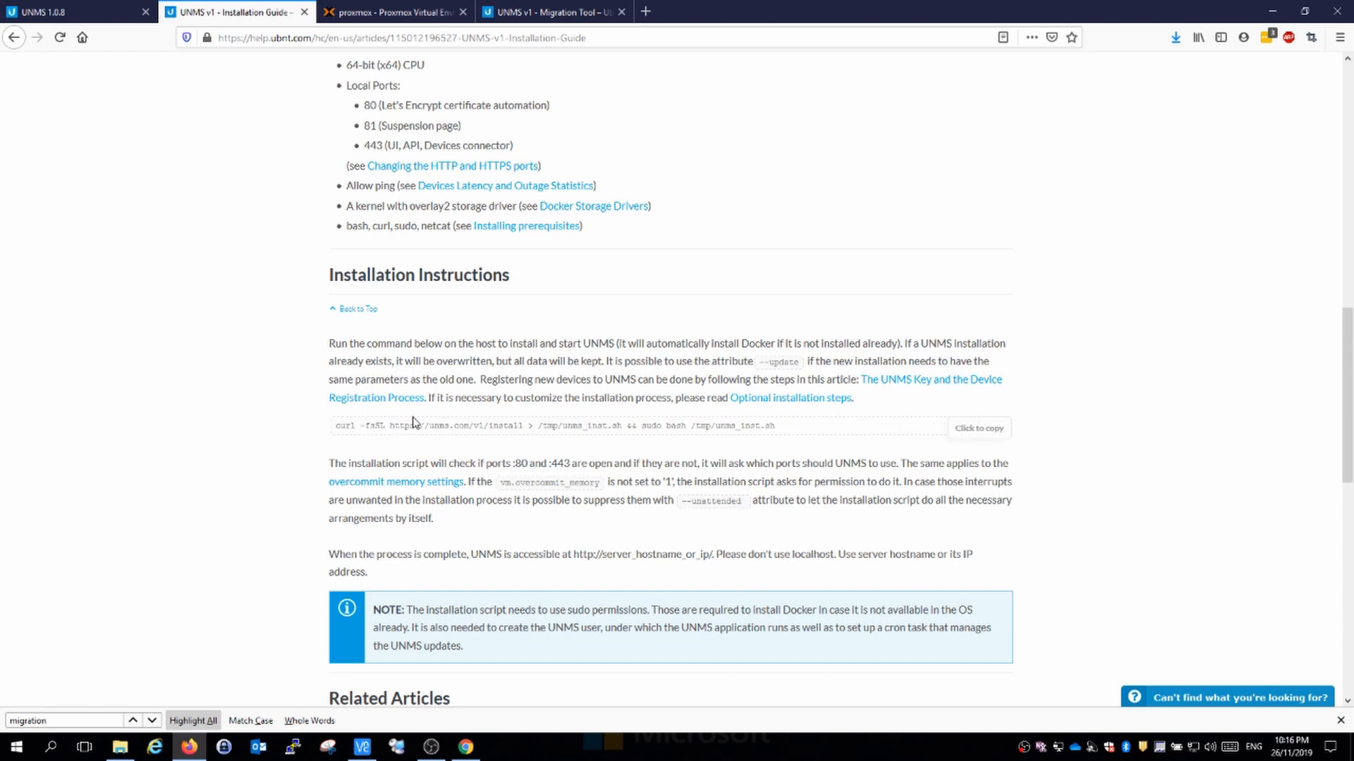
mouse_move(589, 431)
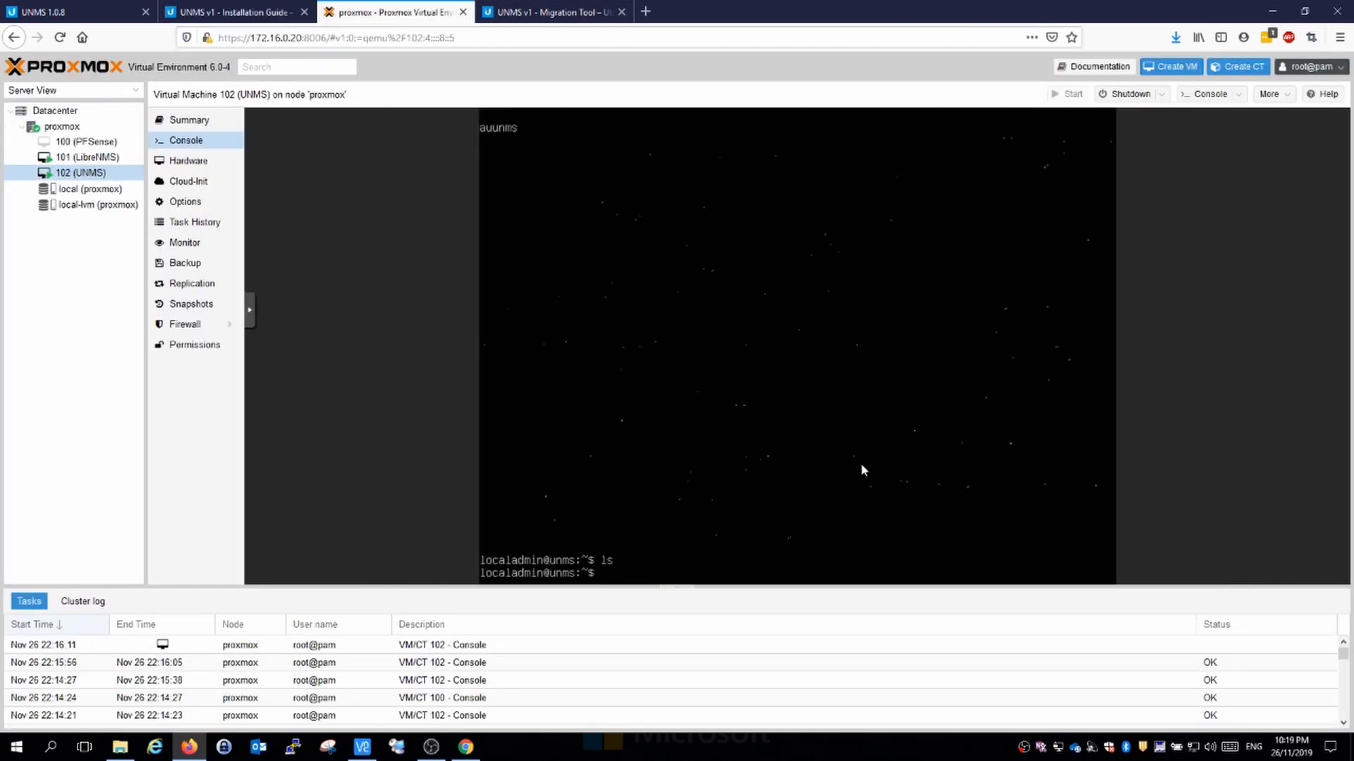
Run sudo apt-get update and sudo apt-get upgrade on the VM 102 console
text(sudo apt-get update)
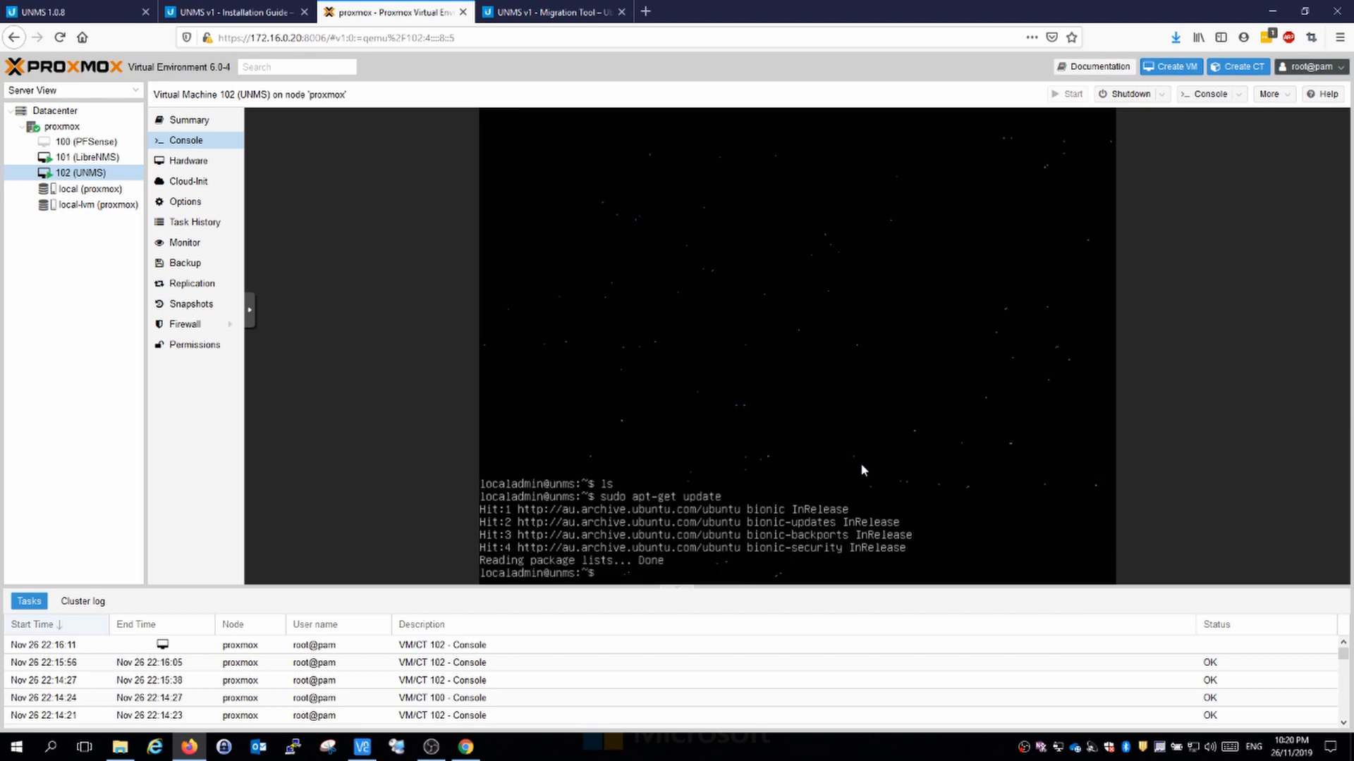
text(sudo apt-)
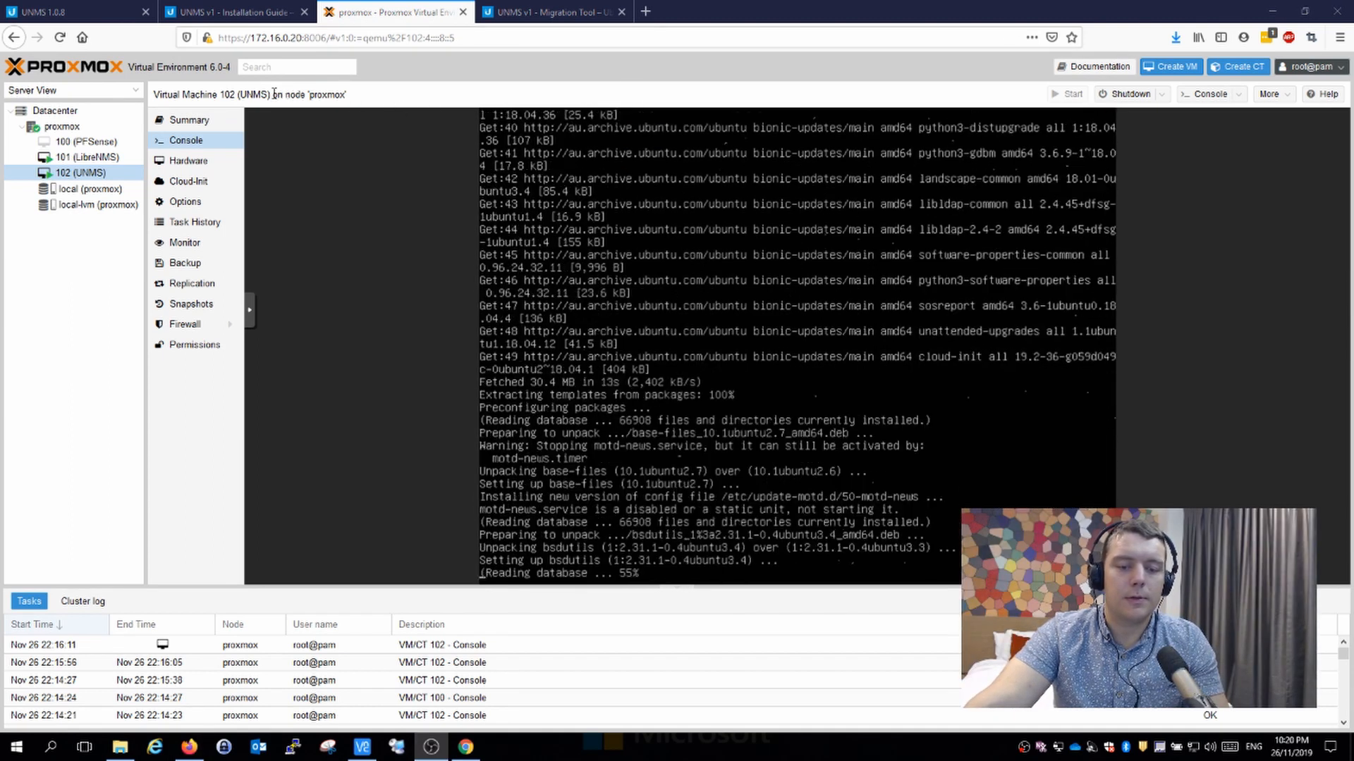
click(233, 11)
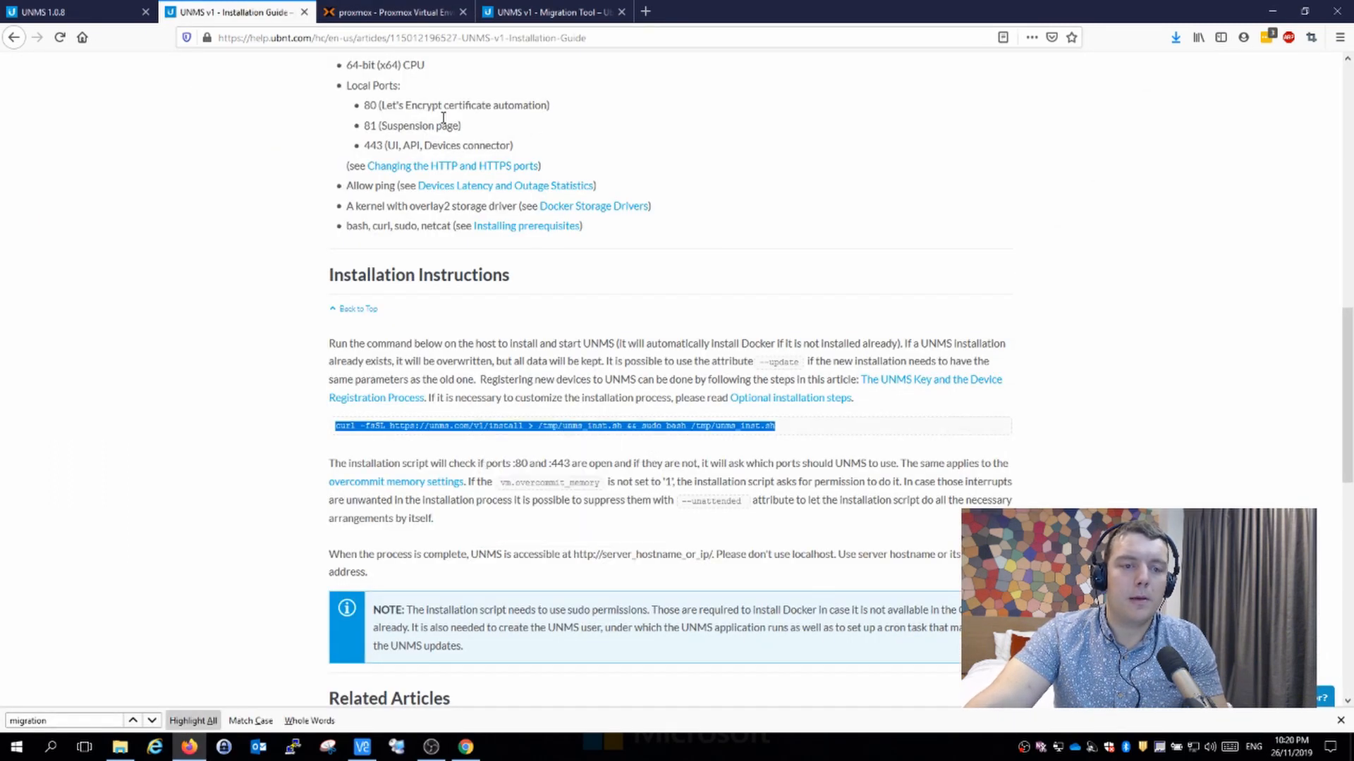
Select the curl install command in the UNMS Installation Guide
click(393, 11)
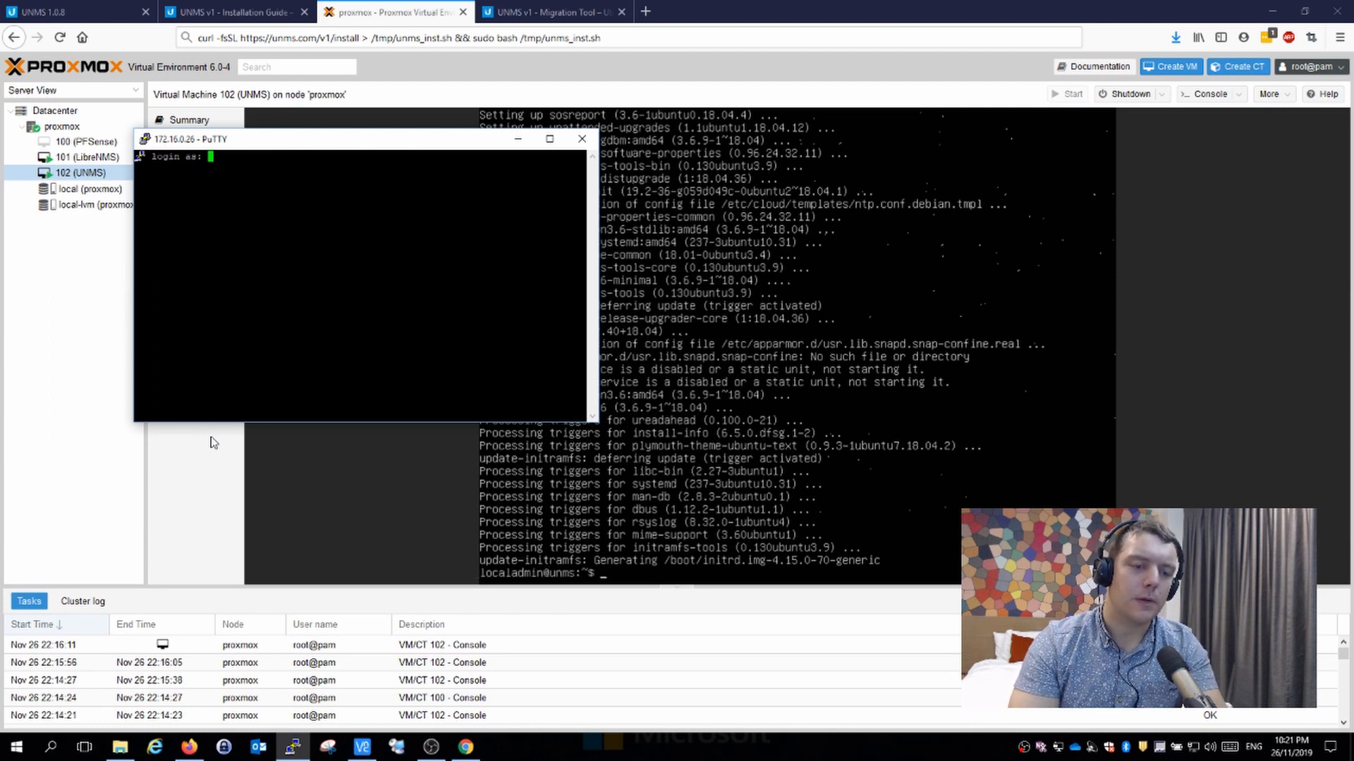
Log in as localadmin, install curl, and run the UNMS install script with sudo bash
text(localadmin)
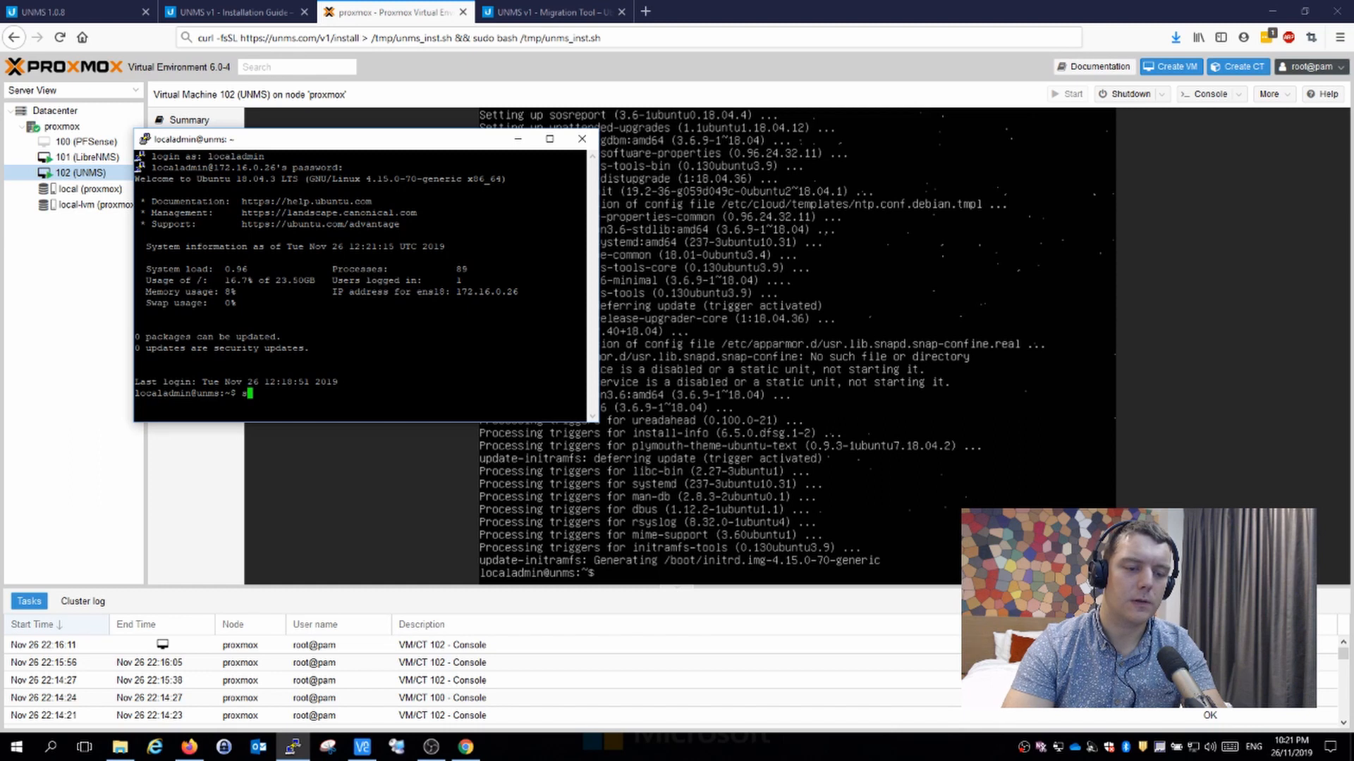
text(sudo apt-get)
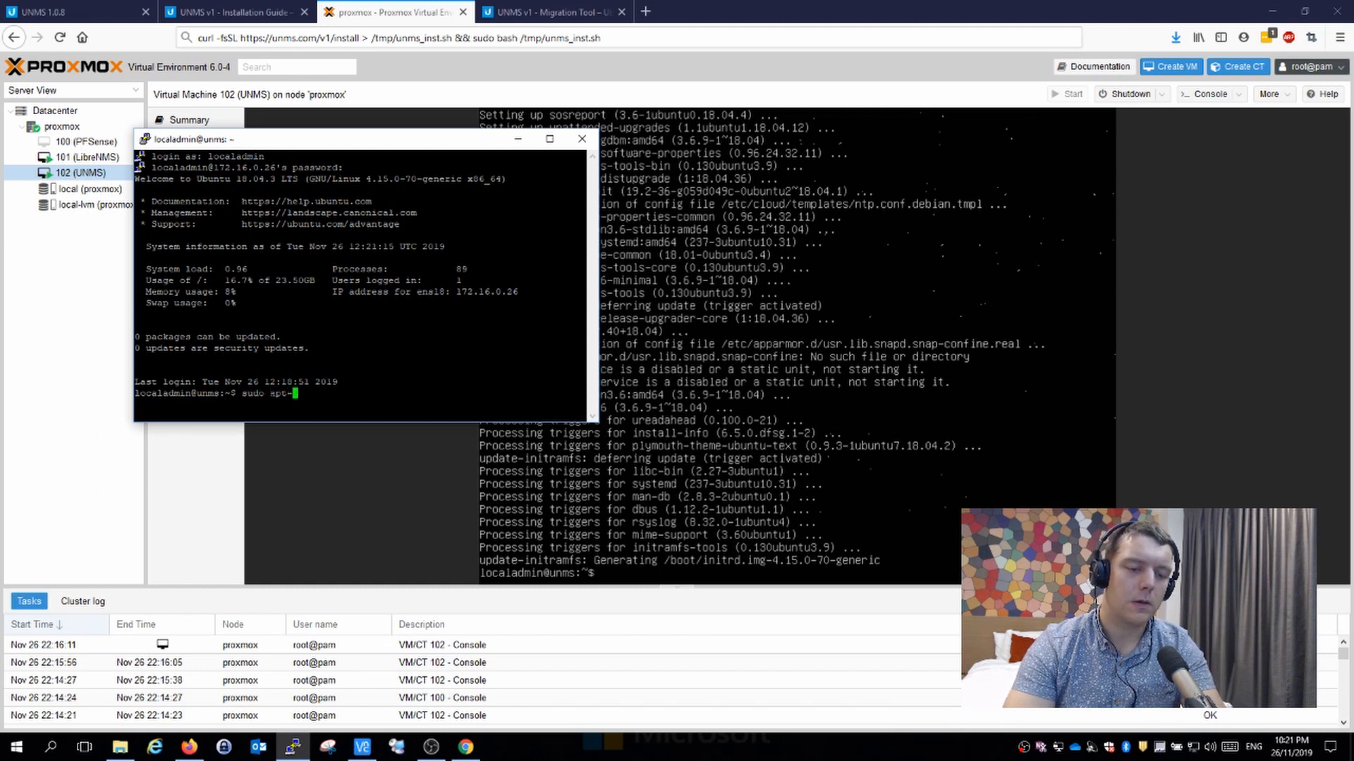
key(Tab)
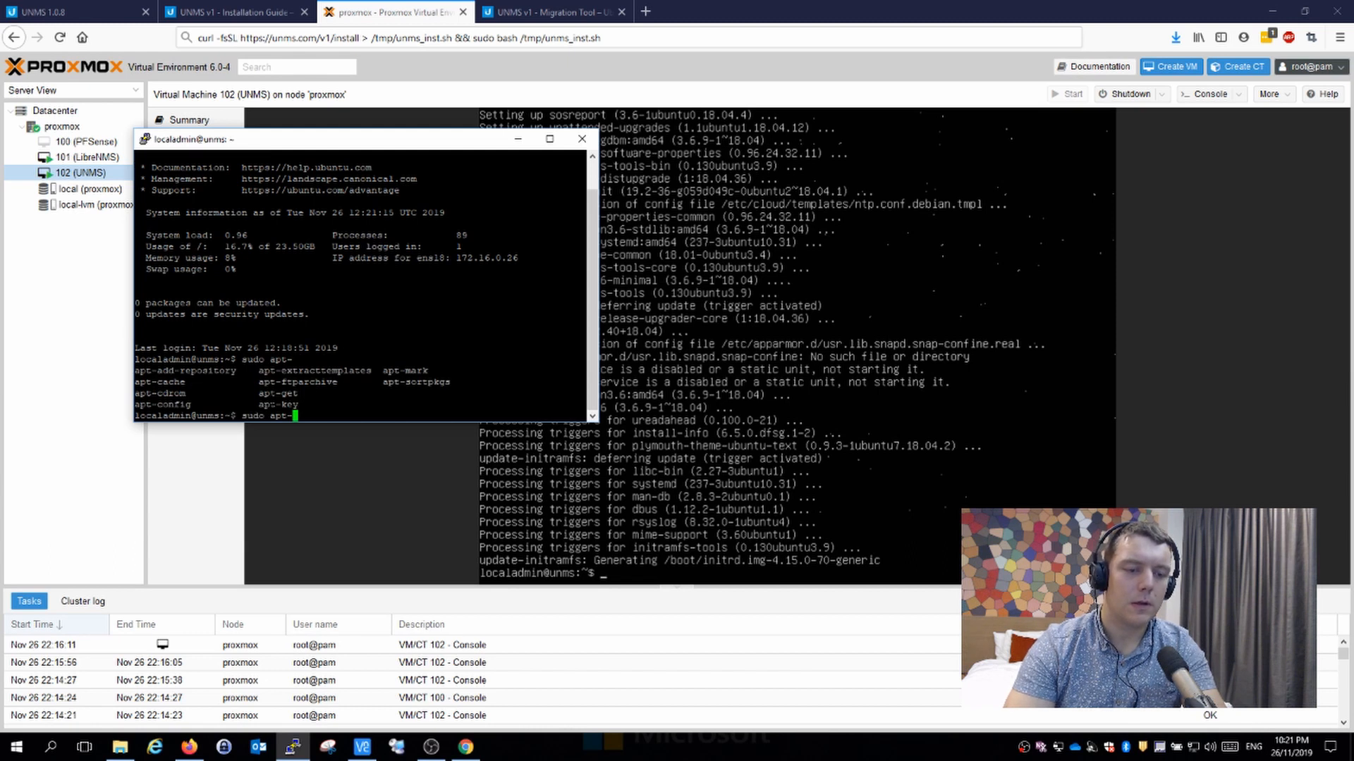
text(get)
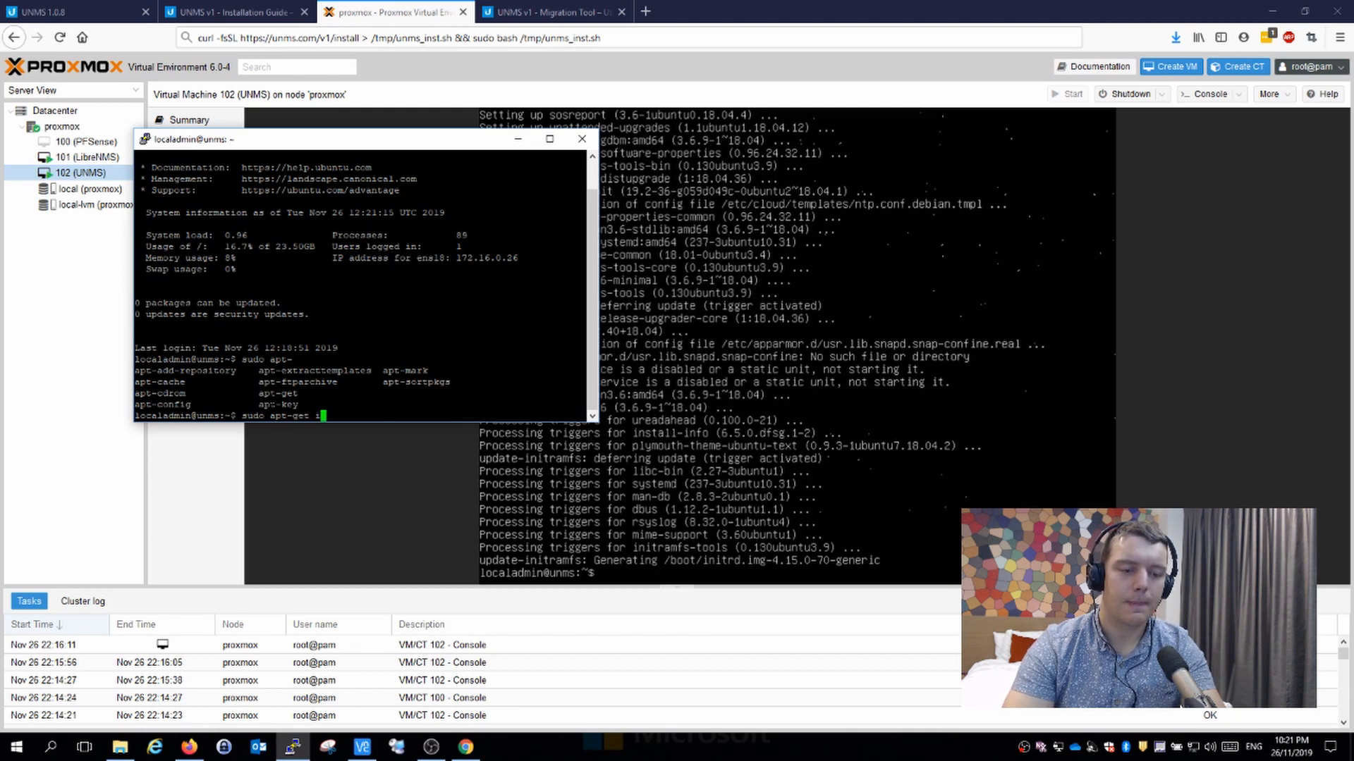
text(install curl)
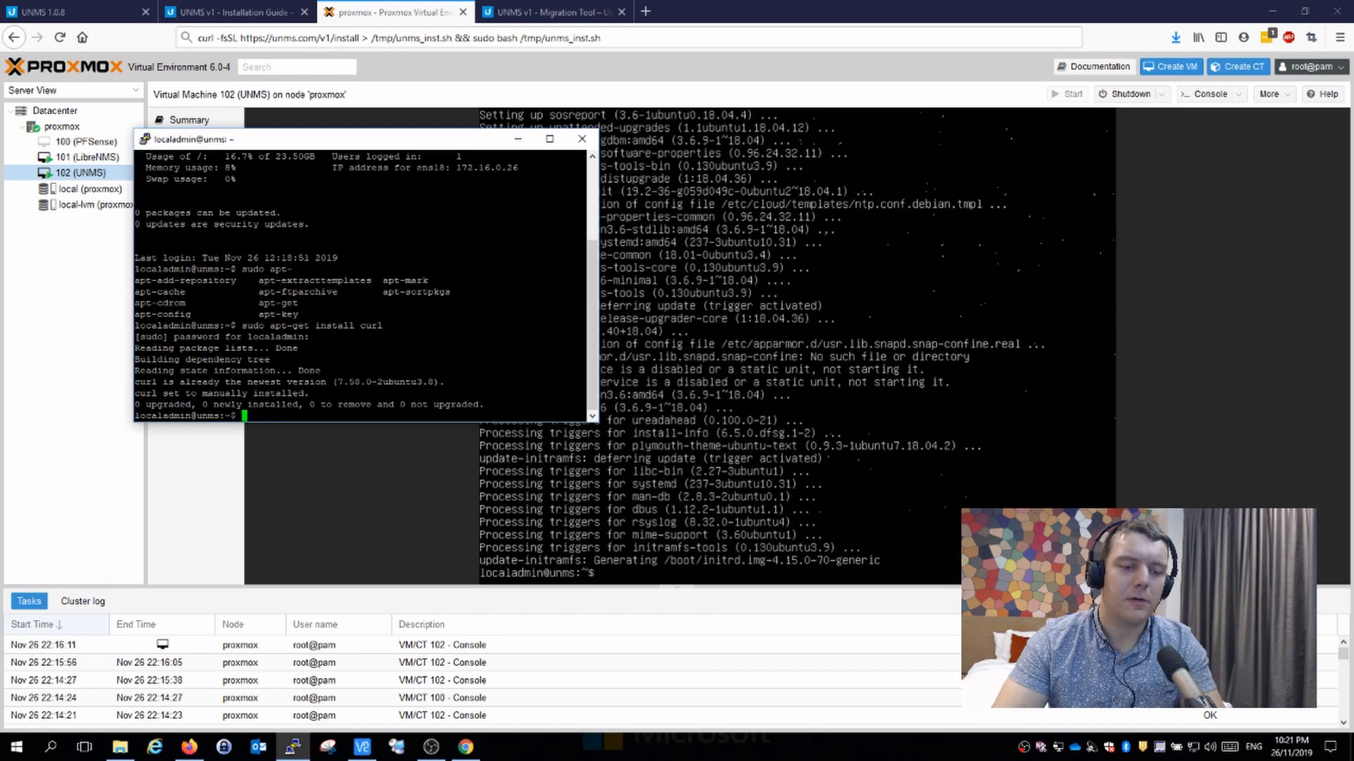
text(curl -fsSL https://unms.com/v1/install > /tmp/unms_inst.sh && sudo bash /tmp/unms_inst.sh)
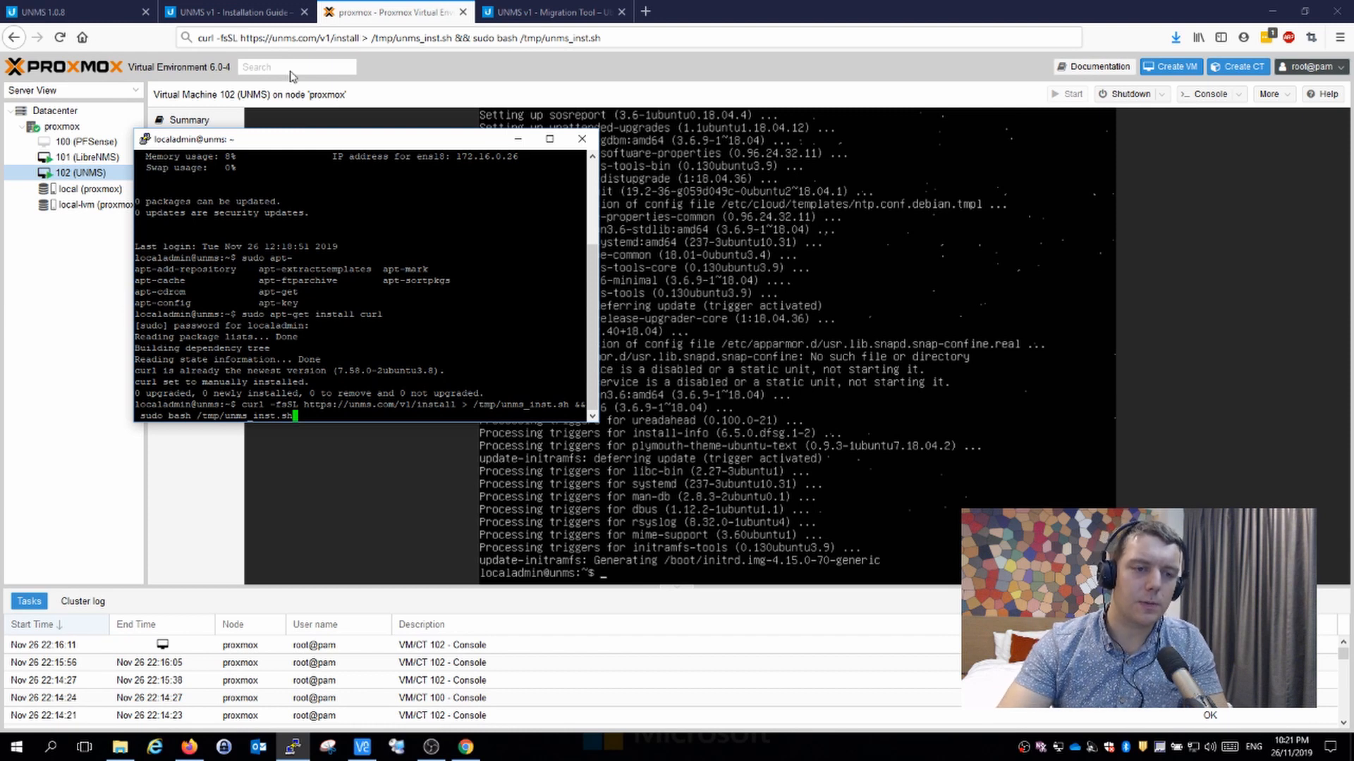
click(233, 12)
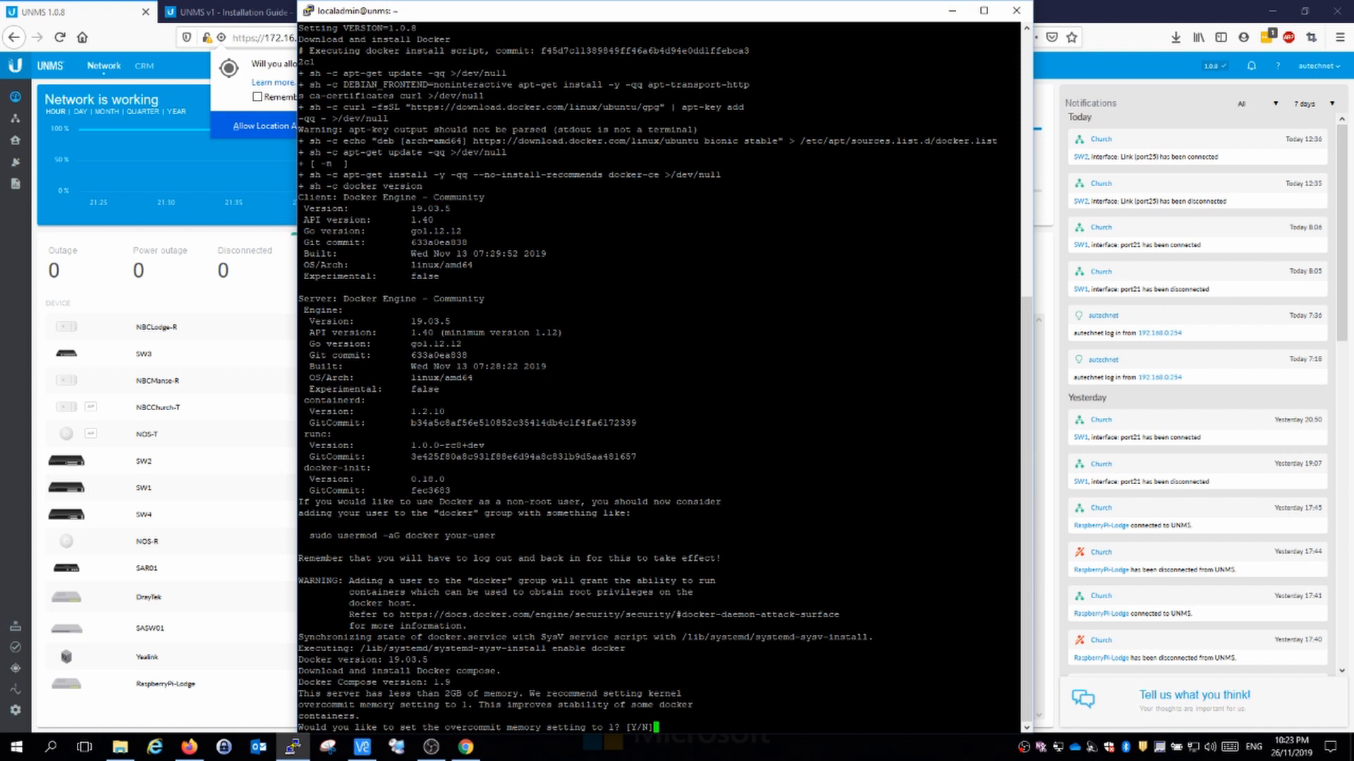
Answer Y to the overcommit memory prompt and follow the installer output
text(Y)
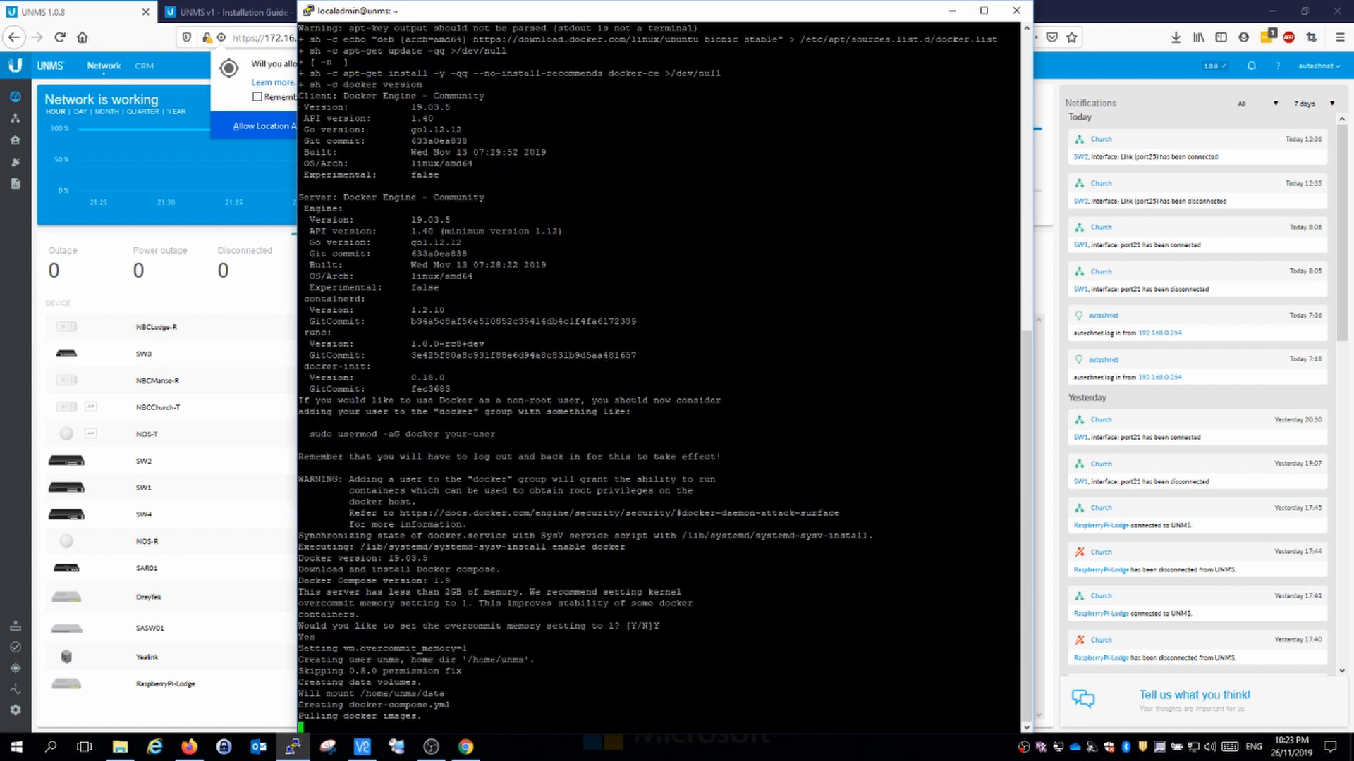
scroll(down, 3)
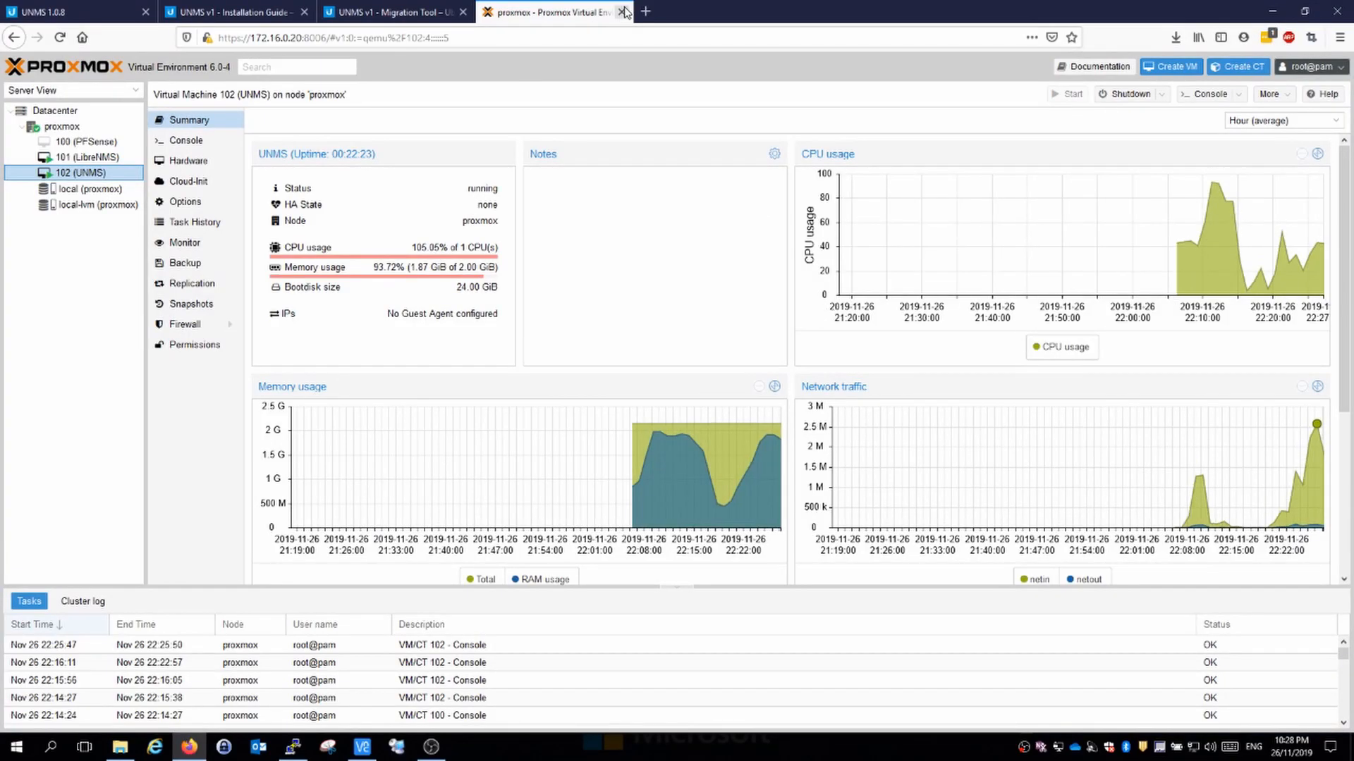
click(643, 11)
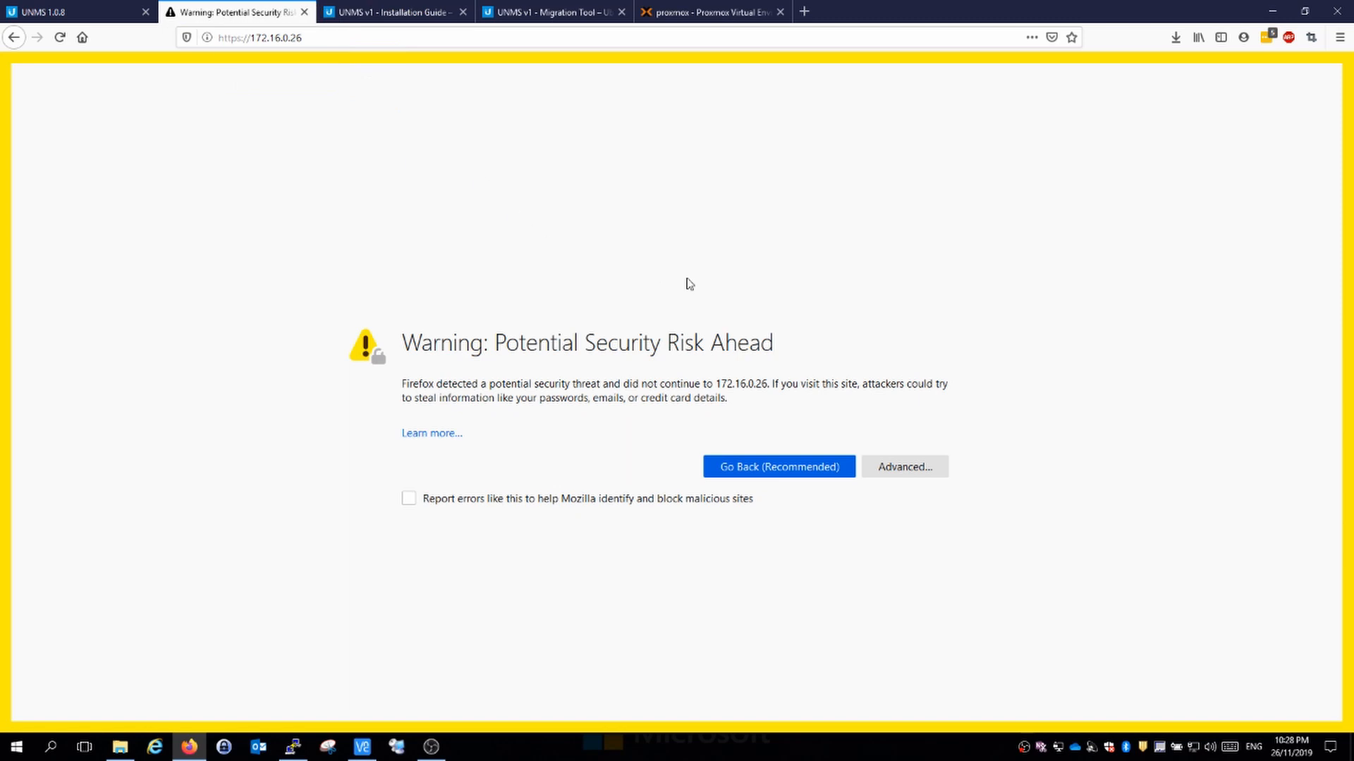
click(904, 466)
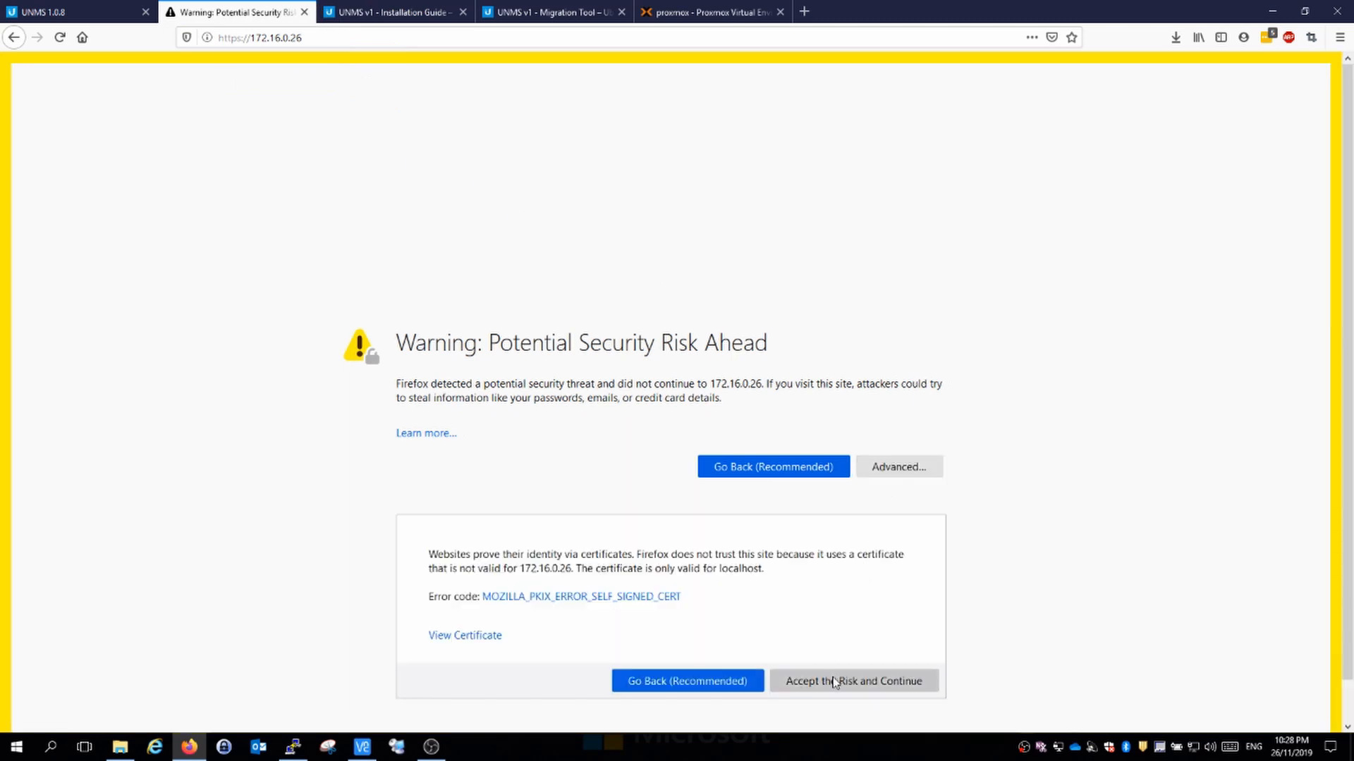
click(853, 681)
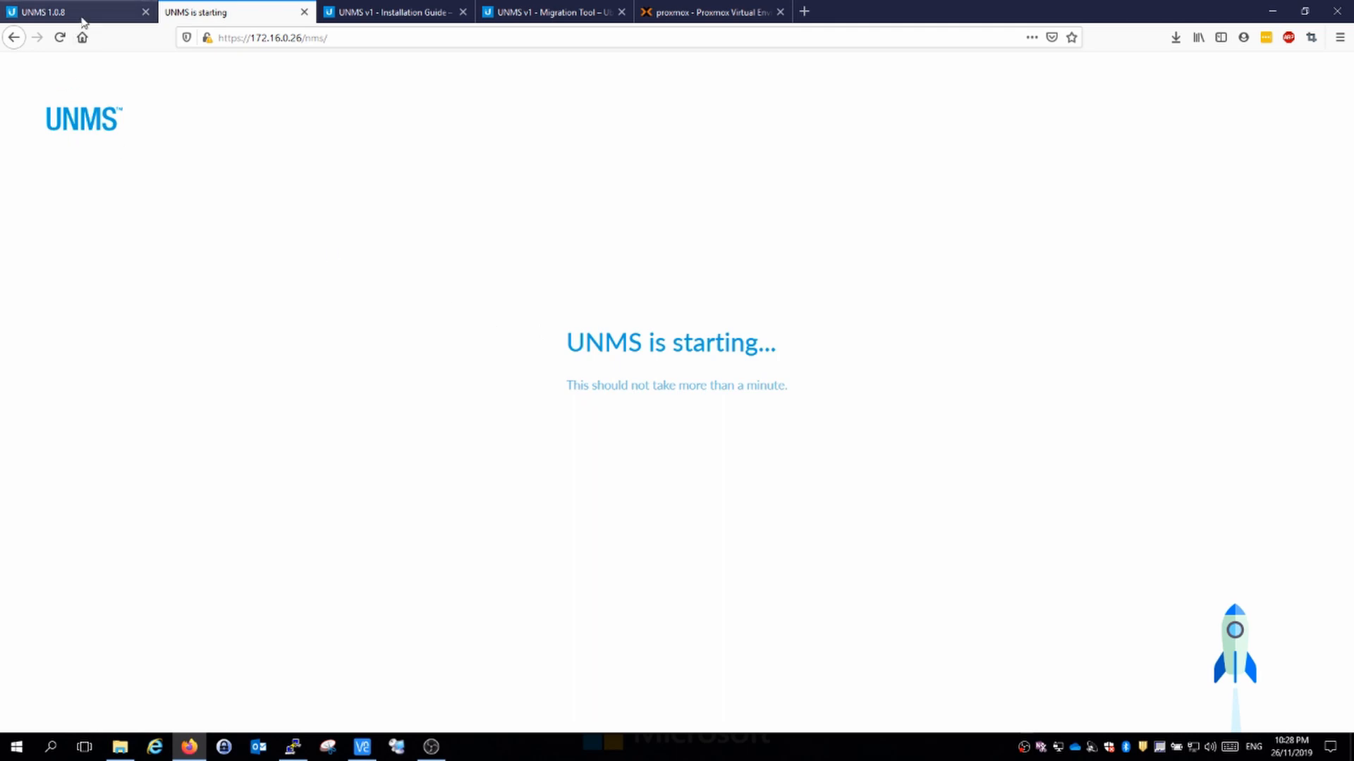
mouse_move(77, 11)
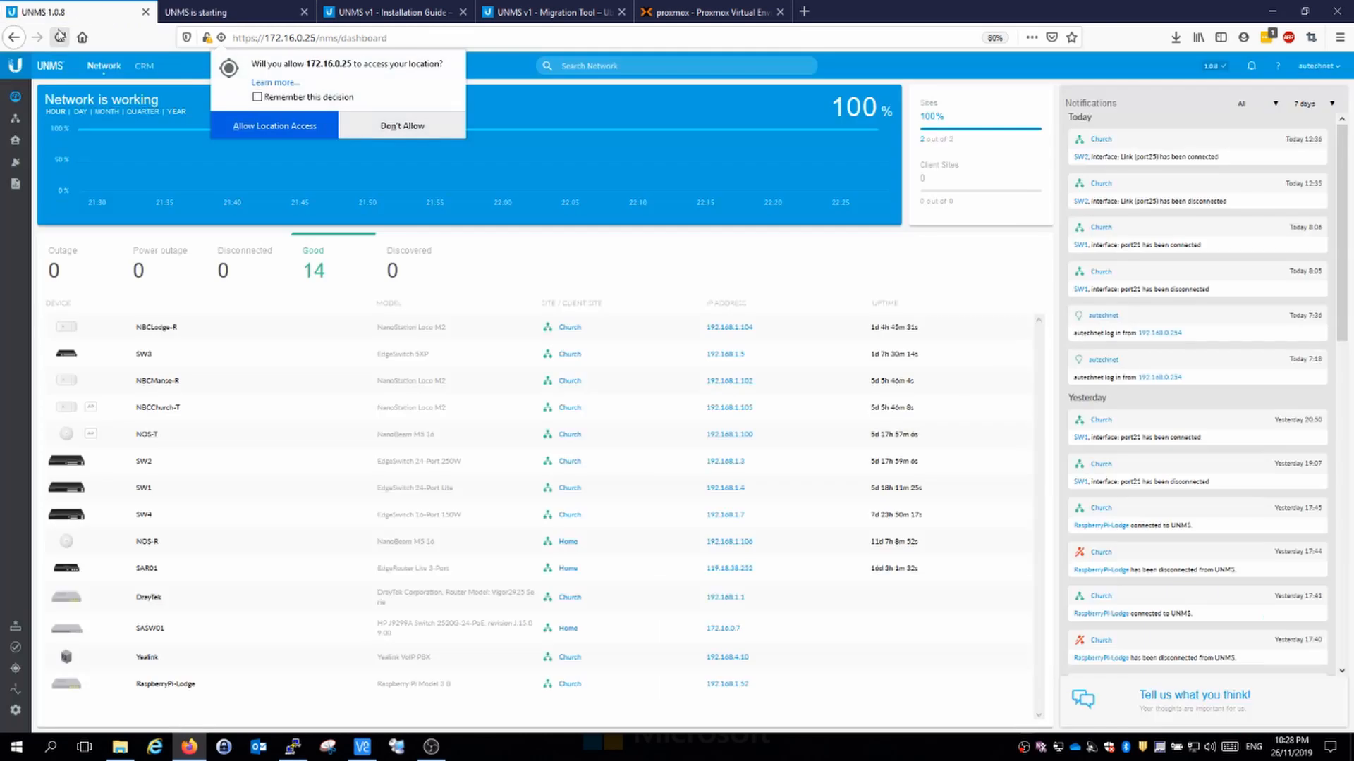
Download a backup from the old server's Settings > Backups, declining location sharing, and check Downloads
click(15, 711)
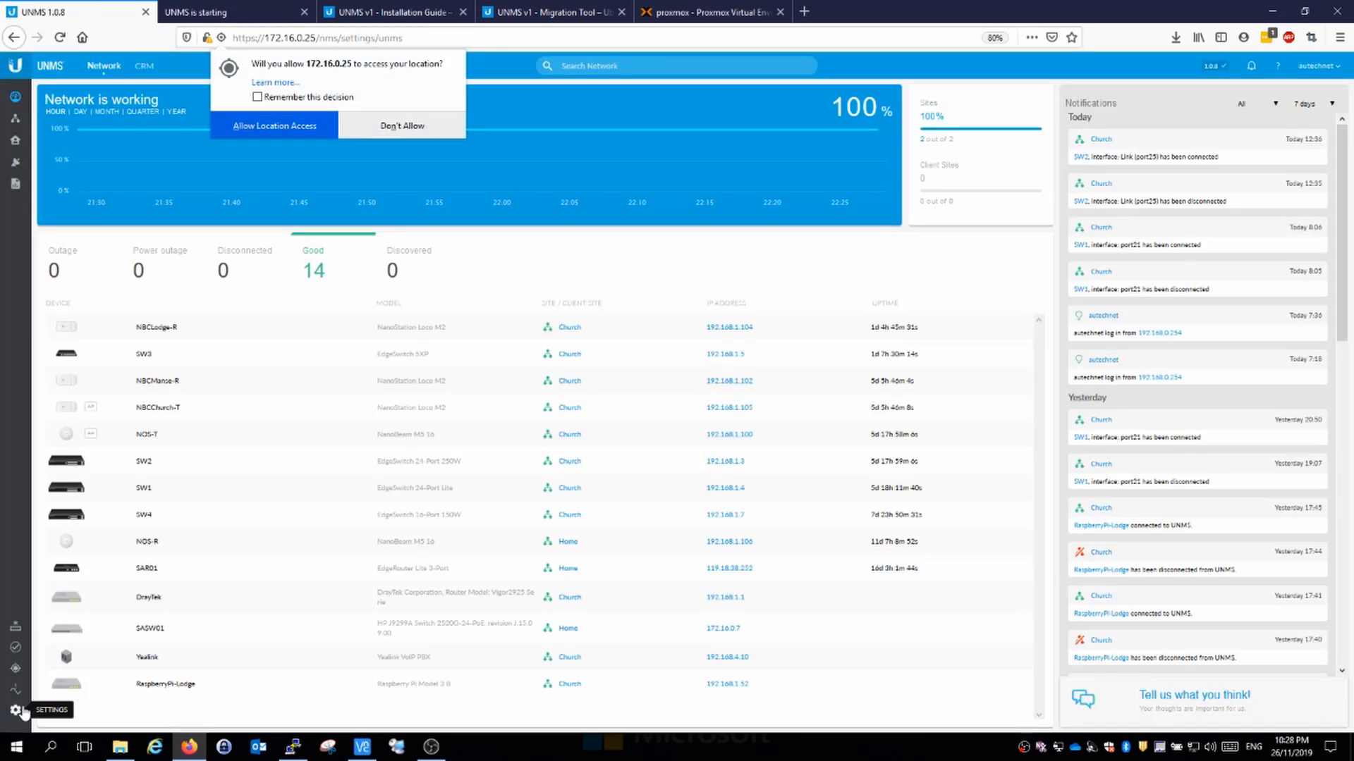
click(15, 710)
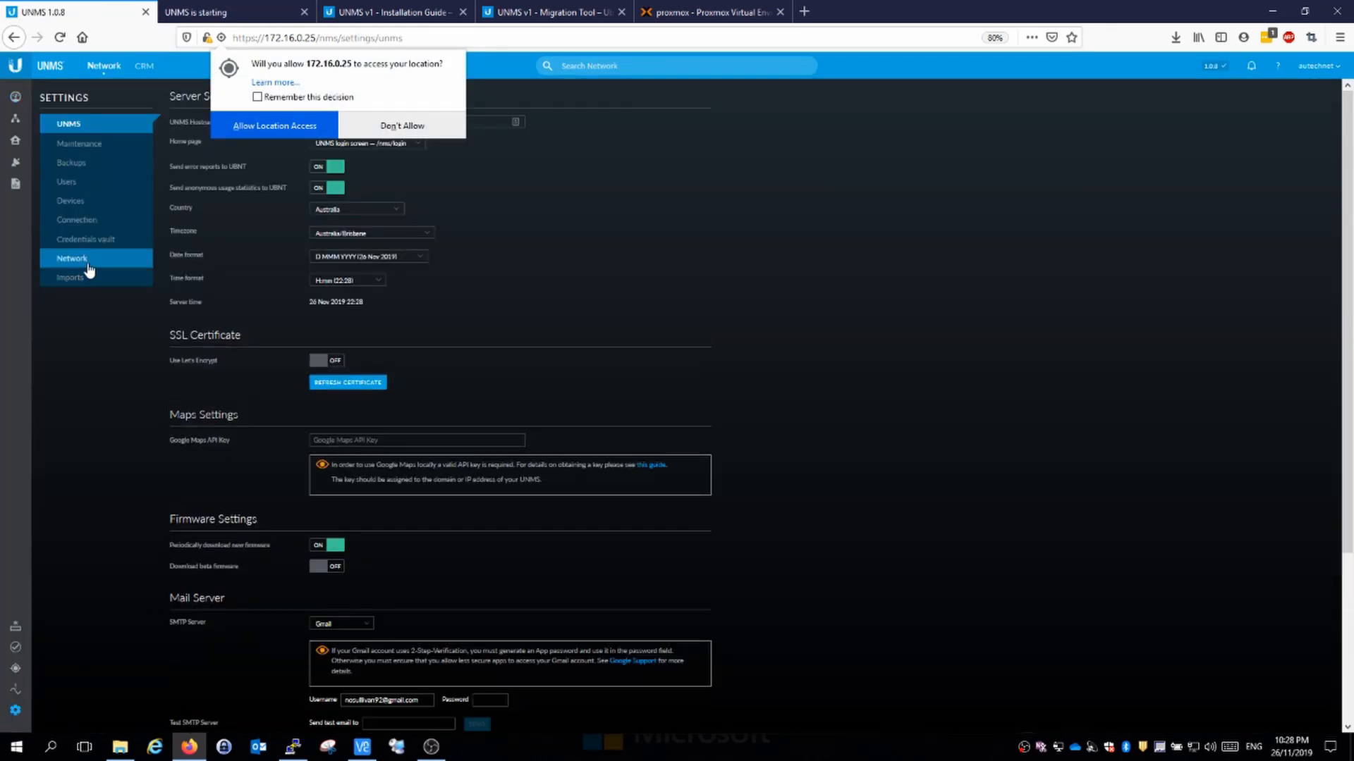
click(70, 162)
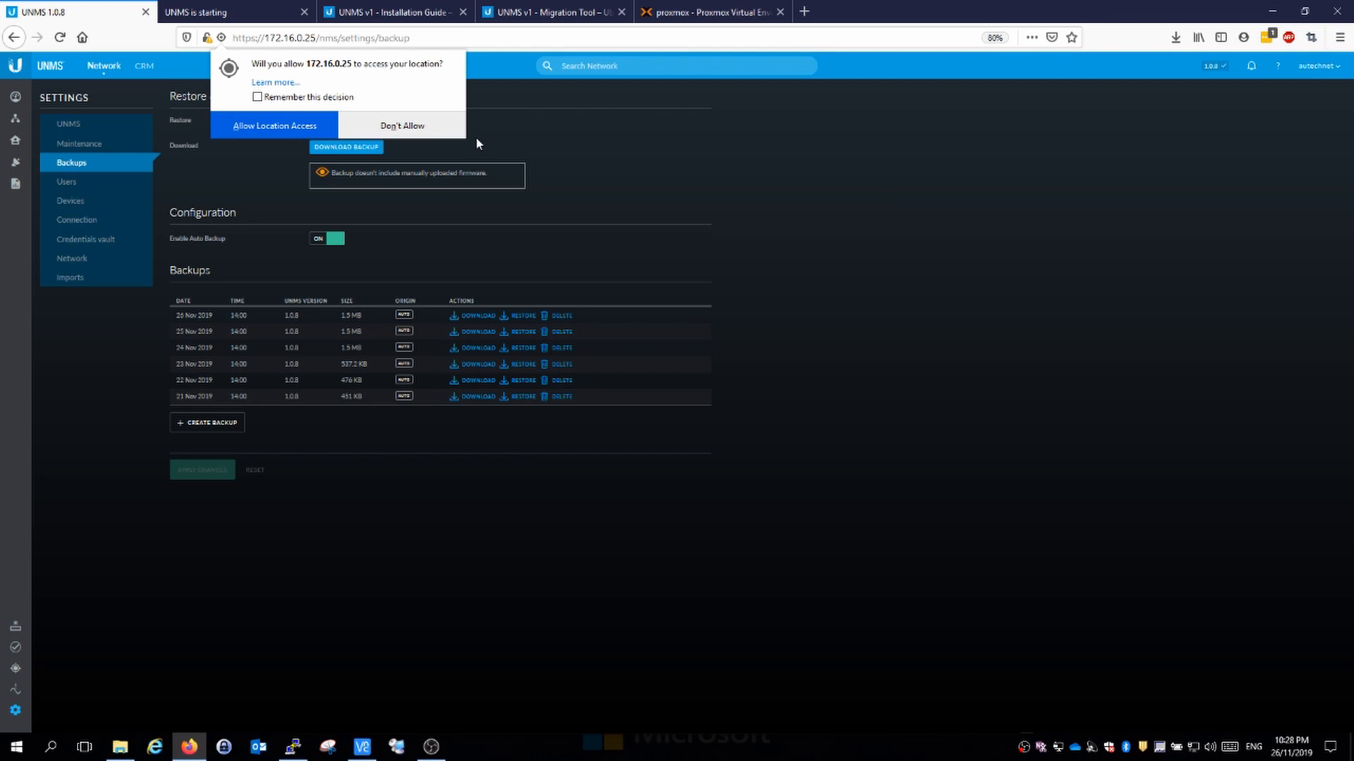
click(401, 125)
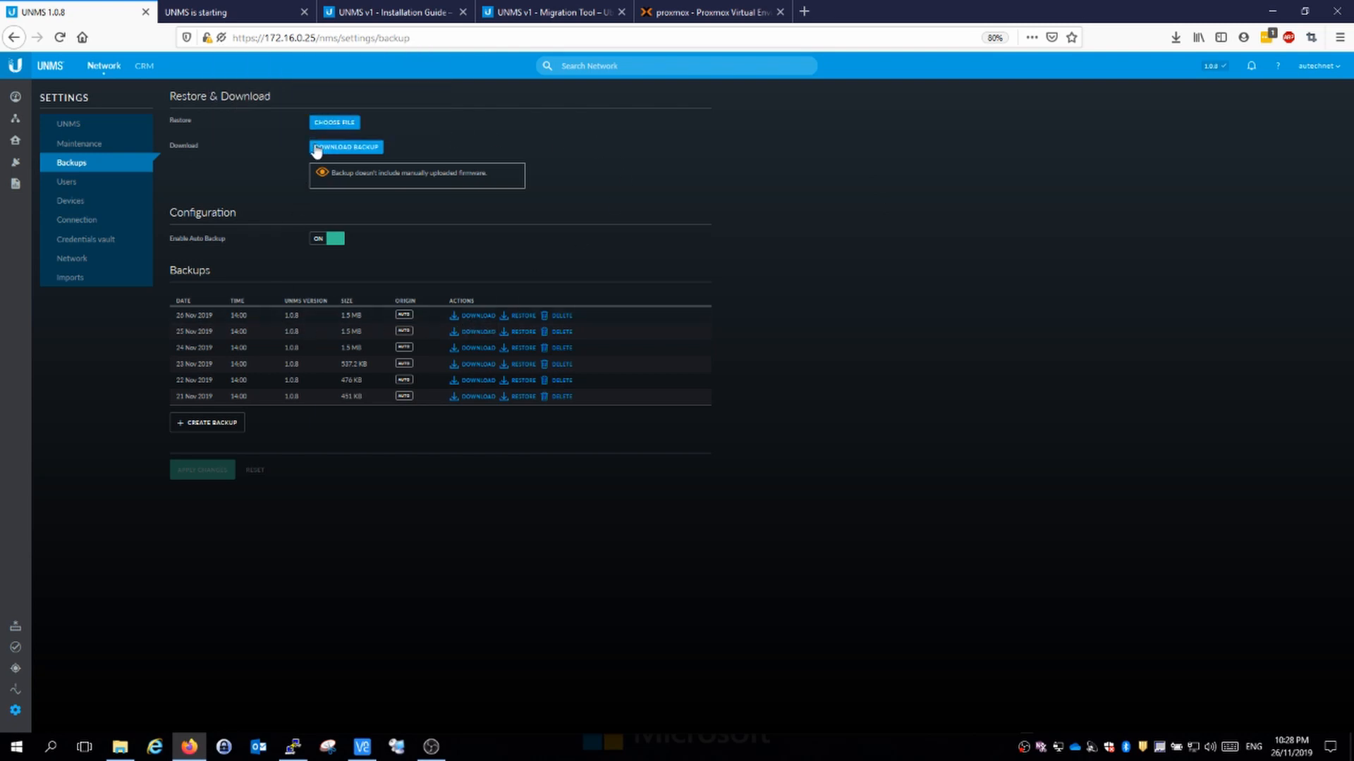
click(346, 147)
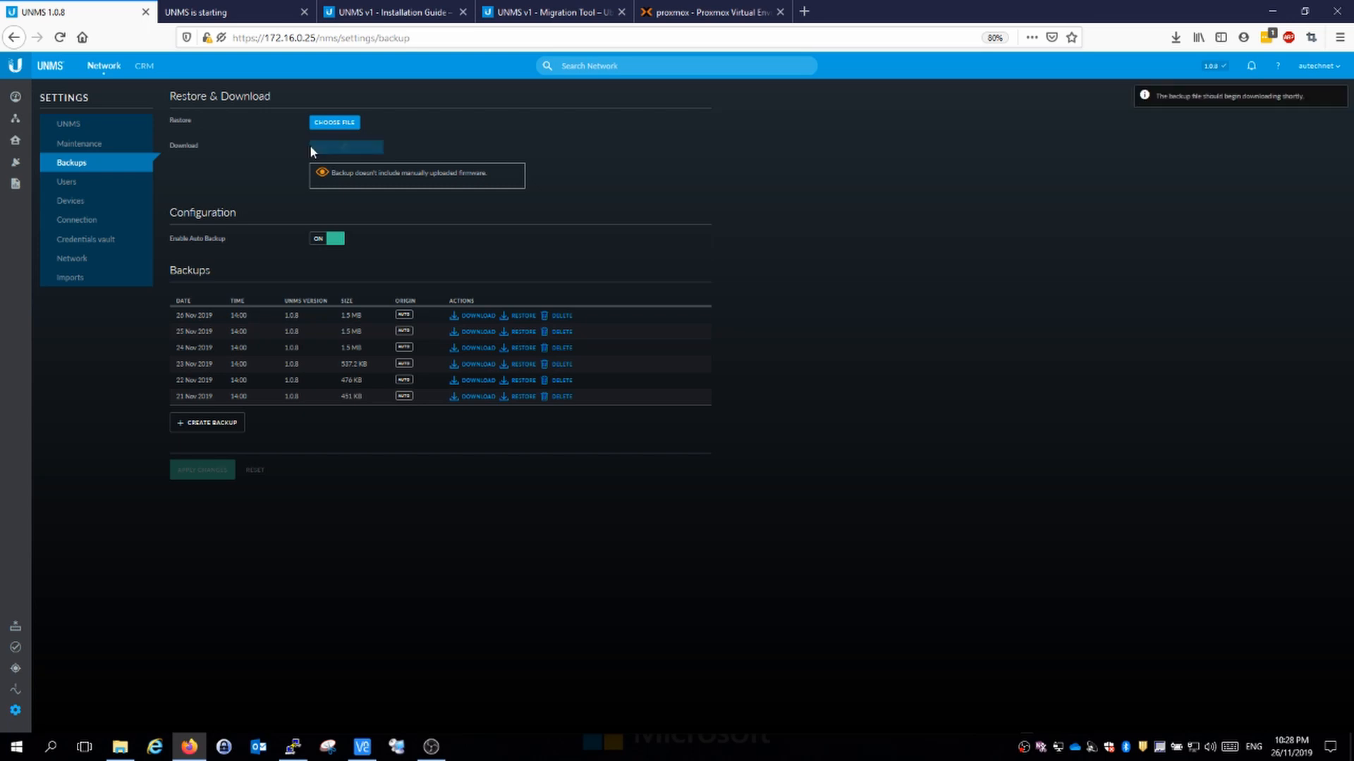
mouse_move(1174, 81)
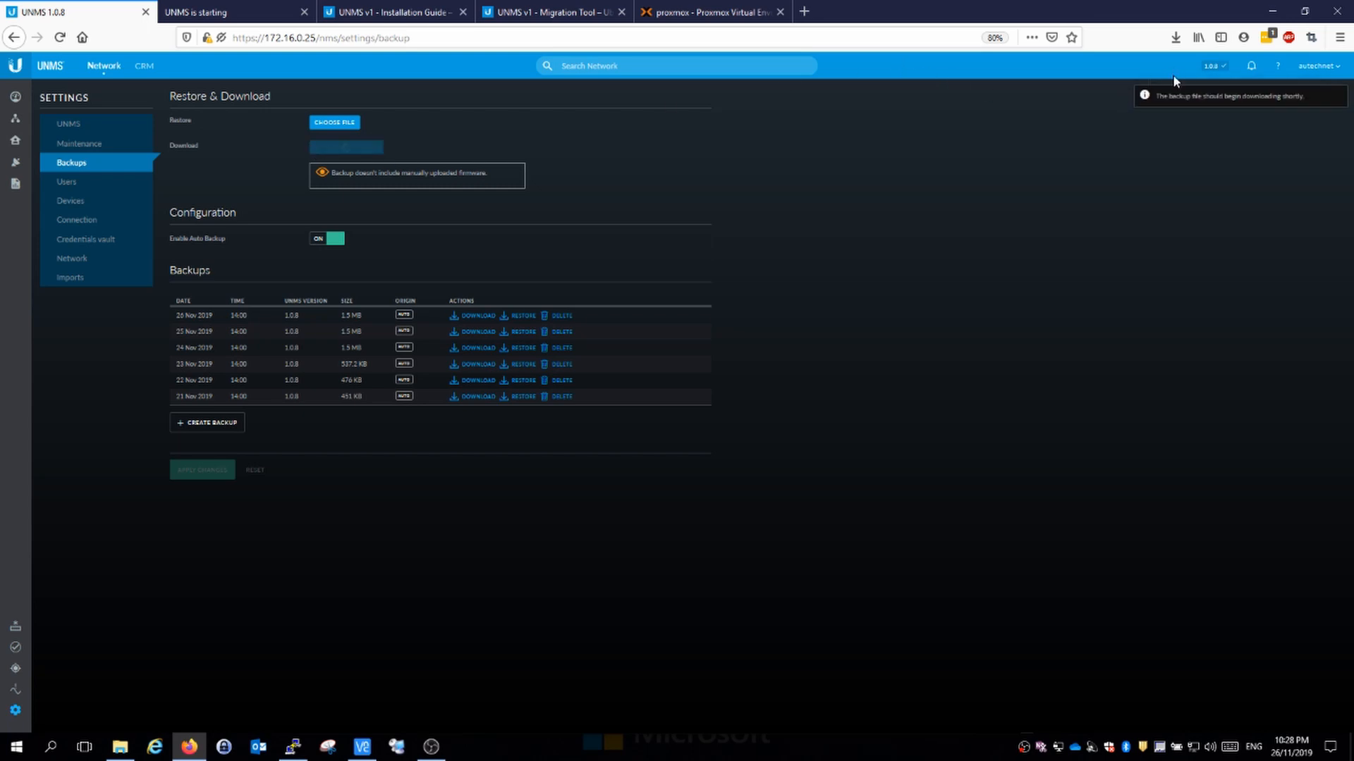
click(1175, 37)
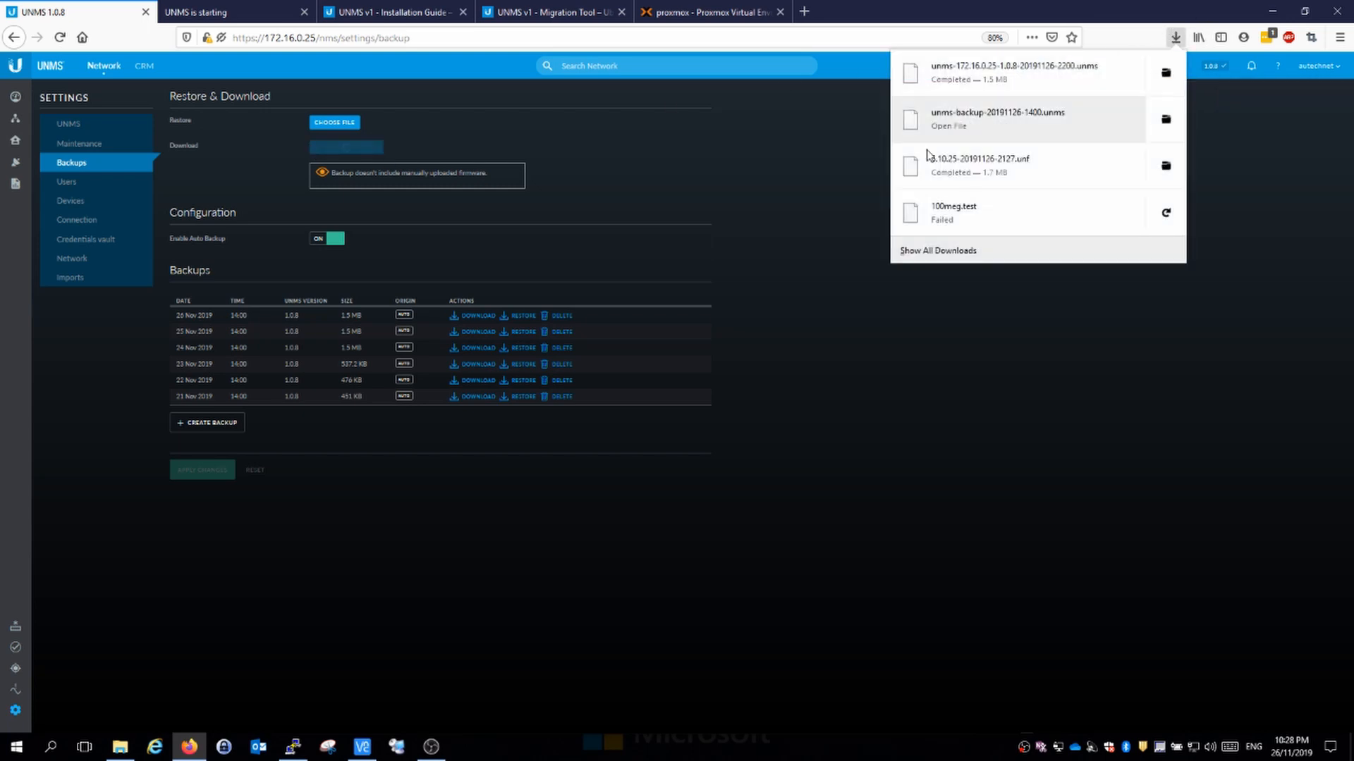
click(349, 190)
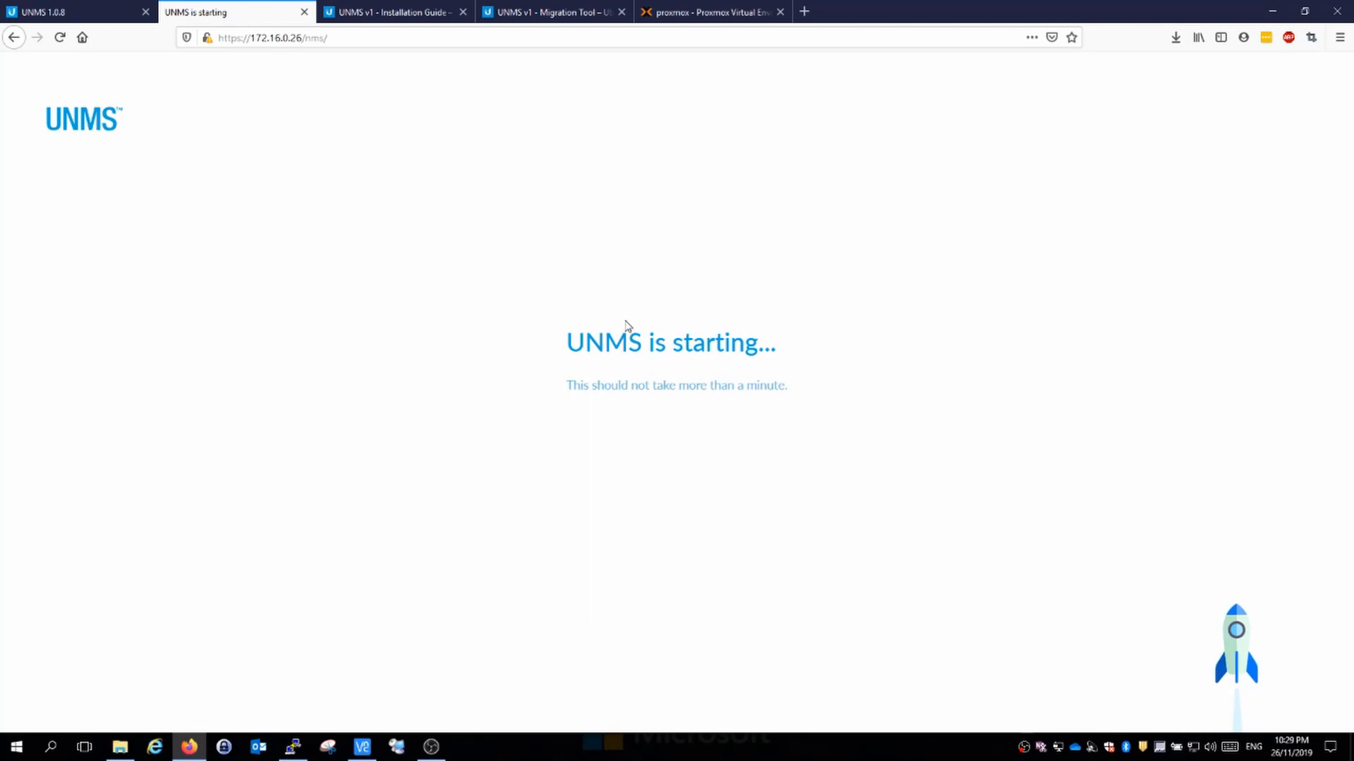
Save the old server's backup file to disk and return to the new server's tab
right_click(272, 37)
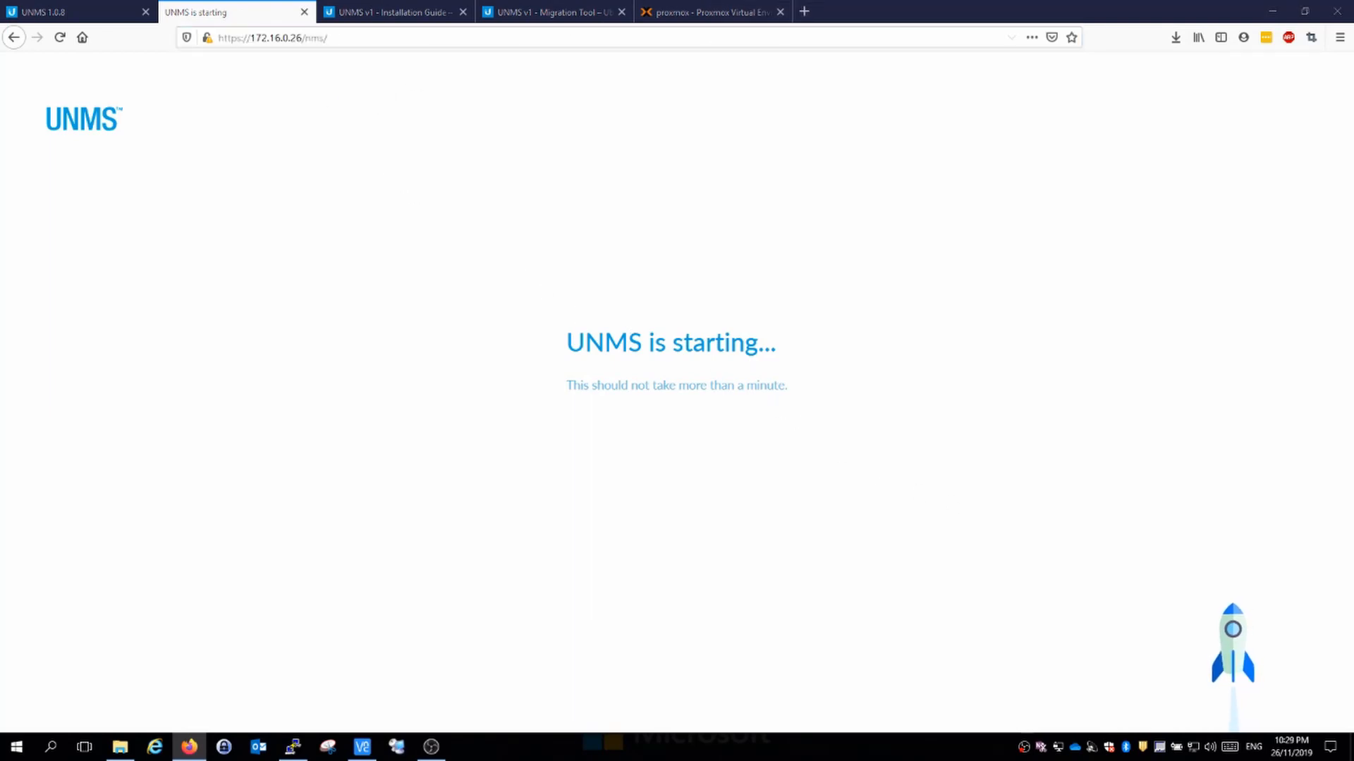
click(961, 11)
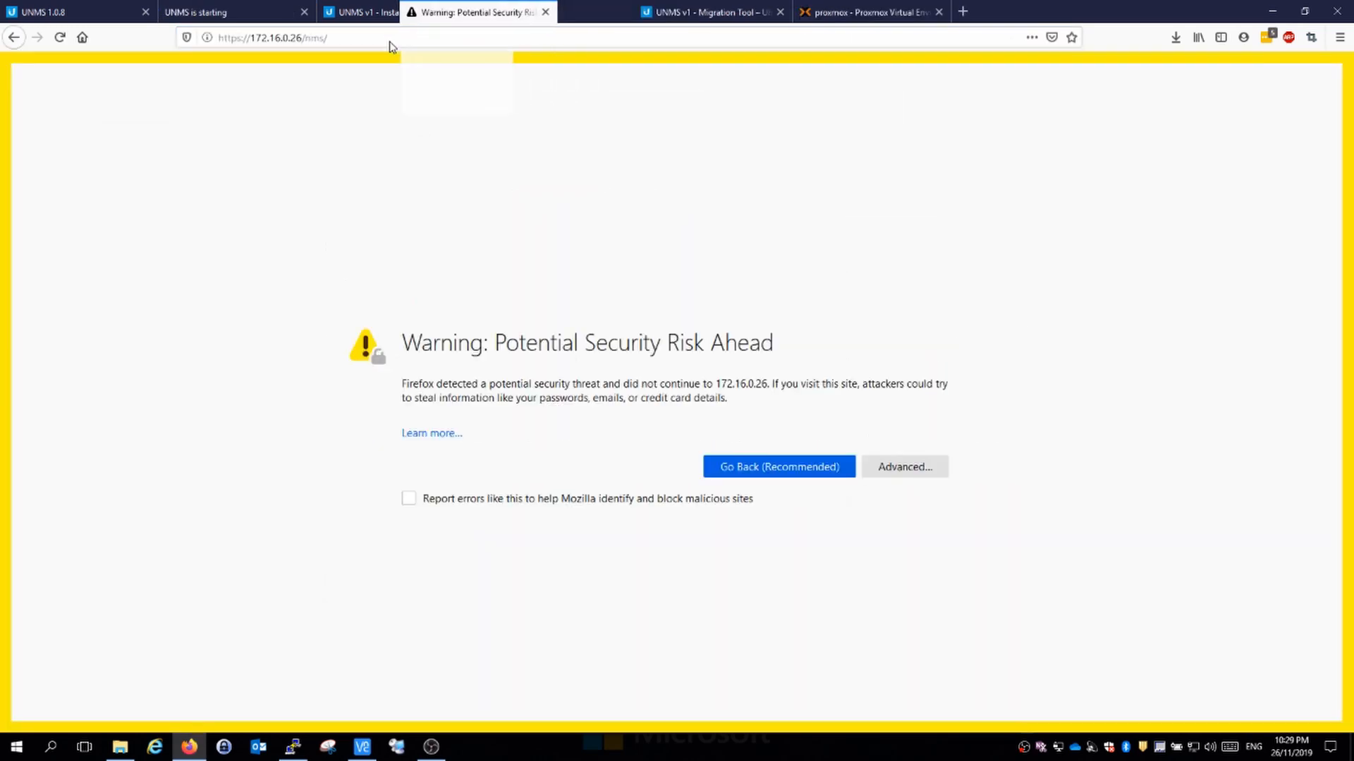
click(903, 466)
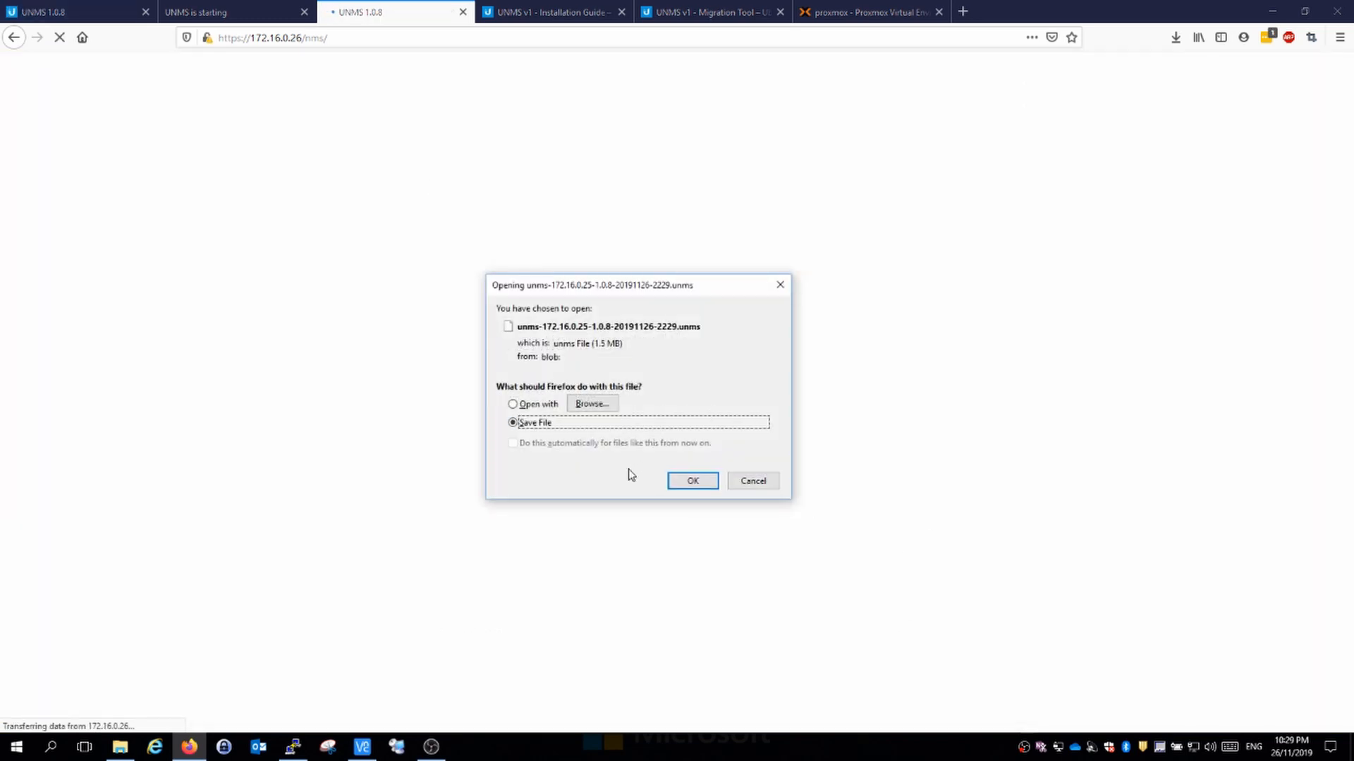
click(691, 481)
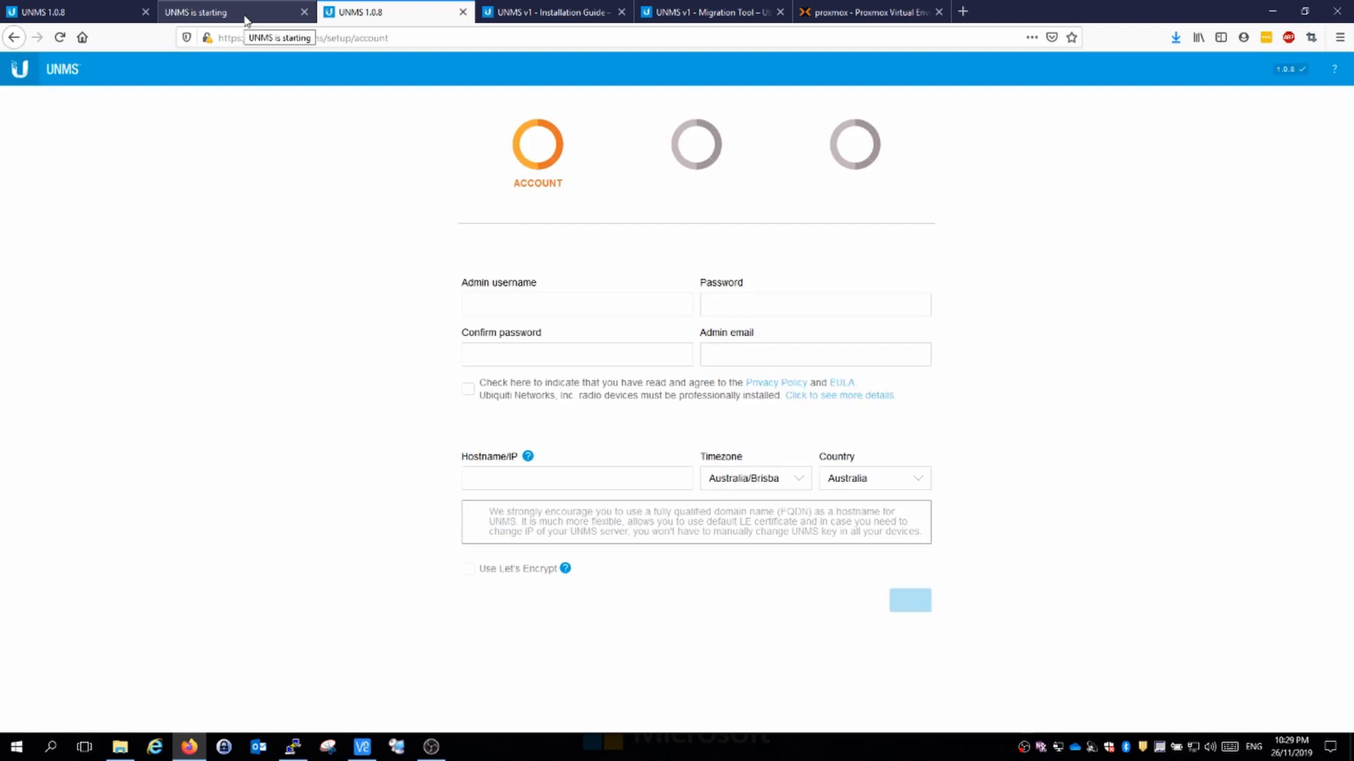
click(228, 11)
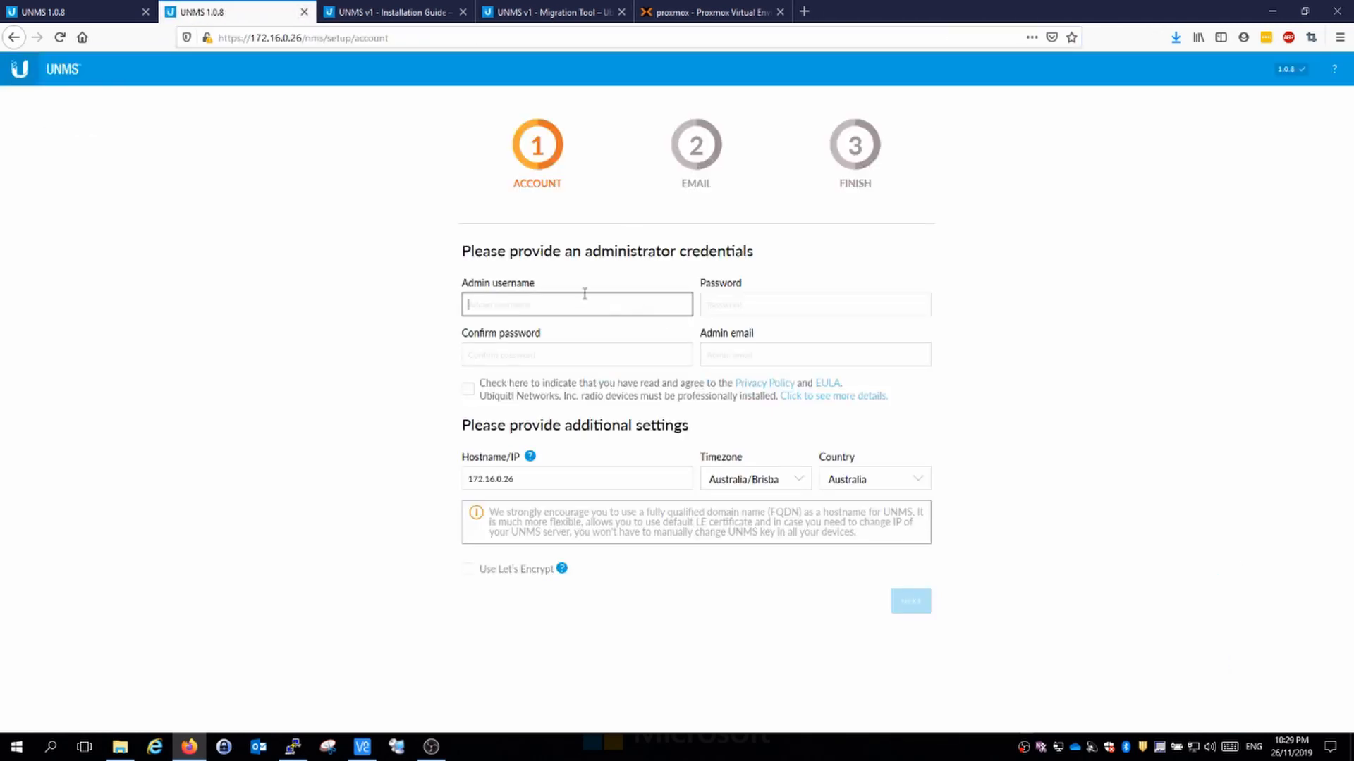
Fill in admin credentials from the password manager, accept the privacy policy and EULA, and continue
click(909, 600)
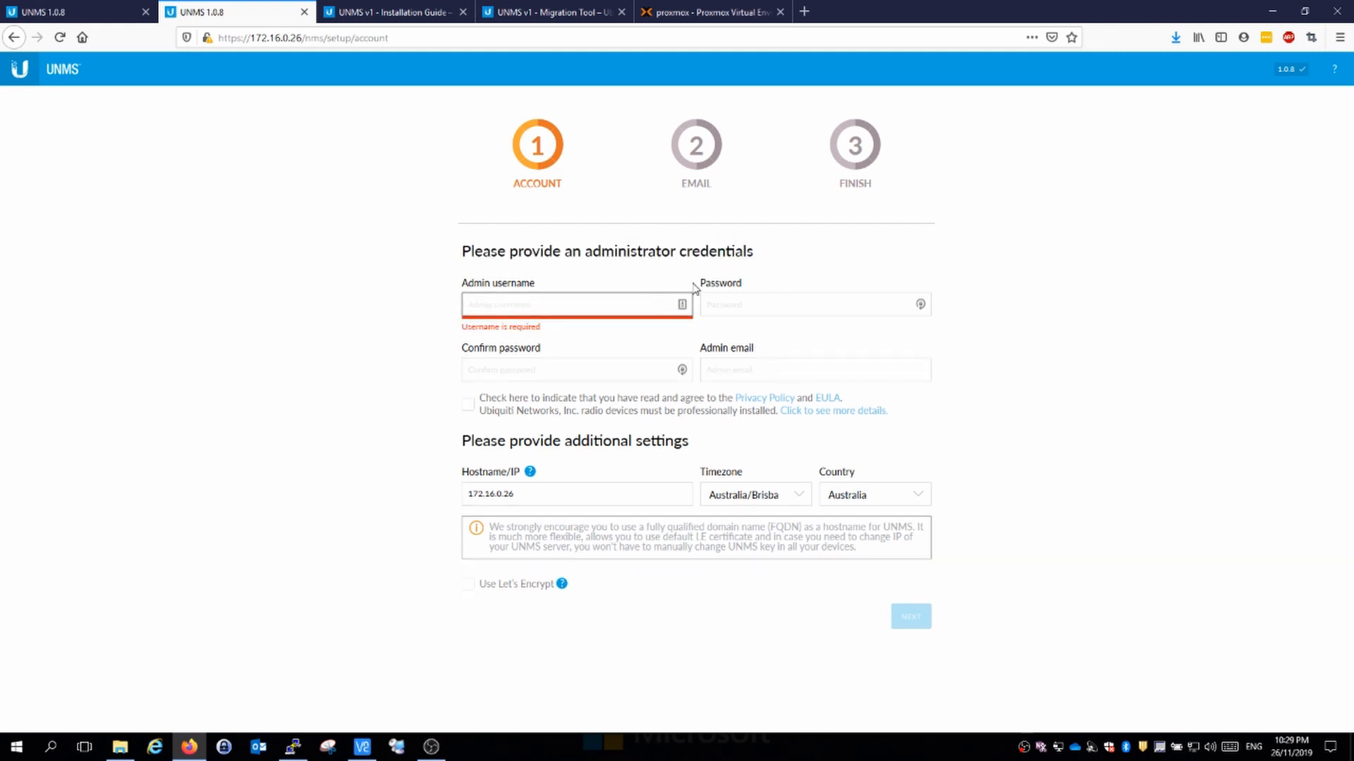
click(1265, 38)
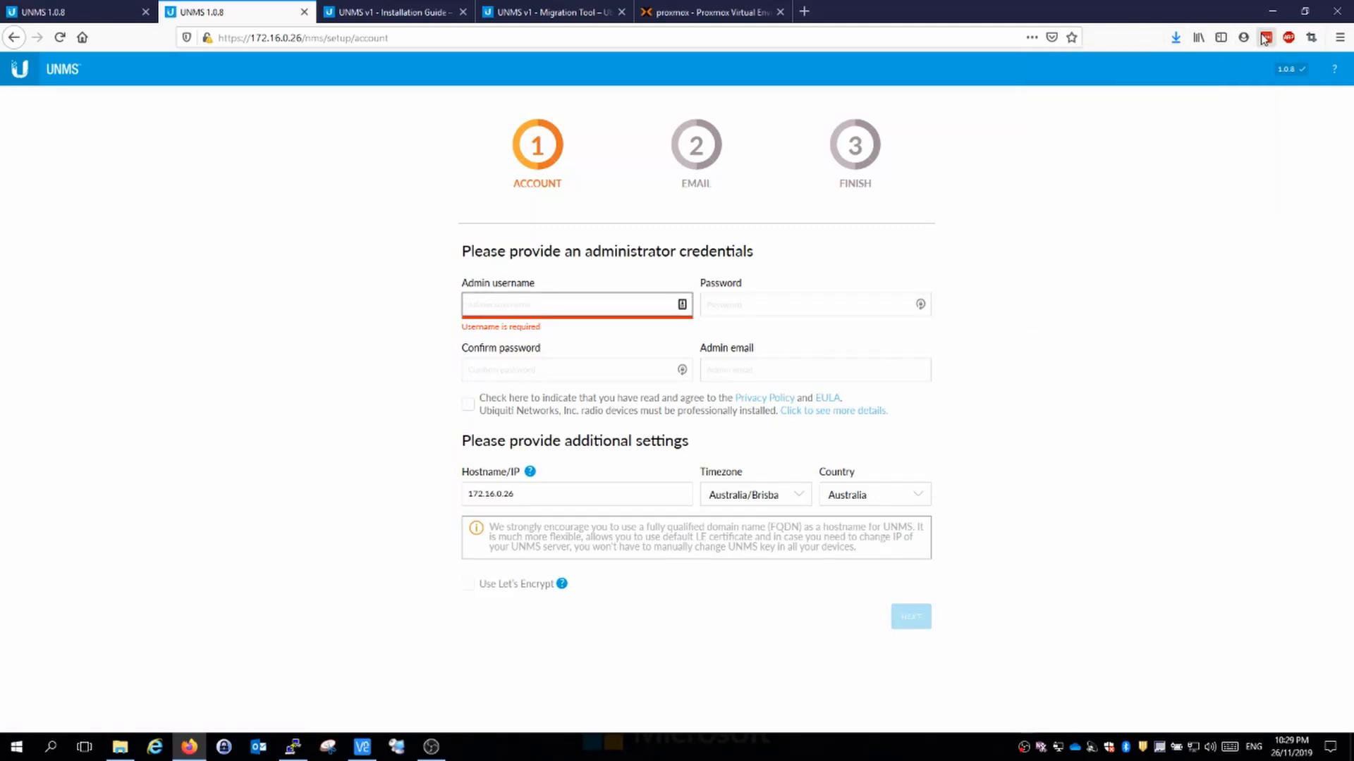
click(1266, 38)
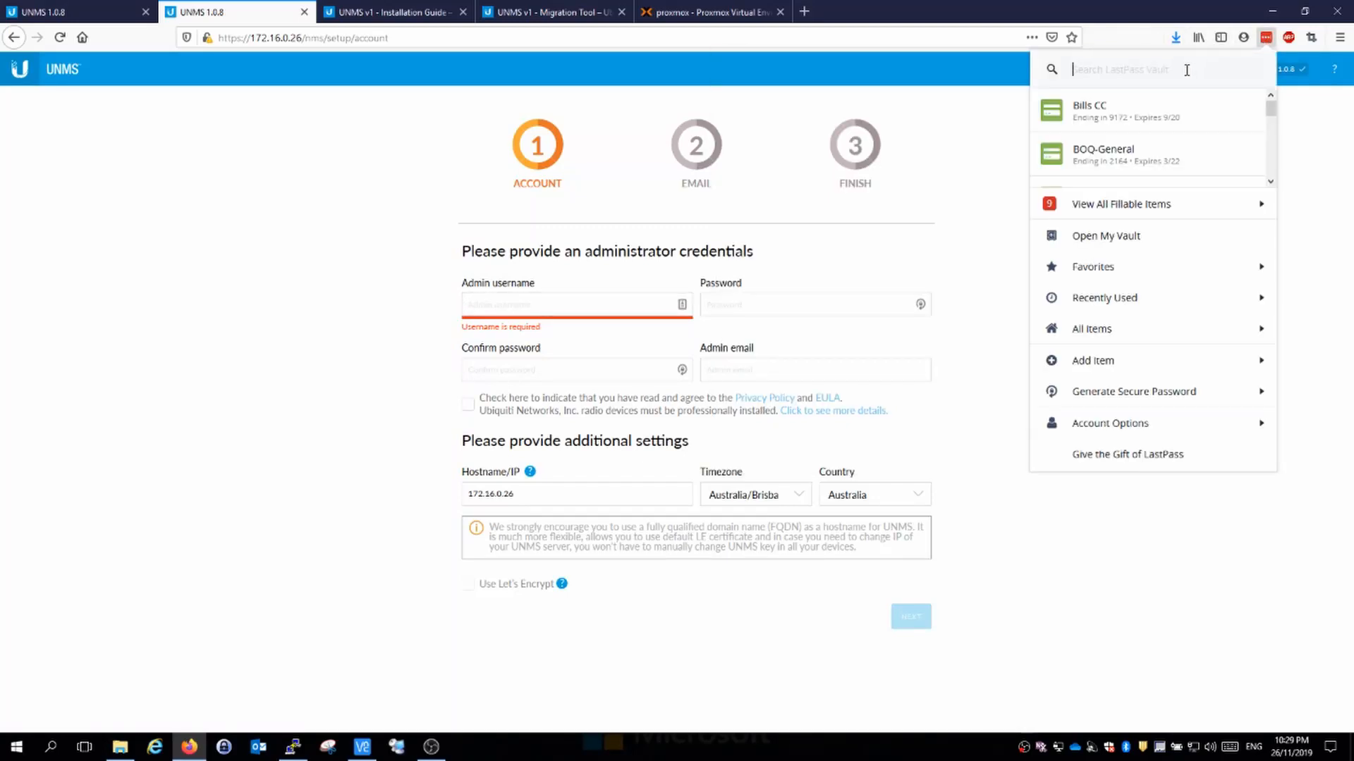
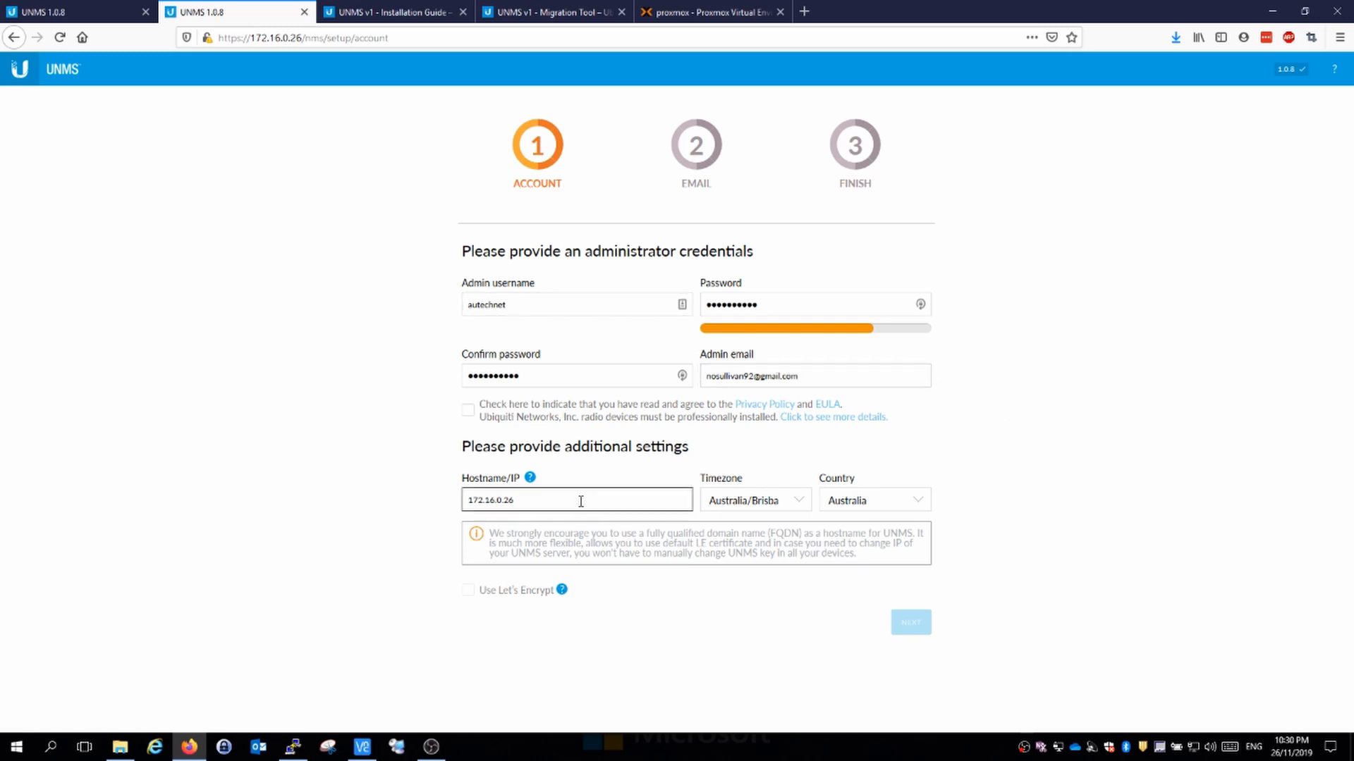
mouse_move(530, 478)
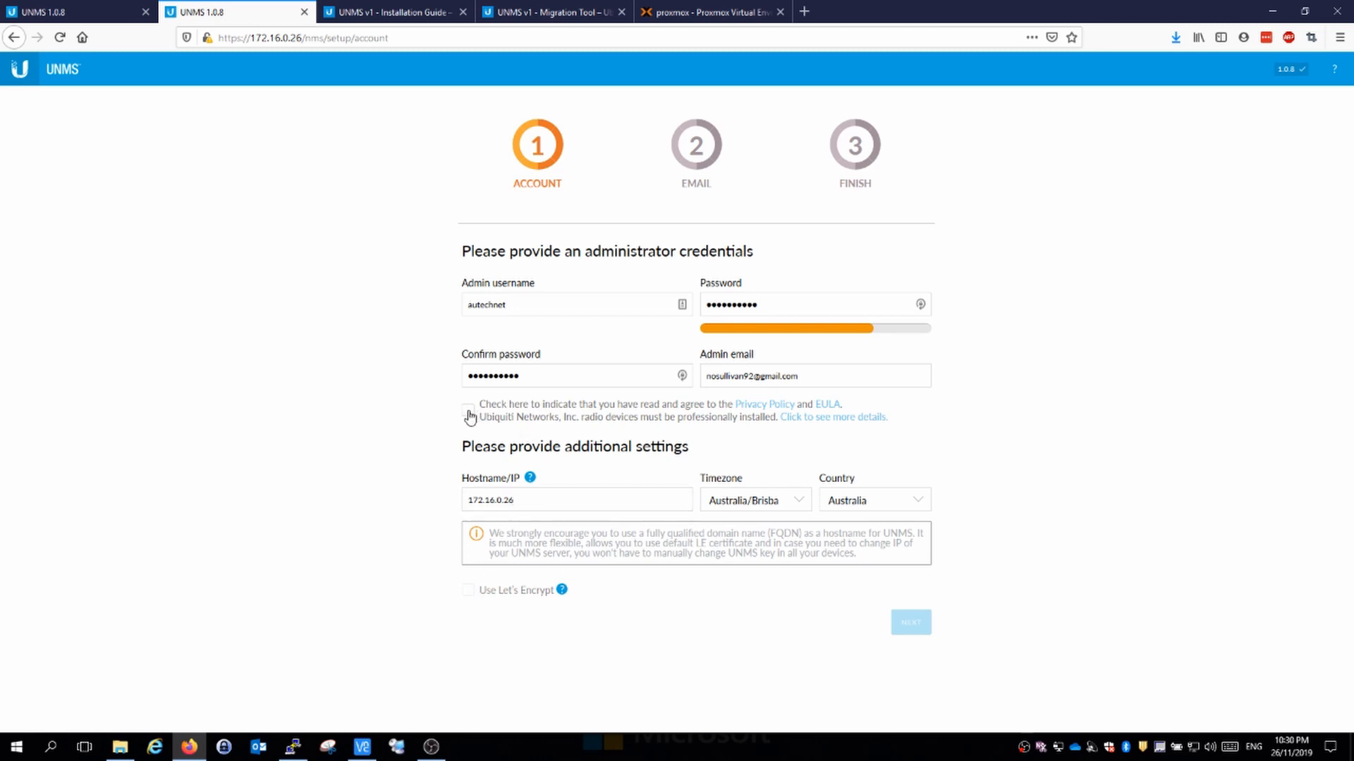
click(467, 409)
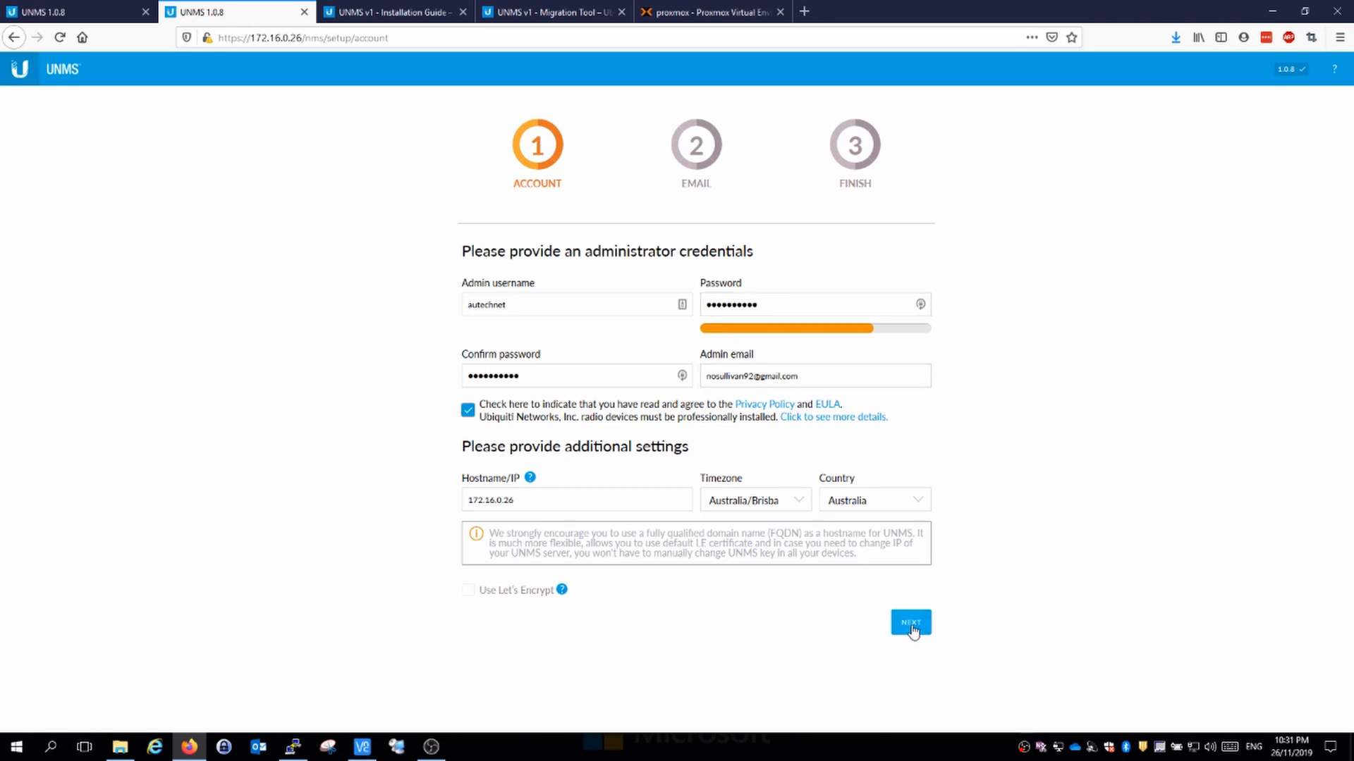
click(910, 622)
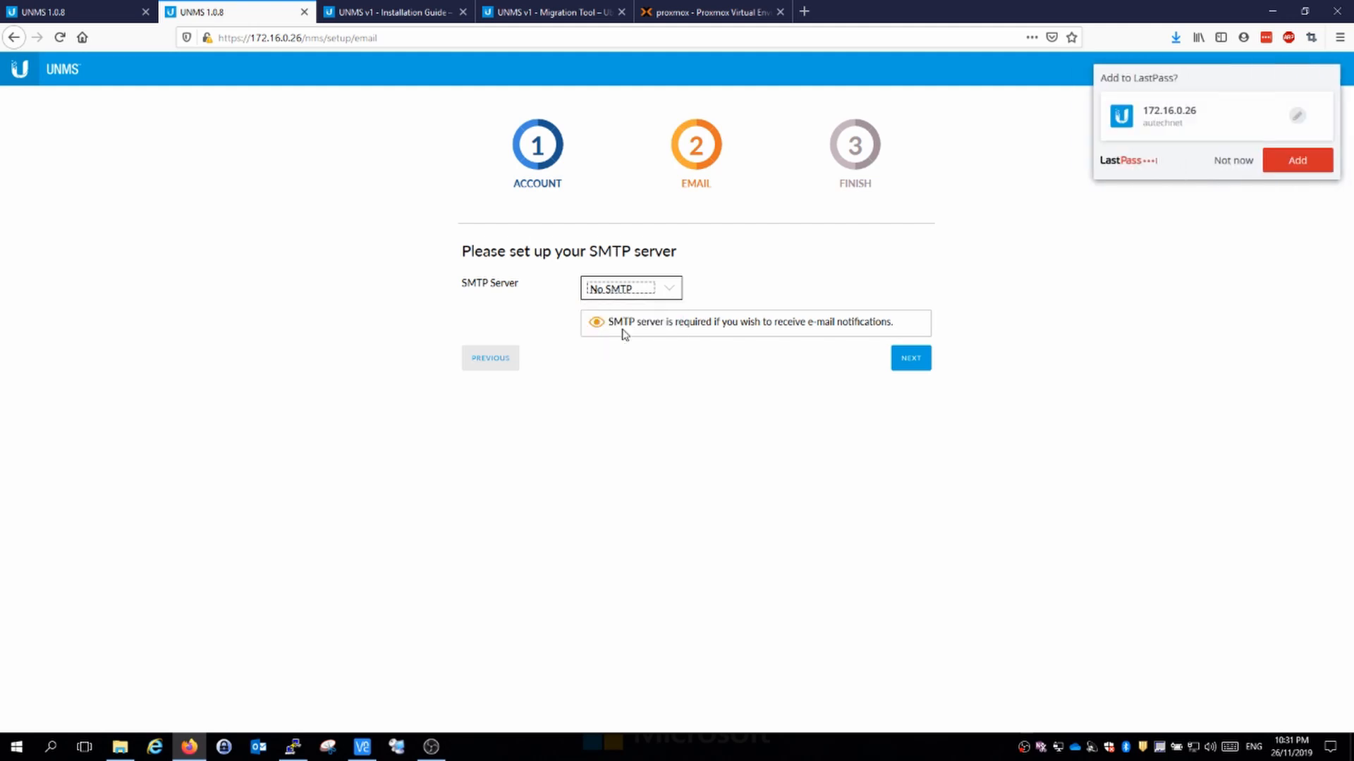
Choose the SMTP mail server option and download the generated vault key file
click(630, 288)
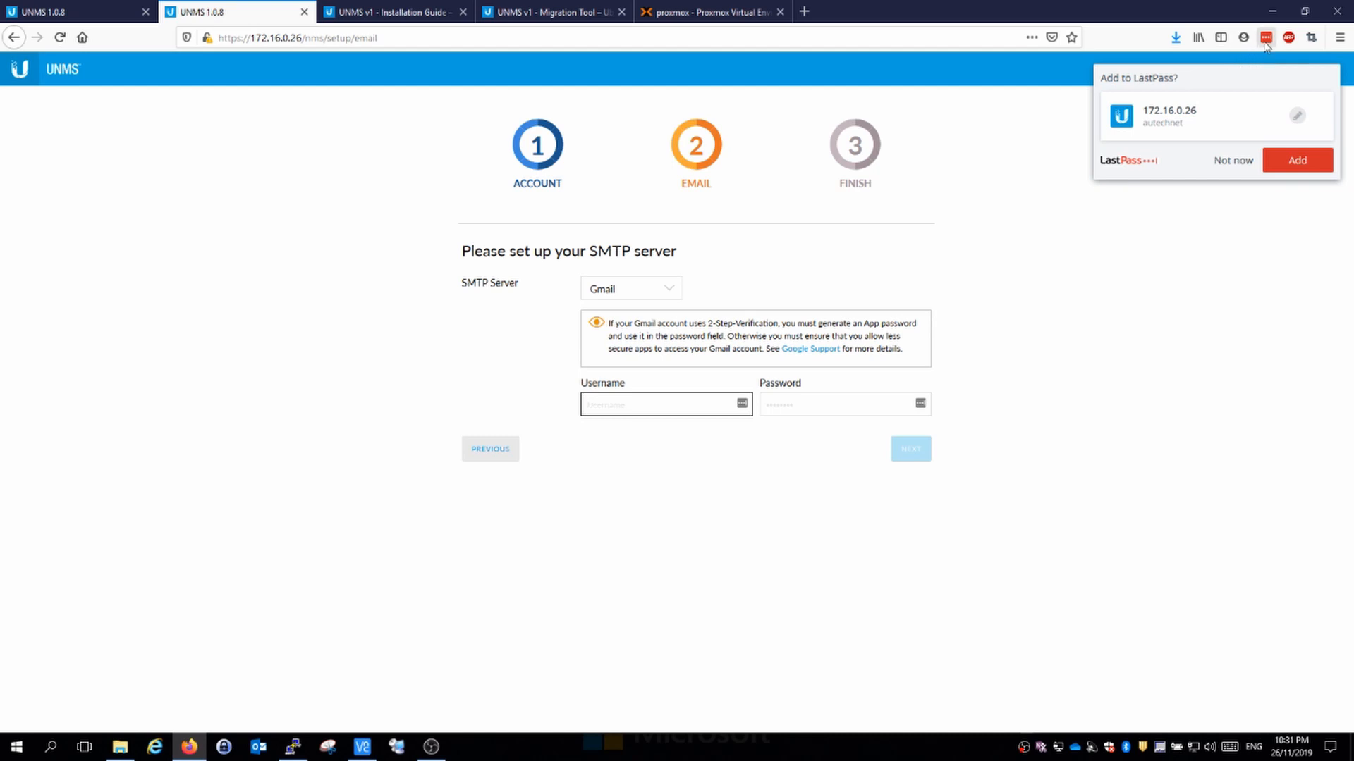
mouse_move(489, 449)
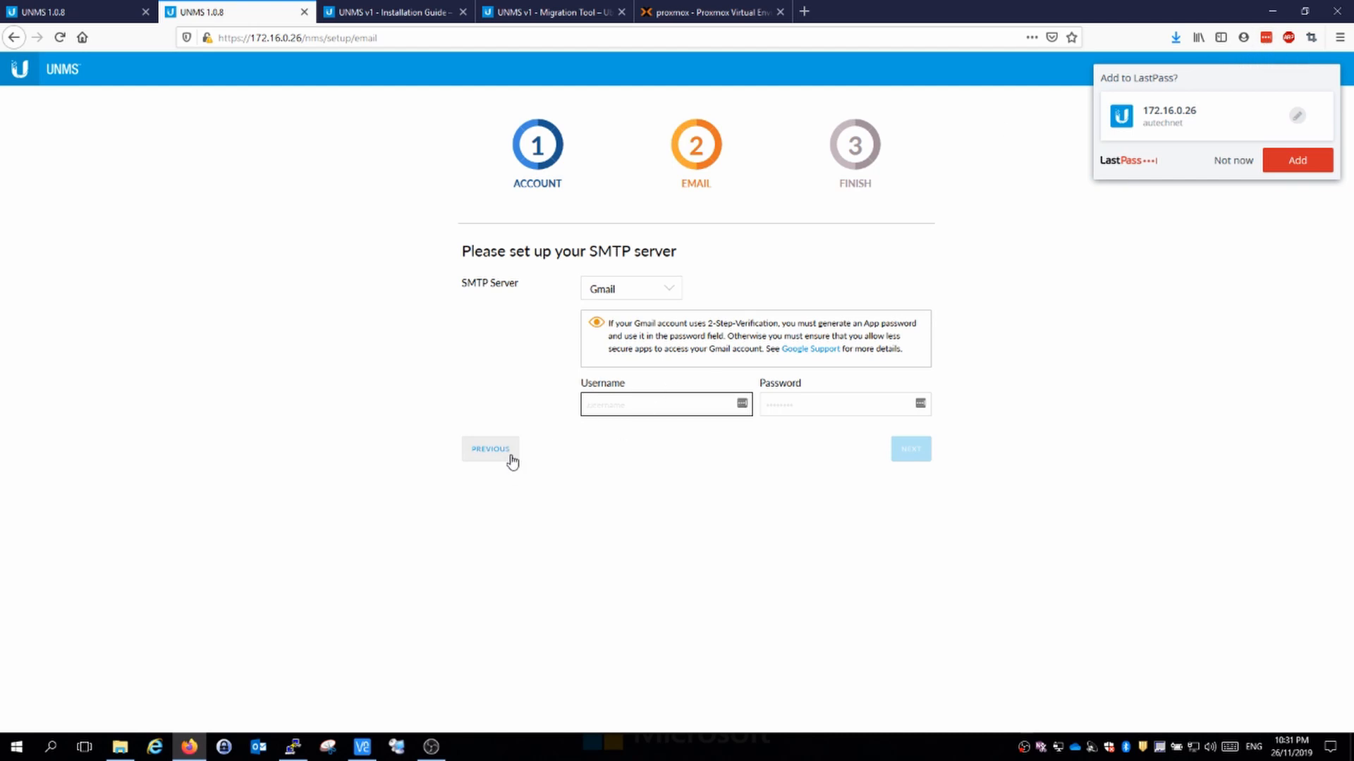
click(909, 449)
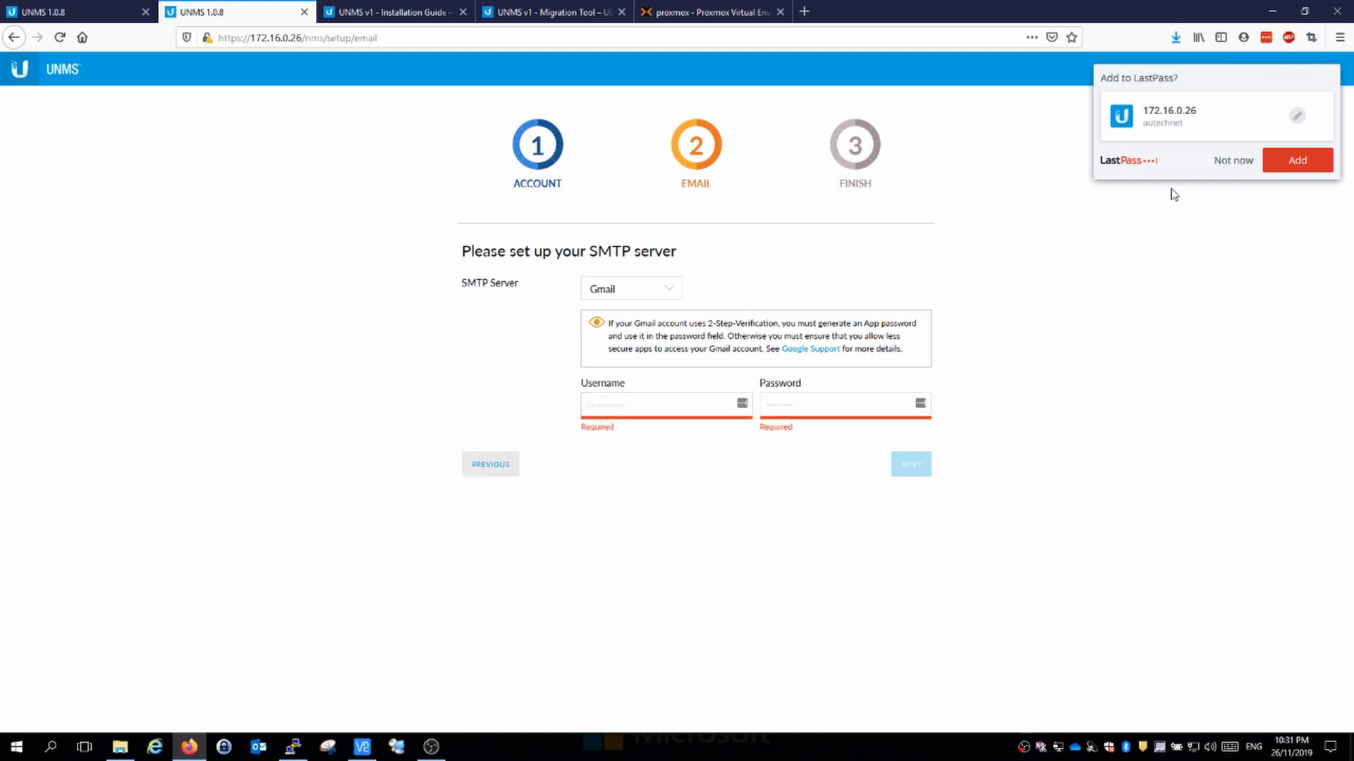
click(910, 464)
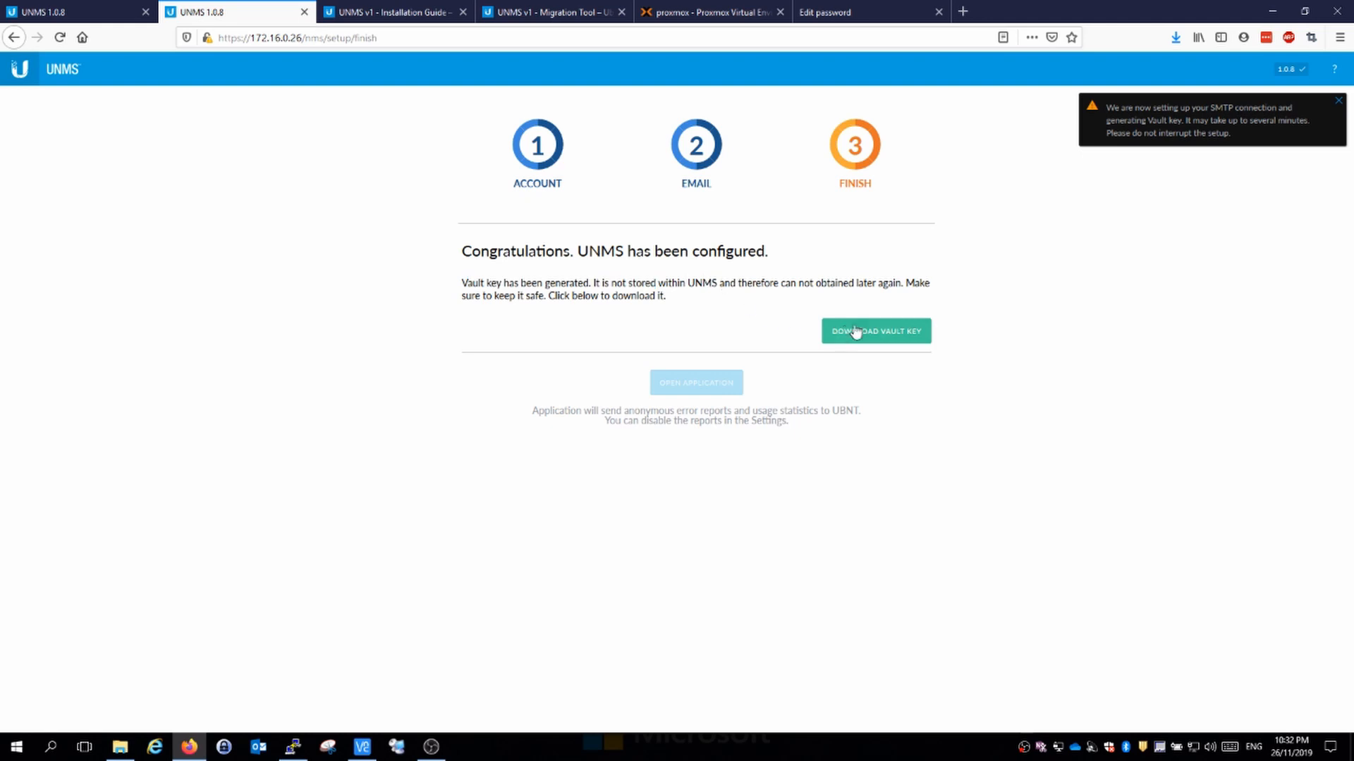
click(874, 330)
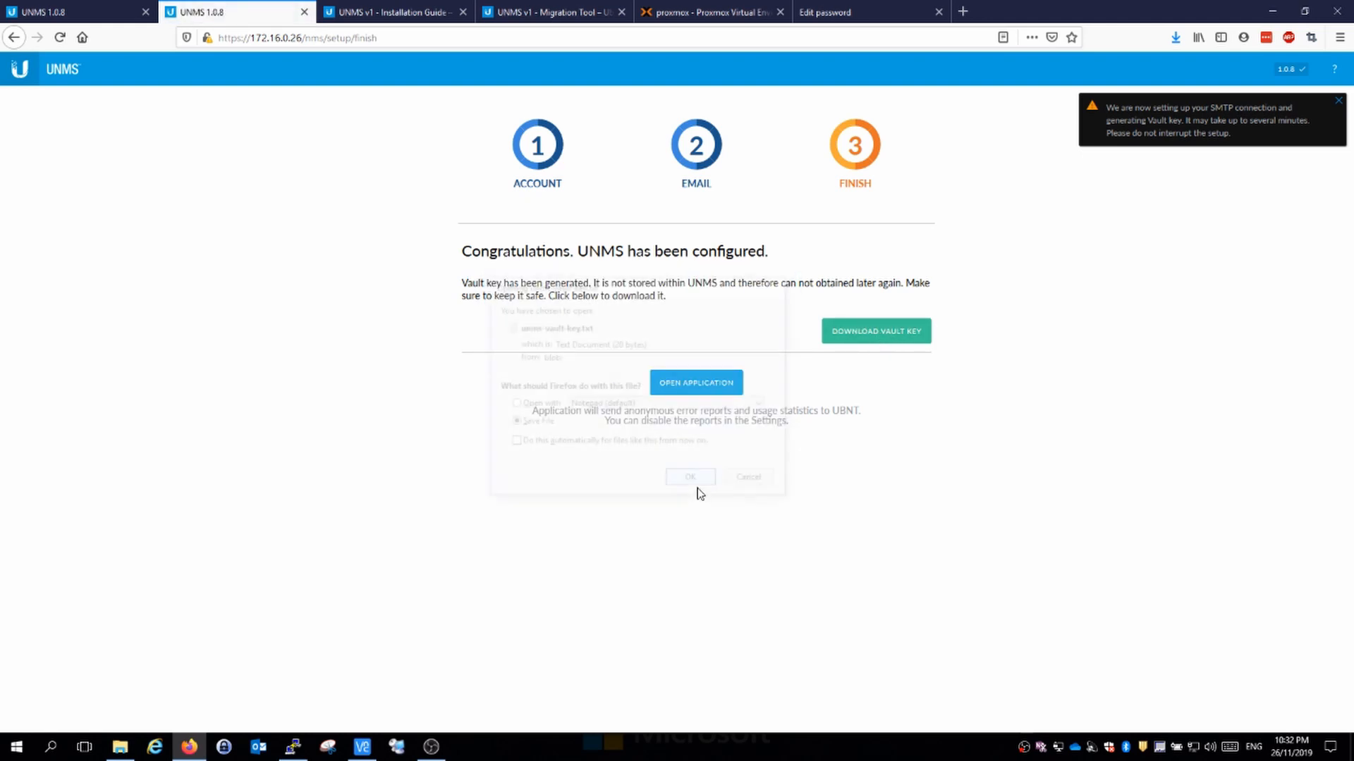
click(689, 477)
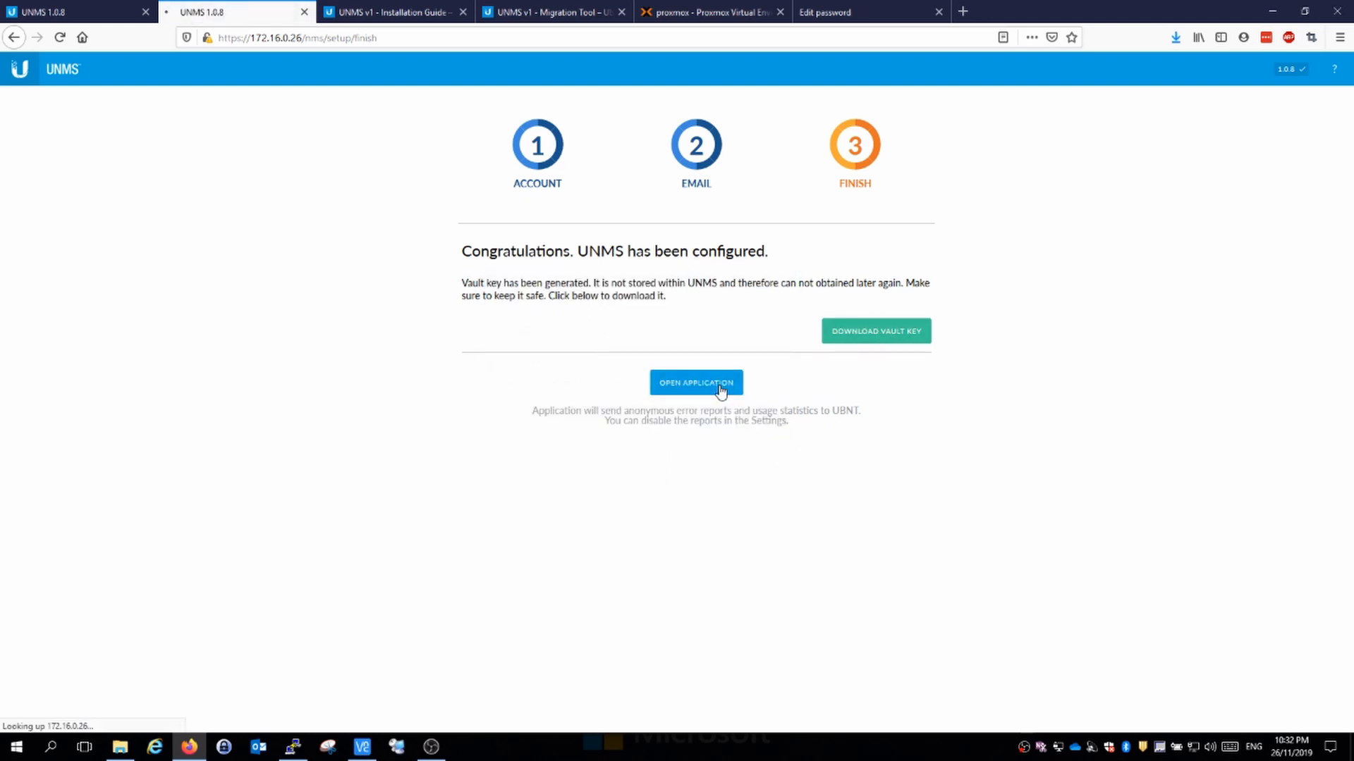
Open the application and accept the self-signed certificate warning to reach sign-in
click(696, 382)
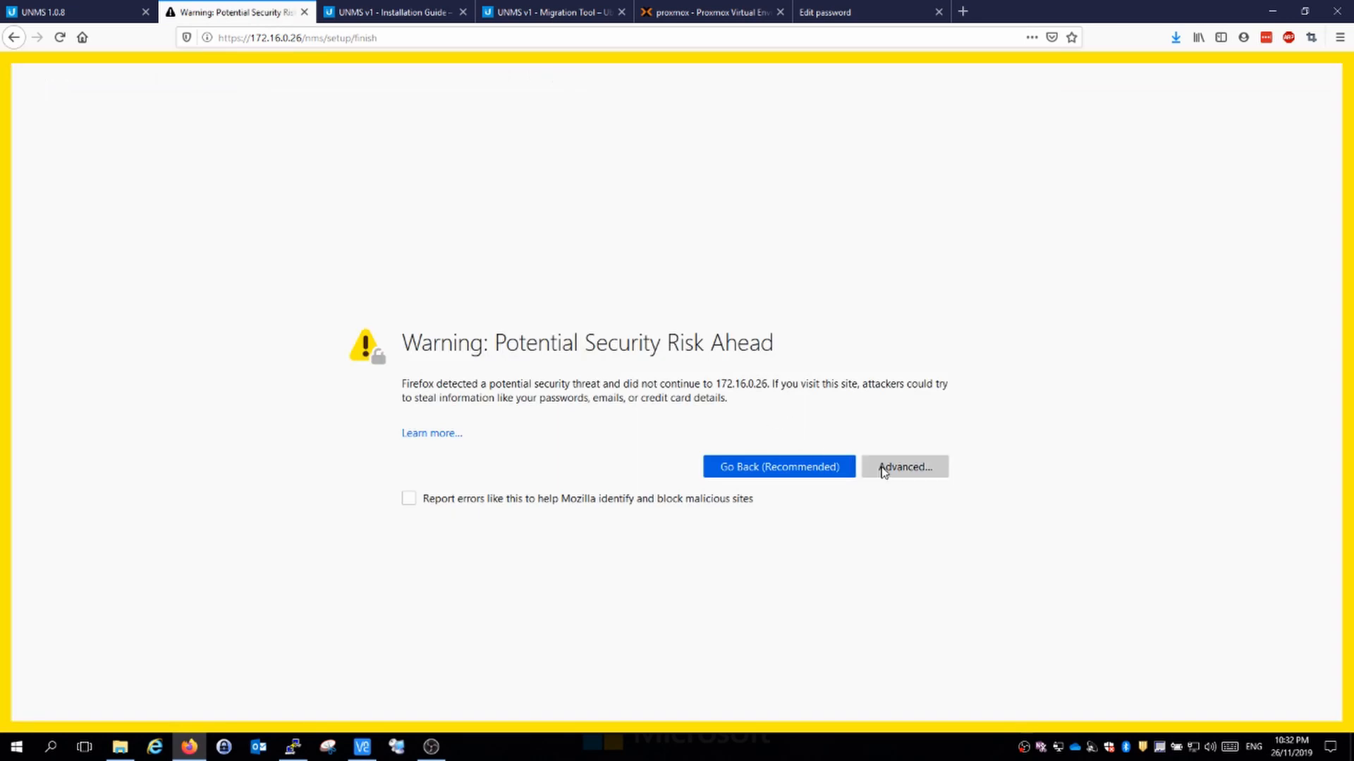
click(904, 466)
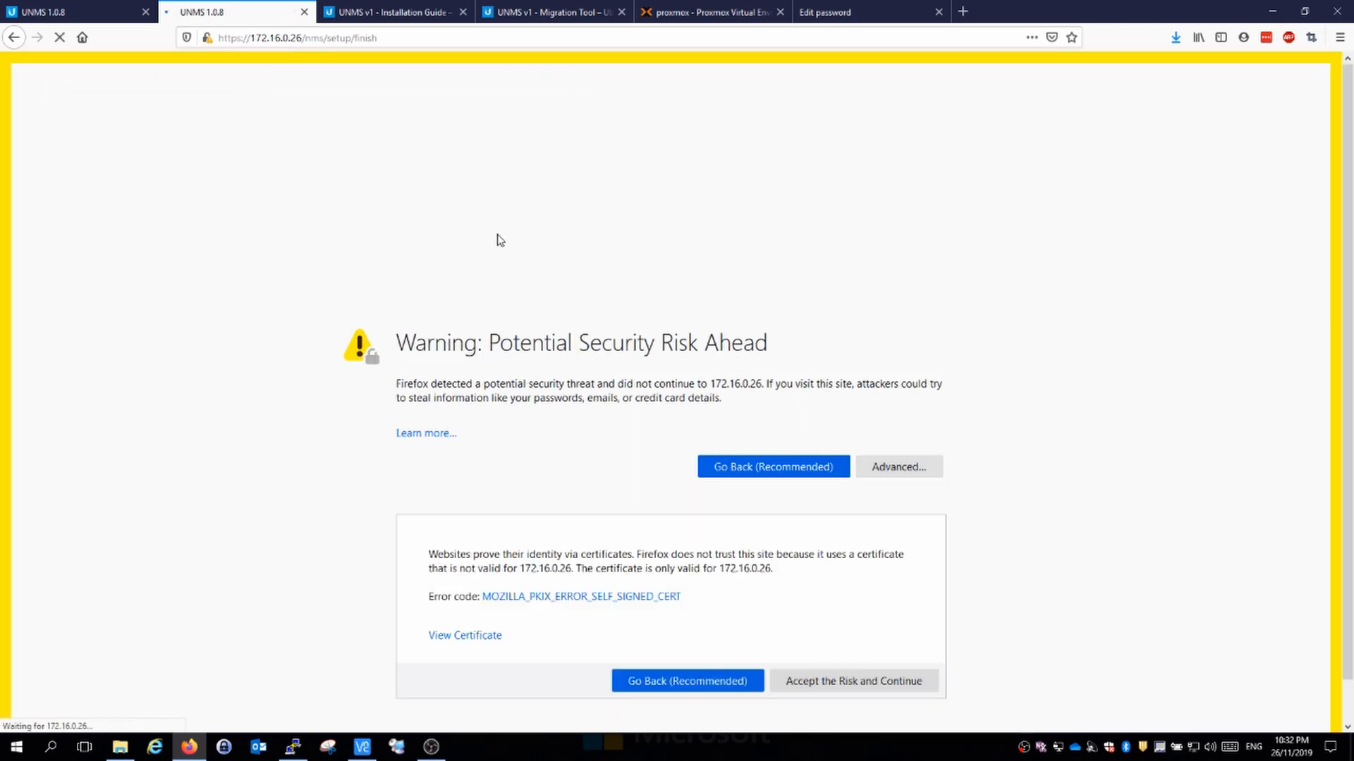
click(207, 38)
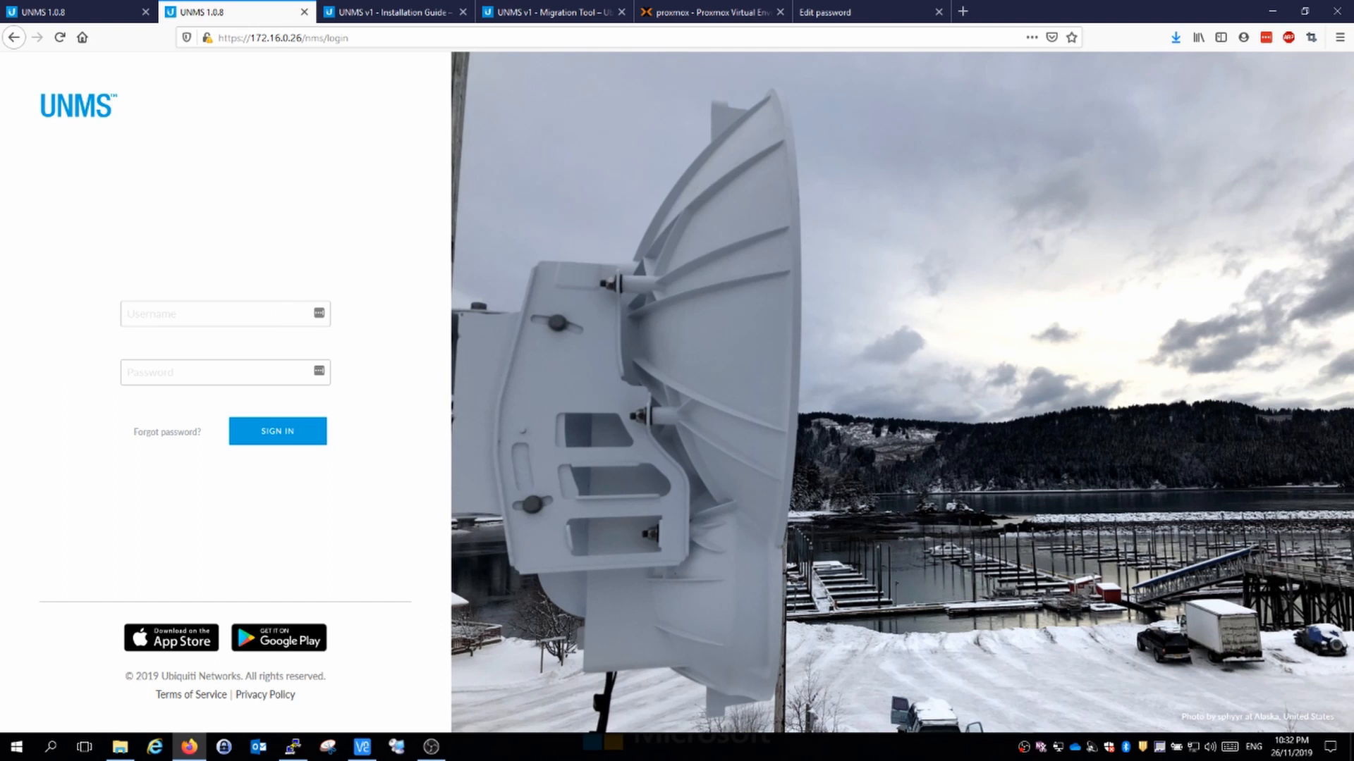
Sign in with the 'autechnet' admin credentials, dismiss the ISP question, and open Settings
text(autechnet)
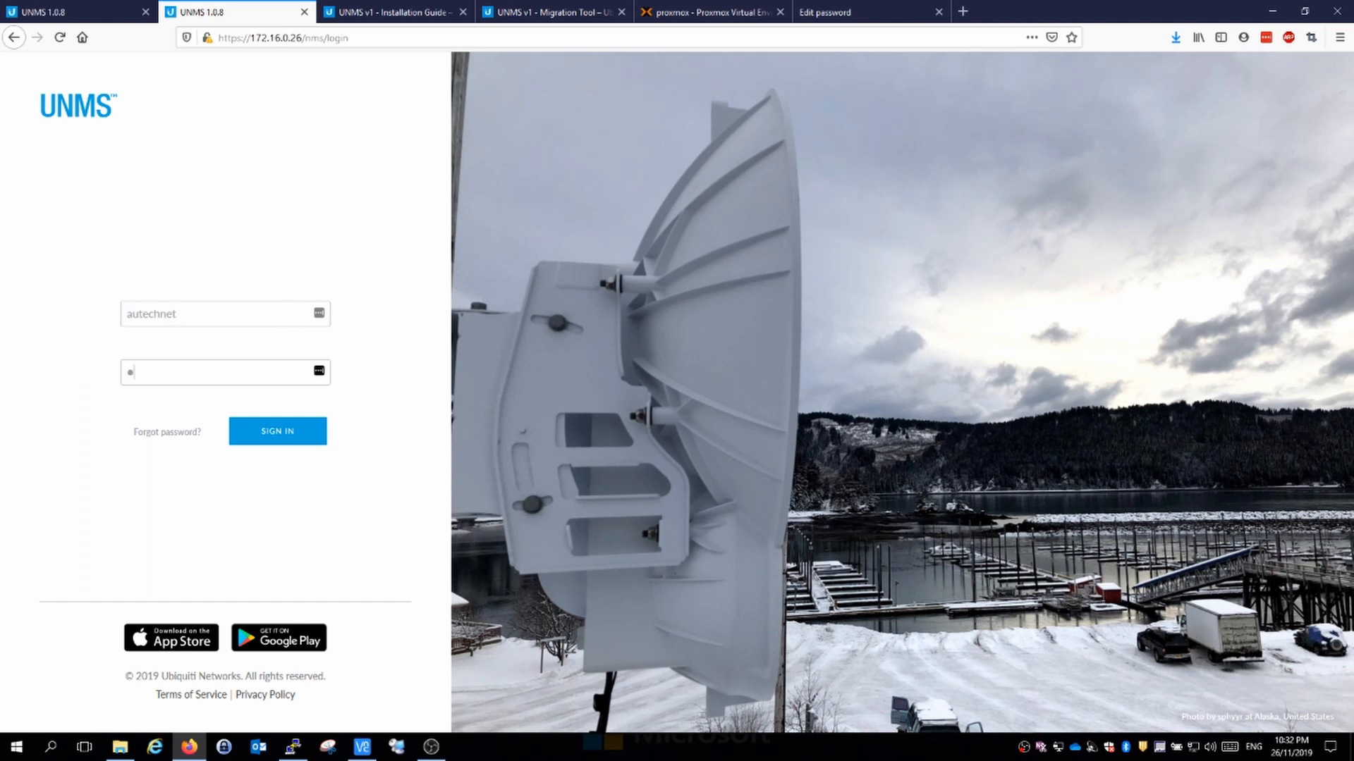
click(277, 431)
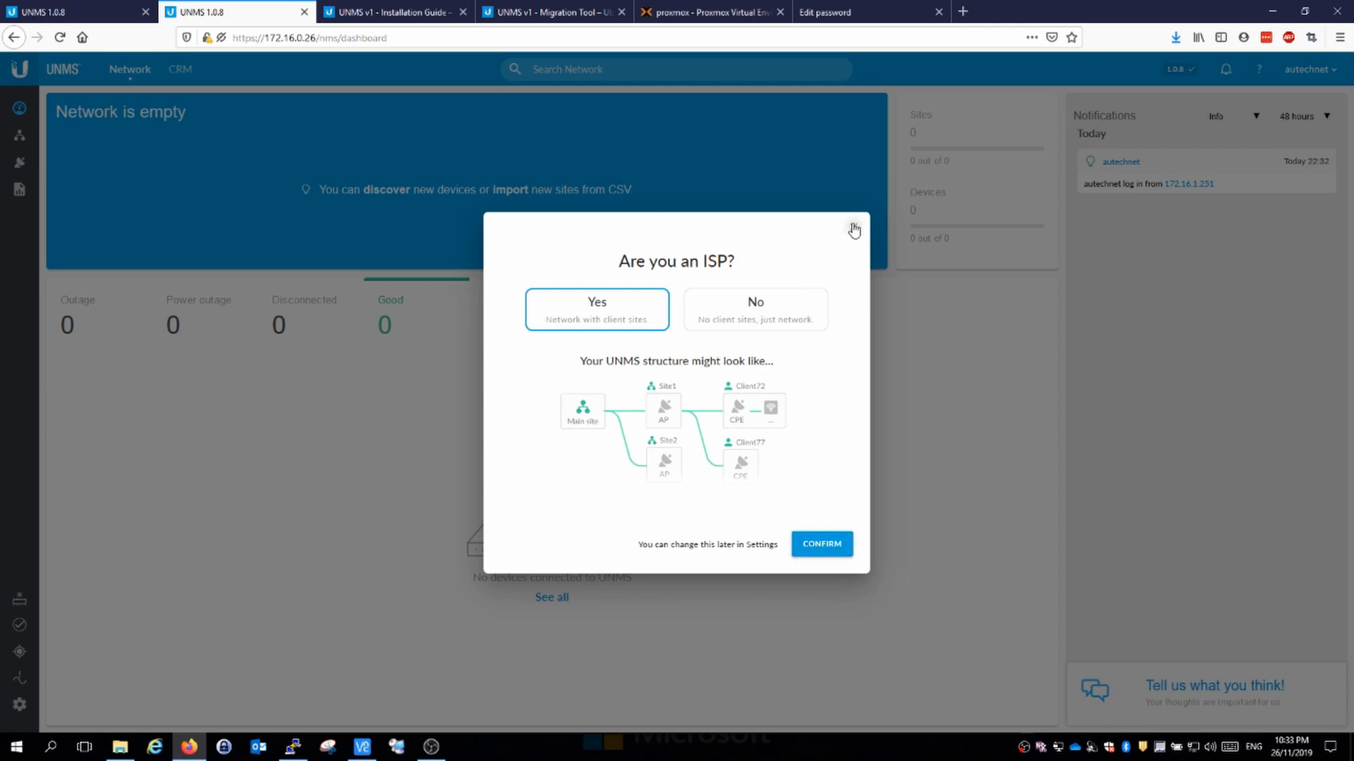
click(821, 543)
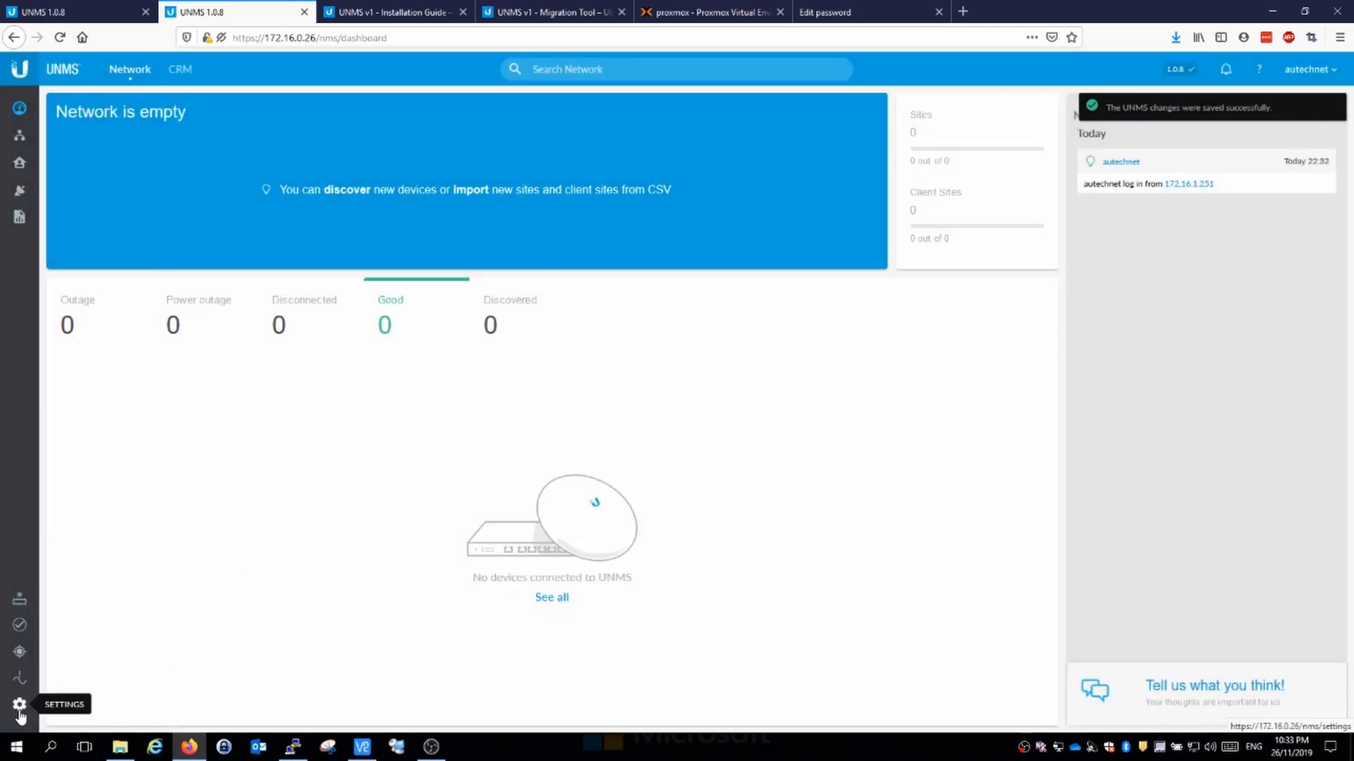
click(20, 704)
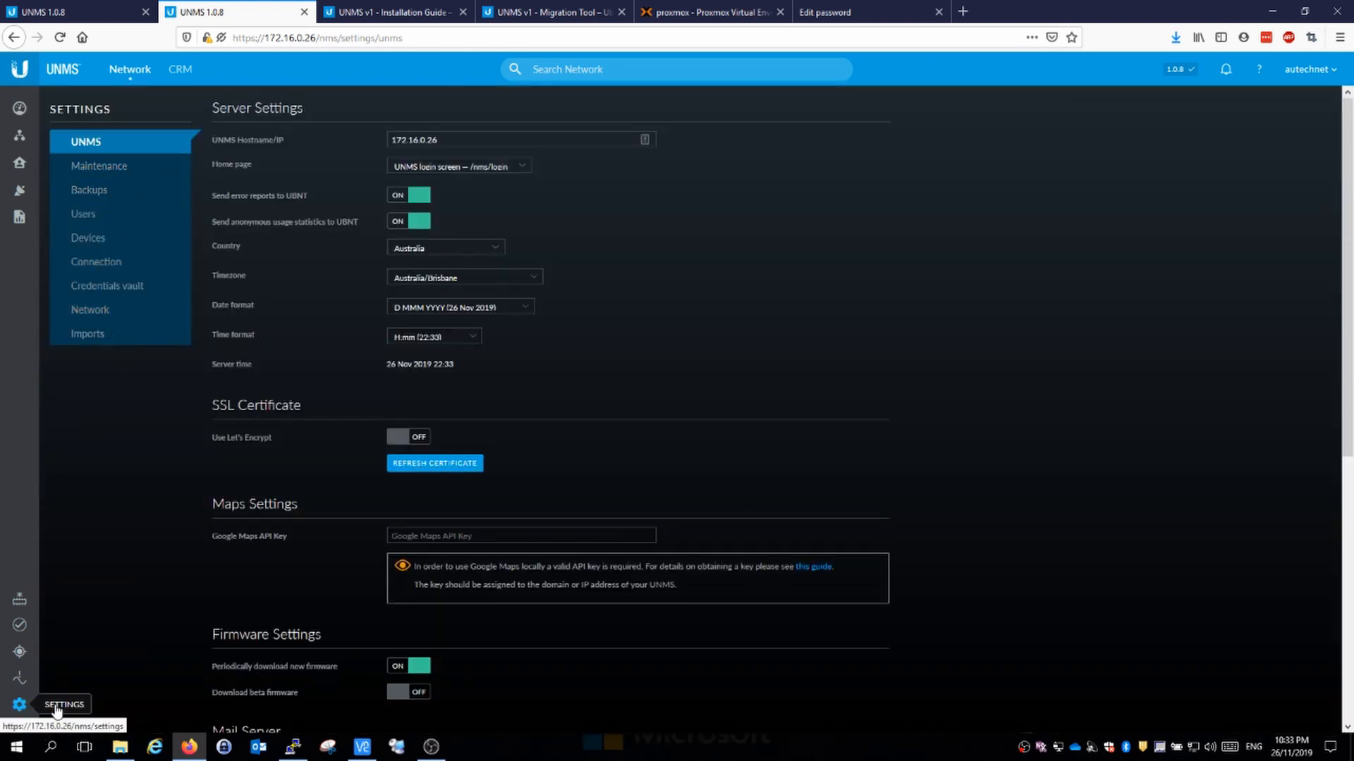
mouse_move(127, 195)
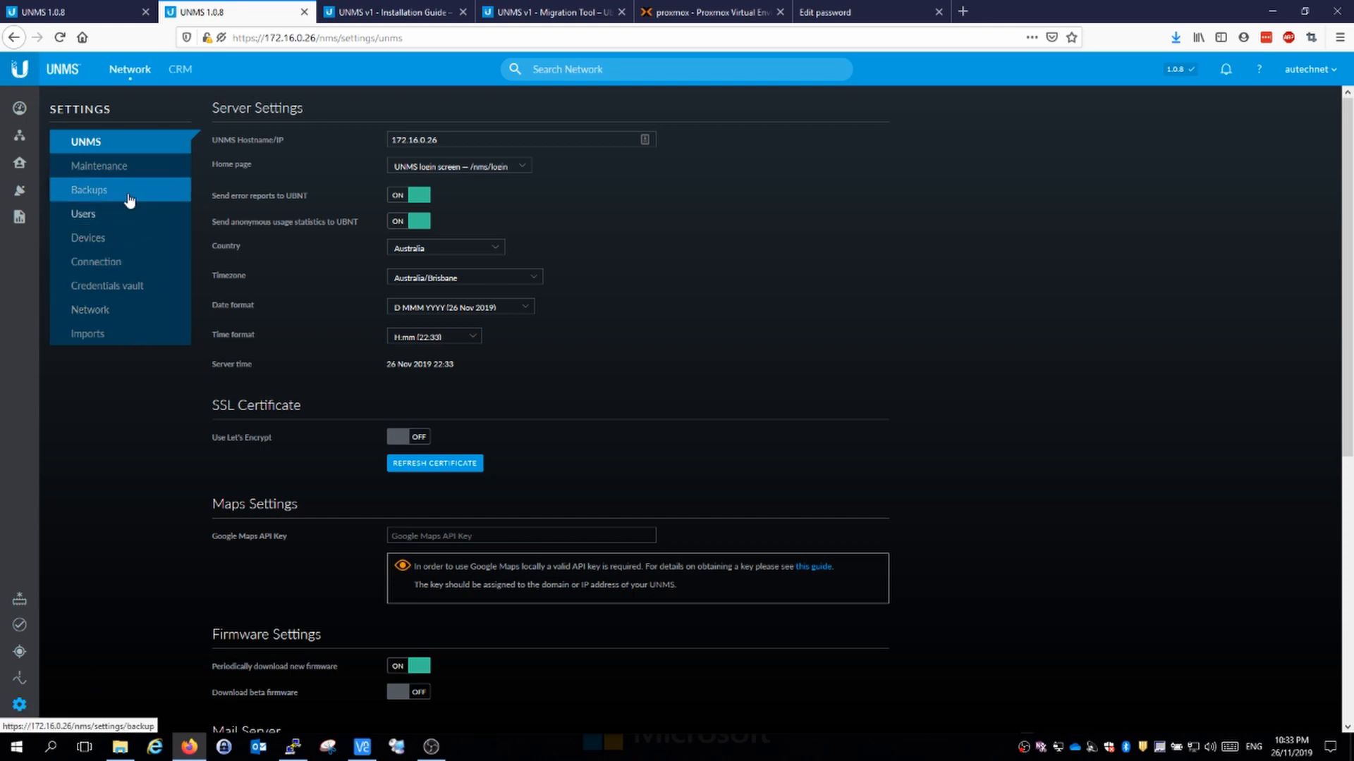
Restore the new server from the old server's .unms backup in the Downloads folder
click(88, 189)
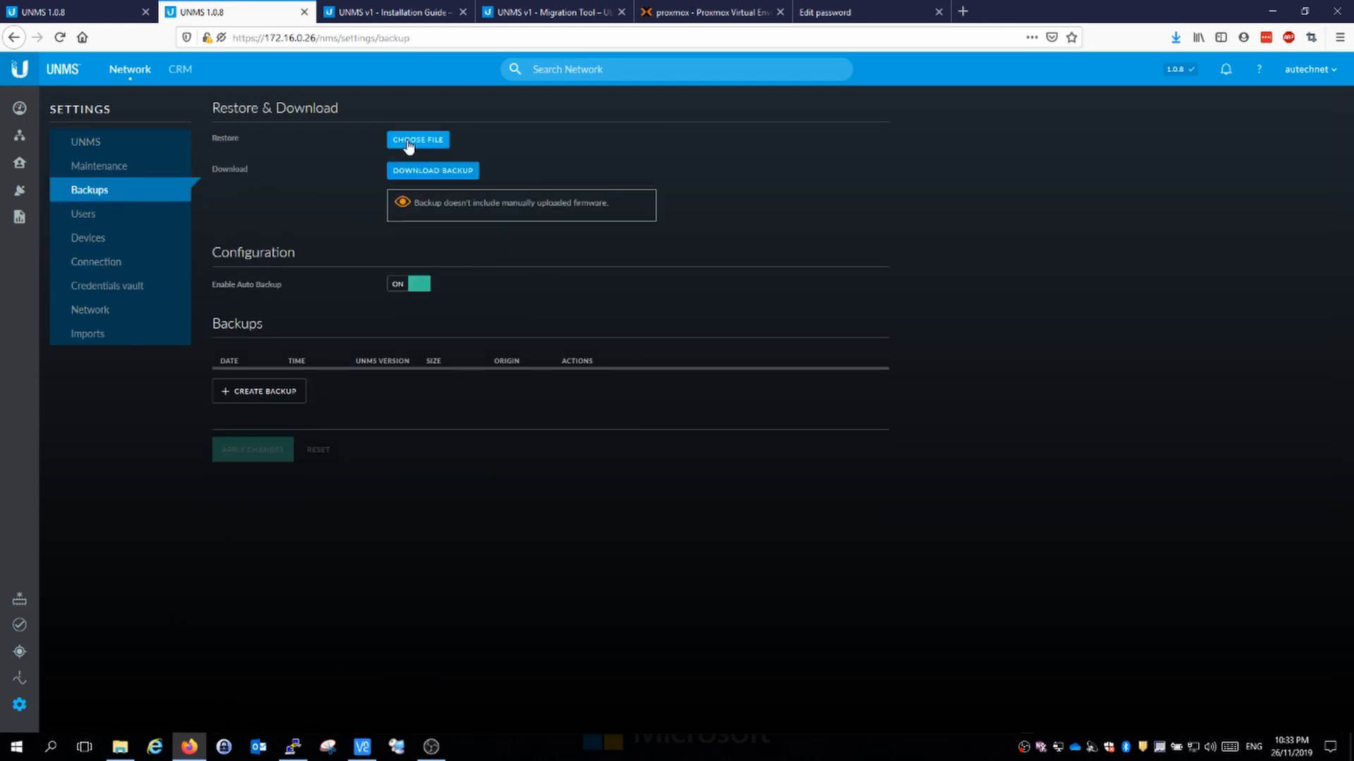
click(417, 139)
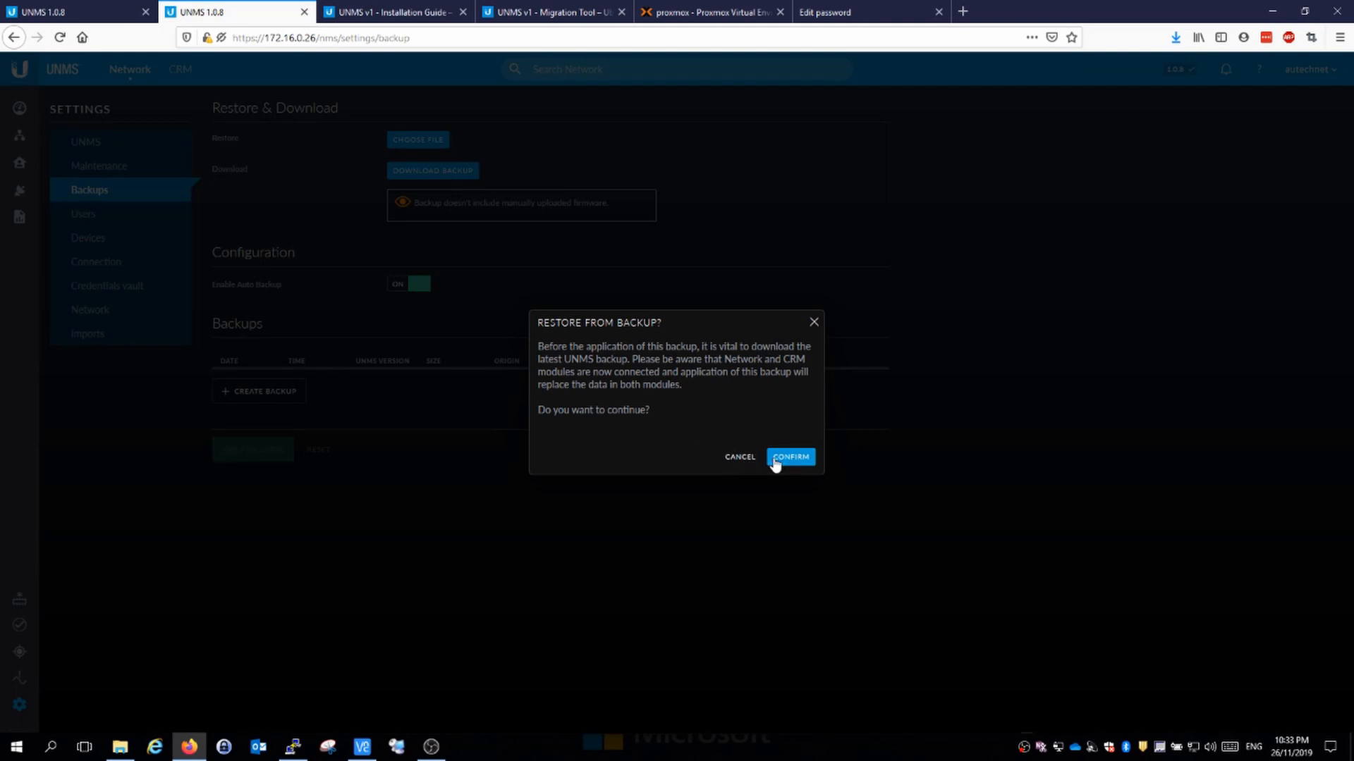
click(789, 456)
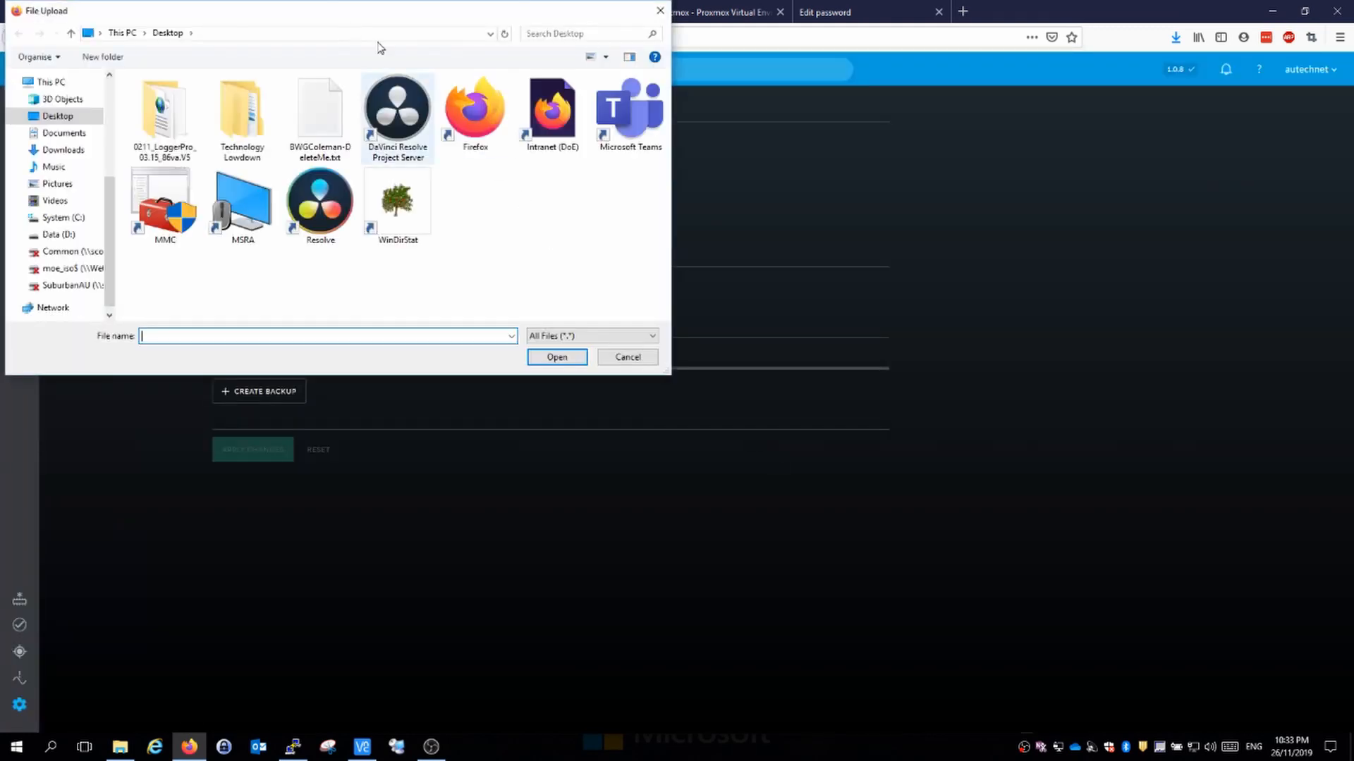
click(626, 357)
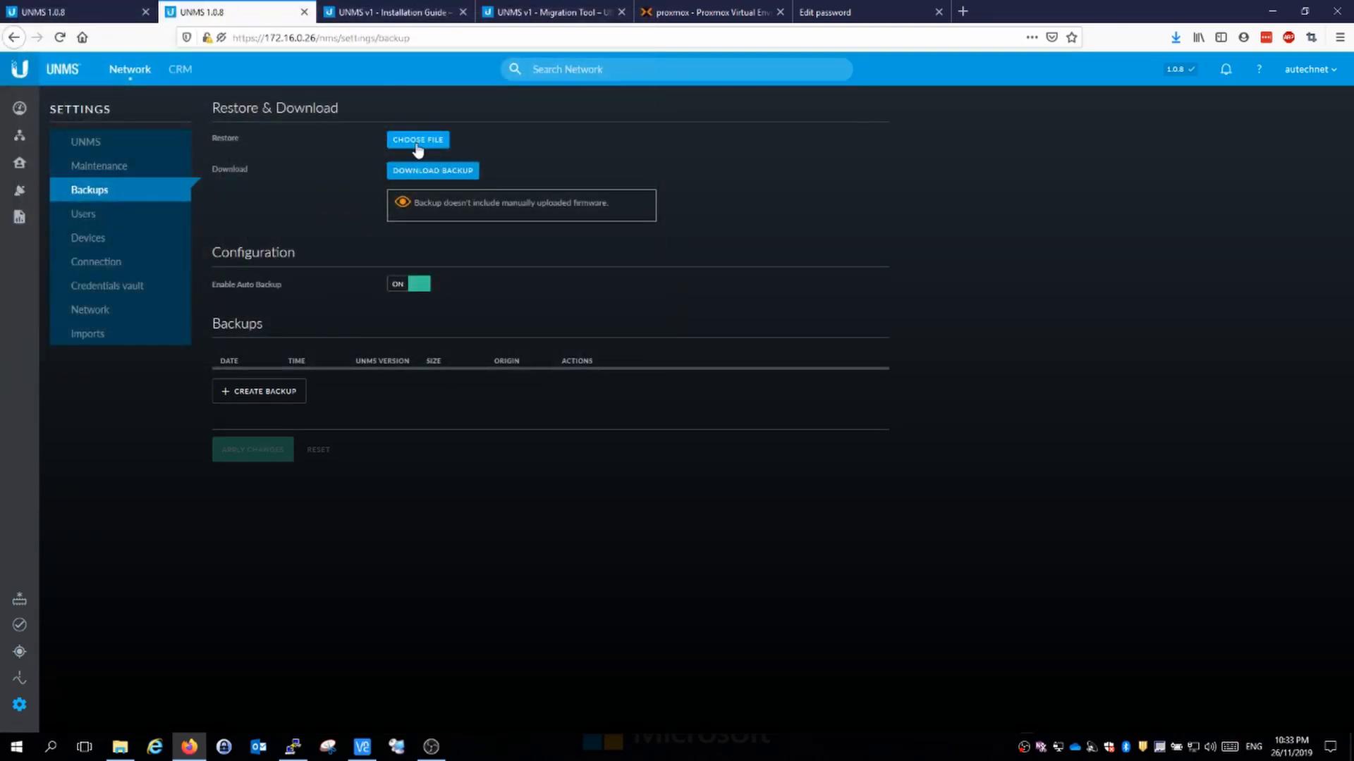
click(417, 139)
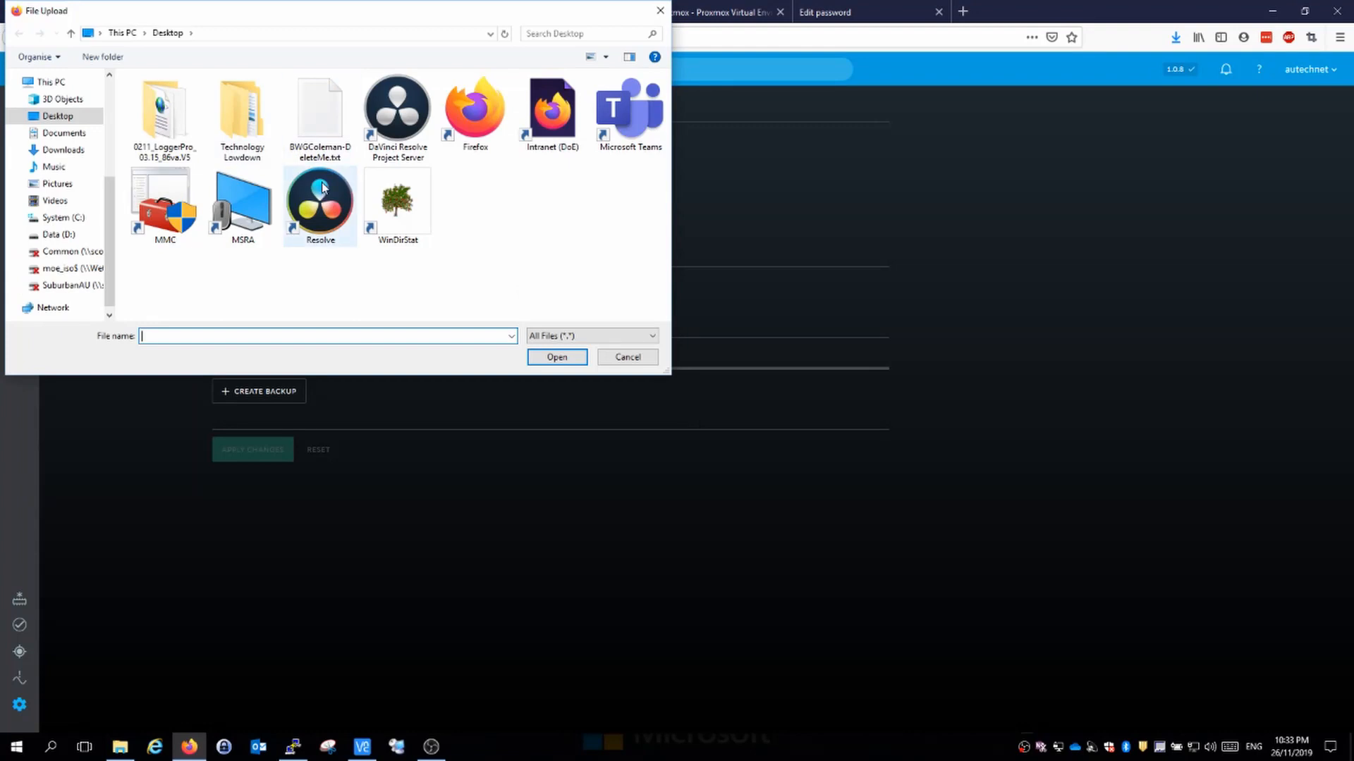
click(62, 149)
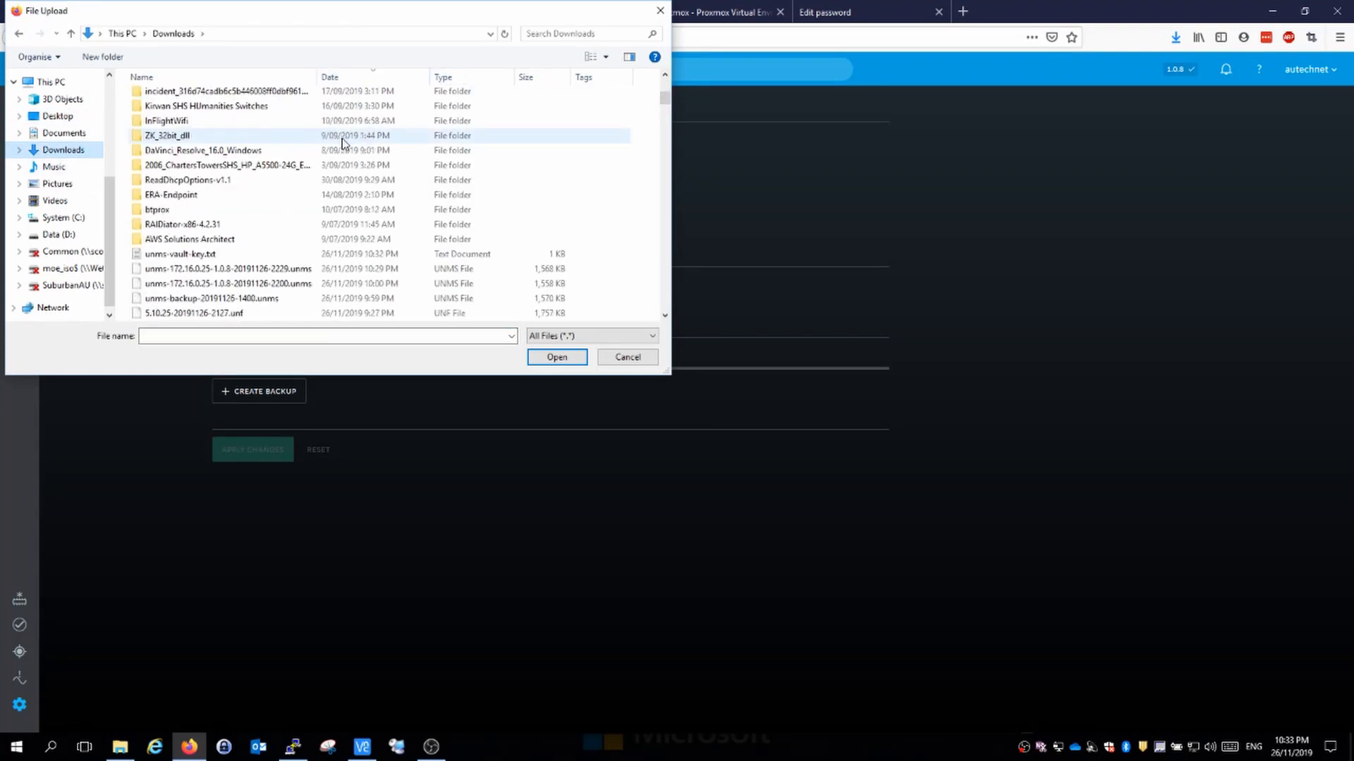
click(181, 254)
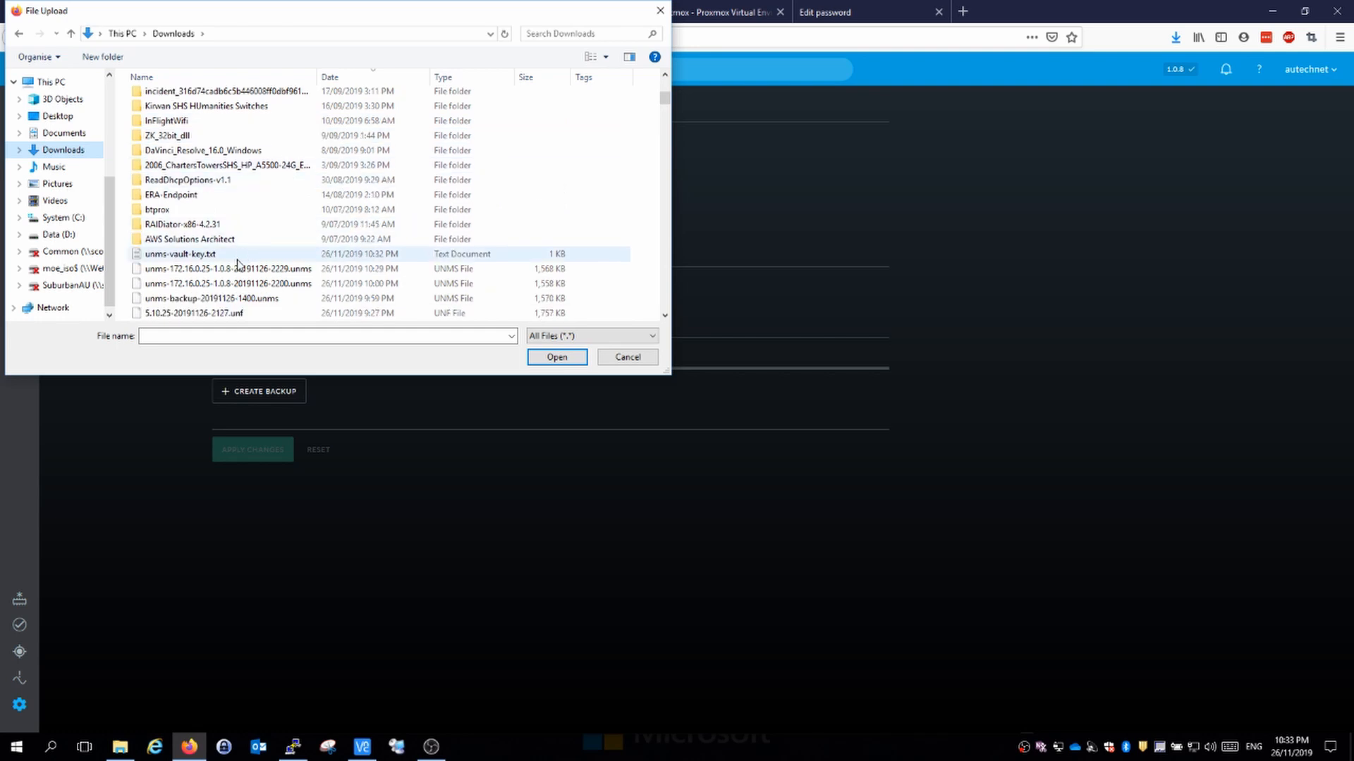
click(228, 269)
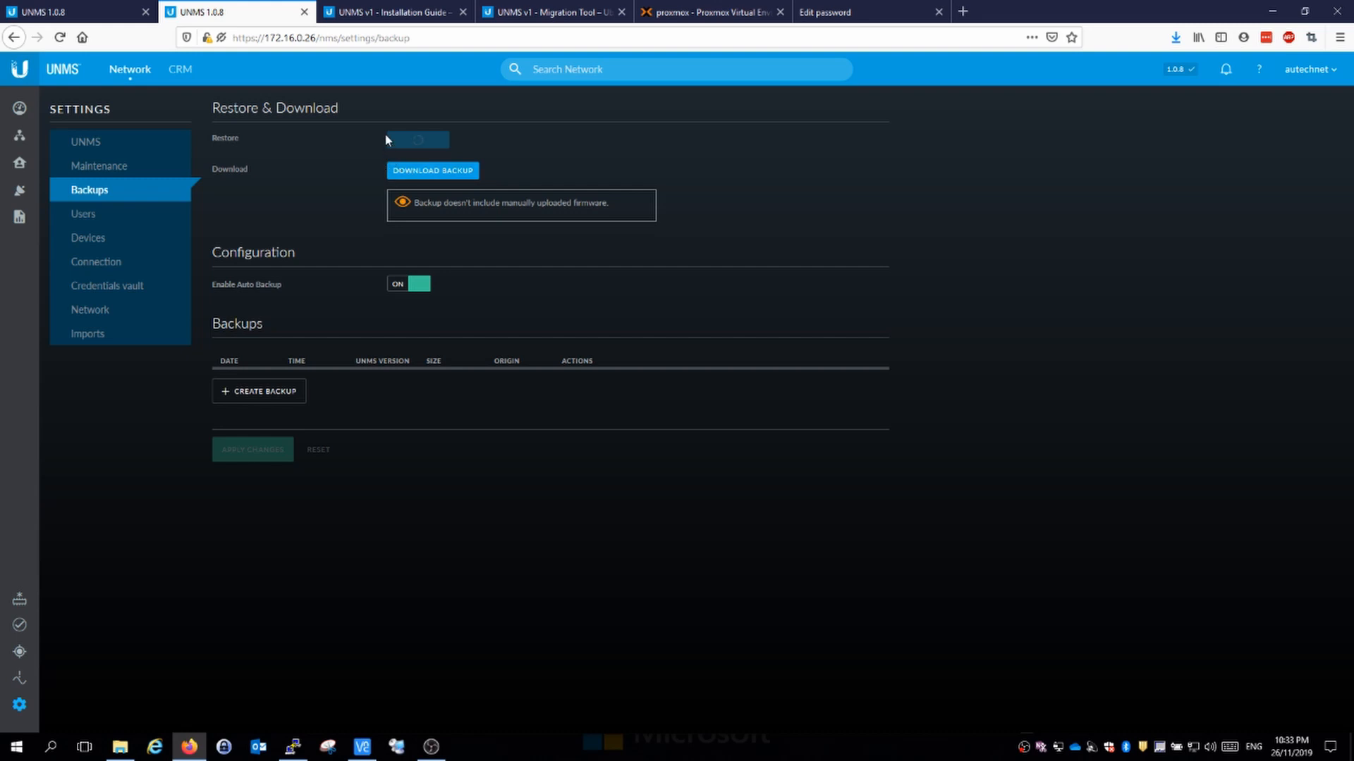
mouse_move(1174, 38)
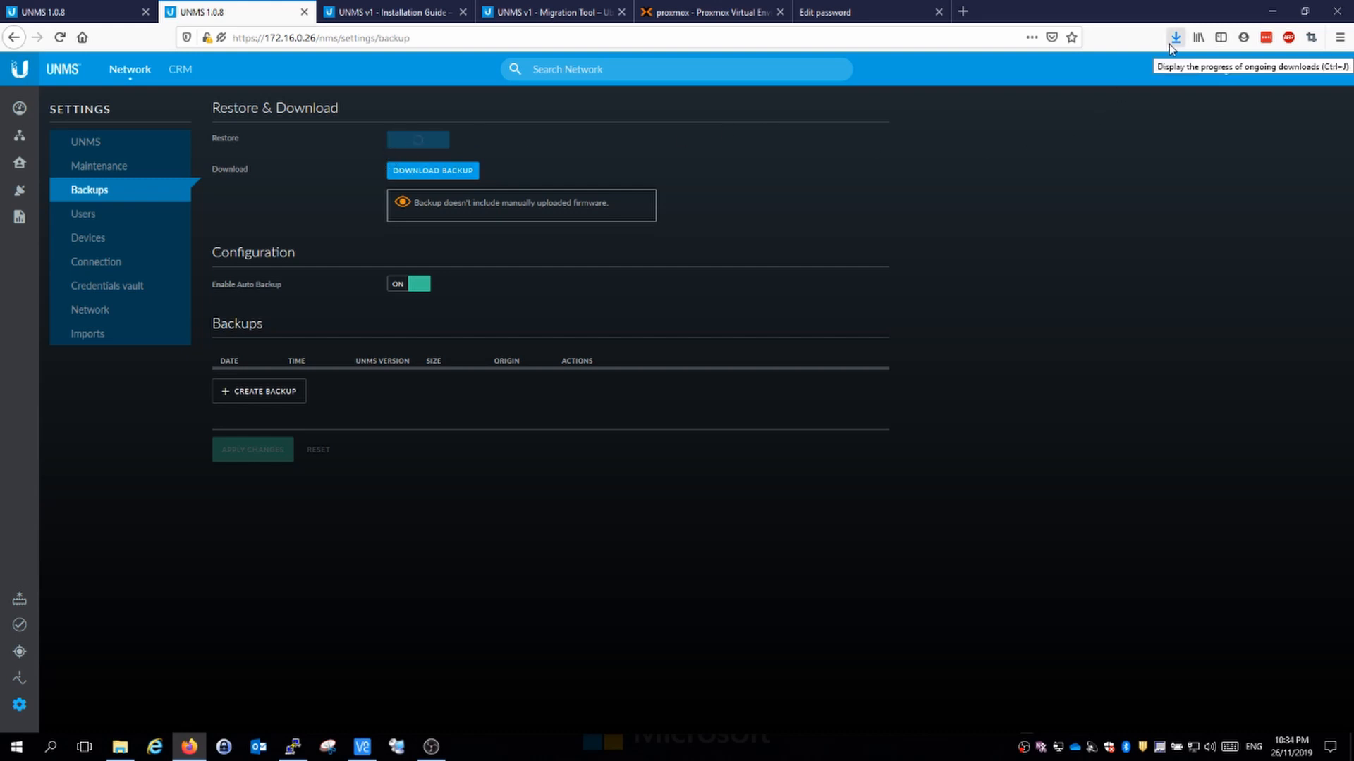
click(1174, 37)
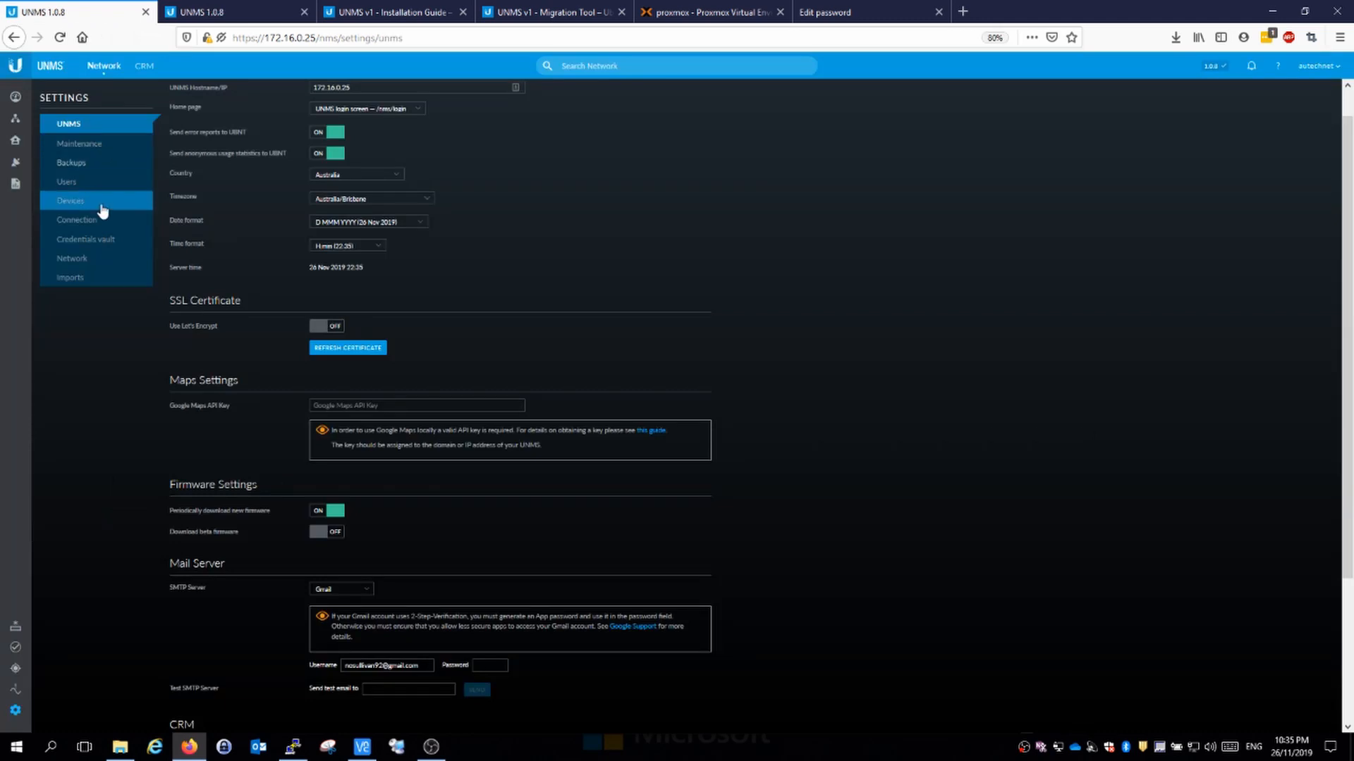
Switch Migration Mode on under the old server's Settings > Devices > Migration Settings
click(70, 200)
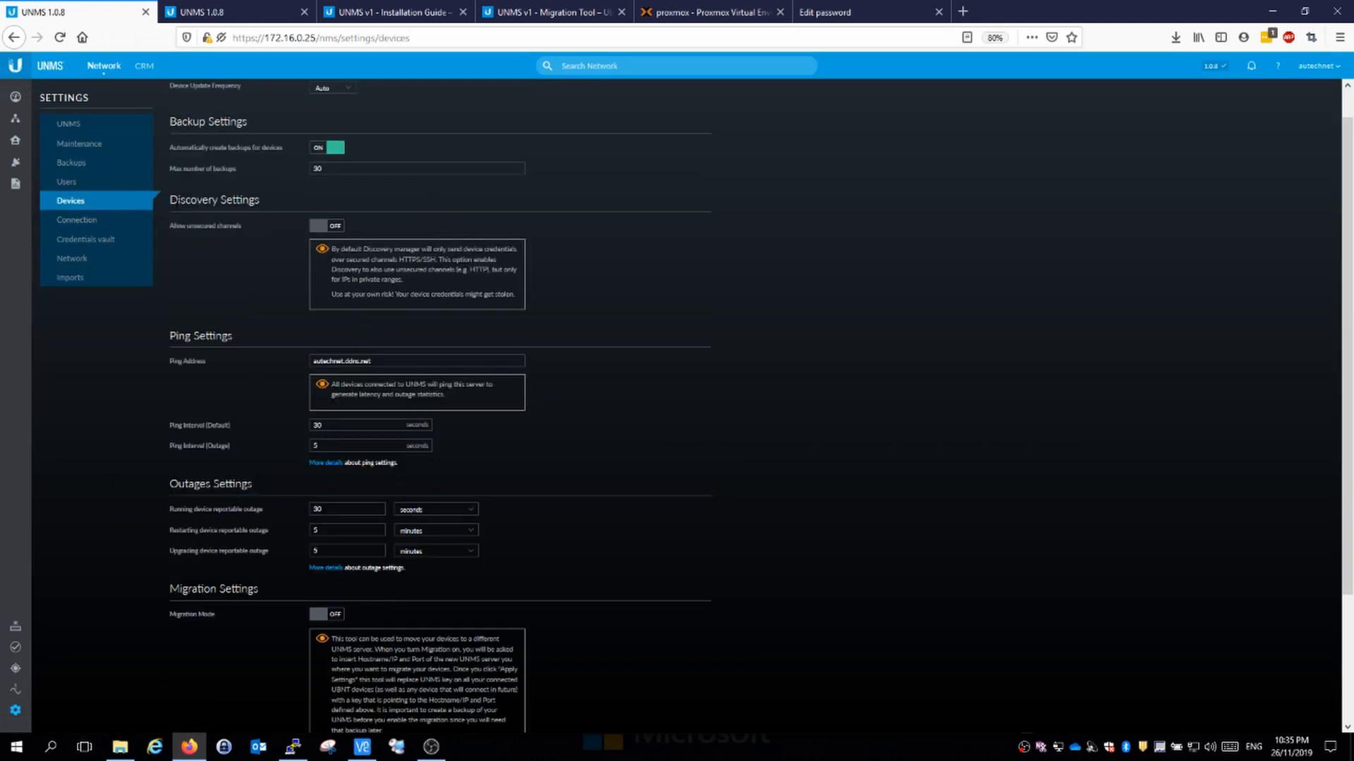
scroll(down, 3)
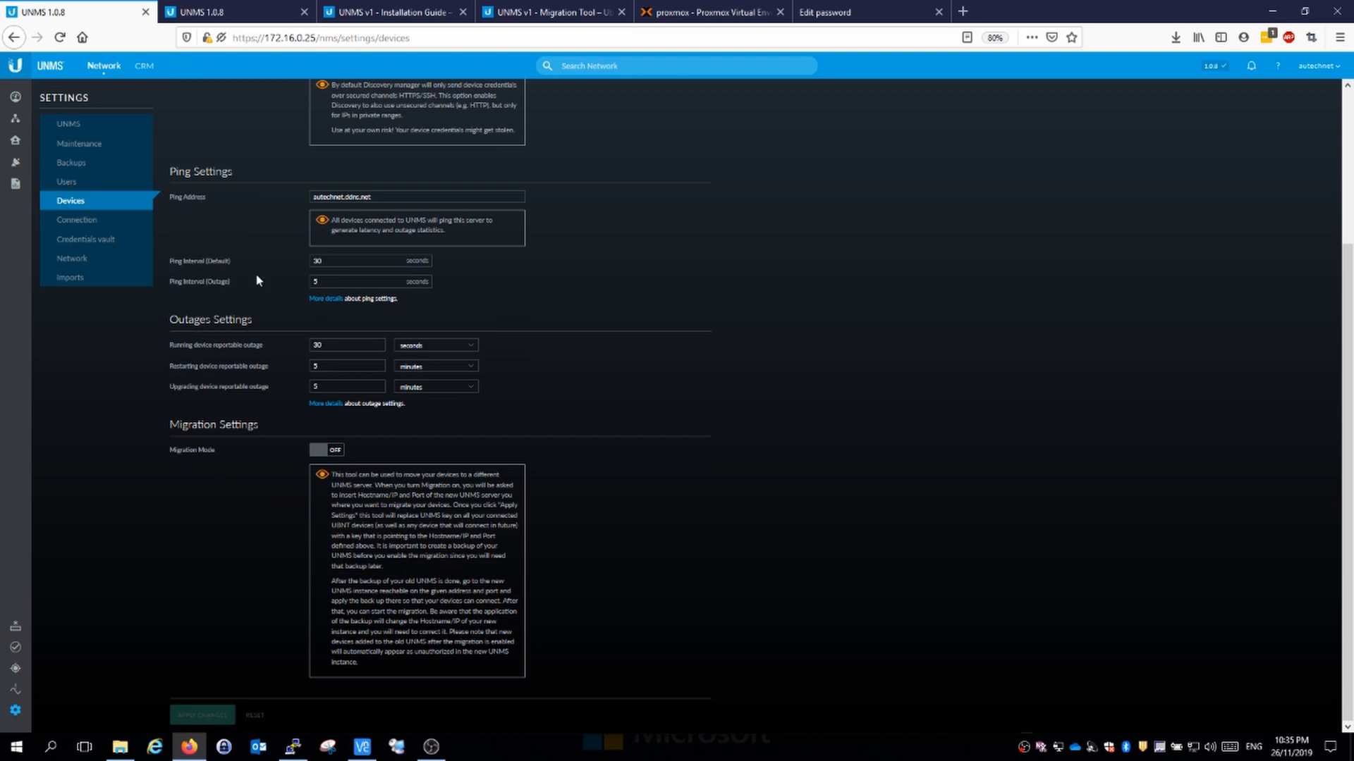
click(326, 449)
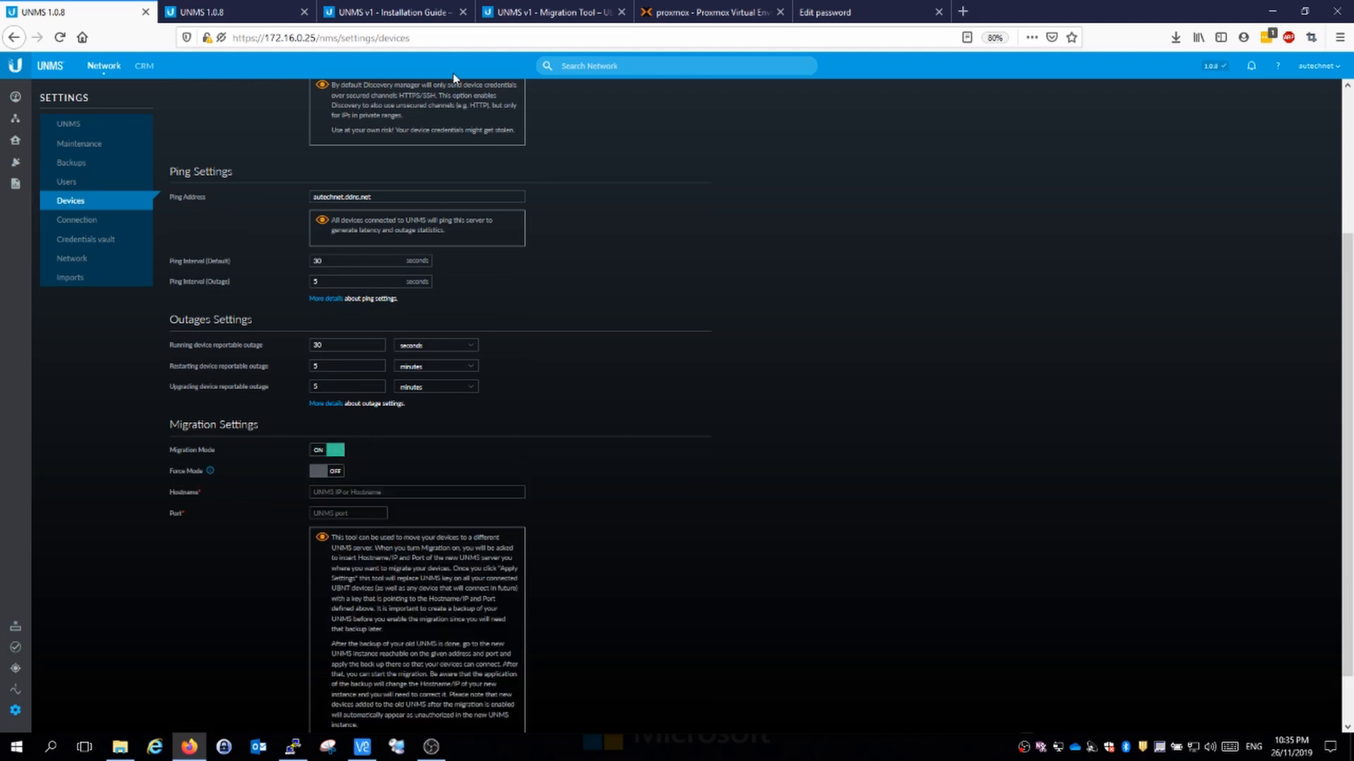
click(553, 12)
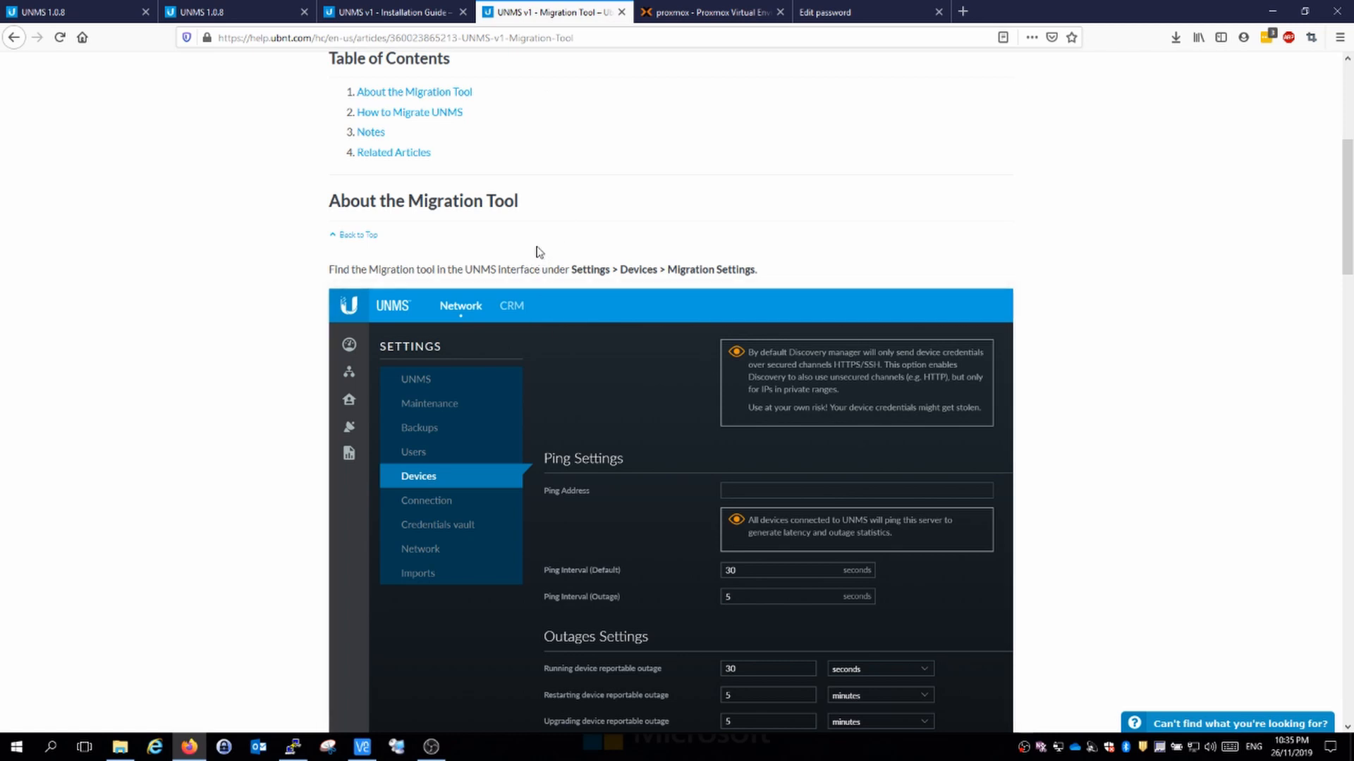
Read the Migration Tool article, highlighting the backup, migration start and port 443 steps
scroll(down, 3)
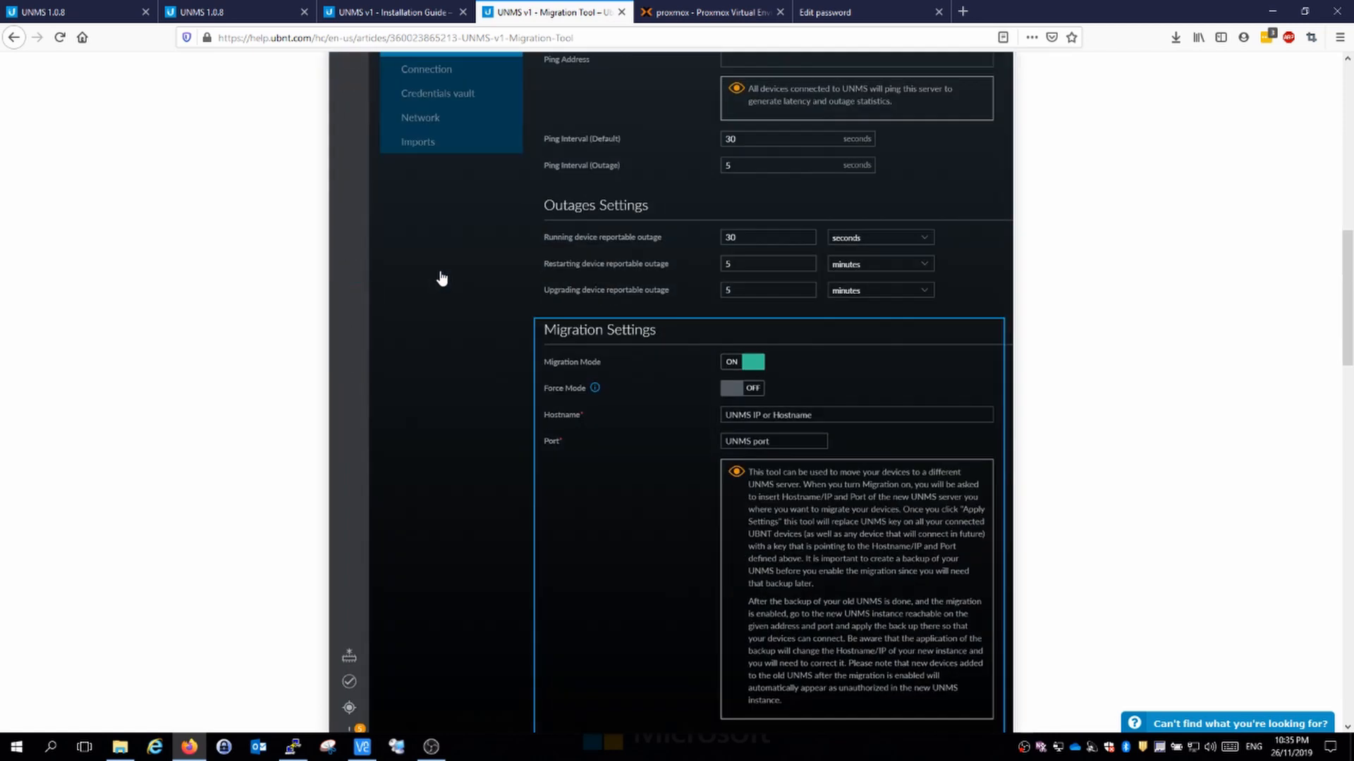
scroll(down, 3)
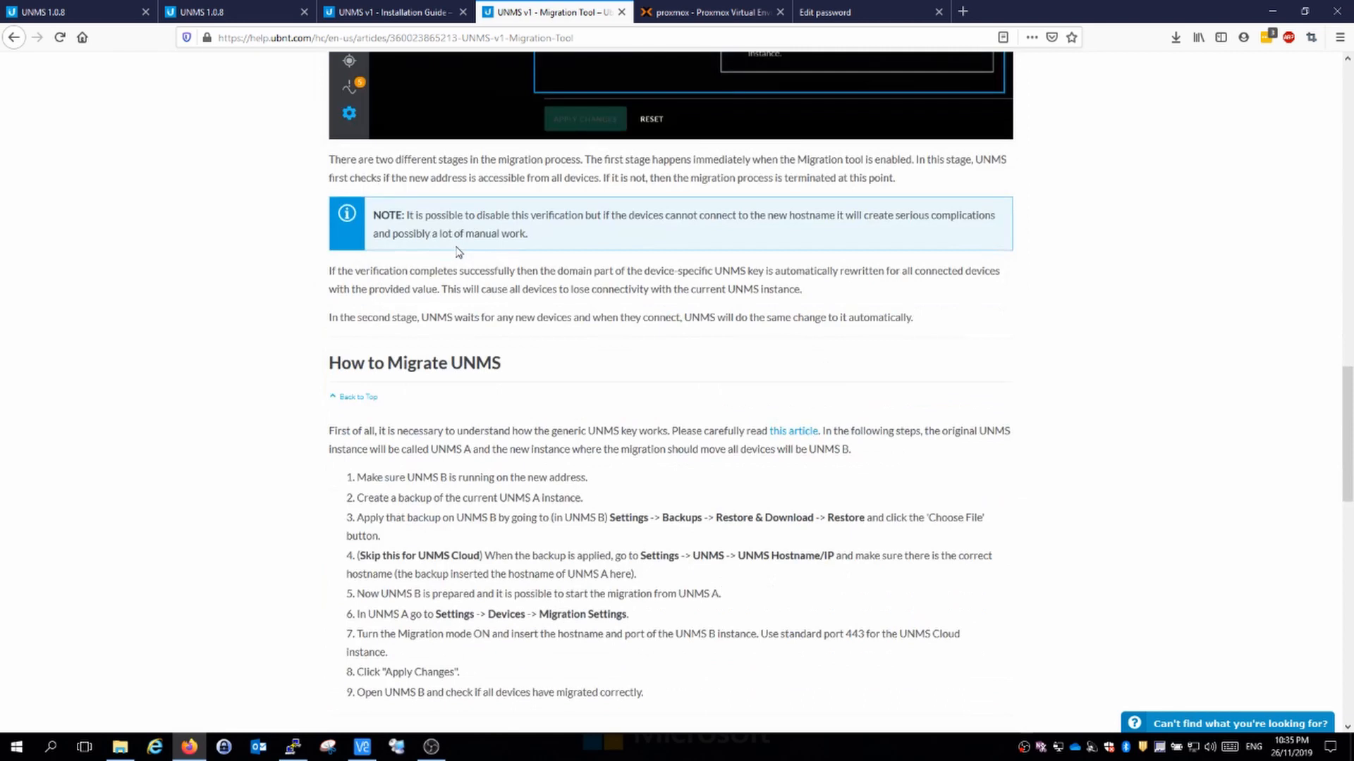
scroll(down, 3)
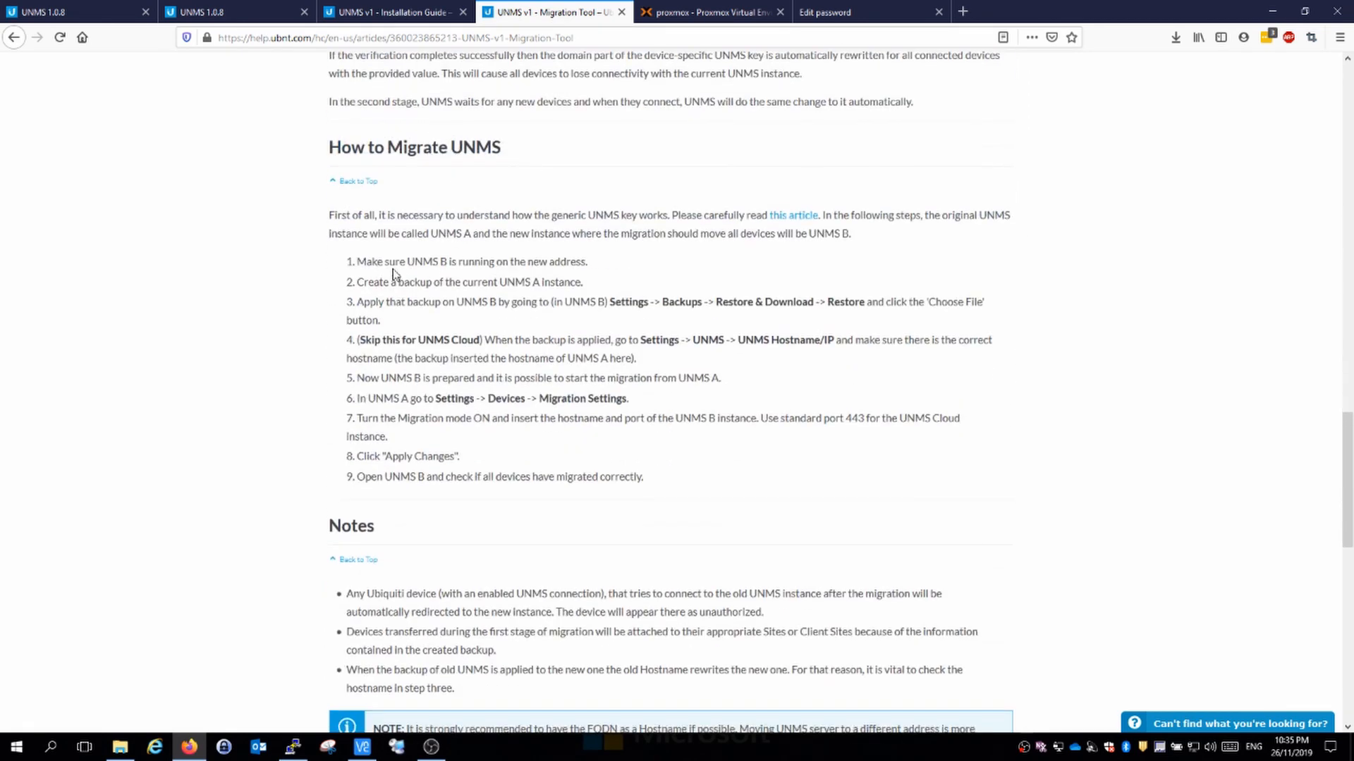
drag(393, 261, 583, 281)
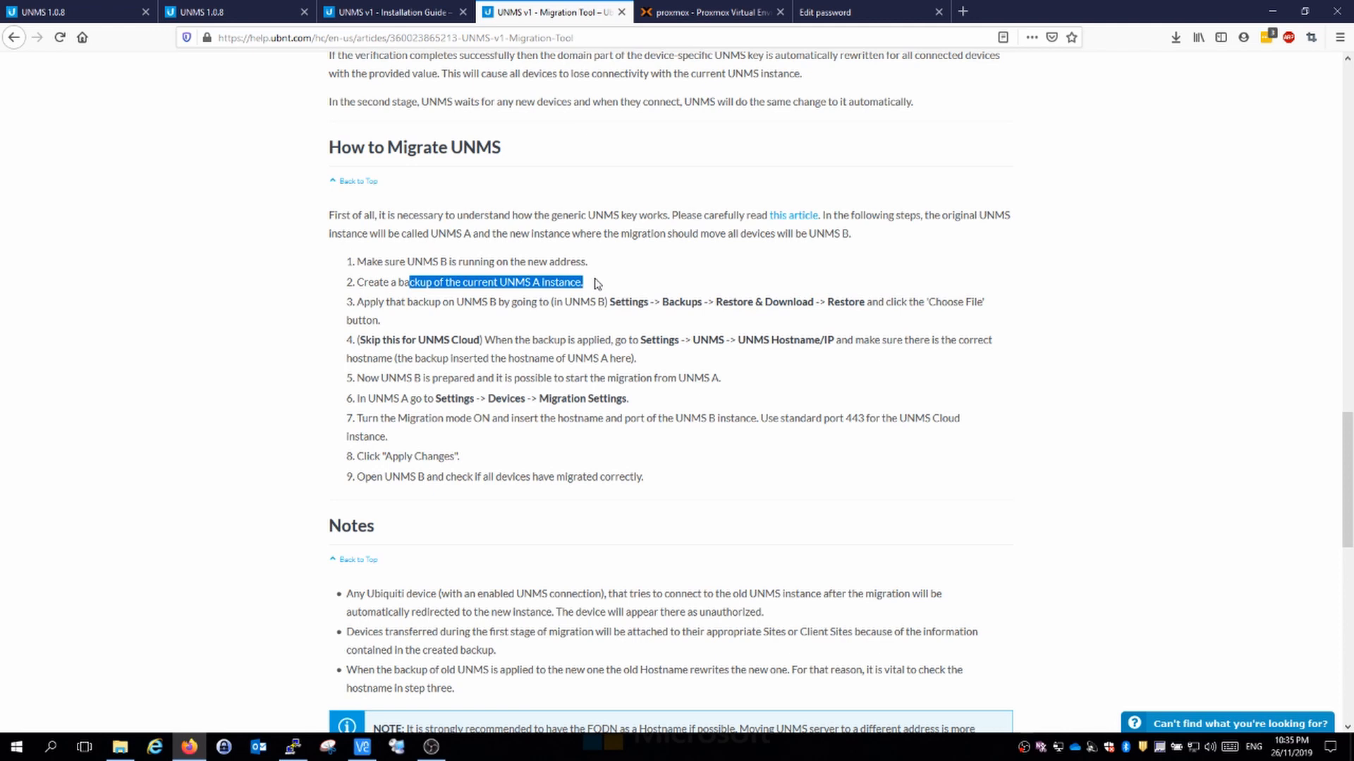
mouse_move(397, 303)
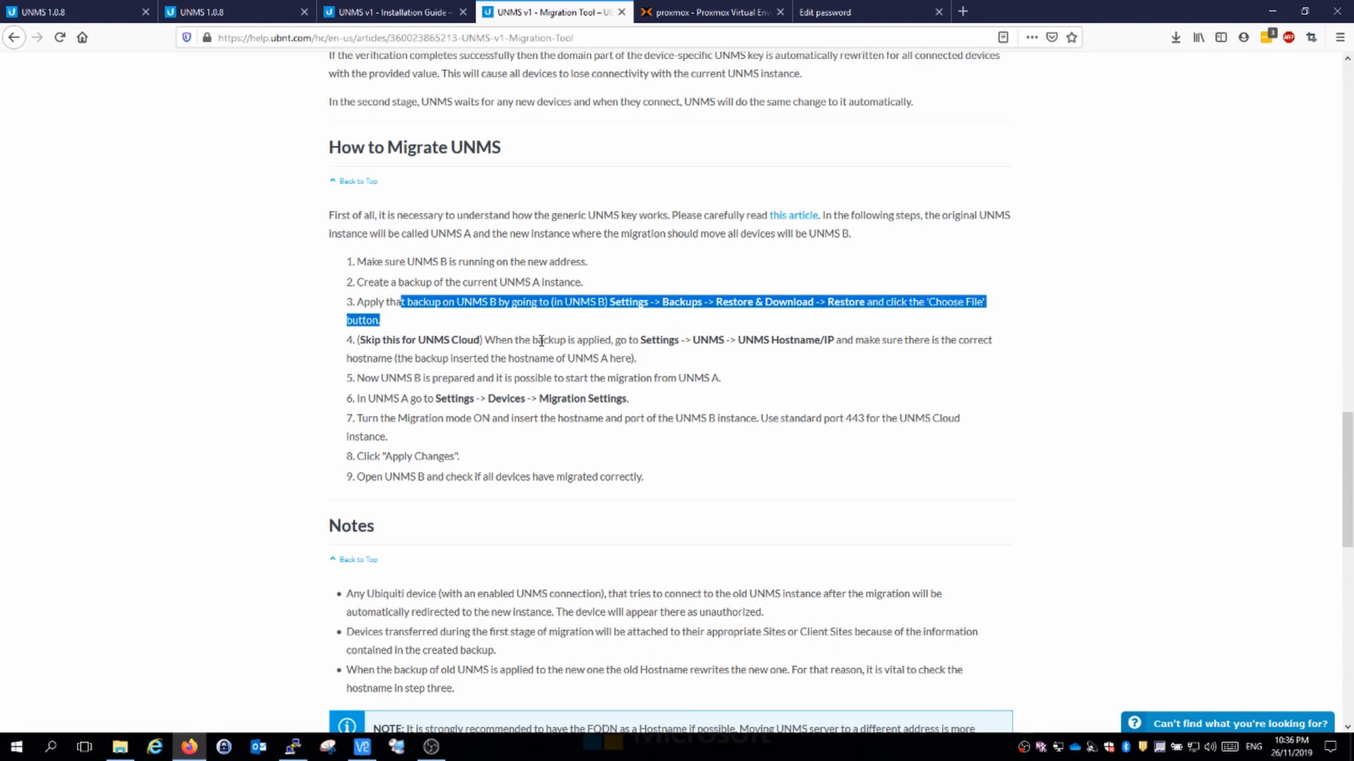
drag(368, 377, 470, 377)
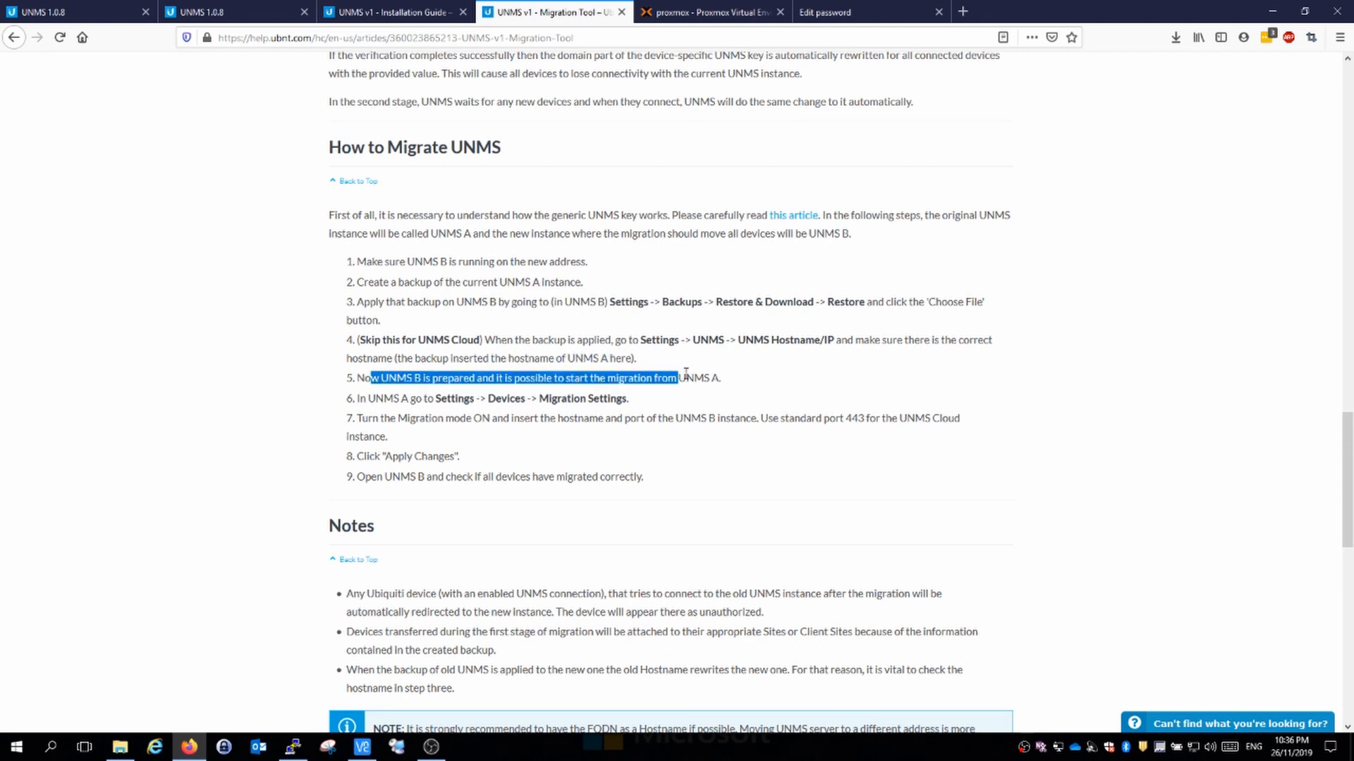
scroll(down, 3)
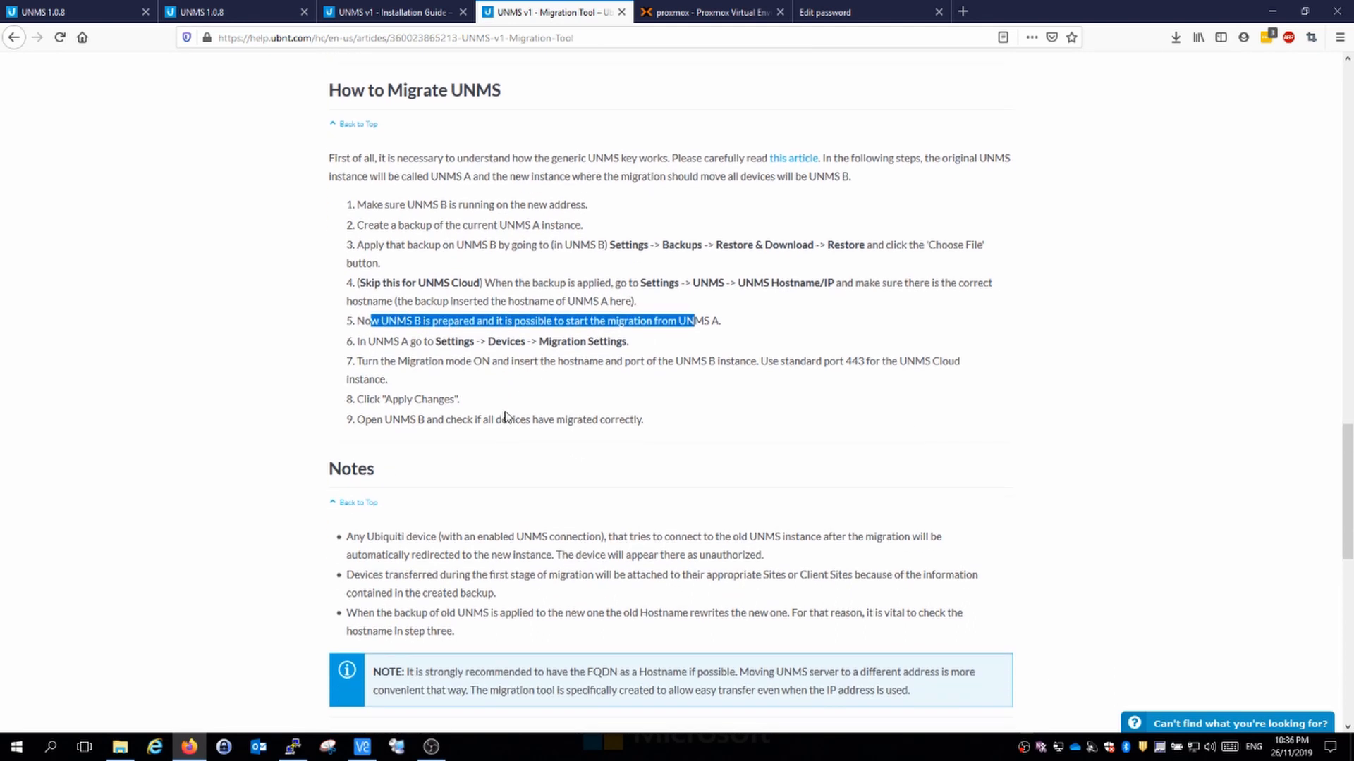
scroll(down, 3)
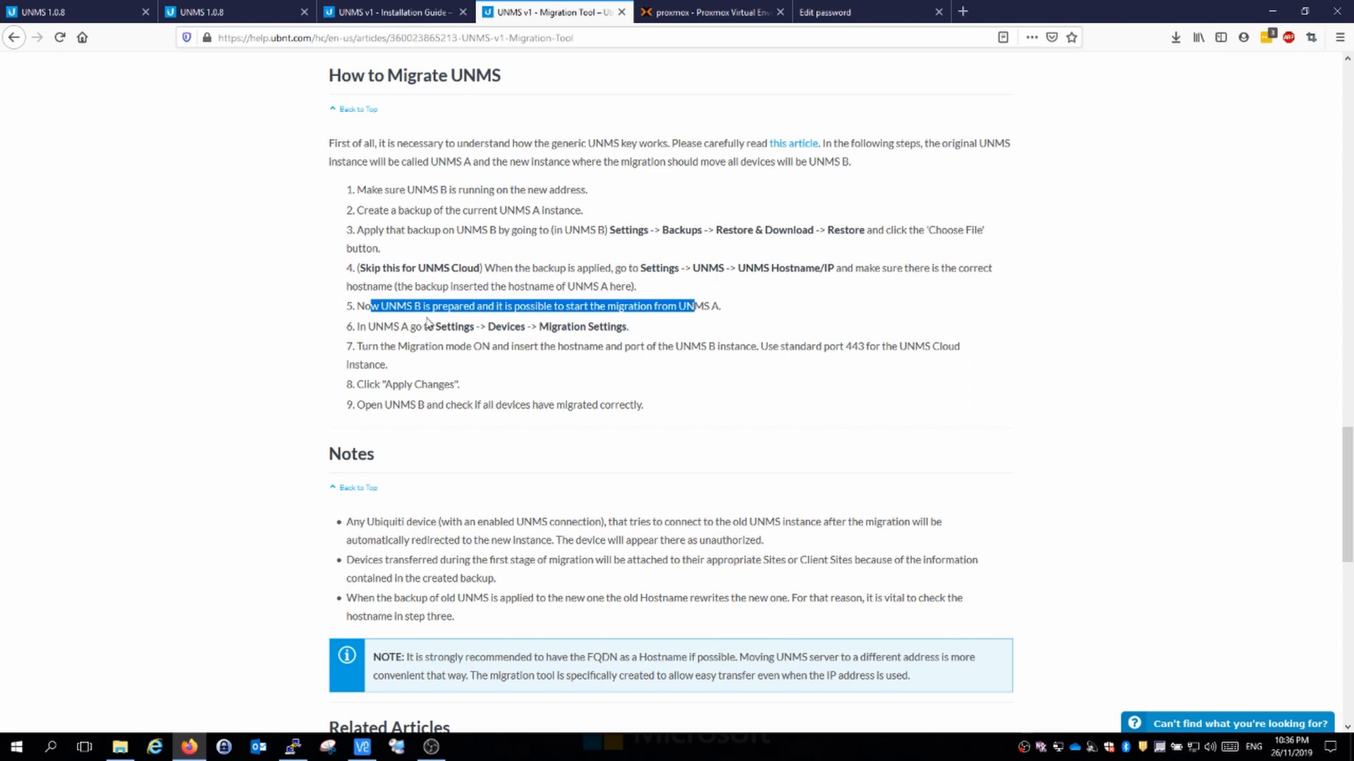
mouse_move(368, 359)
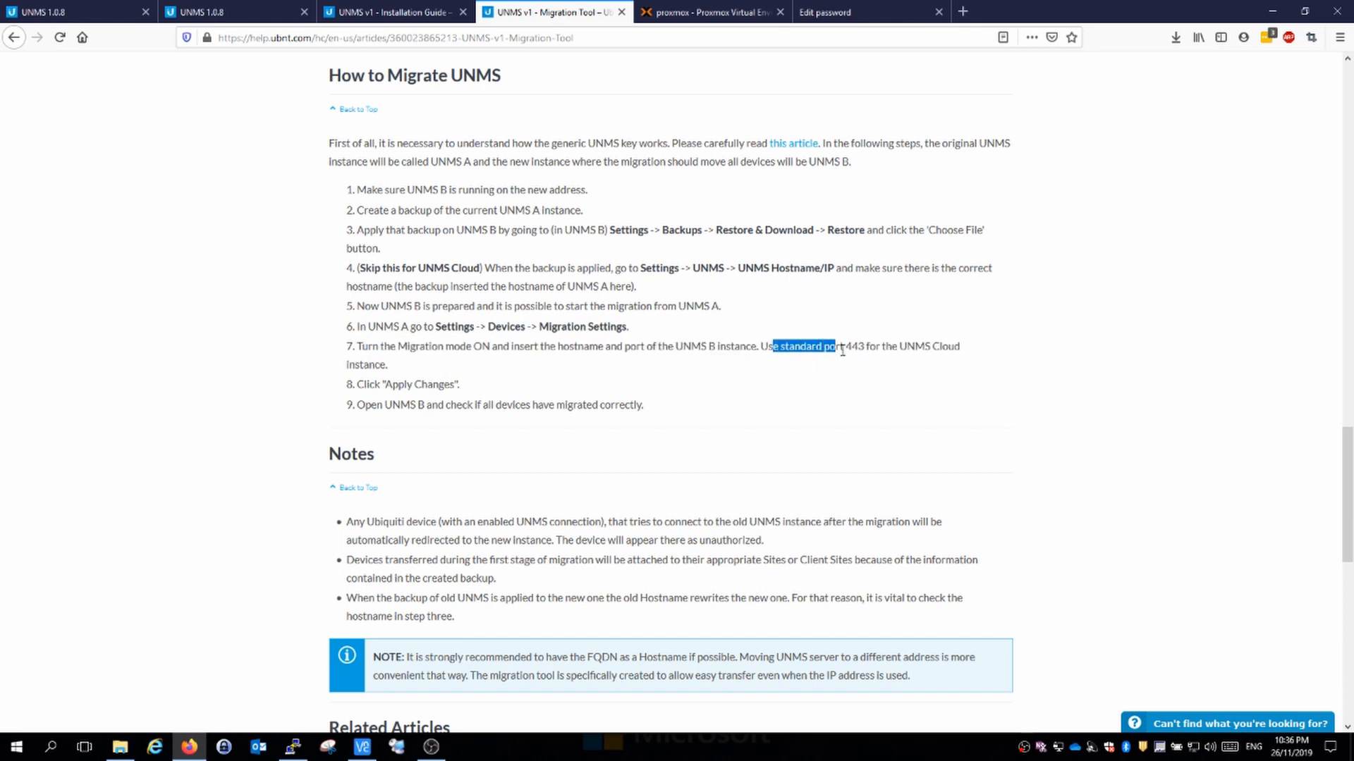
drag(833, 346, 474, 384)
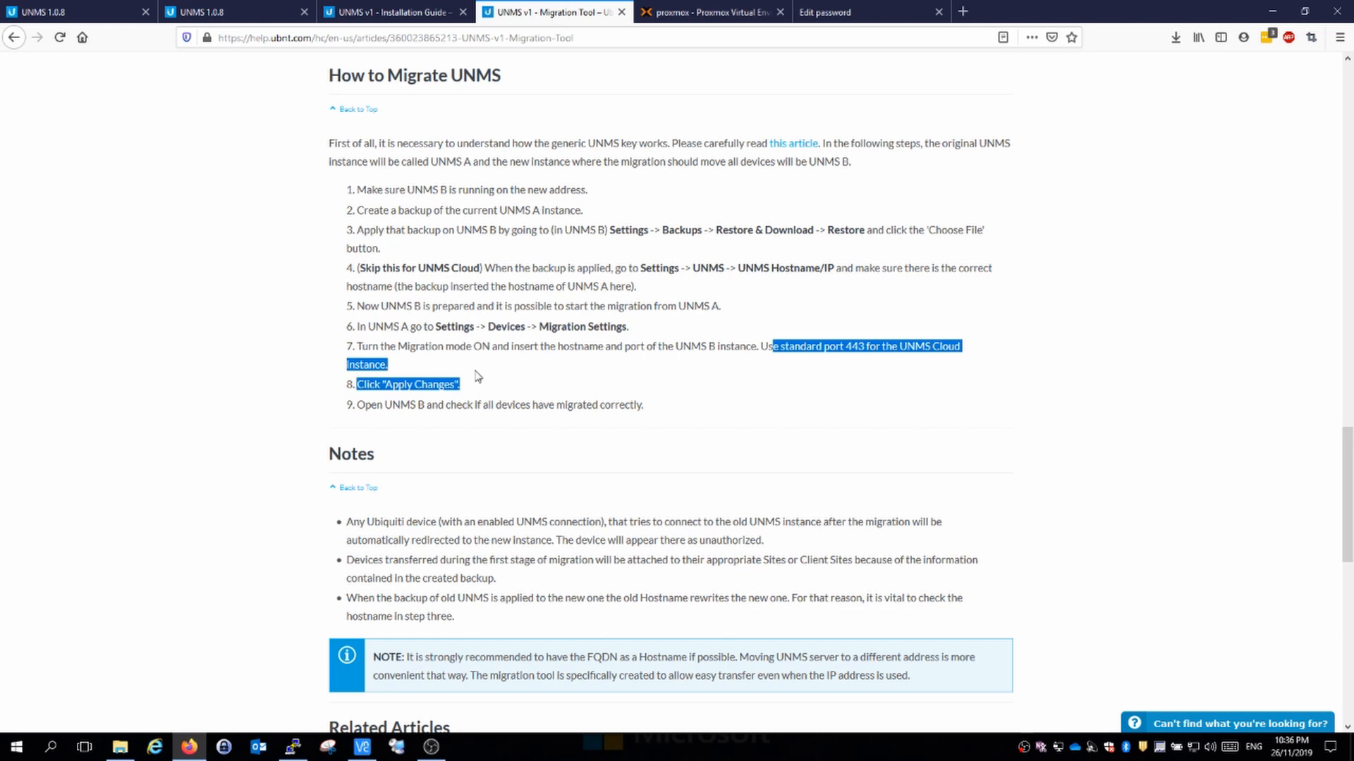
click(61, 11)
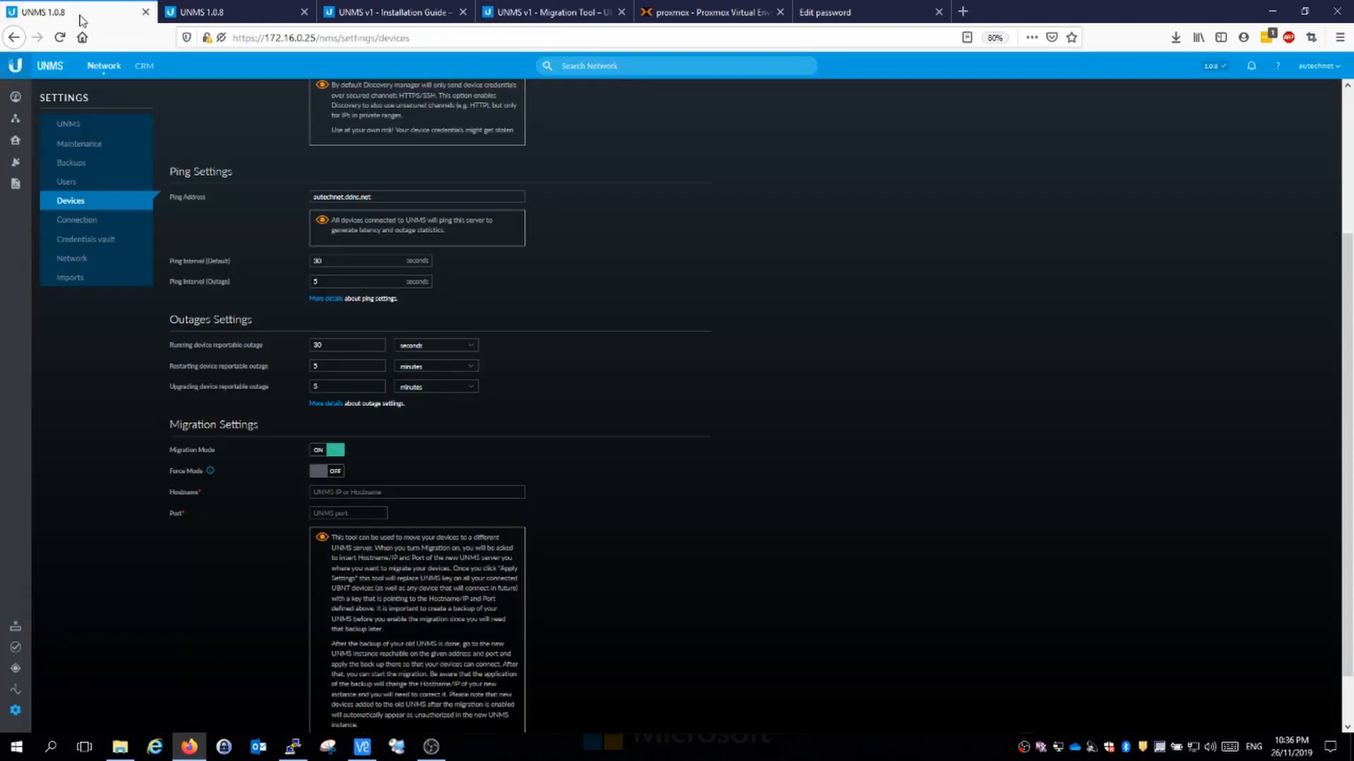
Close the Installation Guide article tab and go back to the old server's Migration Settings
click(234, 12)
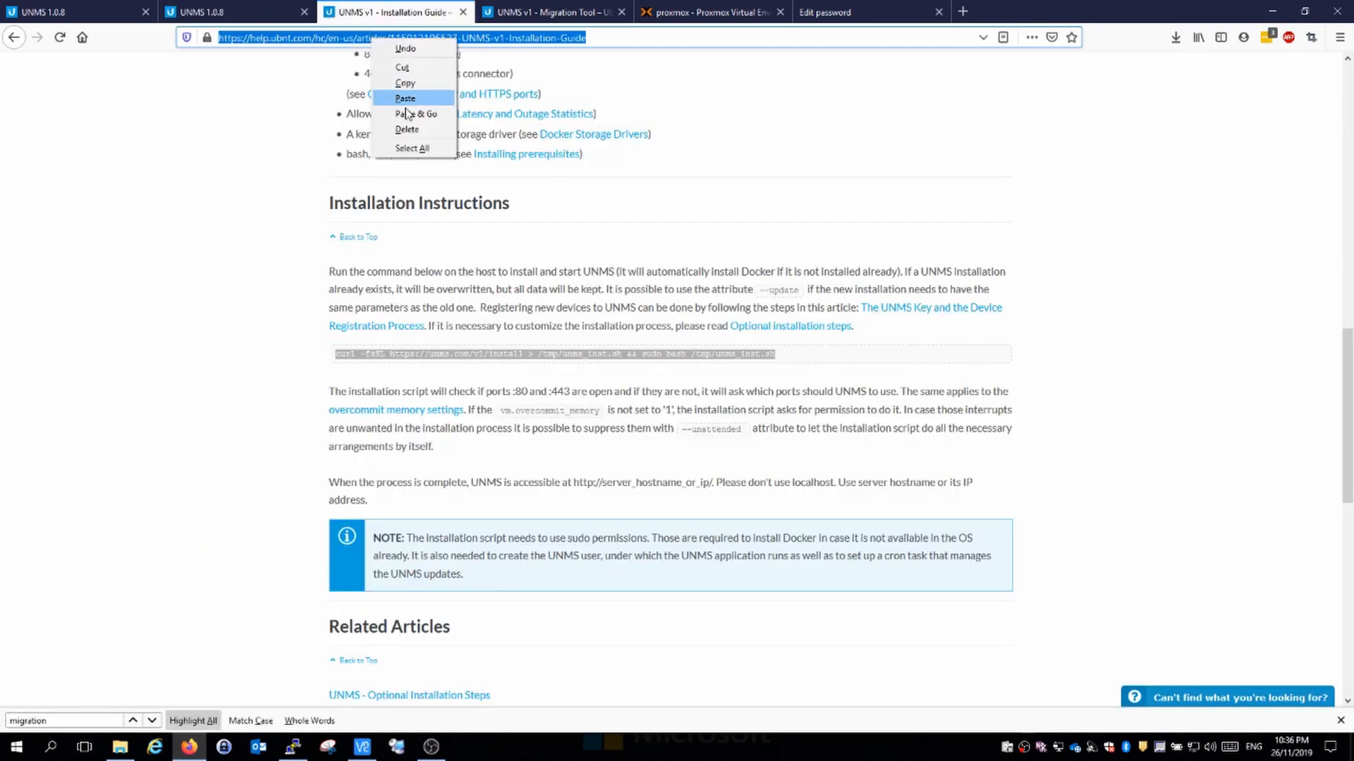
click(416, 112)
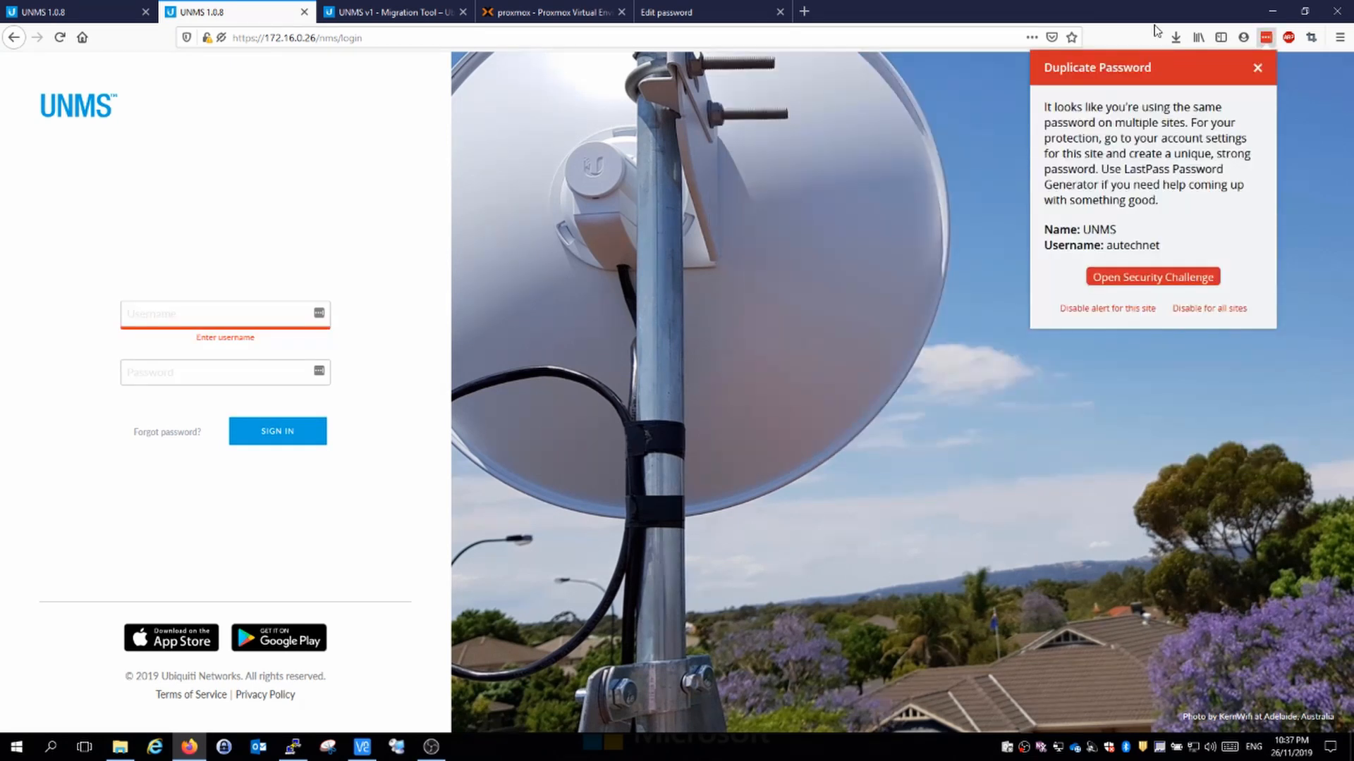
click(277, 431)
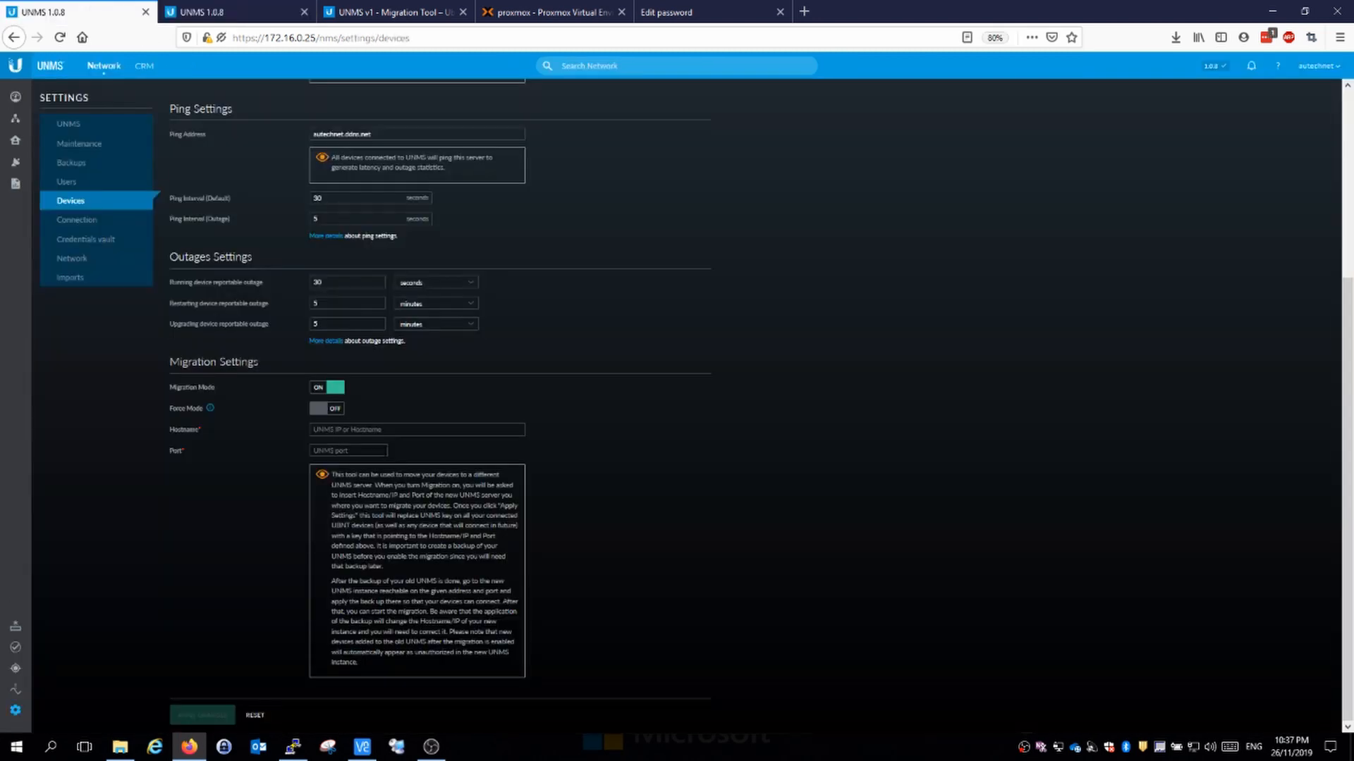
Enter migration hostname 172.16.0.26 and port 443 in the old server's Migration Settings
click(416, 430)
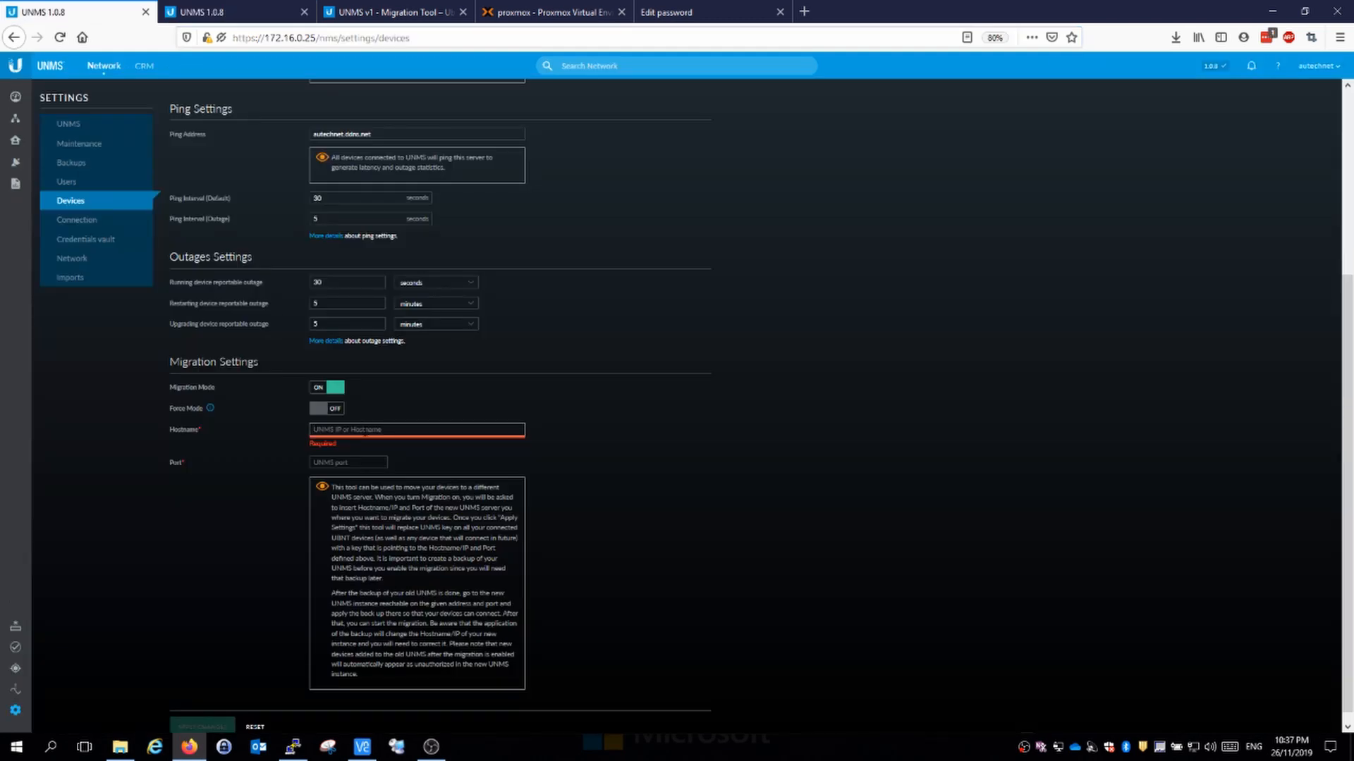
text(172.16.0.26)
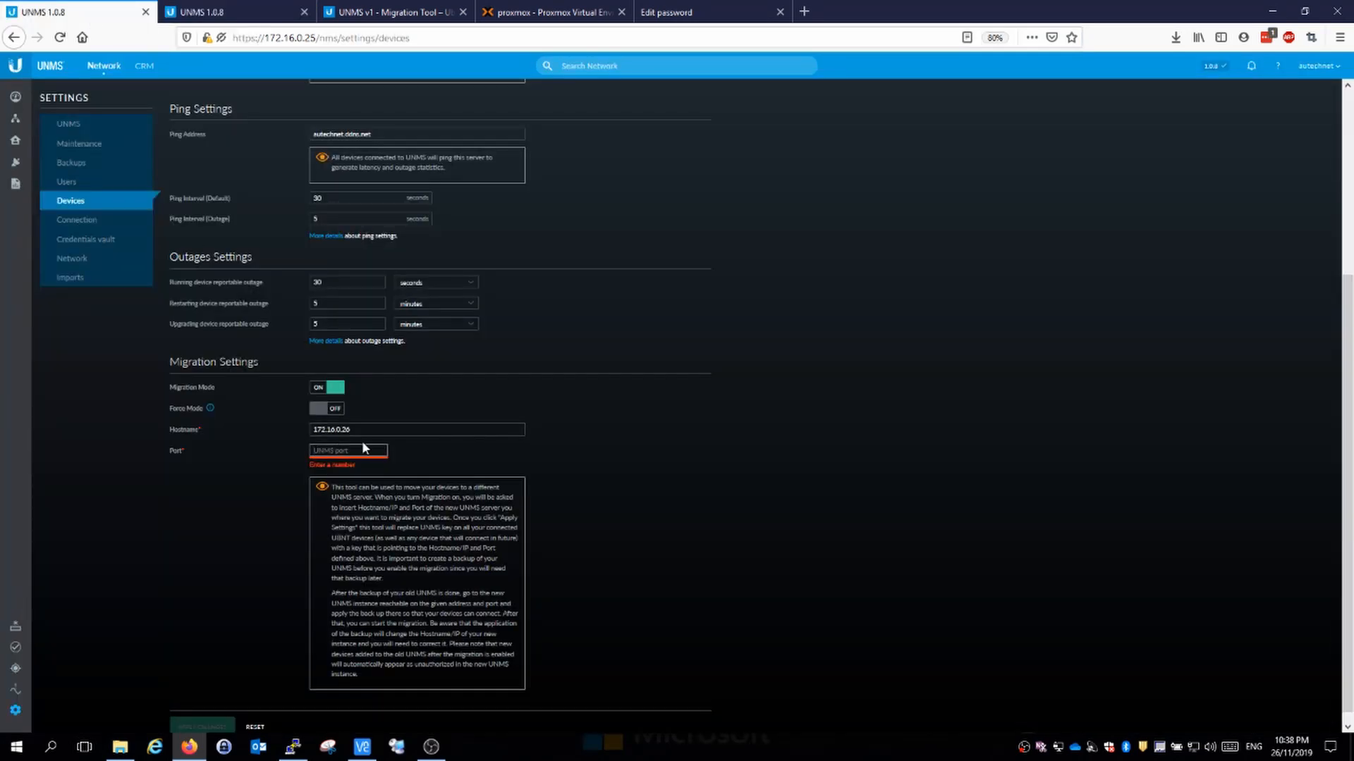
text(443)
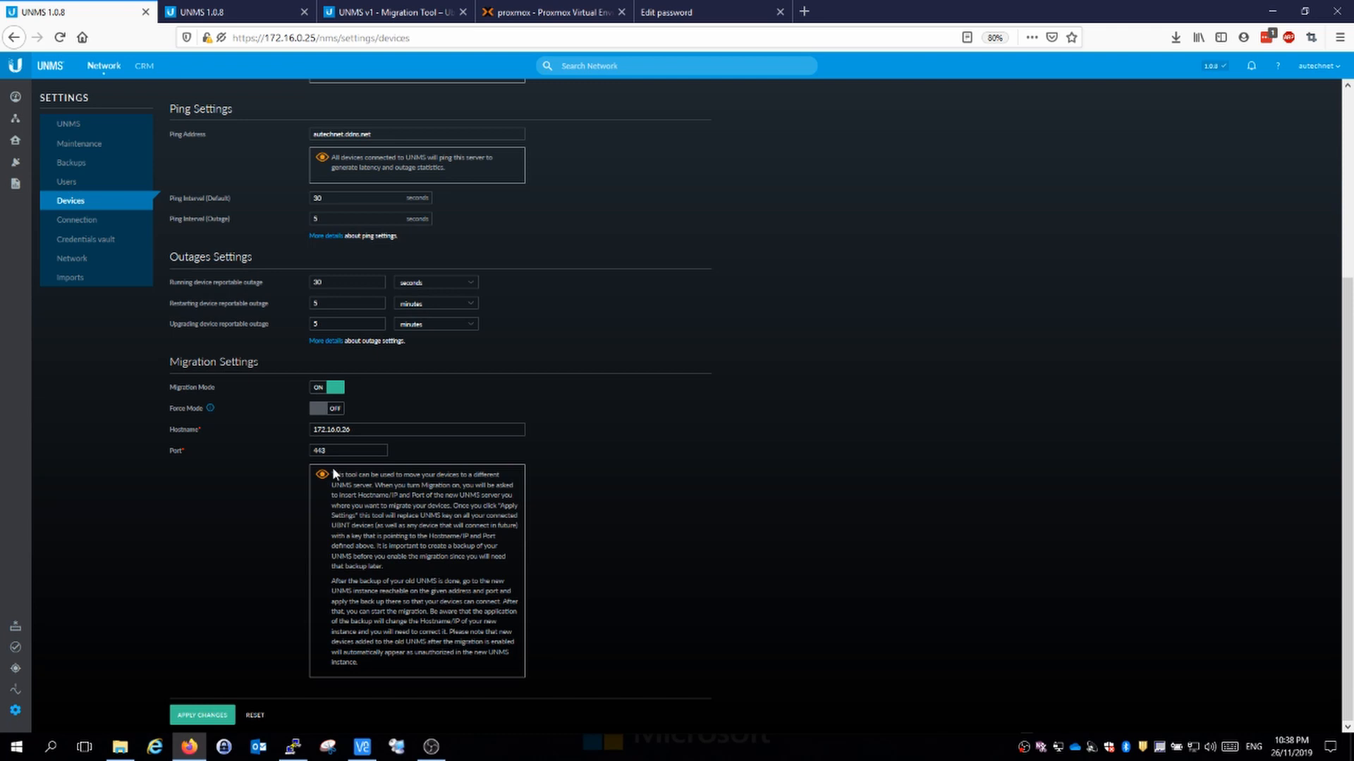
mouse_move(279, 504)
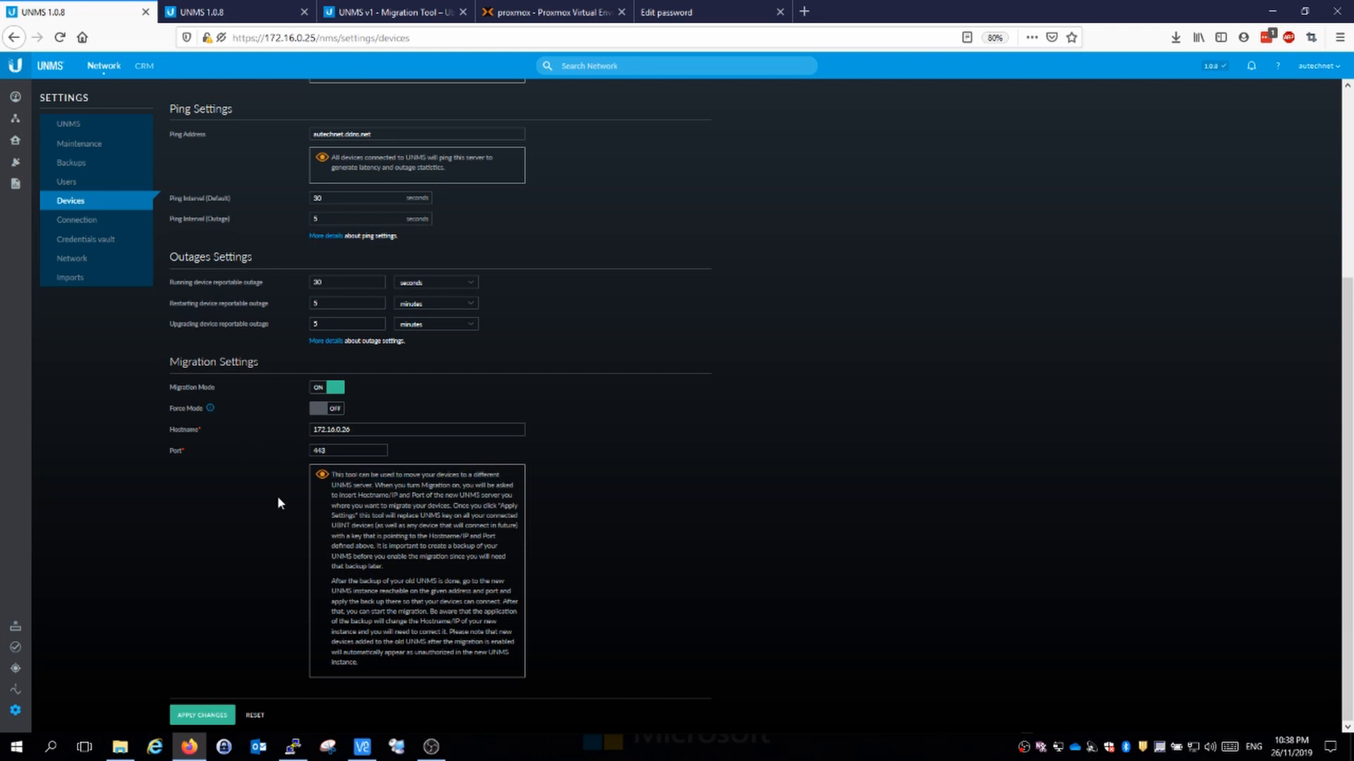
mouse_move(208, 408)
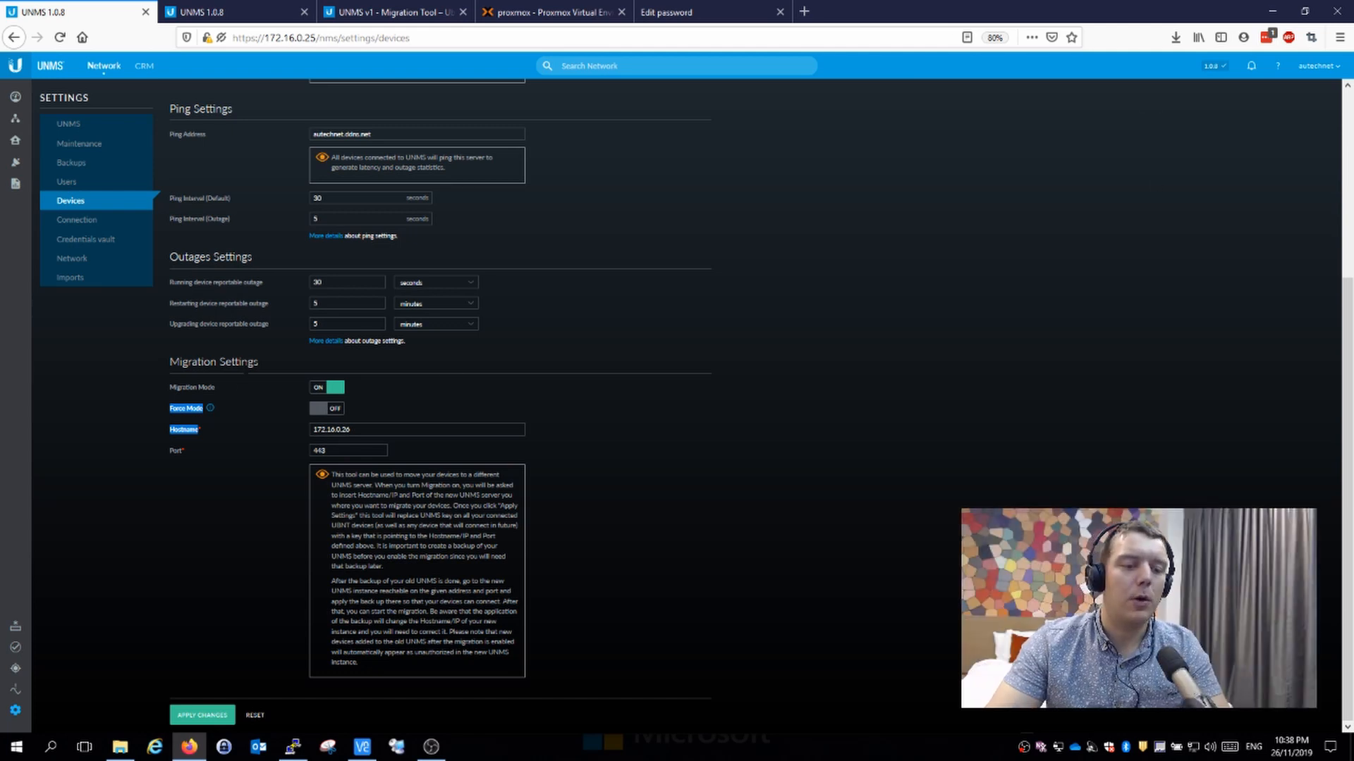
mouse_move(210, 407)
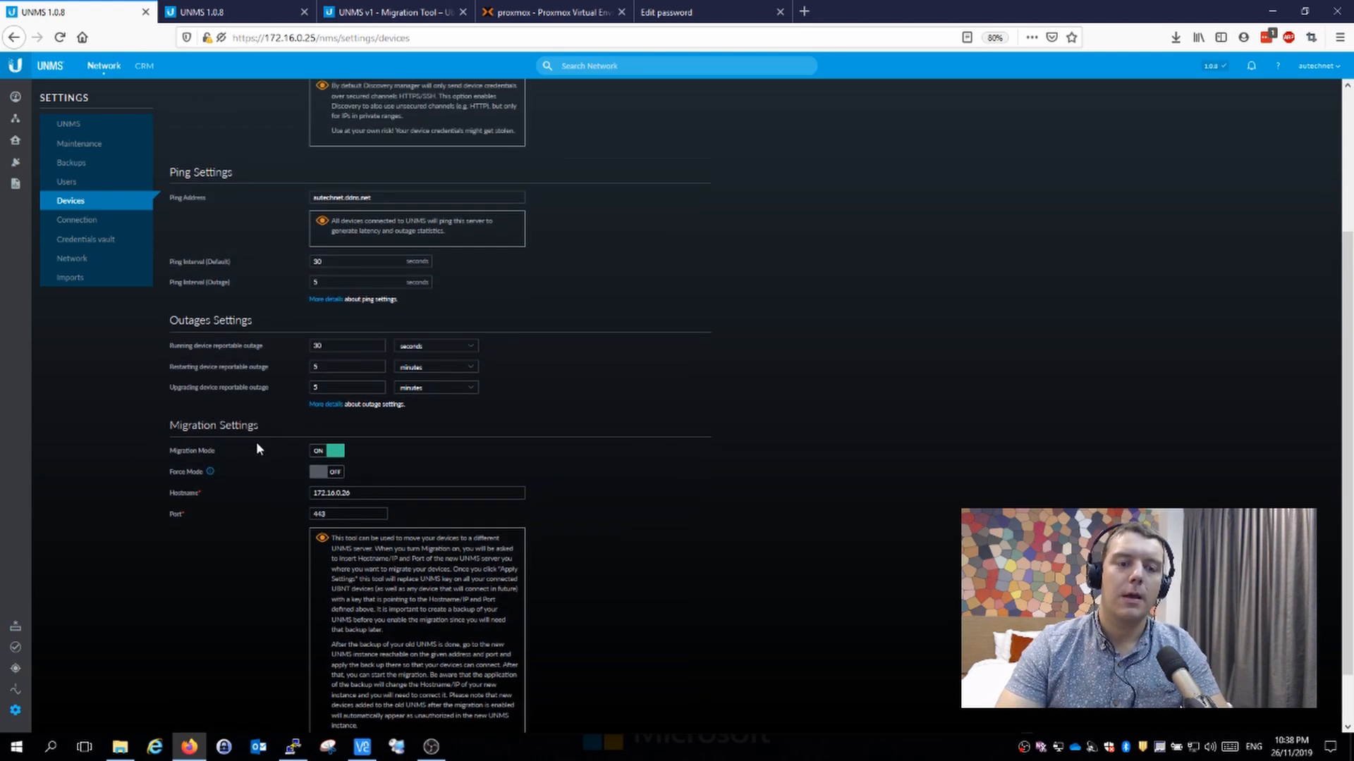
scroll(down, 3)
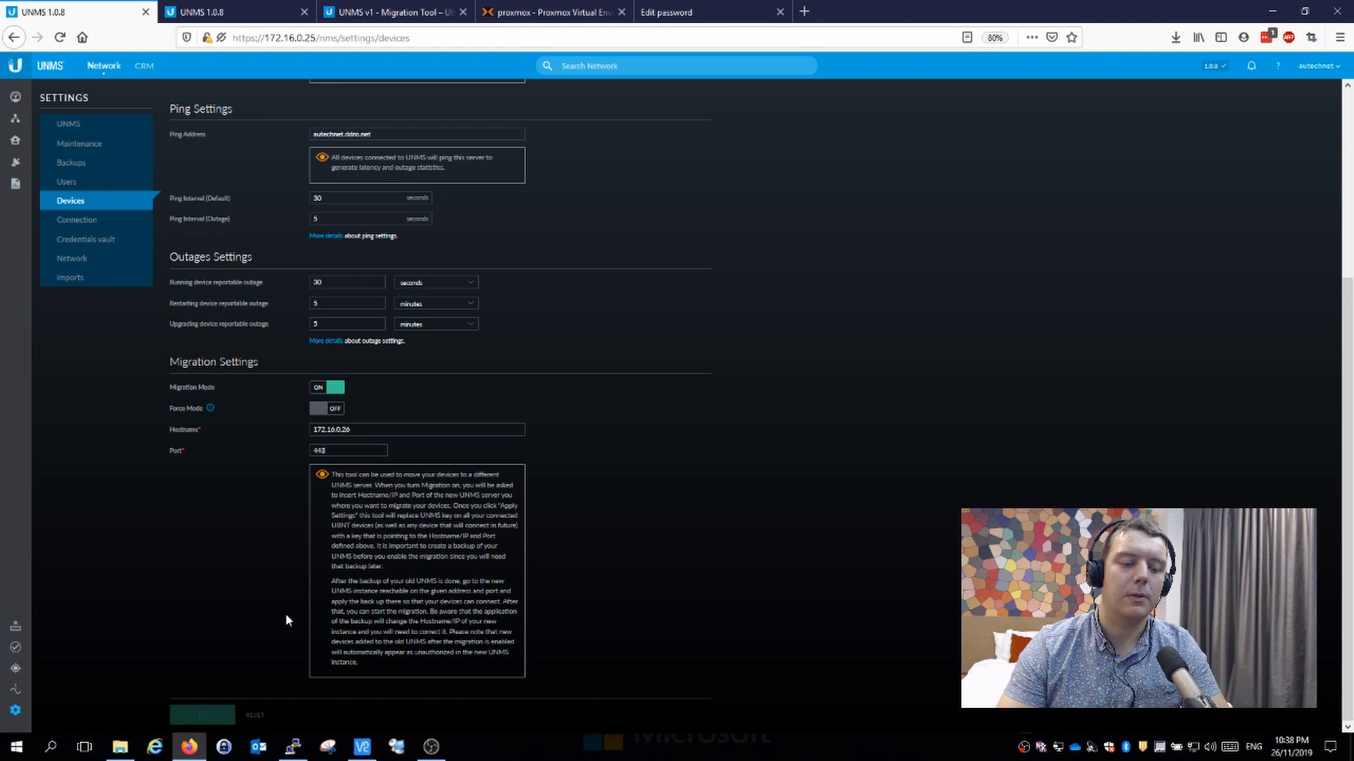
mouse_move(301, 506)
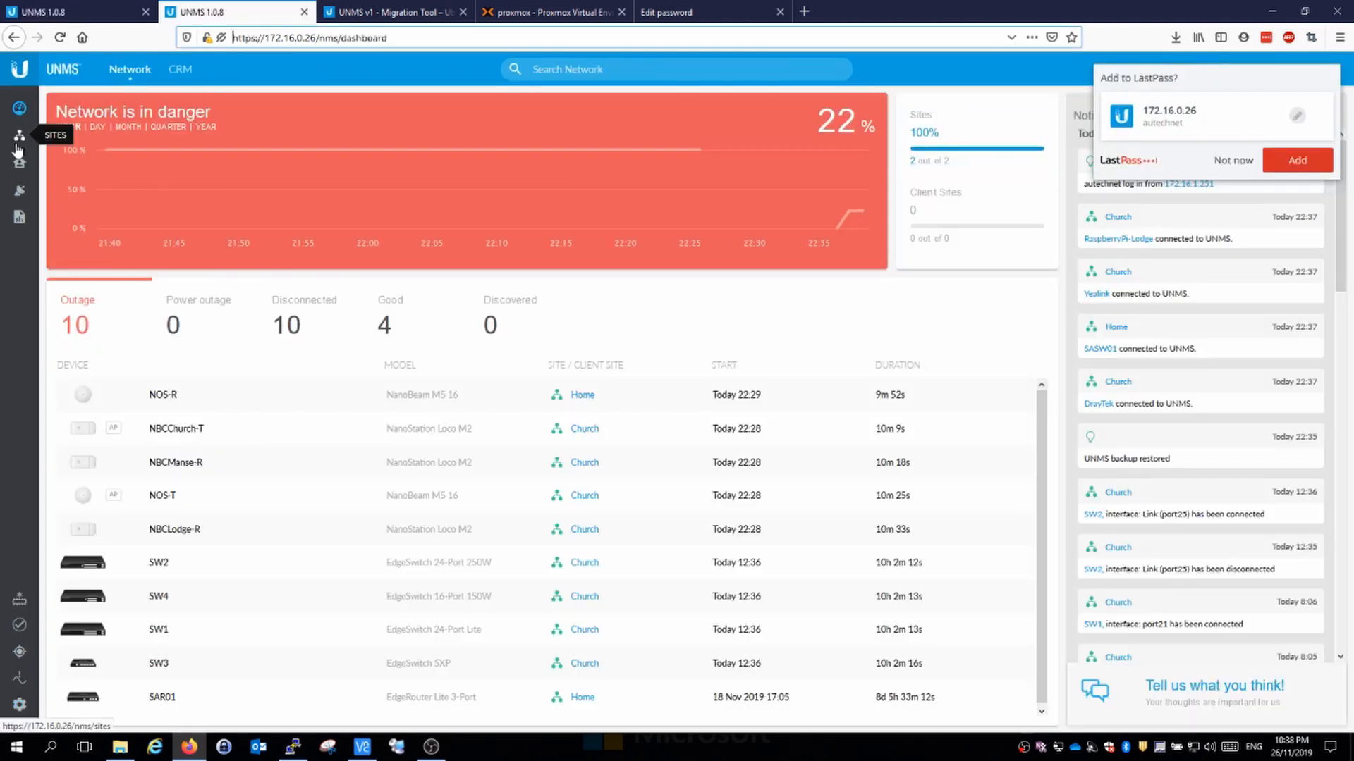
Reload the new server's dashboard and decline the location-sharing prompt
click(59, 38)
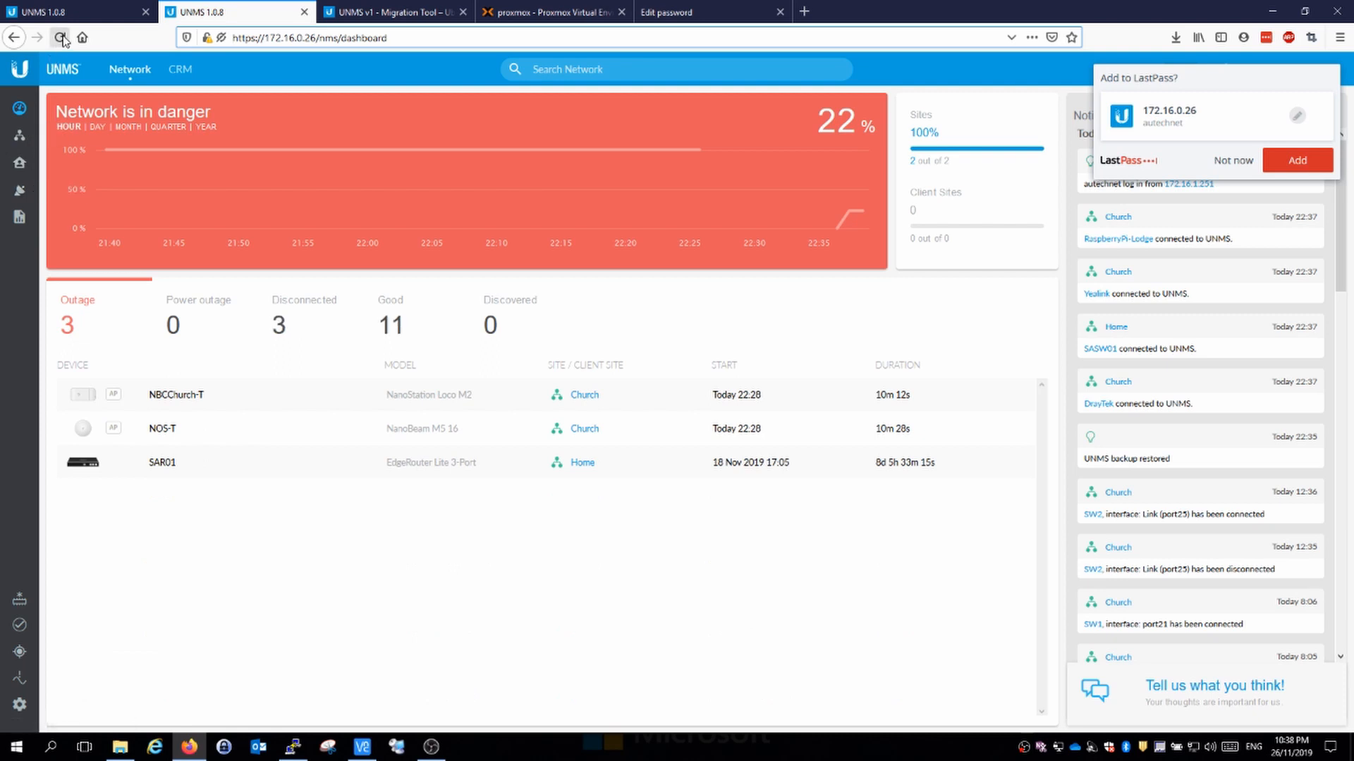
click(61, 38)
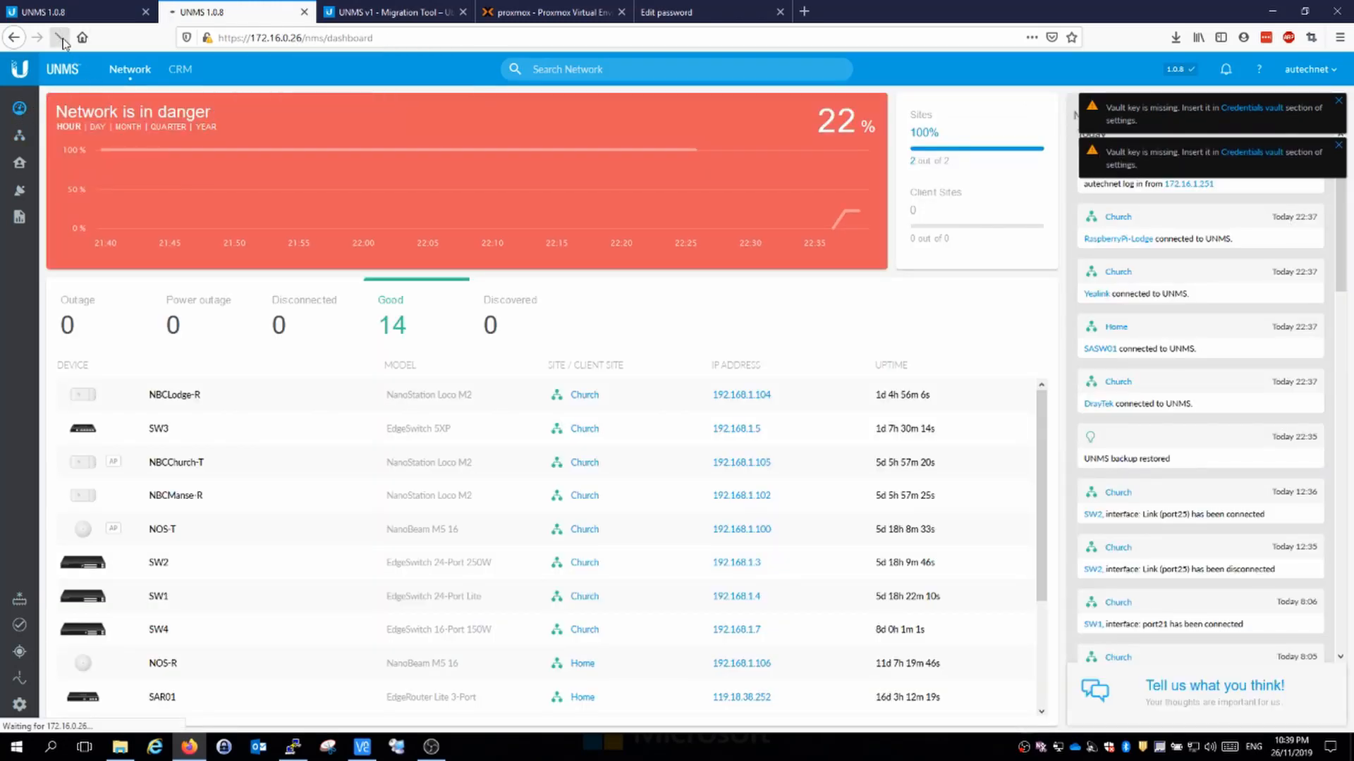
click(59, 37)
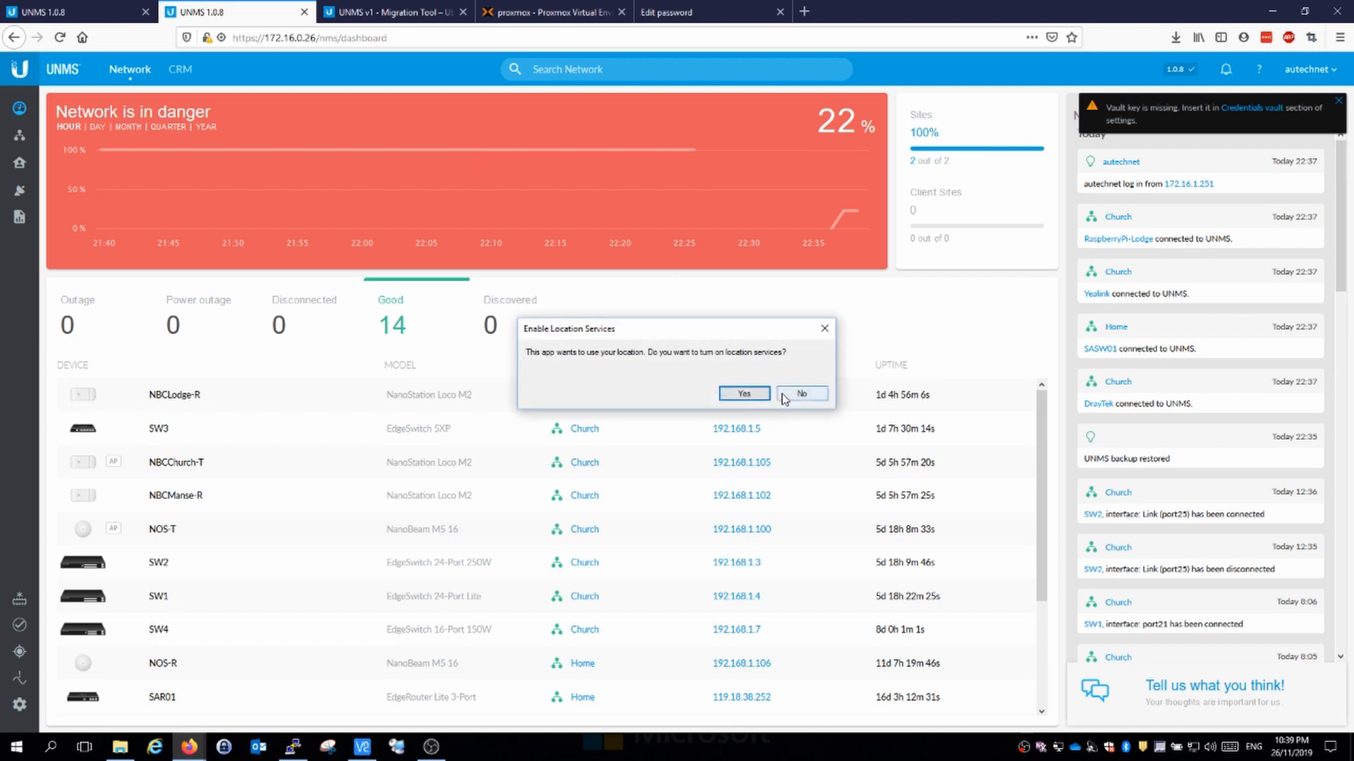
click(800, 393)
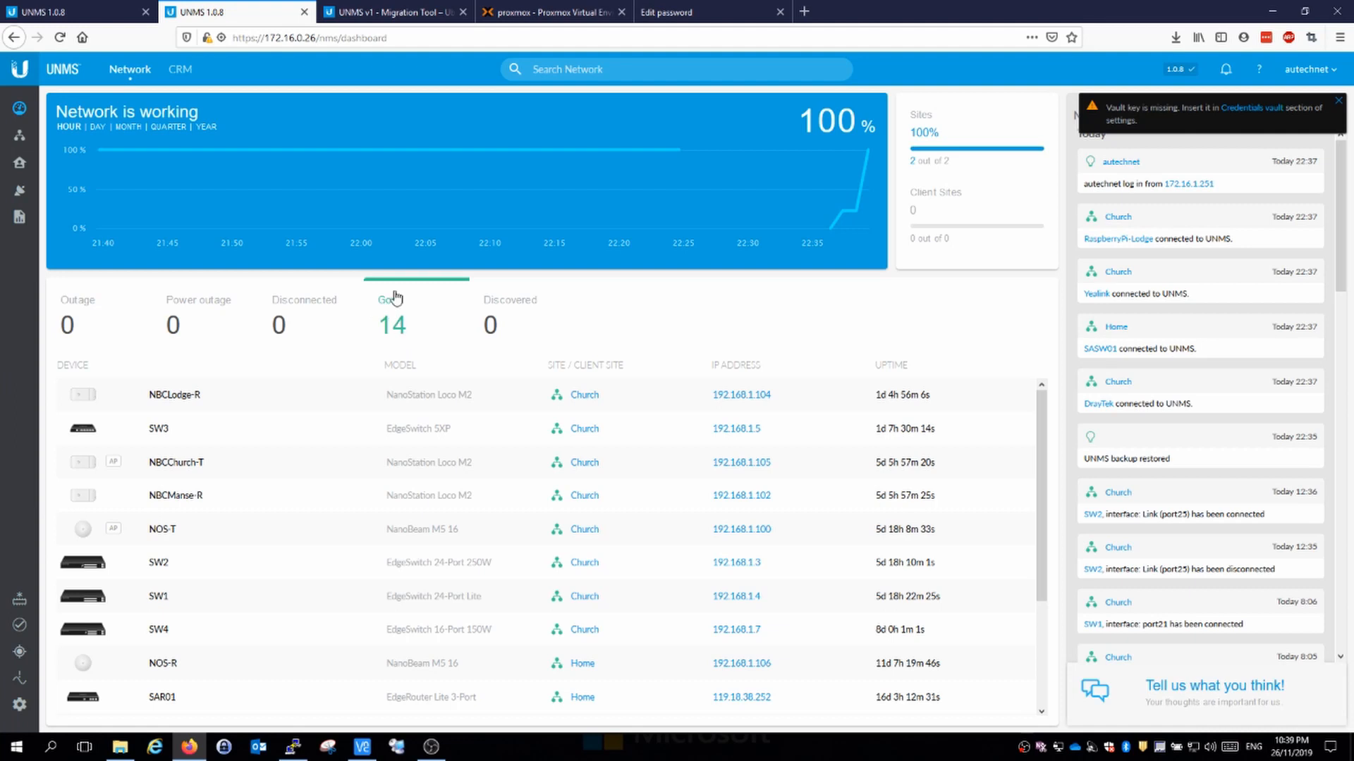
View switch SW3's device statistics over the past month
scroll(down, 3)
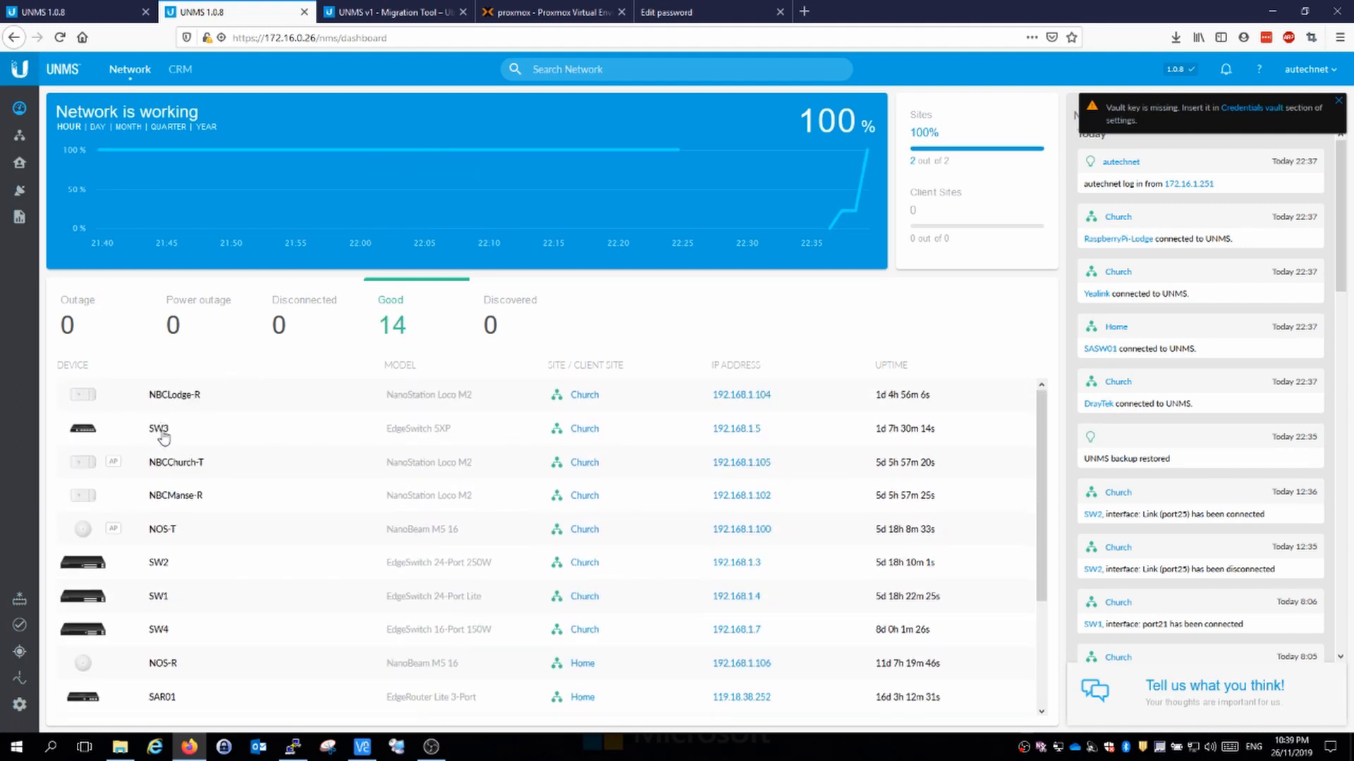
click(158, 428)
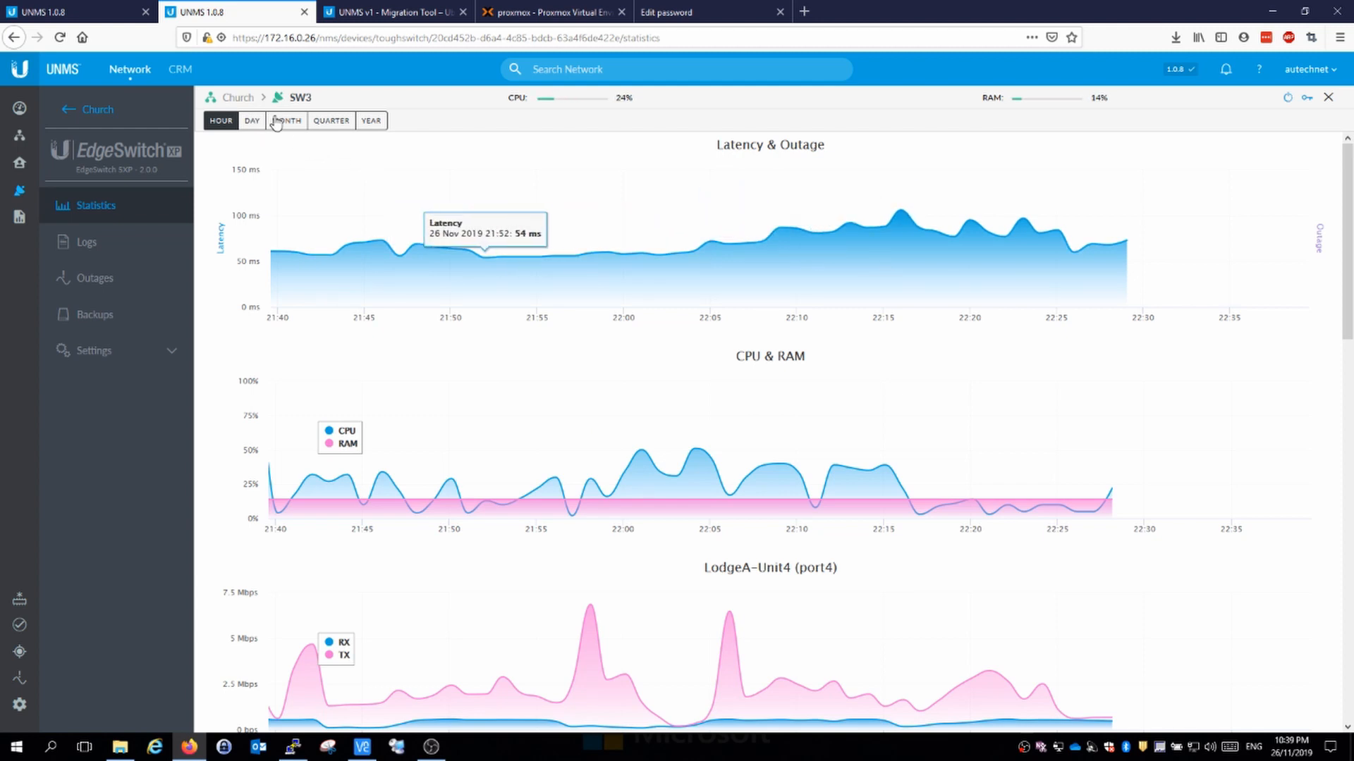
click(286, 120)
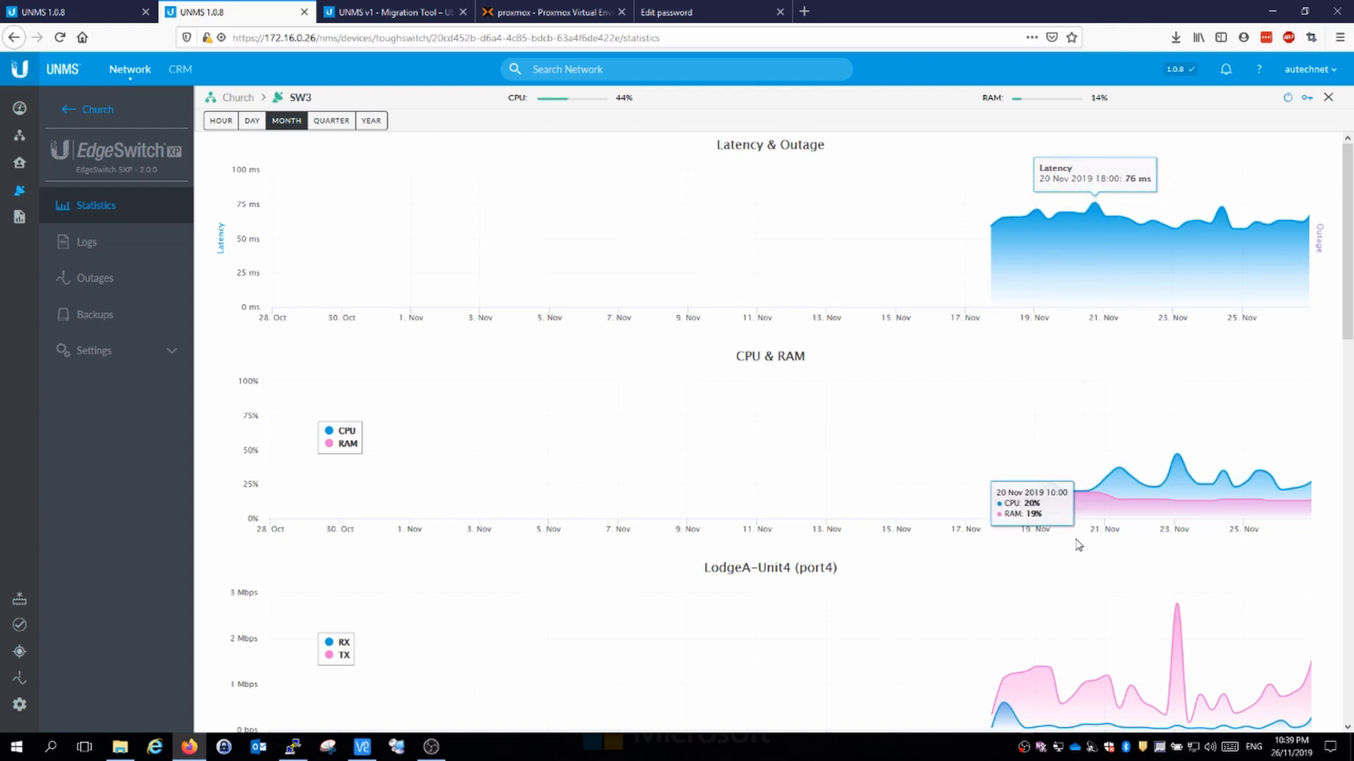
scroll(down, 3)
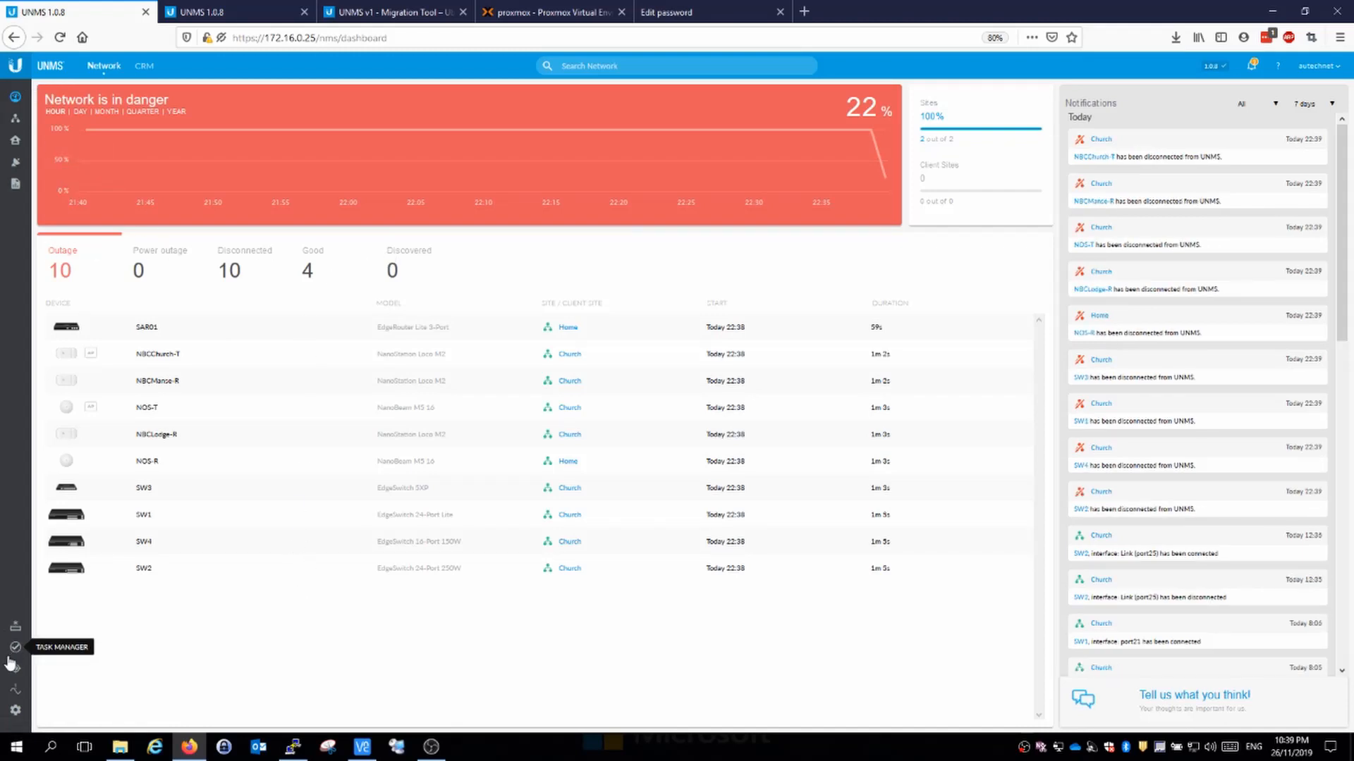
Open the old server's settings, then switch to the 172.16.0.26 server's window
click(15, 711)
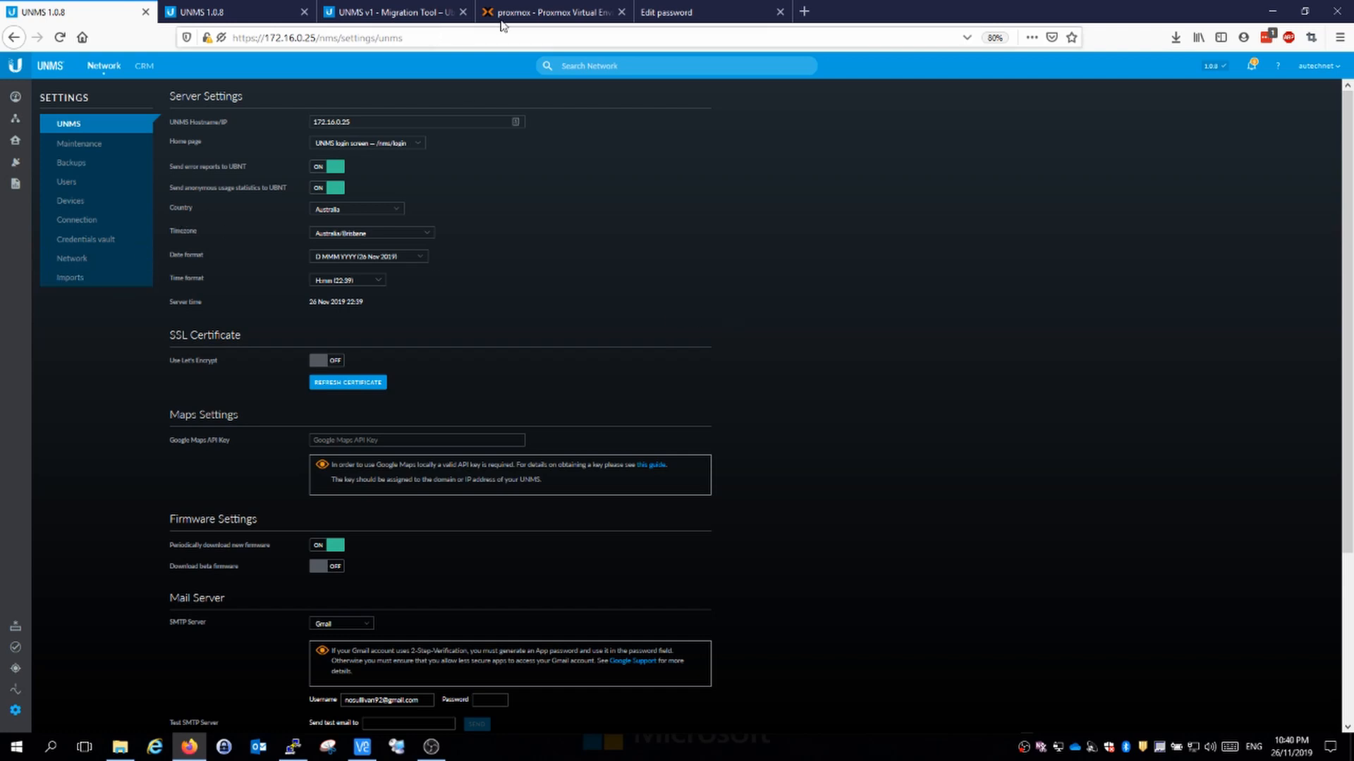
click(553, 11)
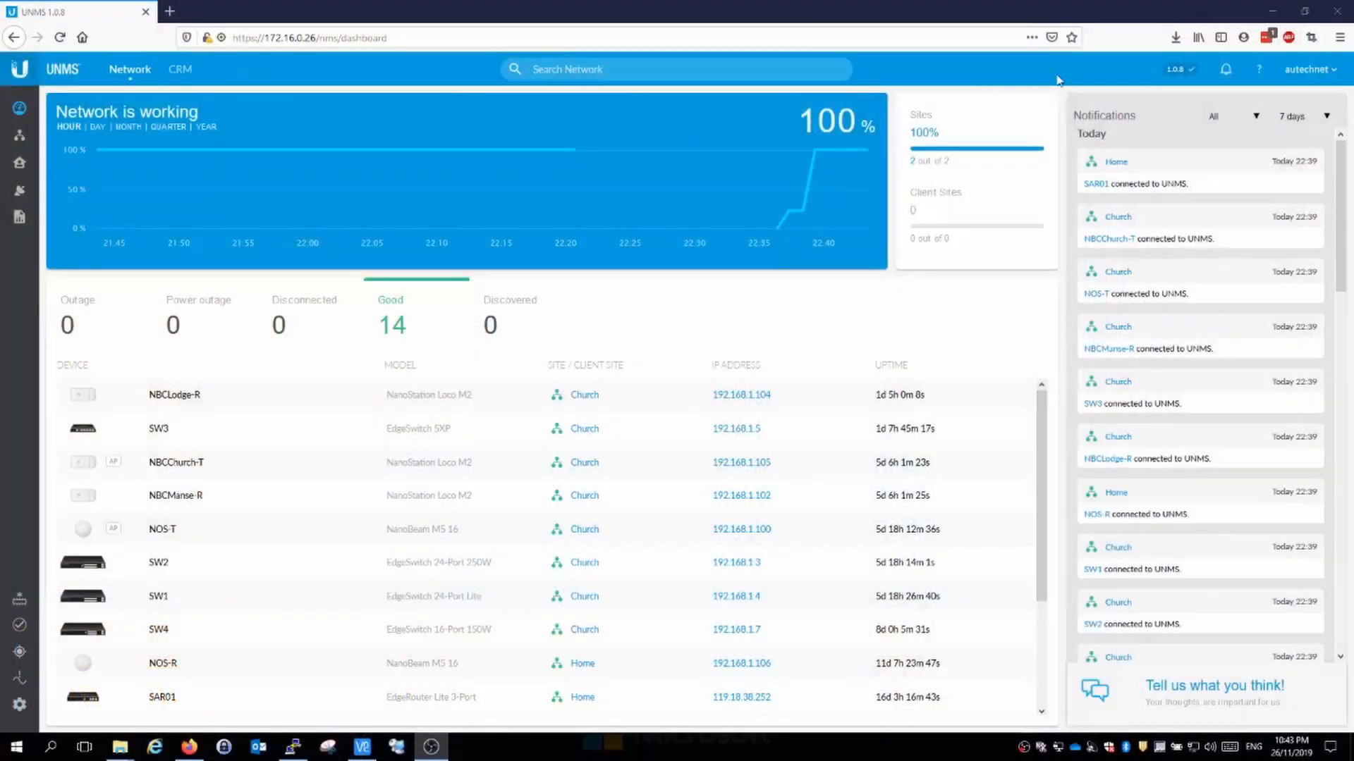
mouse_move(331, 155)
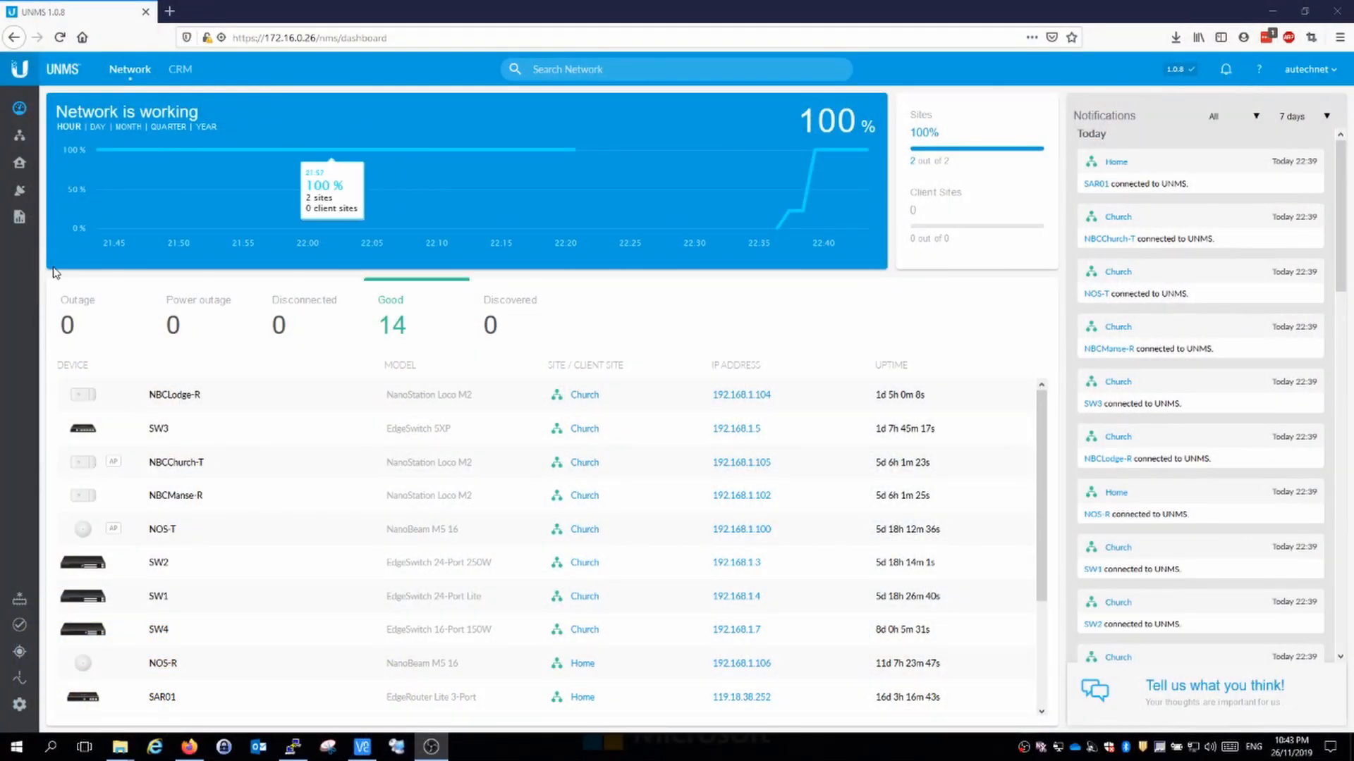
Upload unms-vault-key.txt under Settings > Credentials vault
click(19, 704)
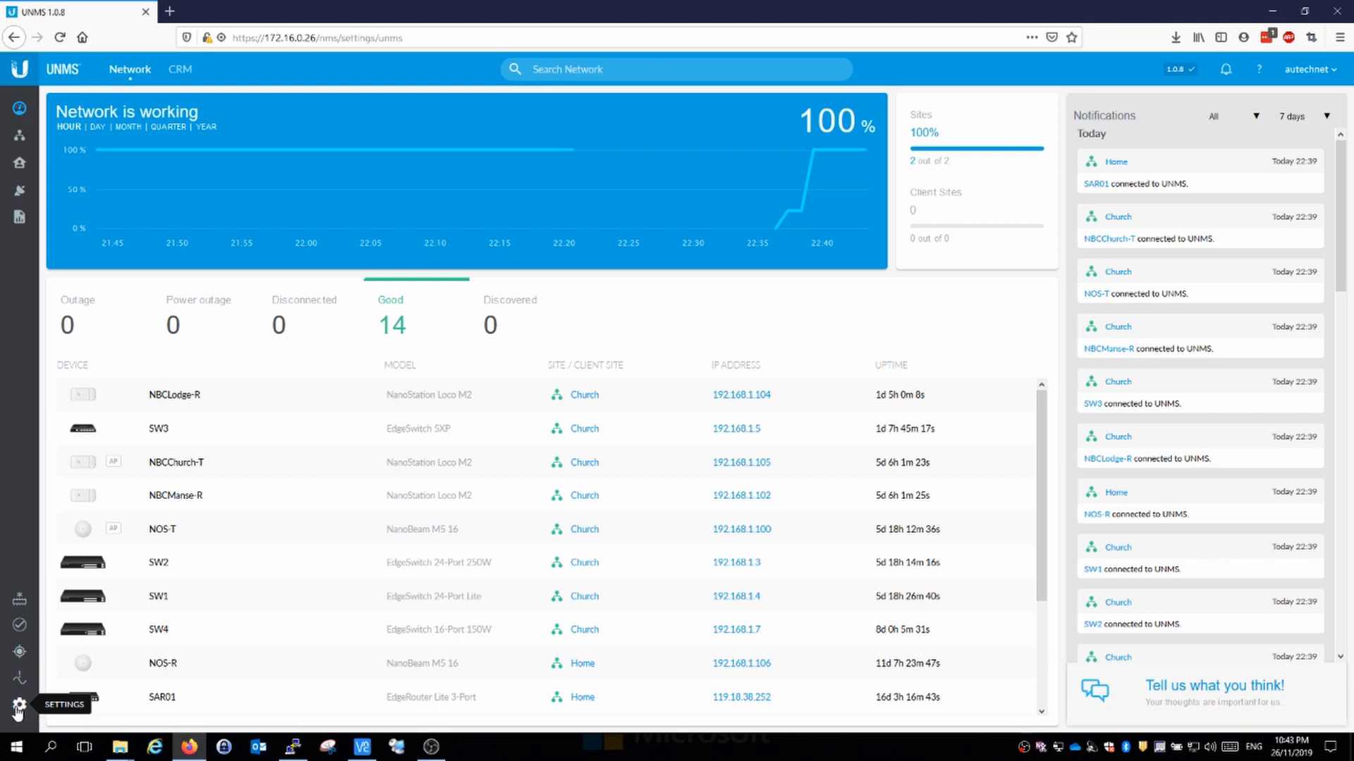
click(19, 705)
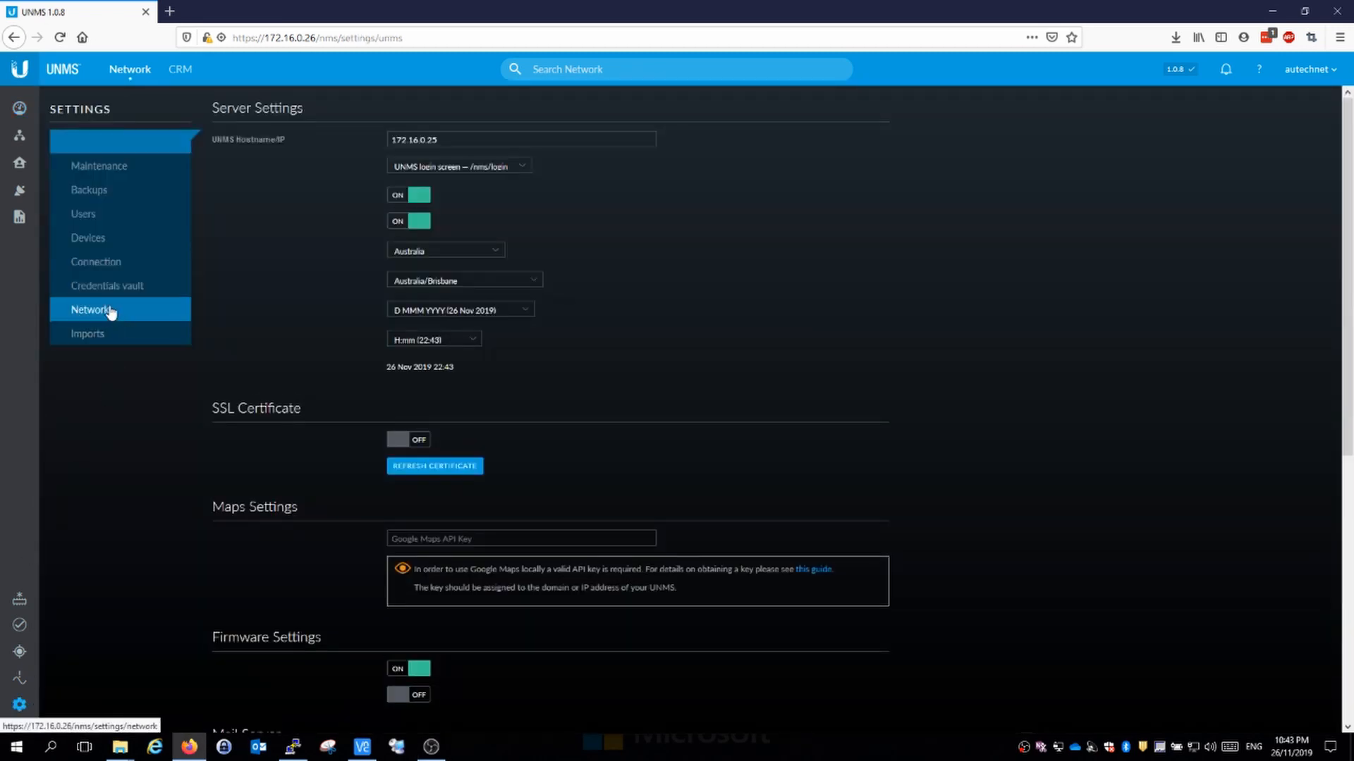
click(107, 285)
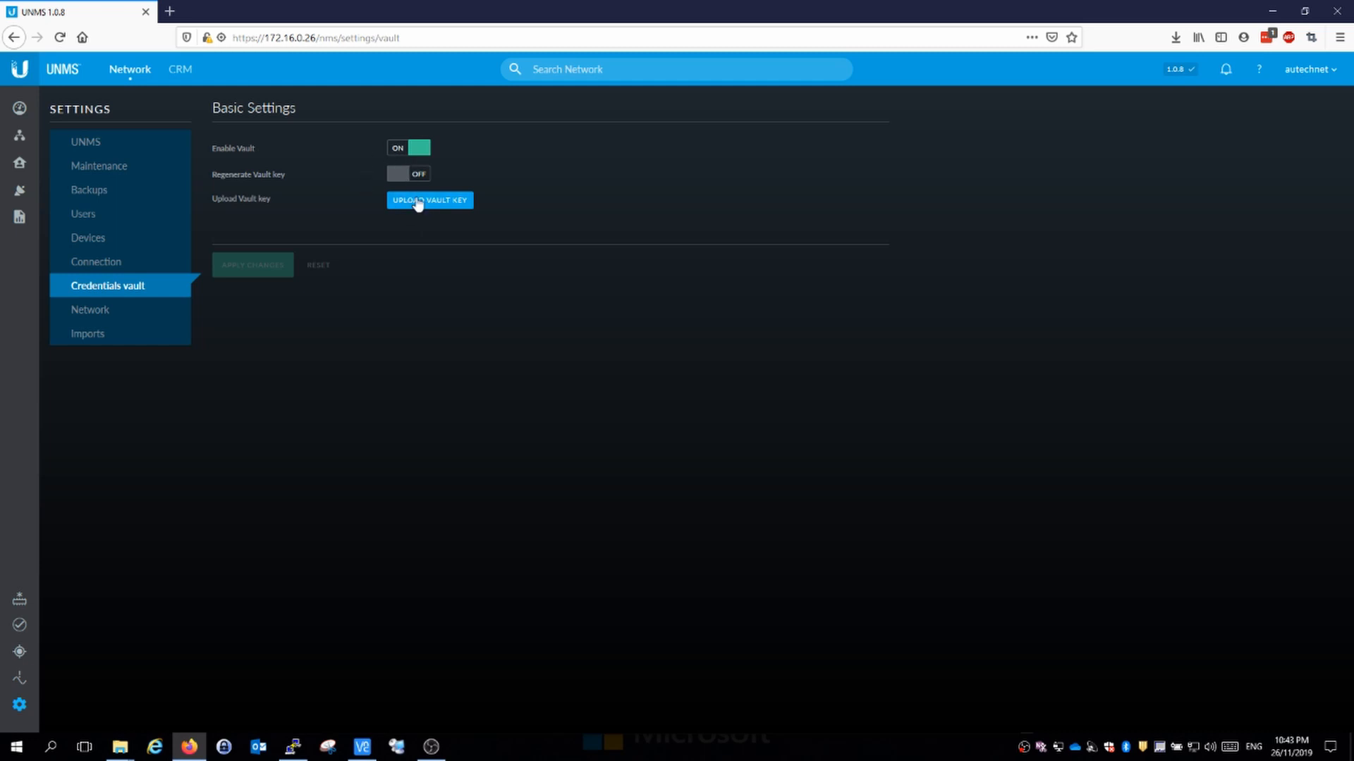
click(429, 200)
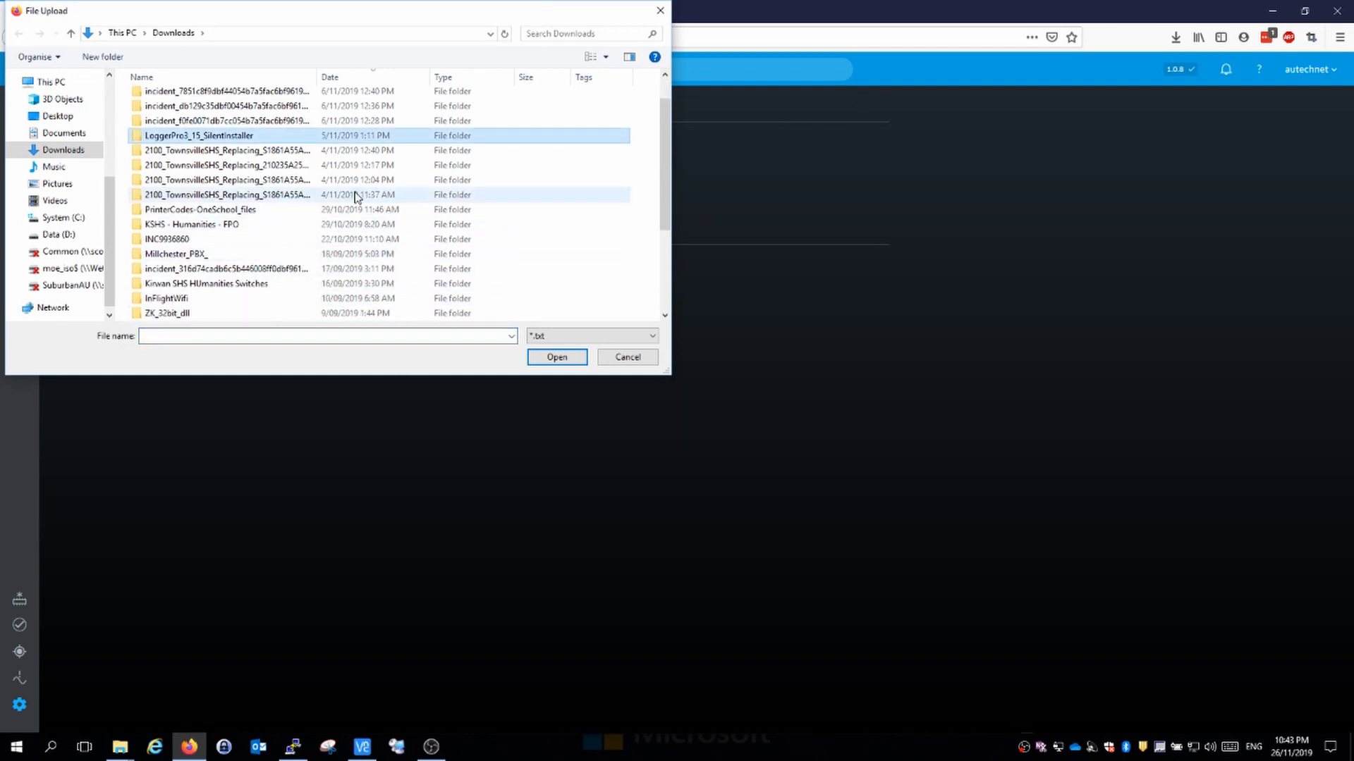
click(181, 298)
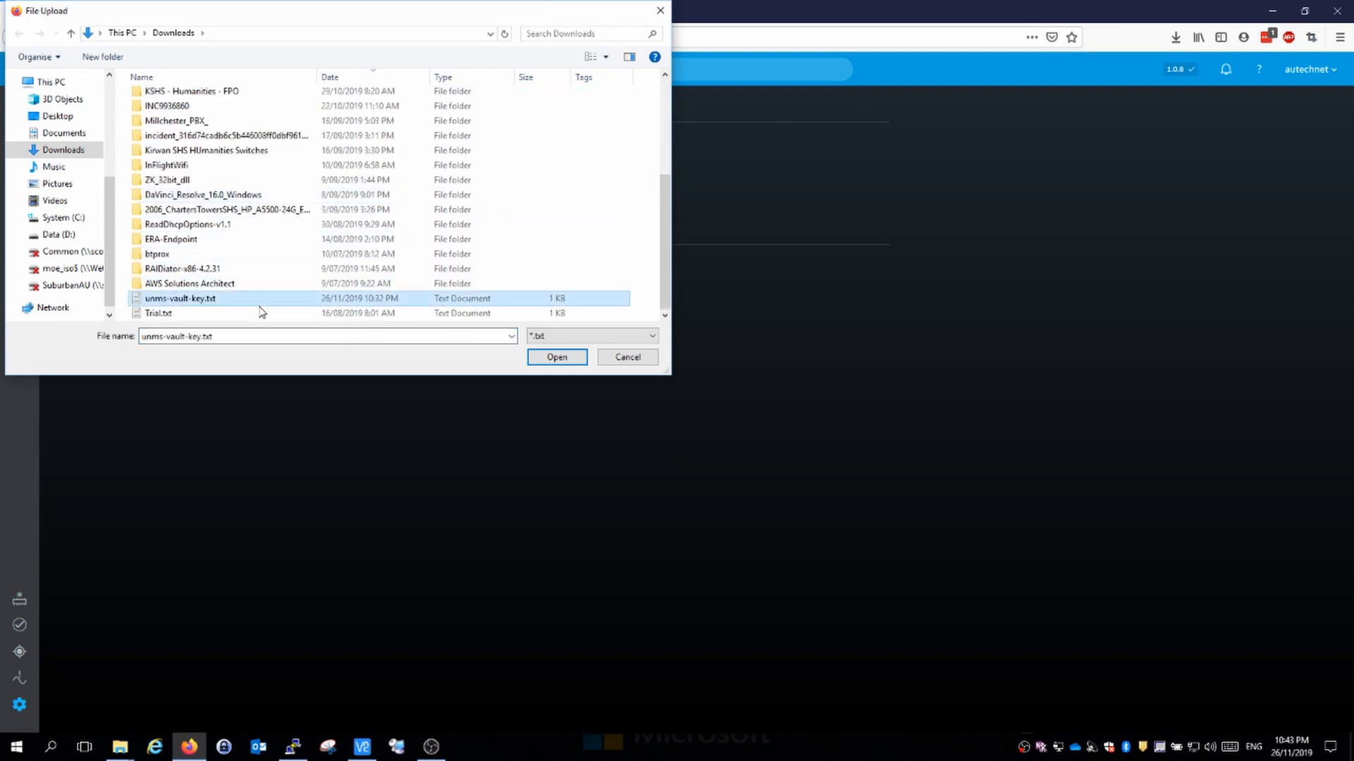
click(557, 357)
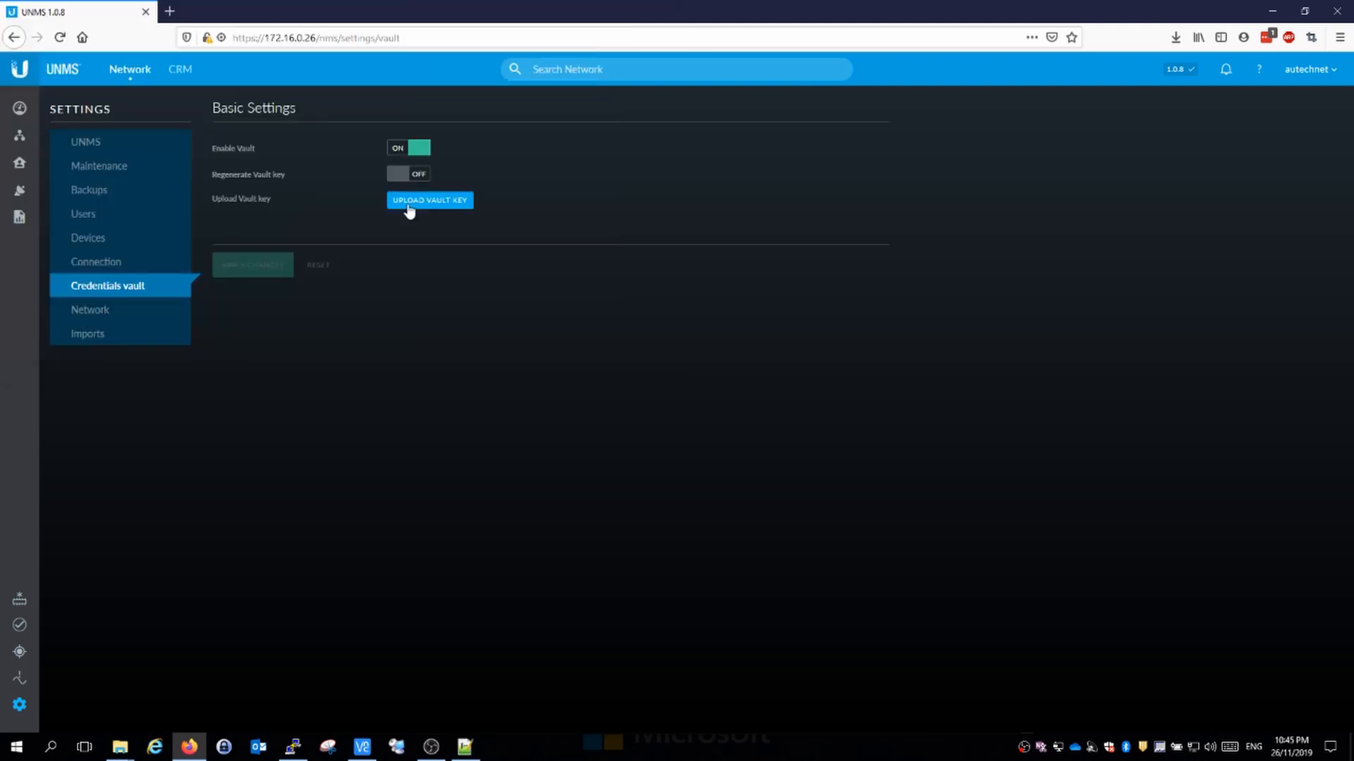
Upload the newer unms-vault-key.txt, then show the list of all 14 devices
click(429, 200)
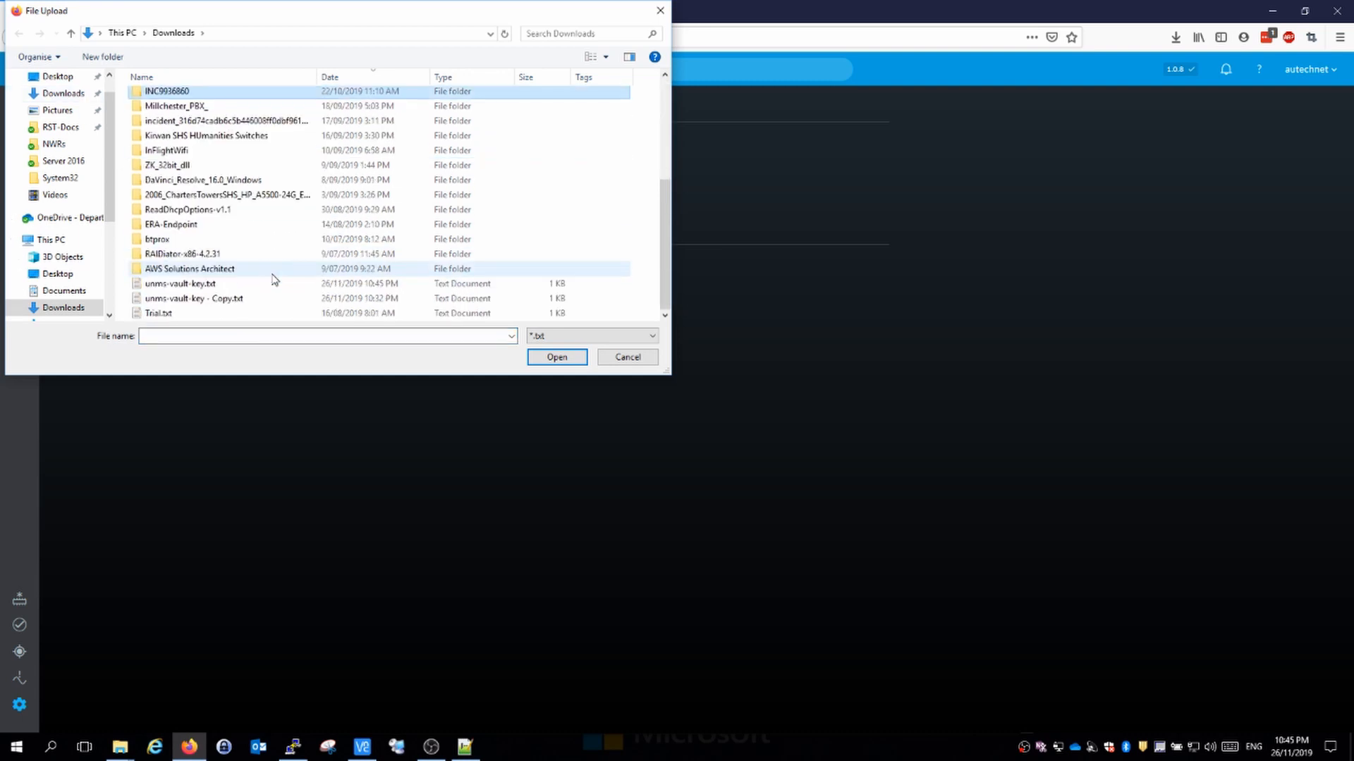
click(180, 283)
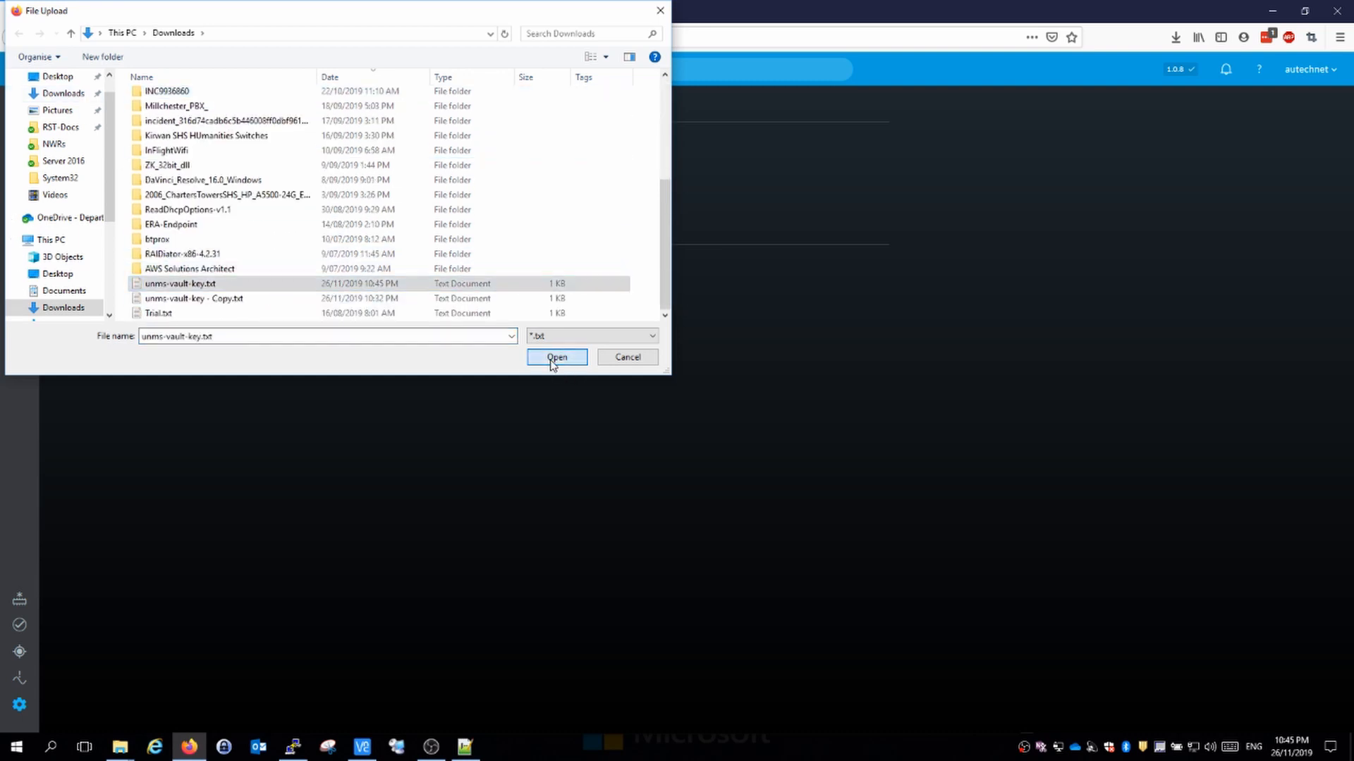
click(556, 358)
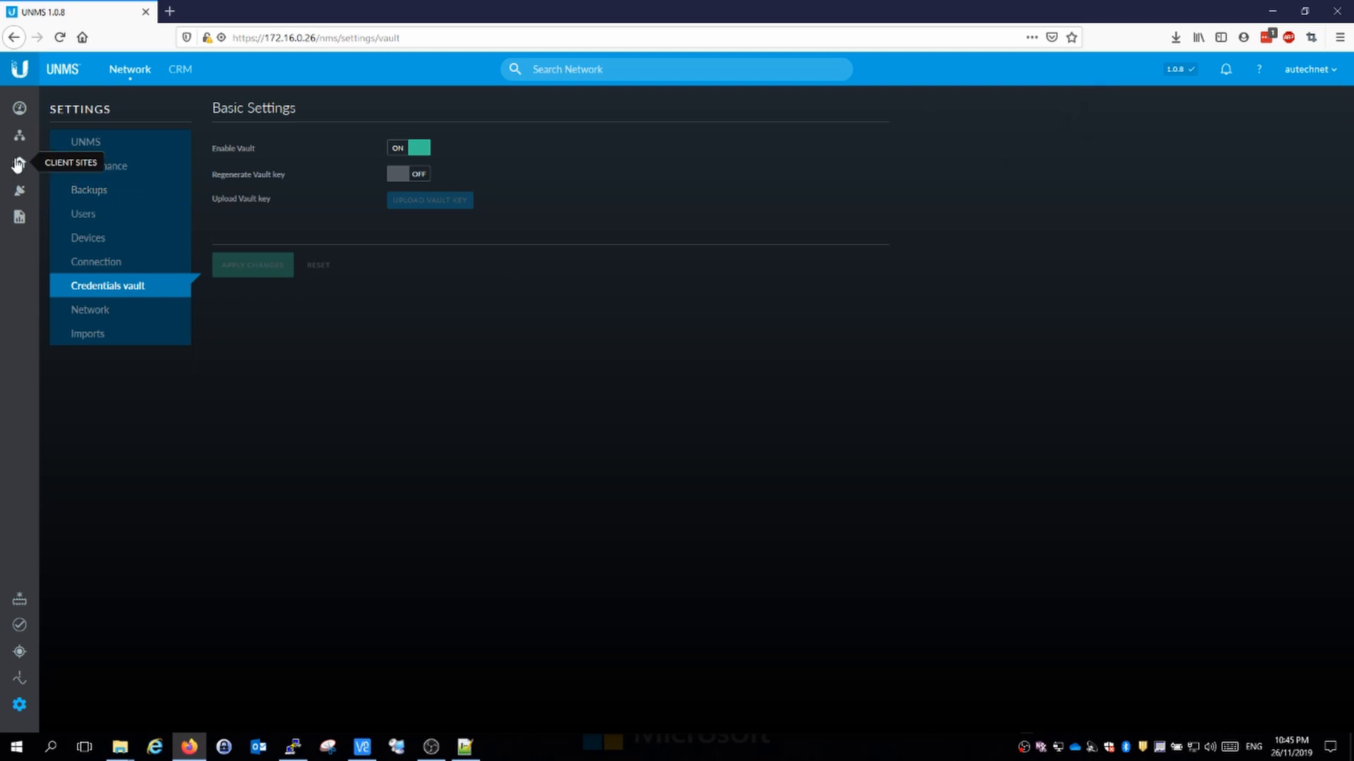
mouse_move(19, 135)
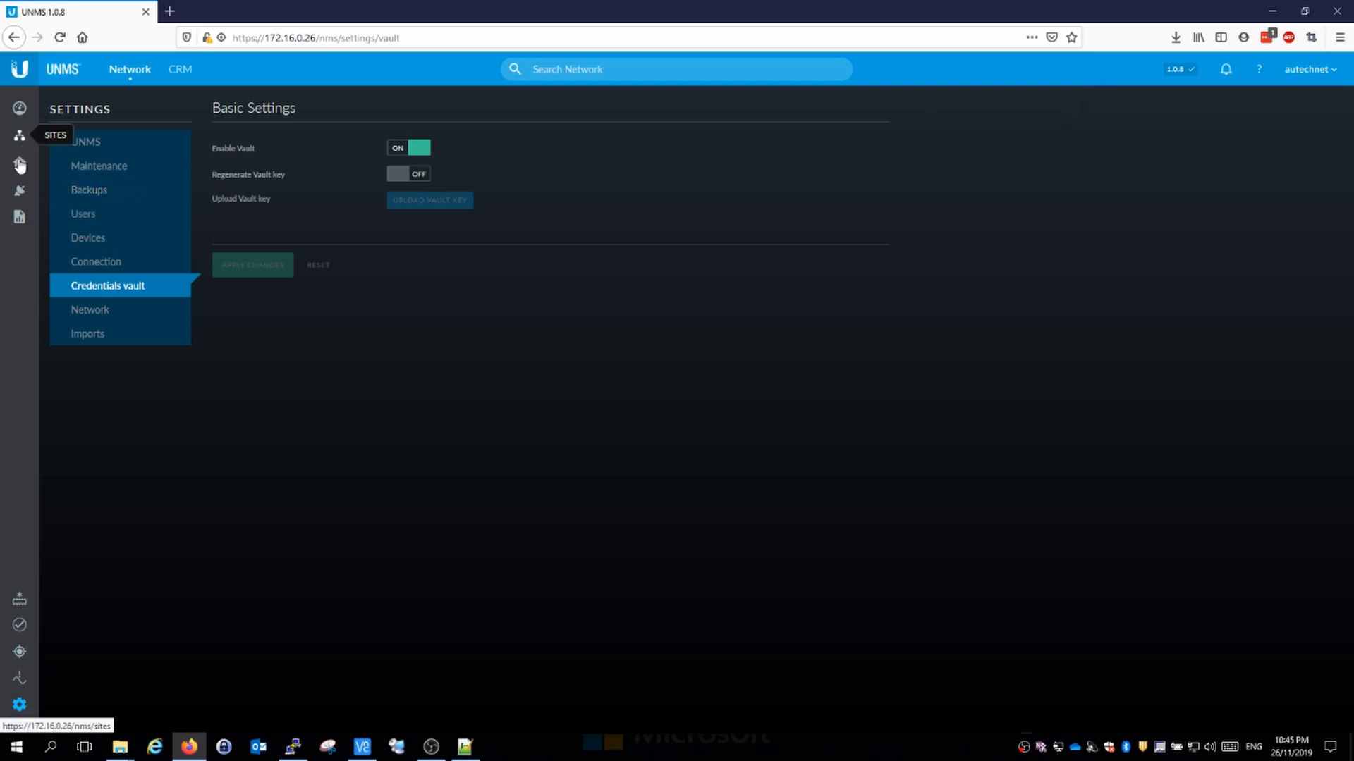
click(19, 164)
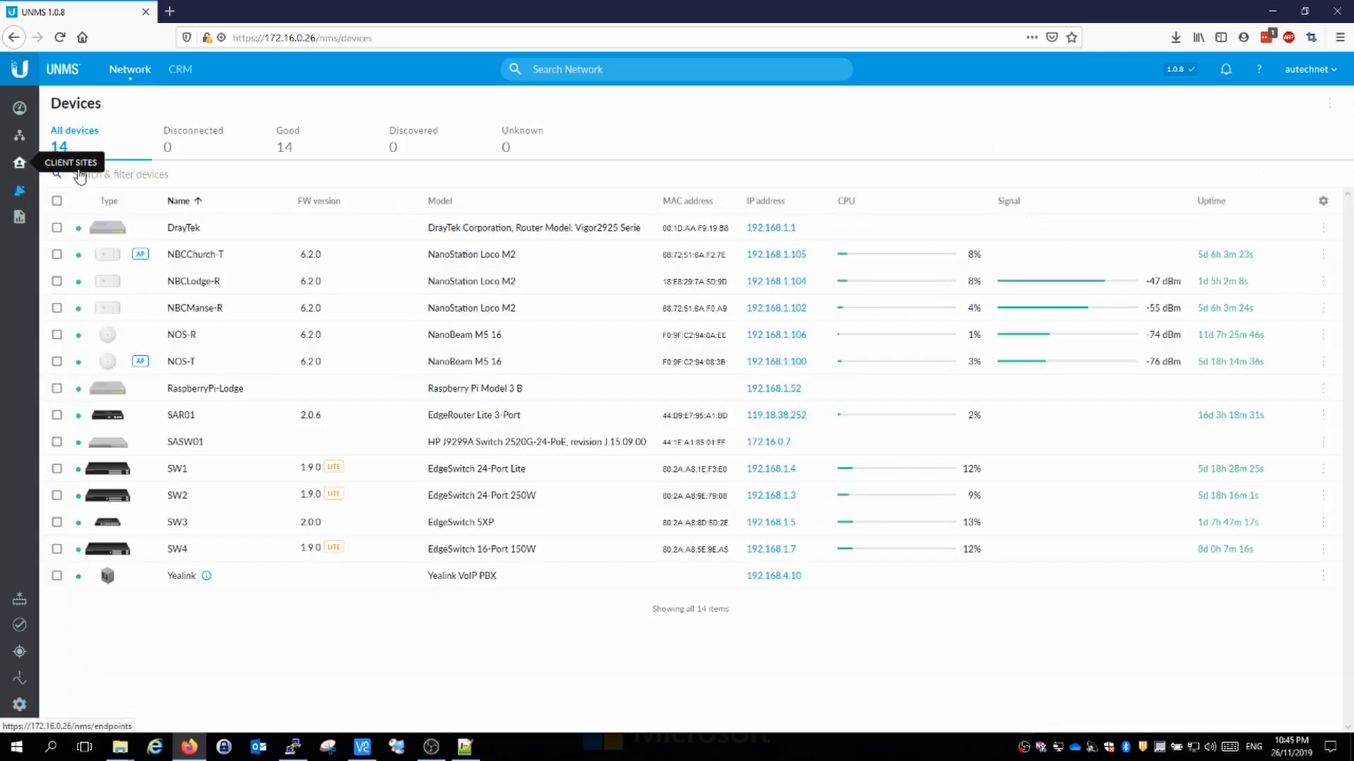
mouse_move(781, 97)
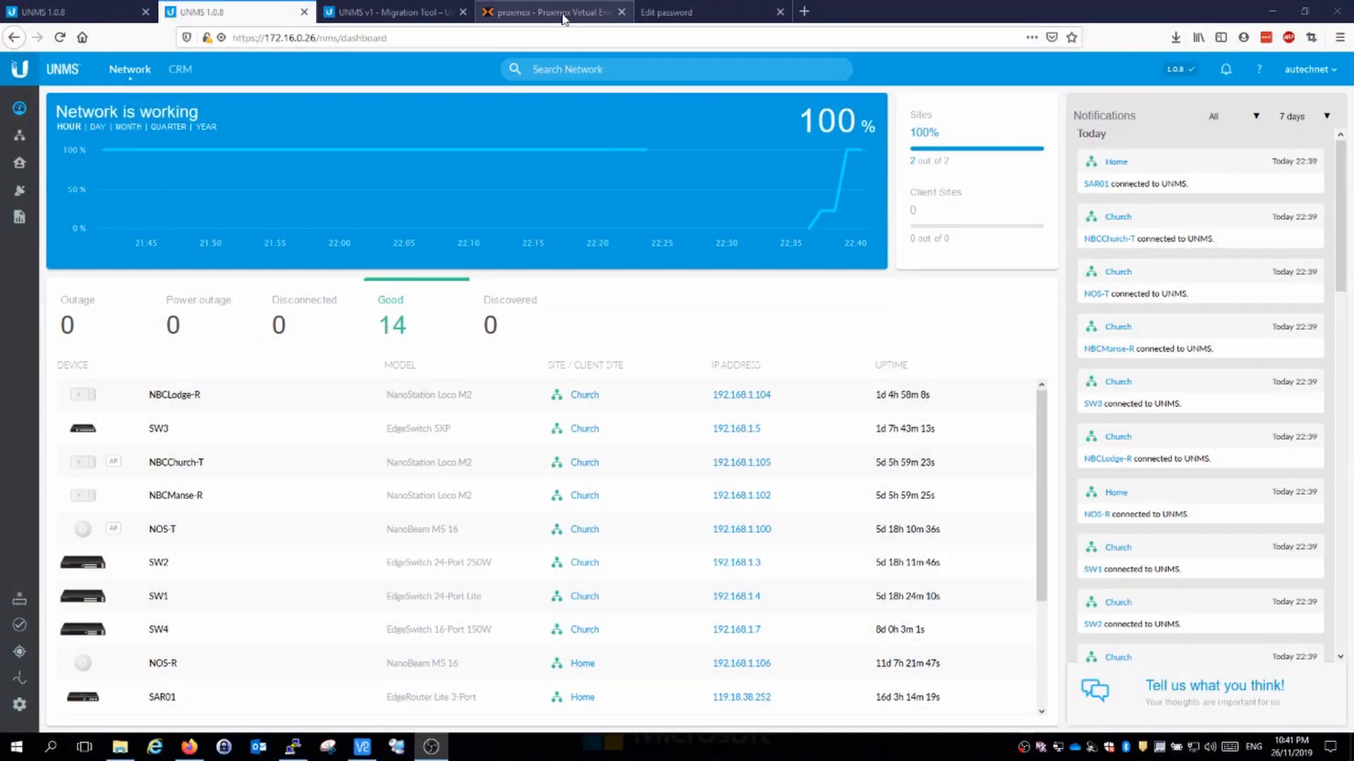
Display the Proxmox Summary for VM 102 (UNMS), showing it running at about 87% memory
click(553, 12)
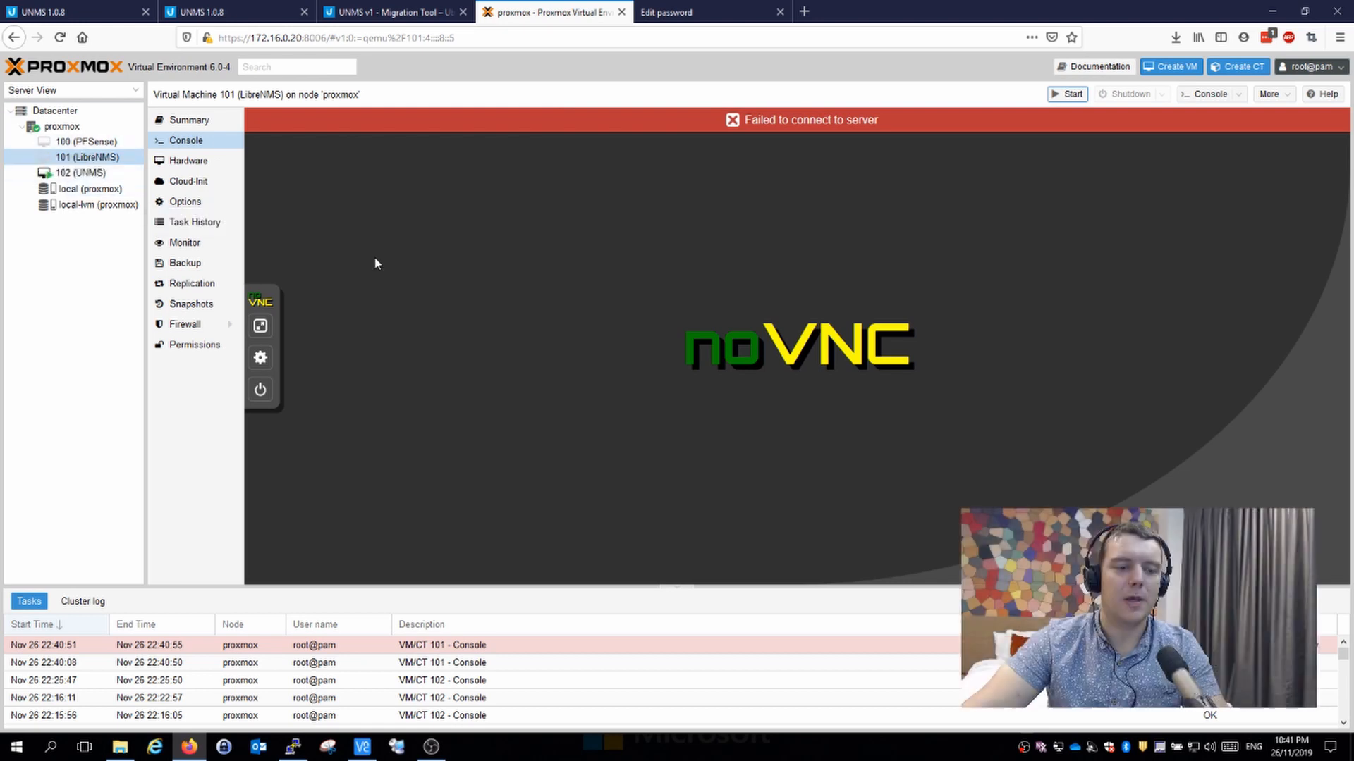
click(78, 172)
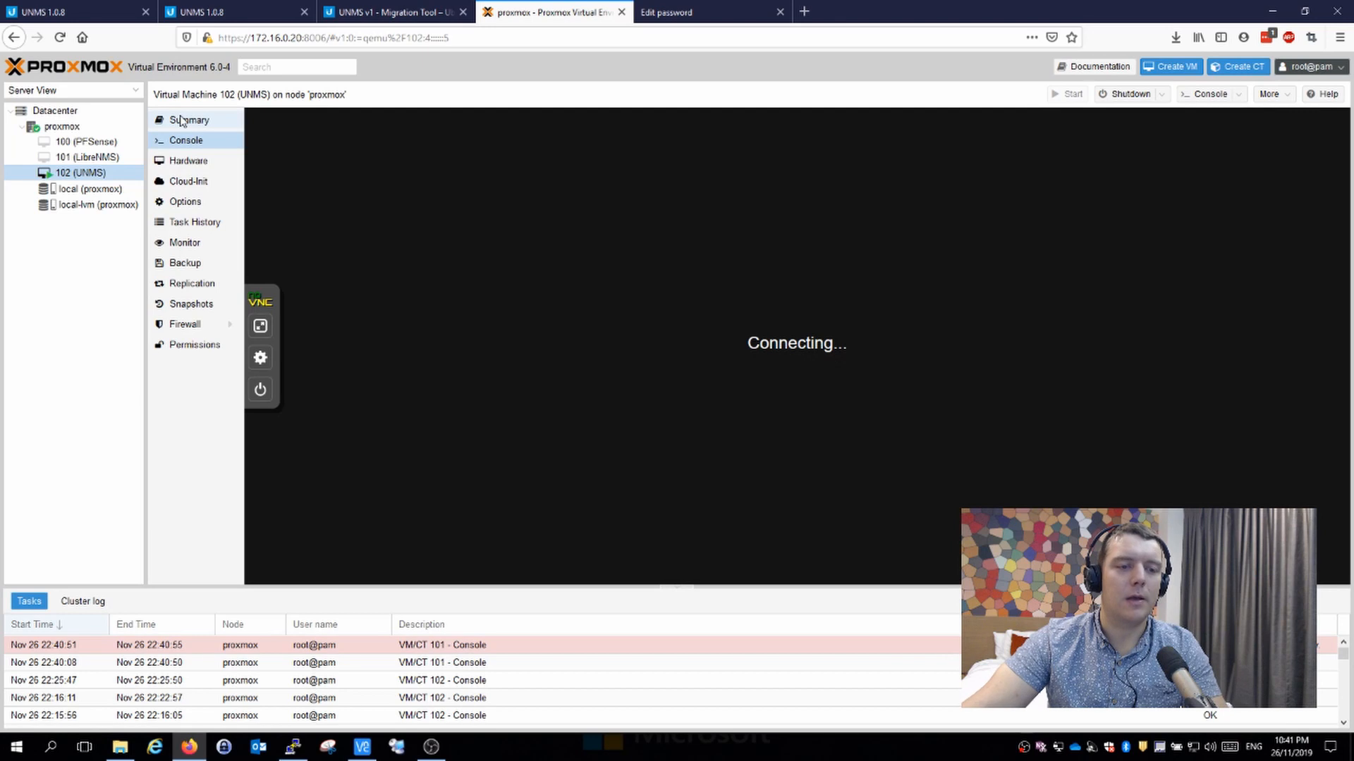
click(189, 119)
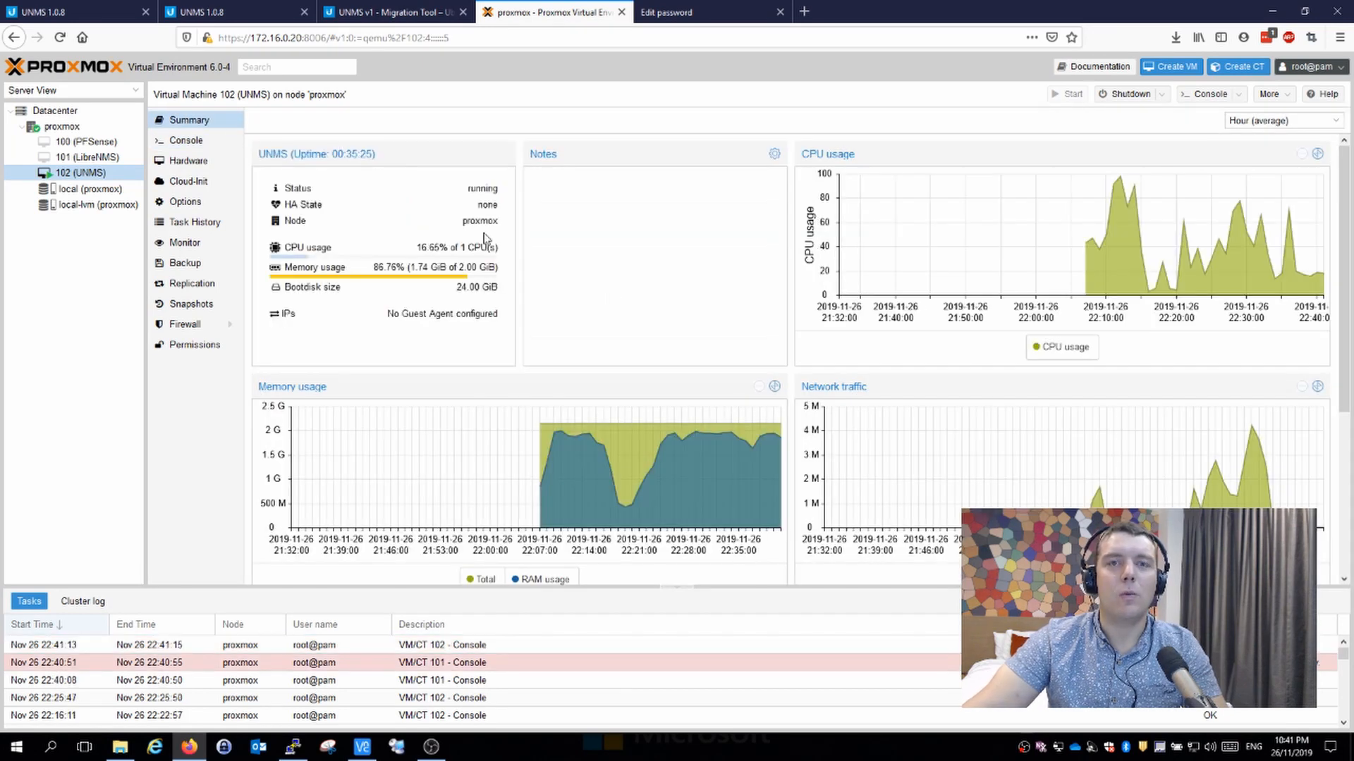